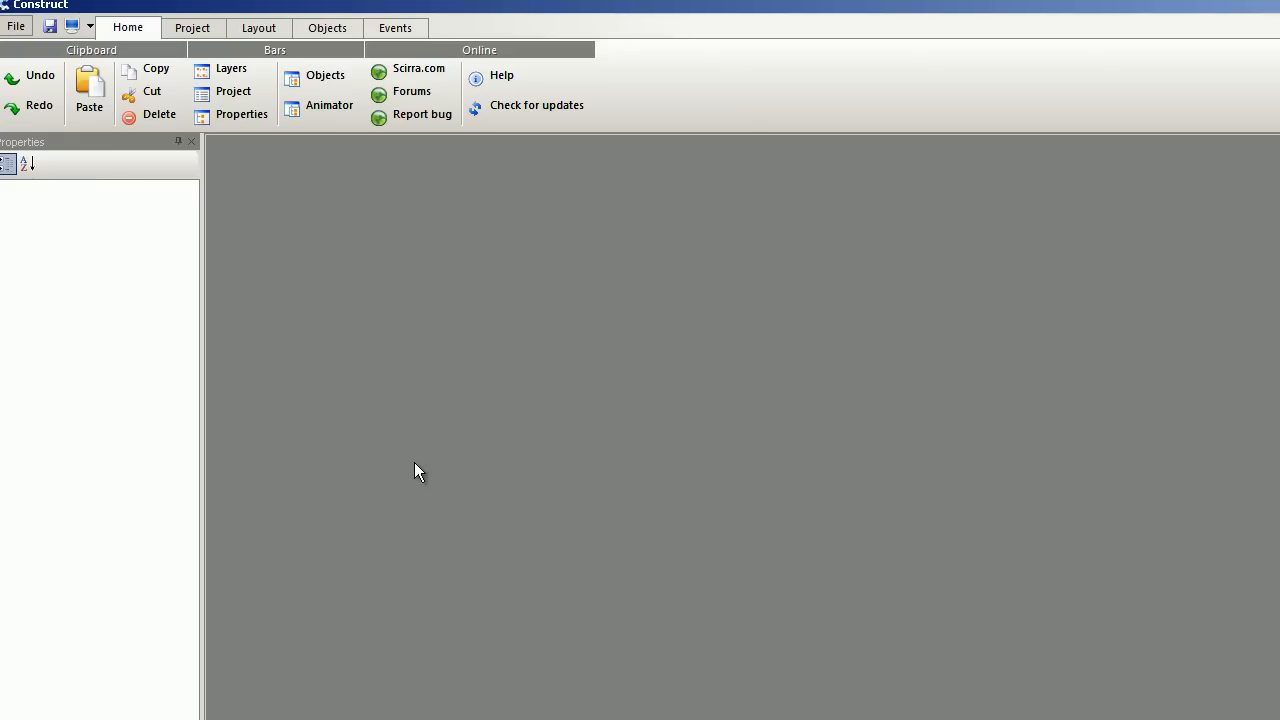
{"action": "mouse_move", "coordinate": [520, 459]}
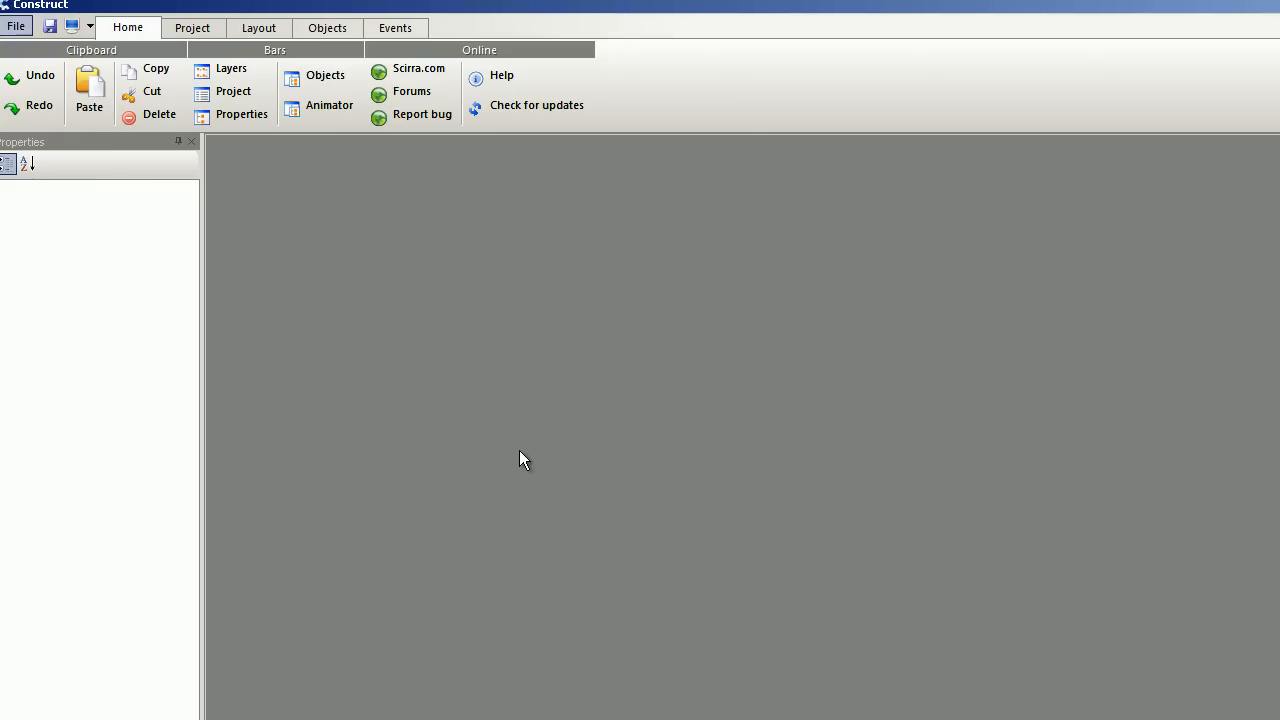
- Bring up the File menu to begin a new Construct Classic application
{"action": "left_click", "coordinate": [16, 27]}
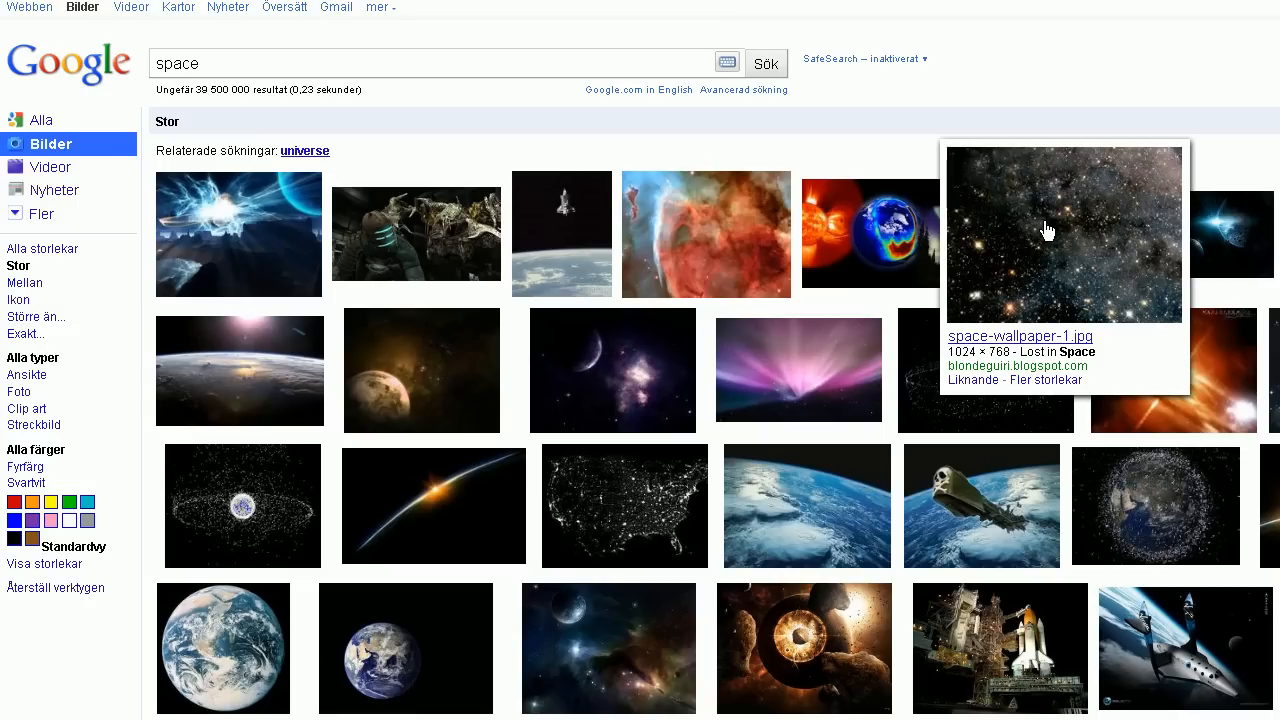
- Copy the starry space wallpaper image from the Google Images 'space' results
{"action": "right_click", "coordinate": [1047, 230]}
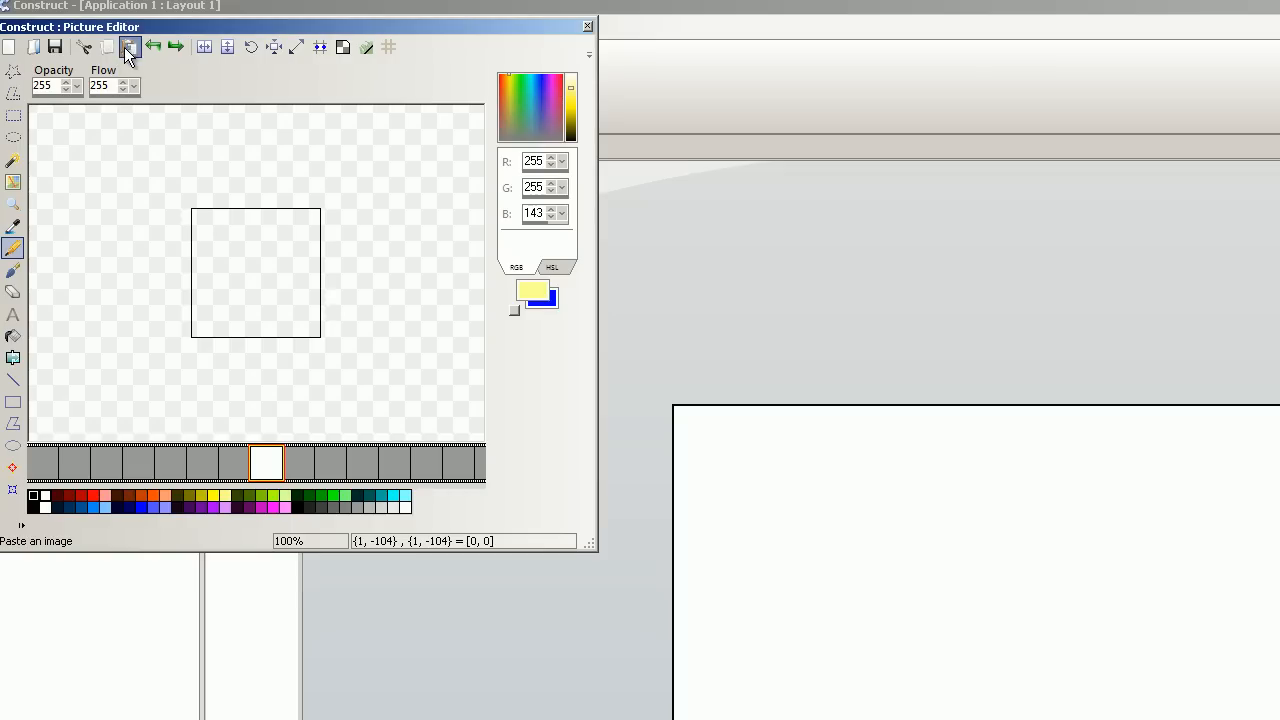
- Paste the wallpaper, resize the canvas to 1028 by 768, paste again and save
{"action": "left_click", "coordinate": [129, 47]}
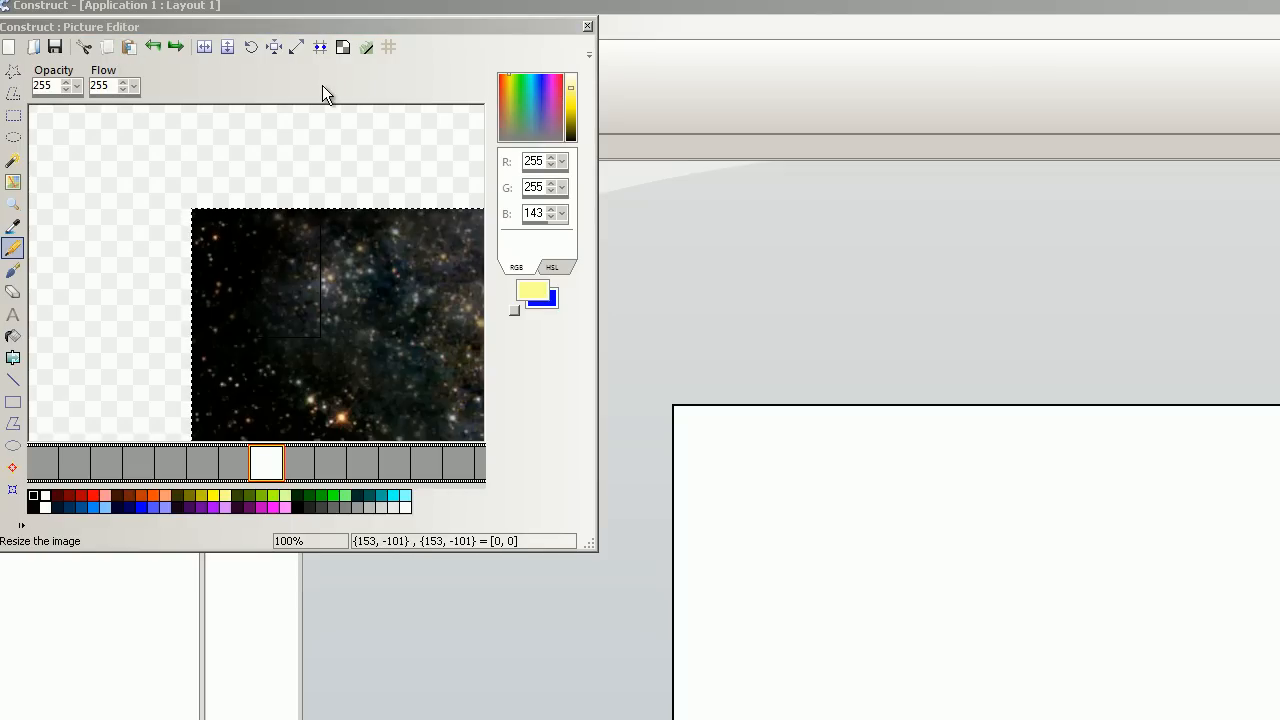
{"action": "mouse_move", "coordinate": [315, 55]}
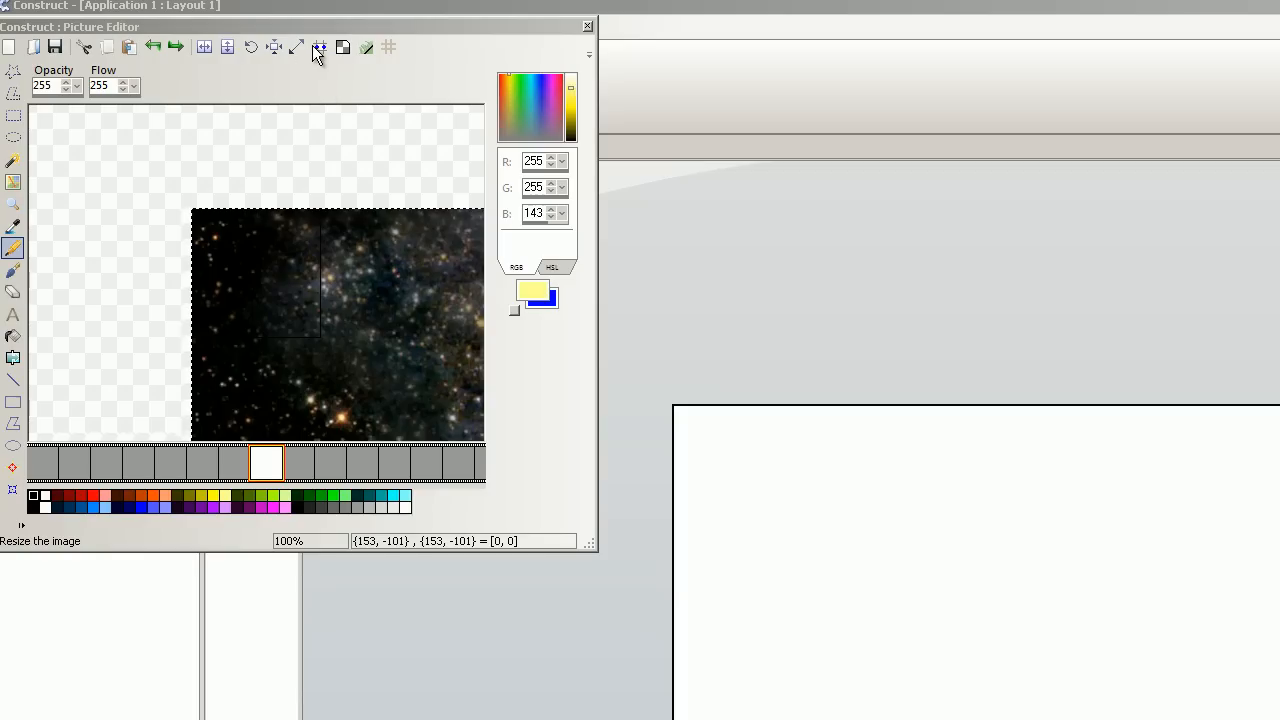
{"action": "left_click", "coordinate": [296, 47]}
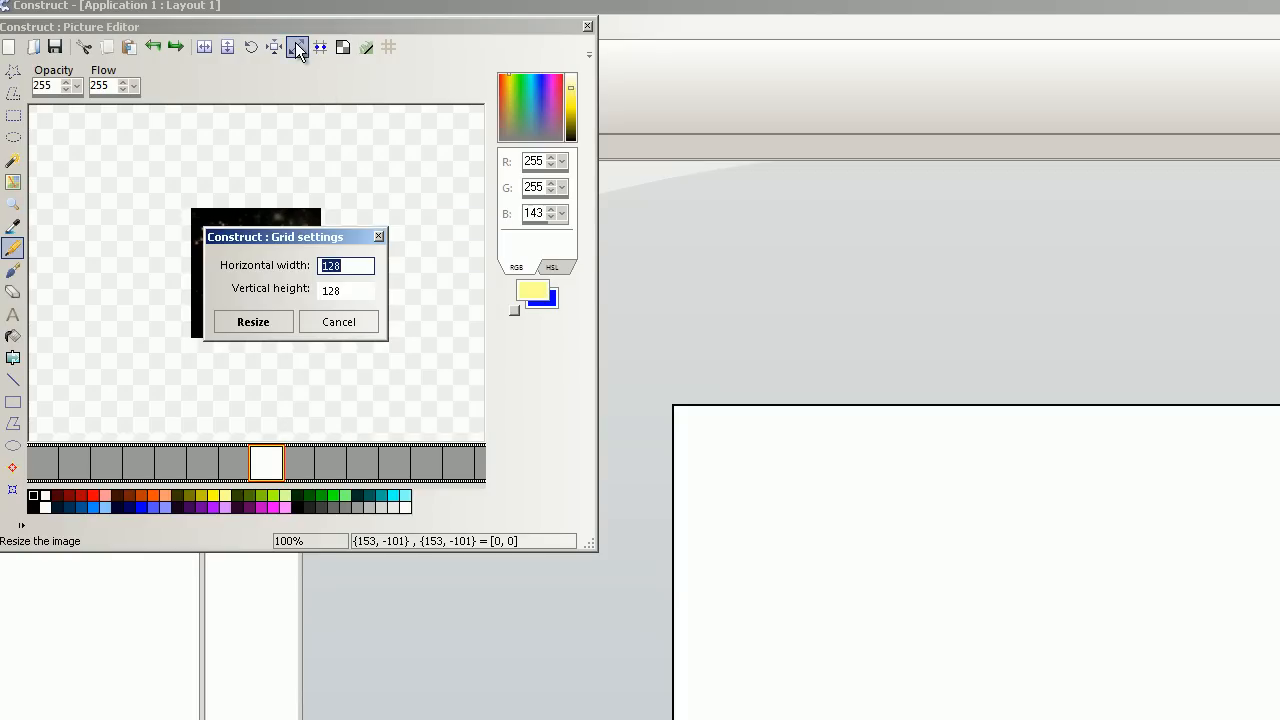
{"action": "left_click", "coordinate": [345, 265]}
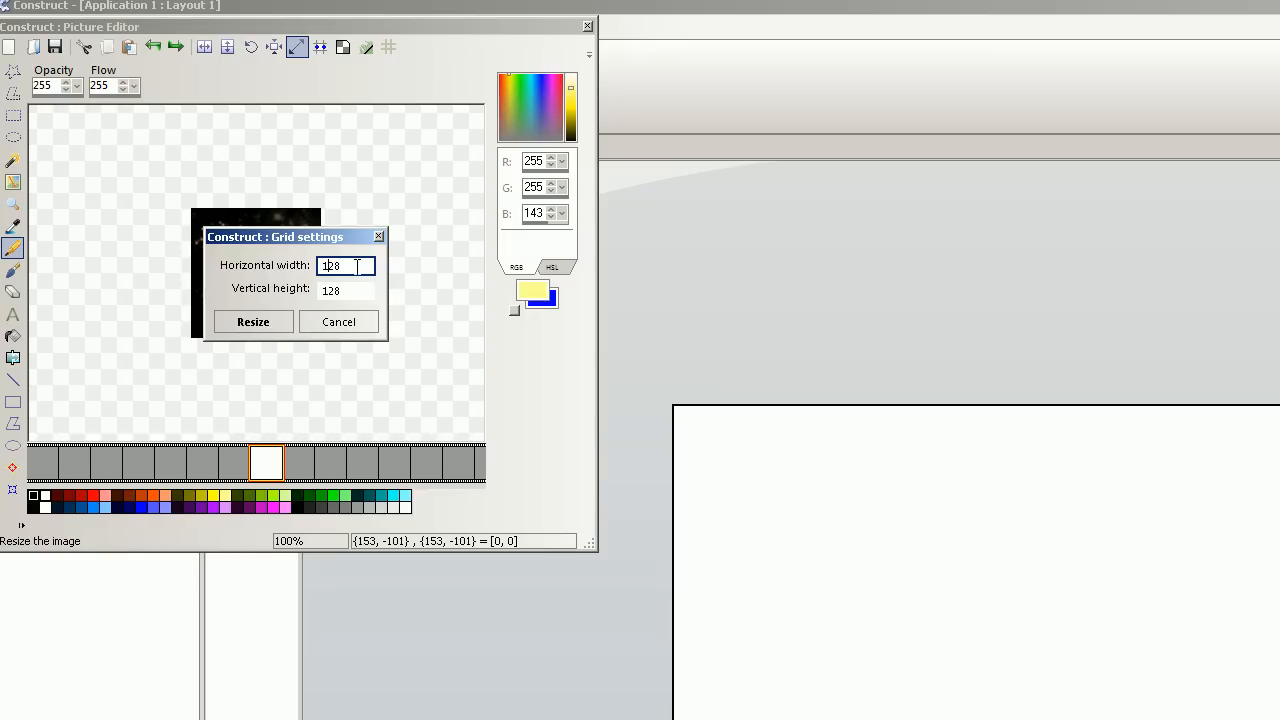
{"action": "type", "text": "1028"}
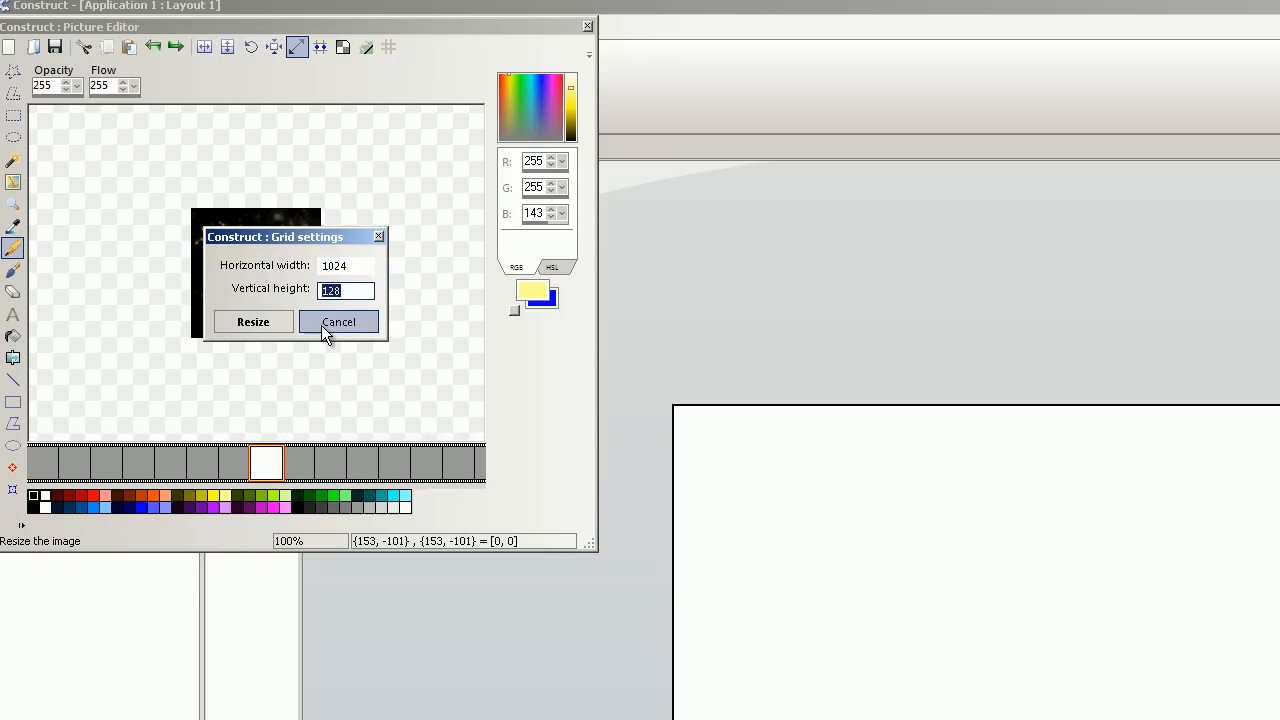
{"action": "type", "text": "768"}
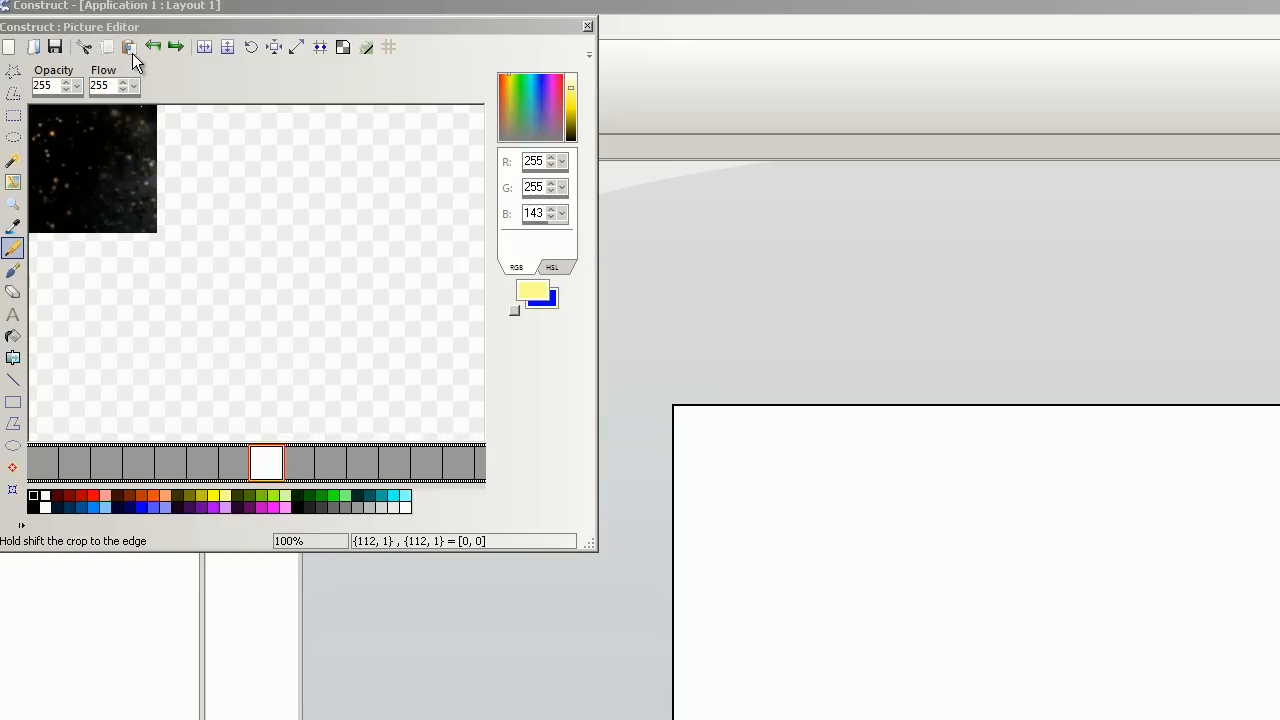
{"action": "left_click", "coordinate": [129, 47]}
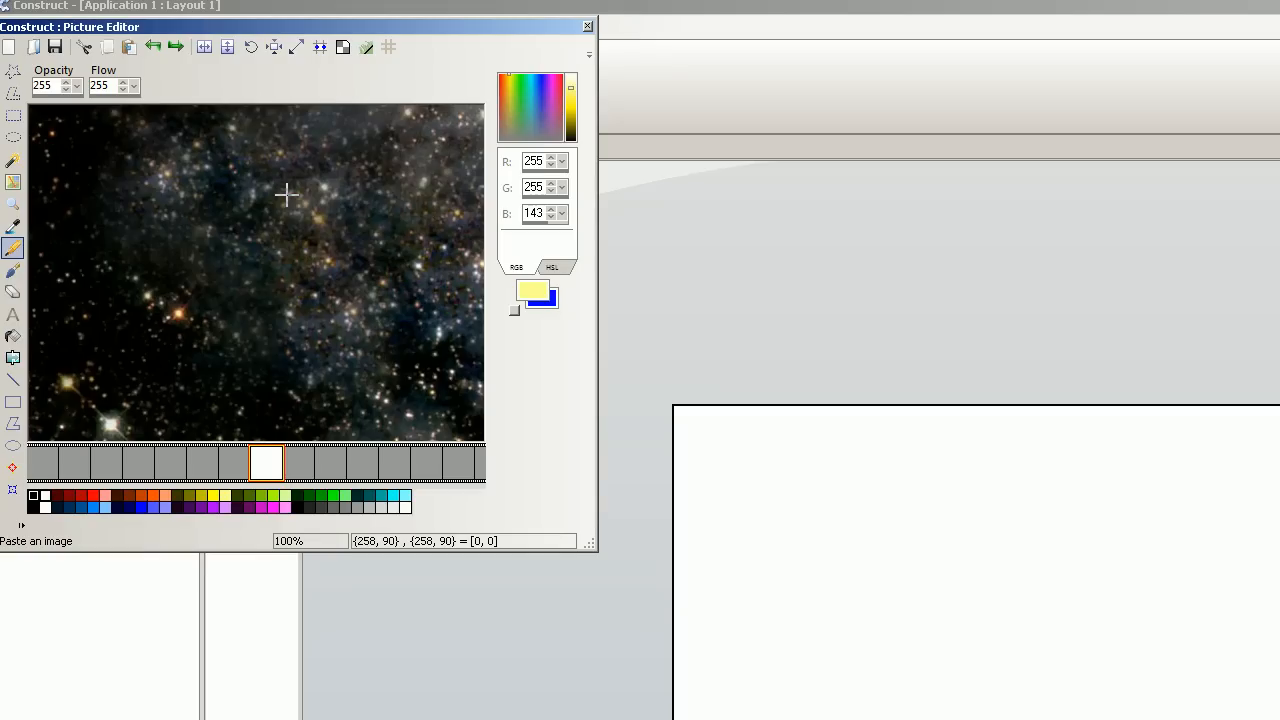
{"action": "mouse_move", "coordinate": [555, 97]}
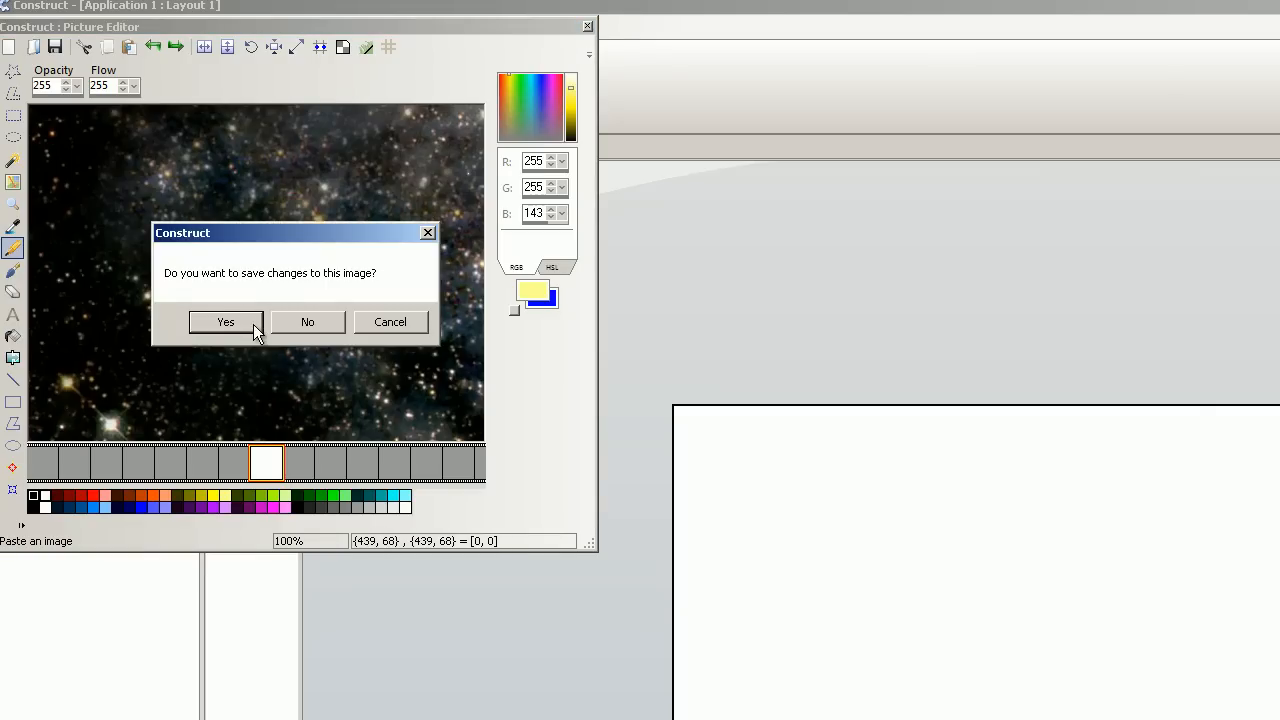
{"action": "left_click", "coordinate": [225, 321]}
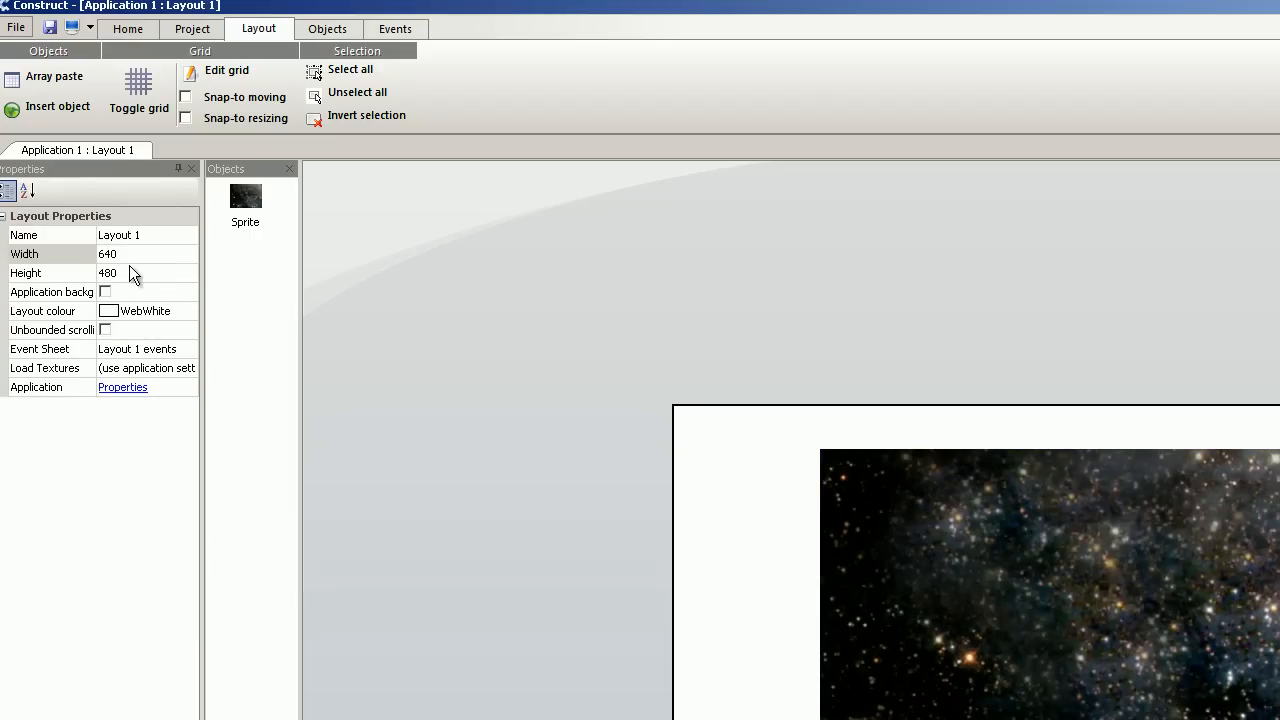
- Set layout width 1024 and height 768, and change the wallpaper sprite's stacking order
{"action": "type", "text": "1024"}
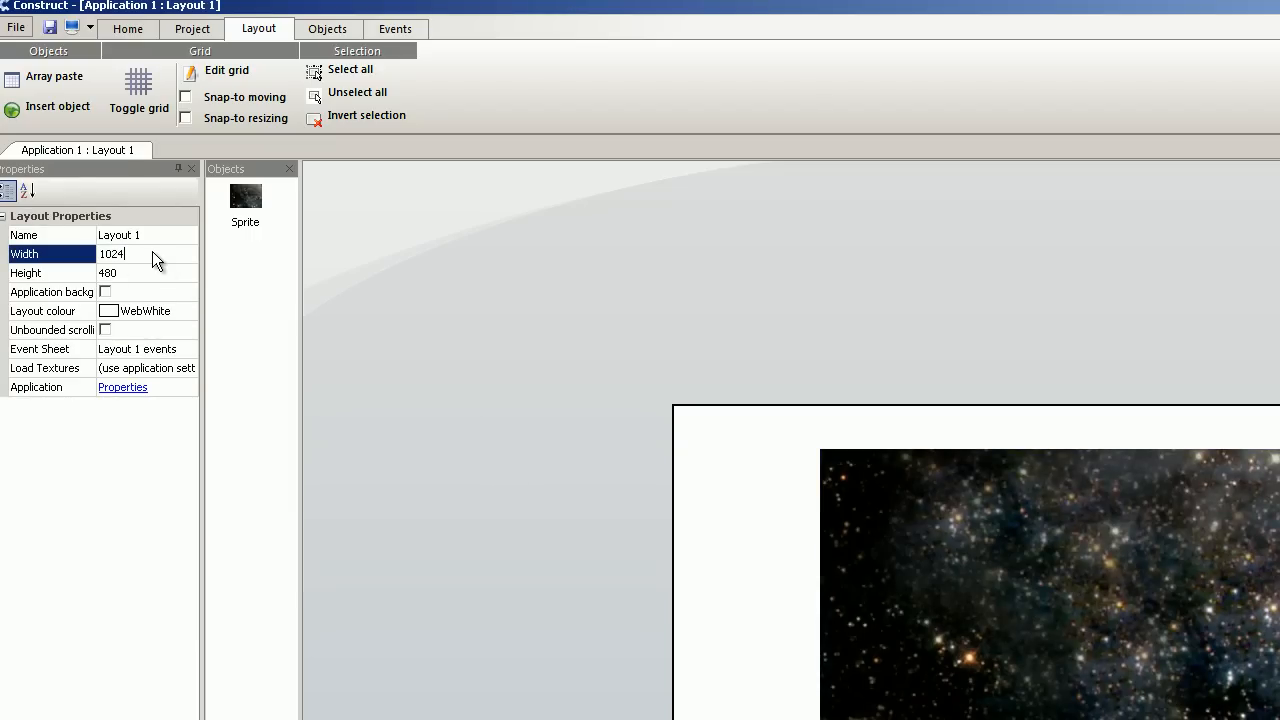
{"action": "left_click", "coordinate": [145, 272]}
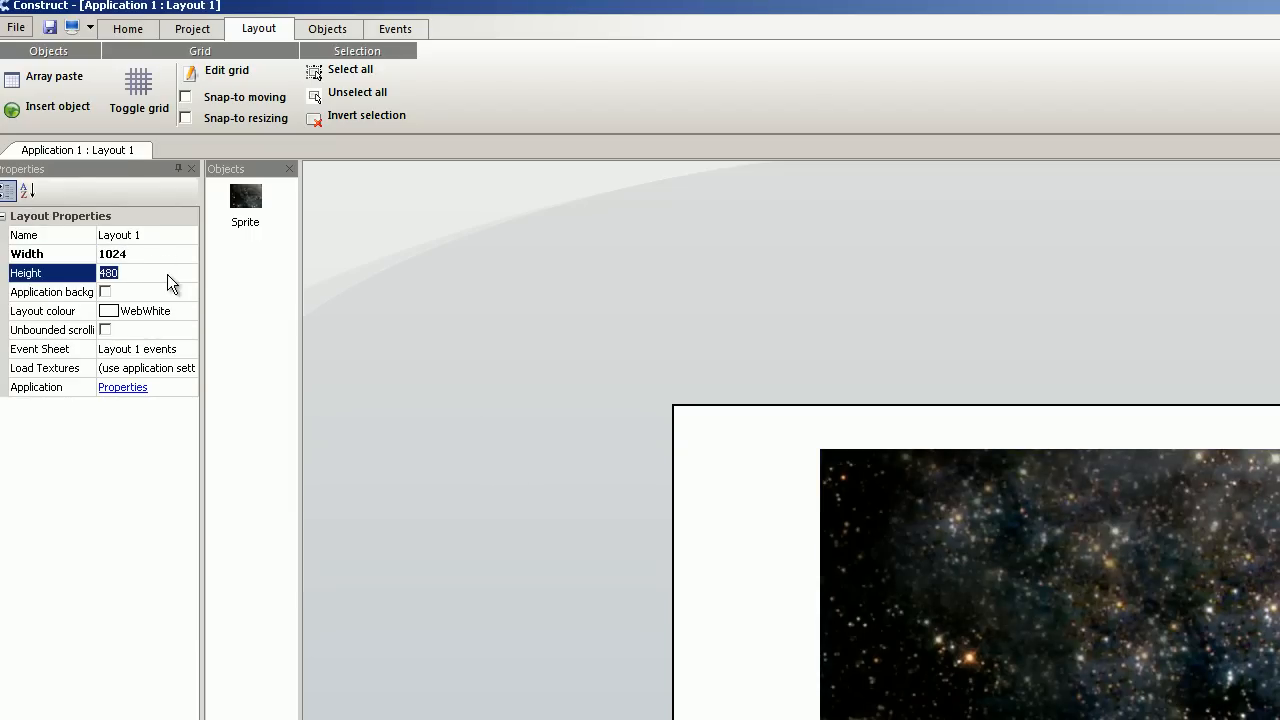
{"action": "type", "text": "768"}
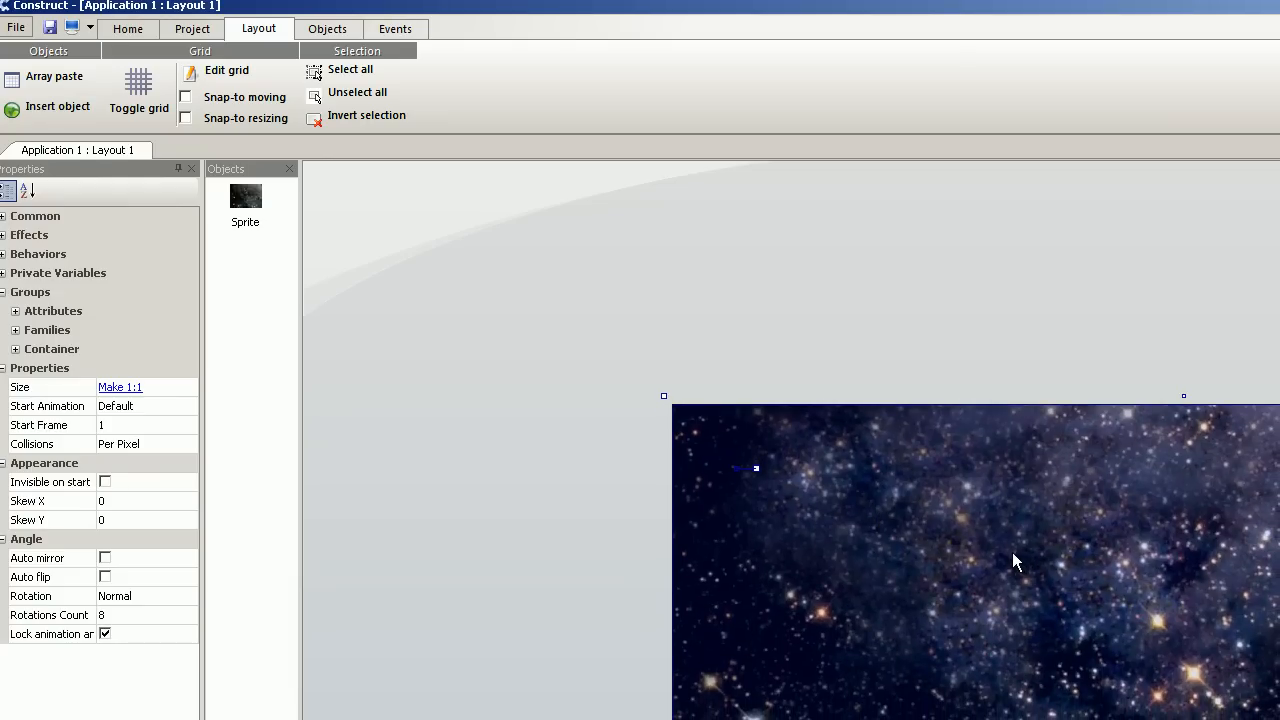
{"action": "right_click", "coordinate": [1013, 558]}
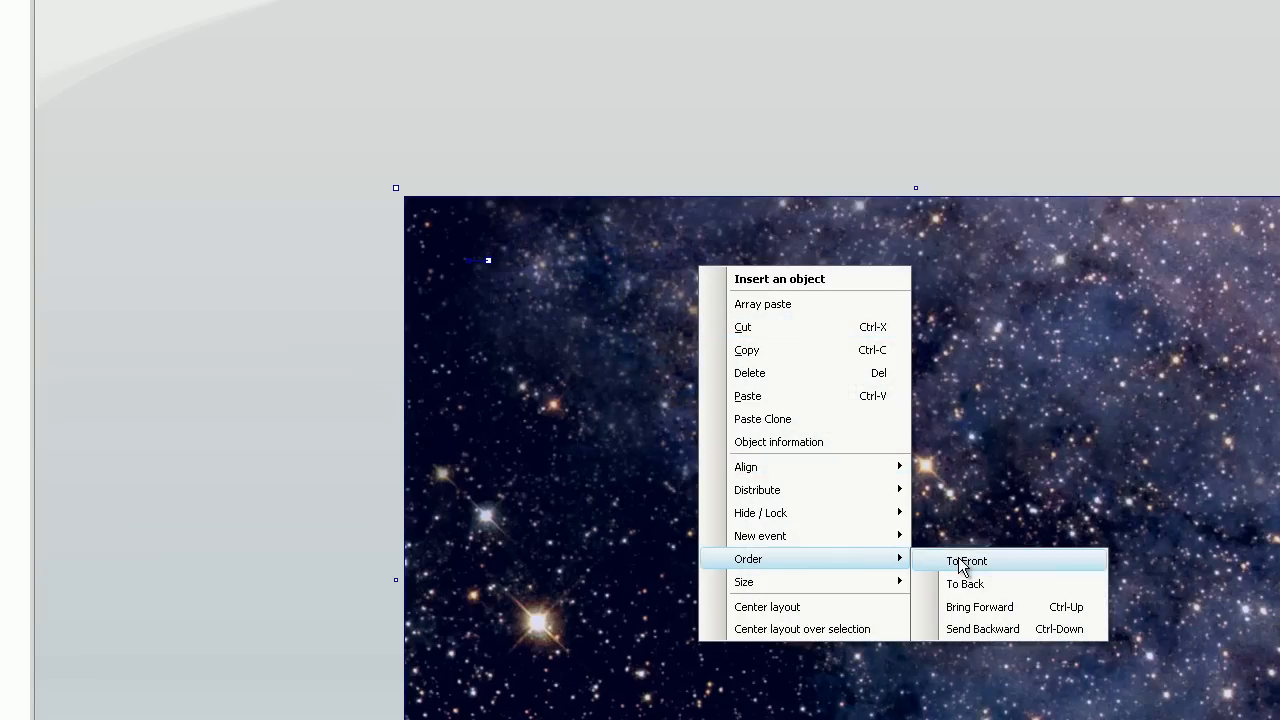
{"action": "left_click", "coordinate": [966, 560]}
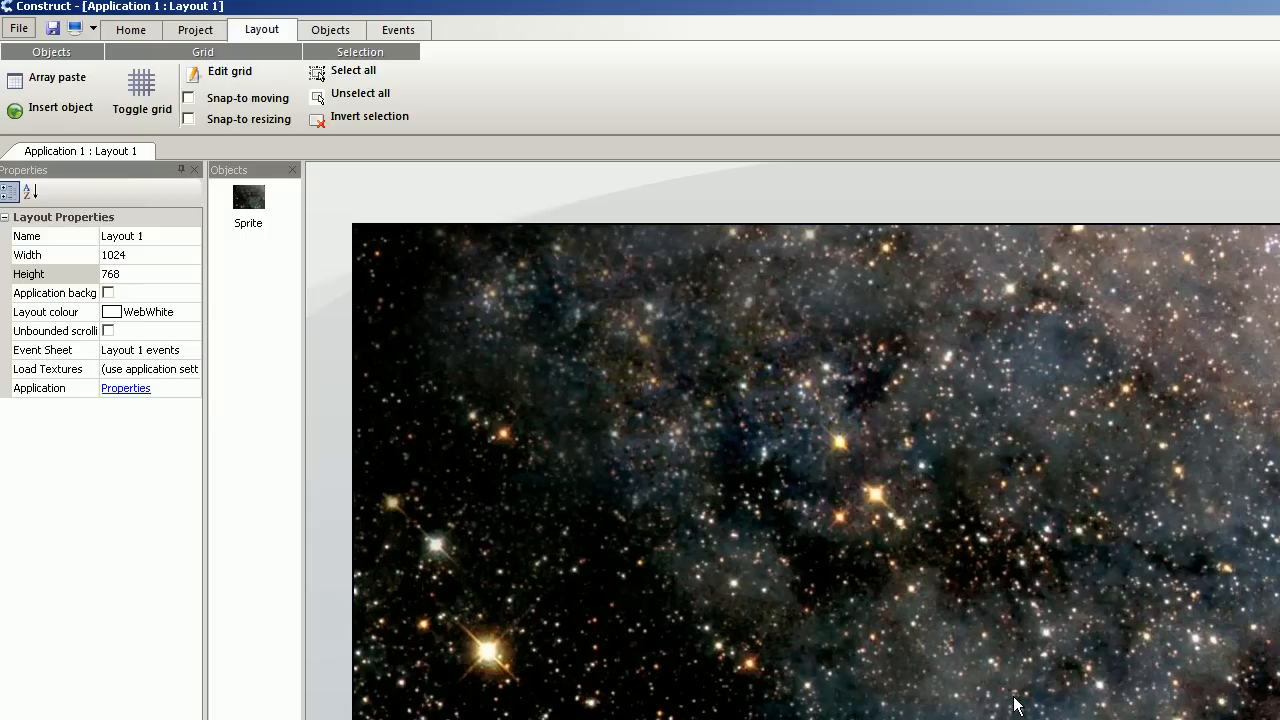
{"action": "mouse_move", "coordinate": [425, 194]}
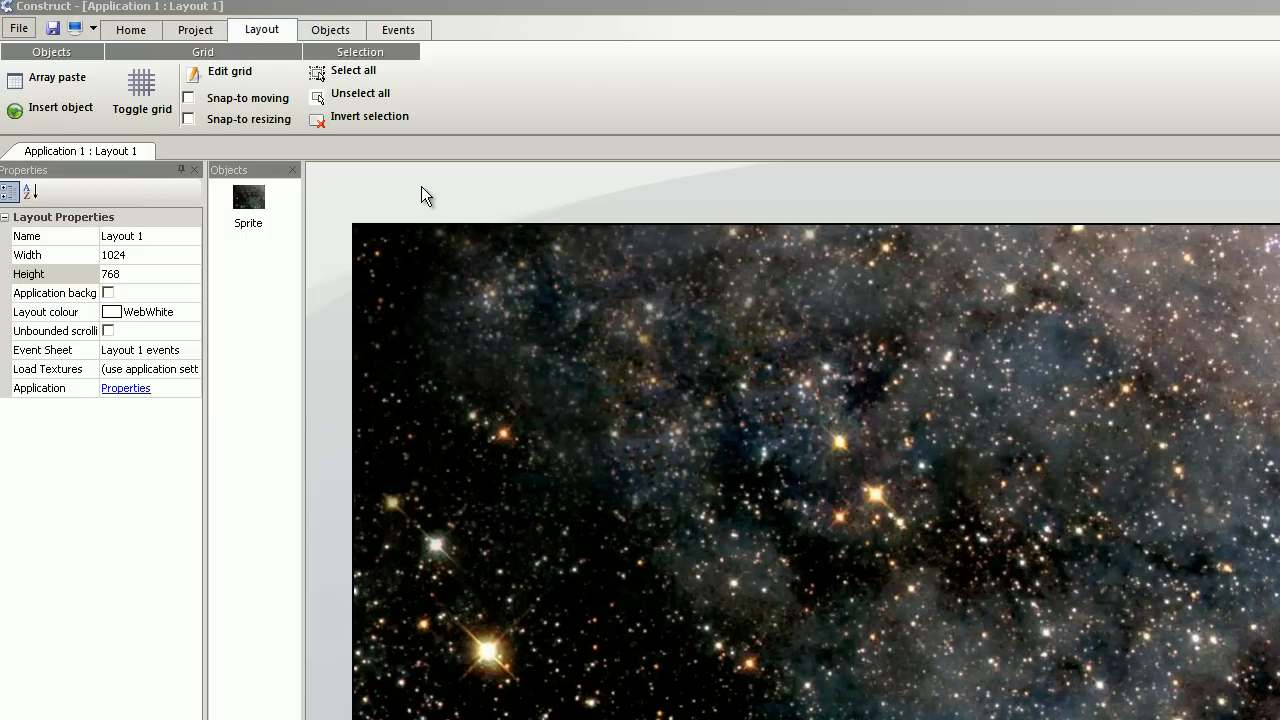
{"action": "mouse_move", "coordinate": [850, 500]}
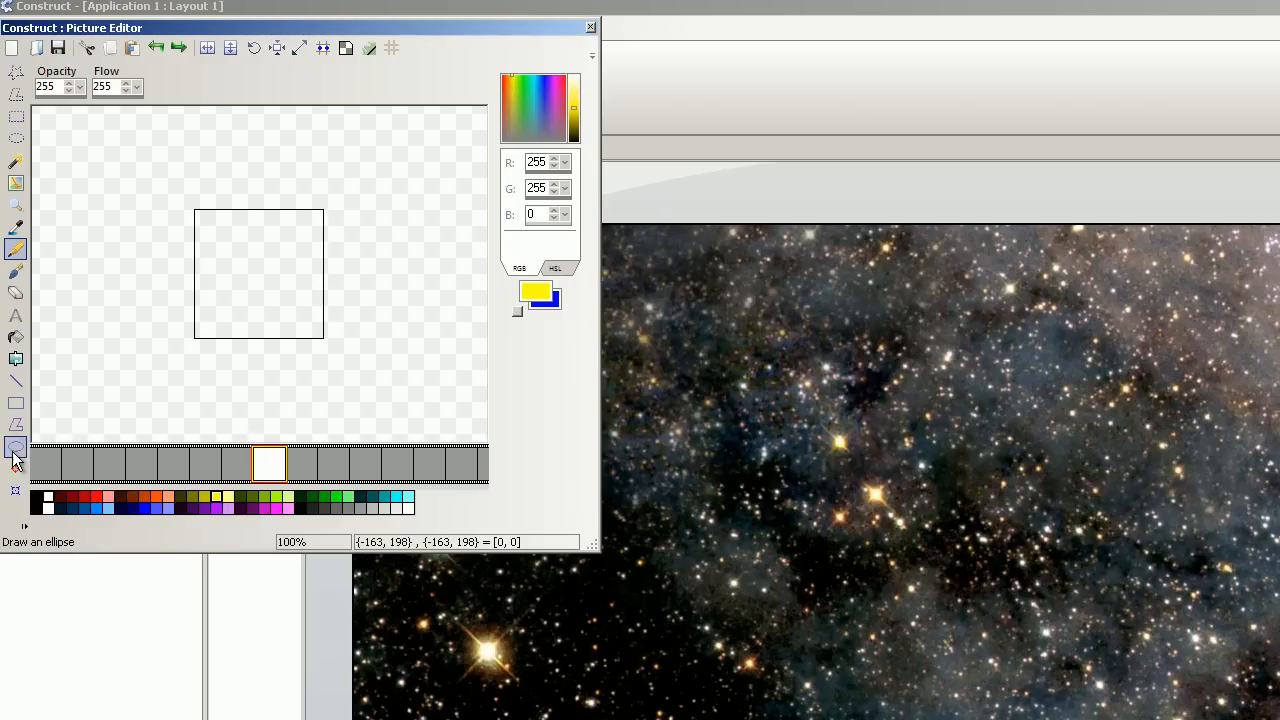
- Draw a red circle with a centred hotspot, crop and save it, then place it near the bottom
{"action": "left_click", "coordinate": [16, 448]}
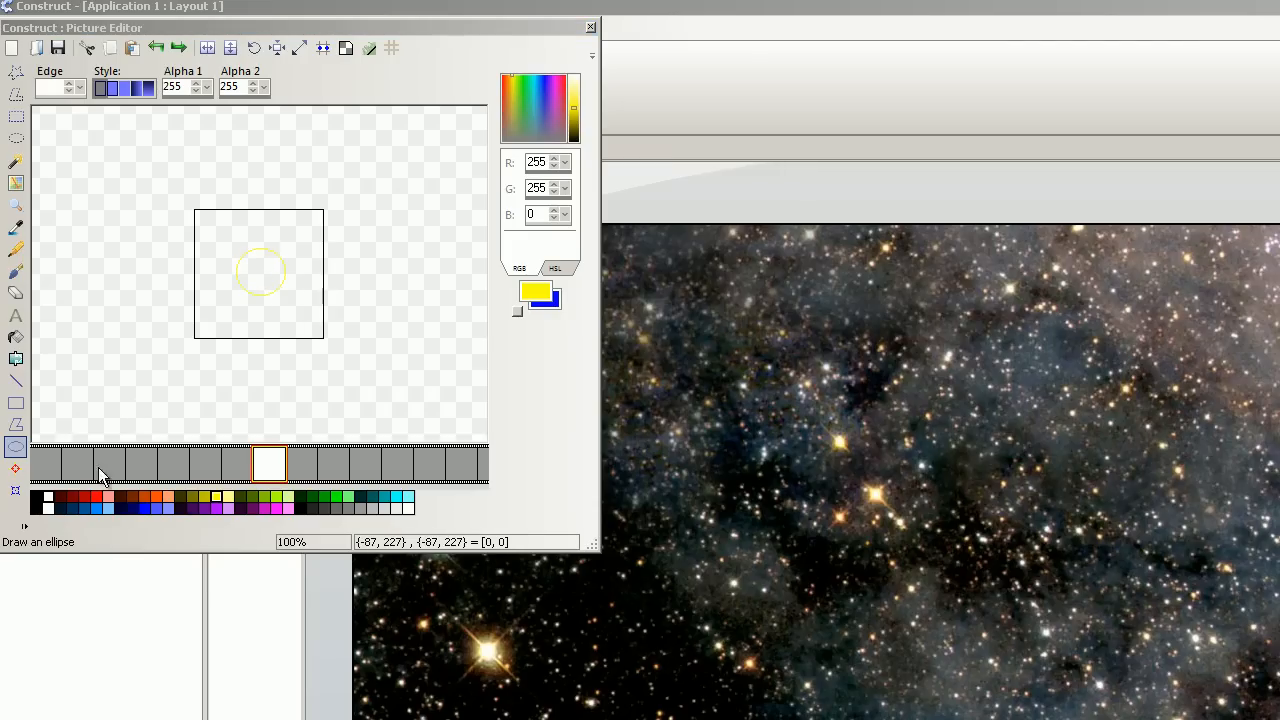
{"action": "left_click", "coordinate": [15, 337]}
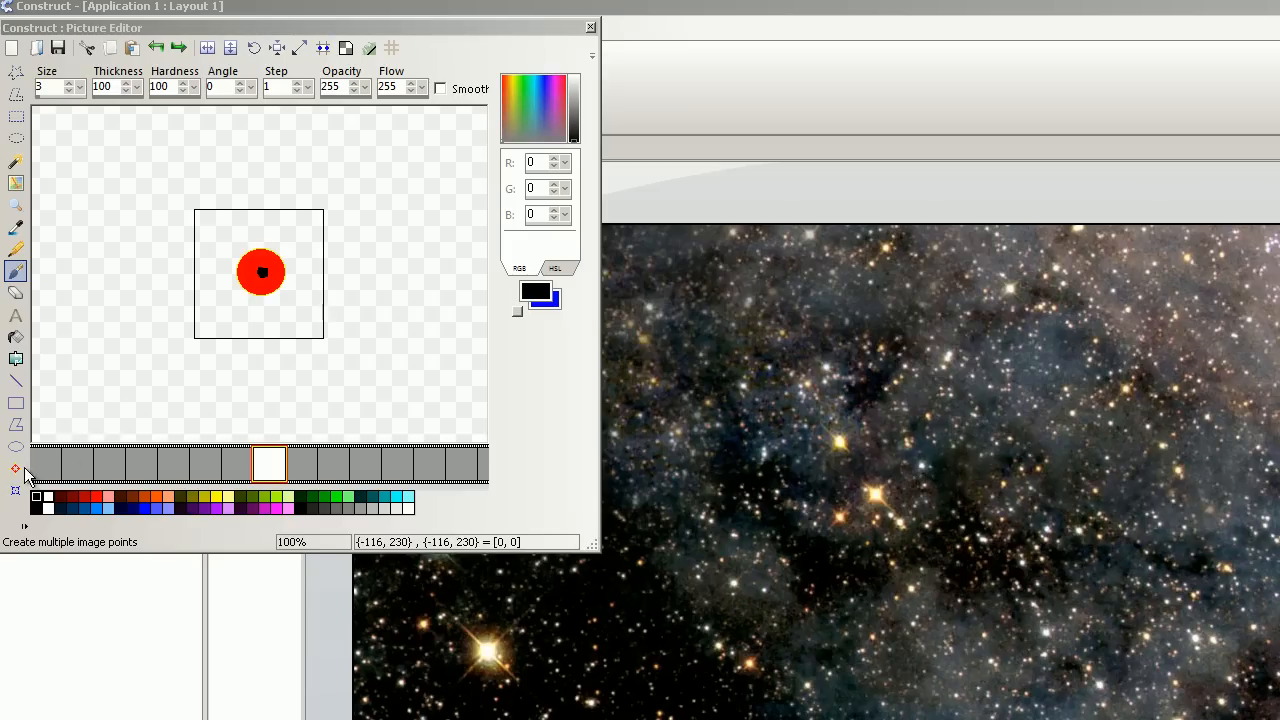
{"action": "left_click", "coordinate": [15, 468]}
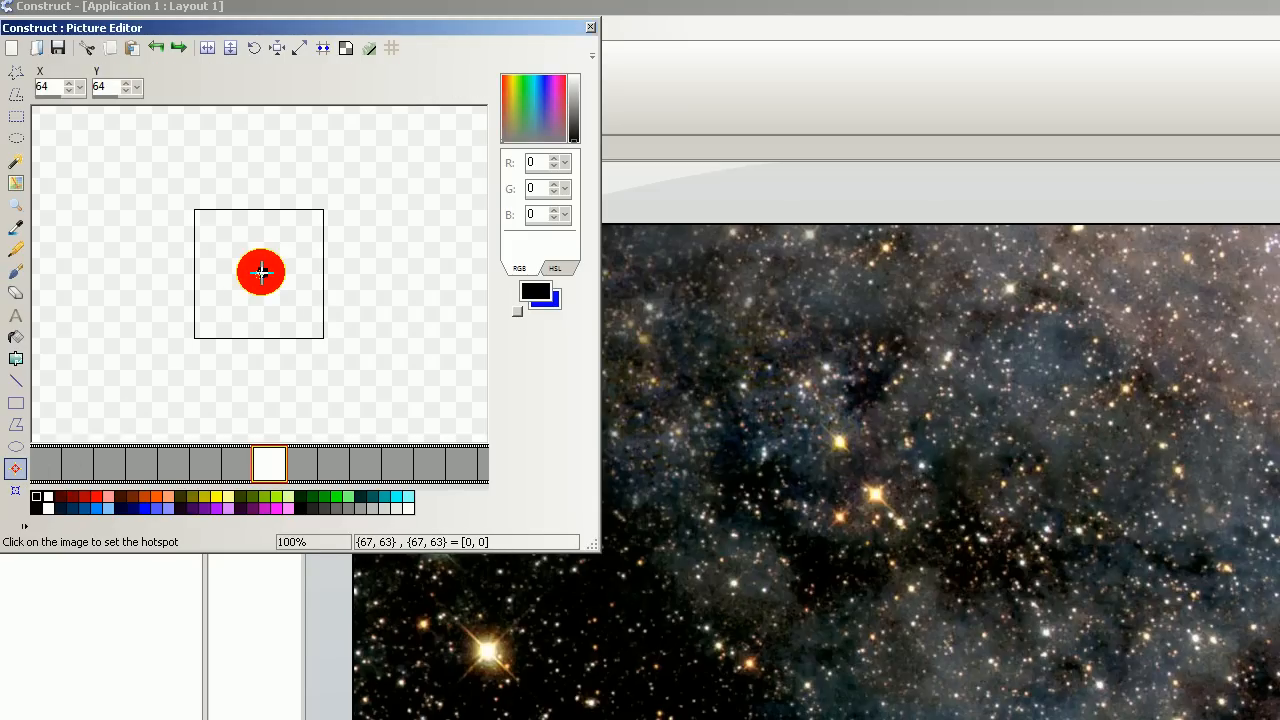
{"action": "left_click", "coordinate": [16, 490]}
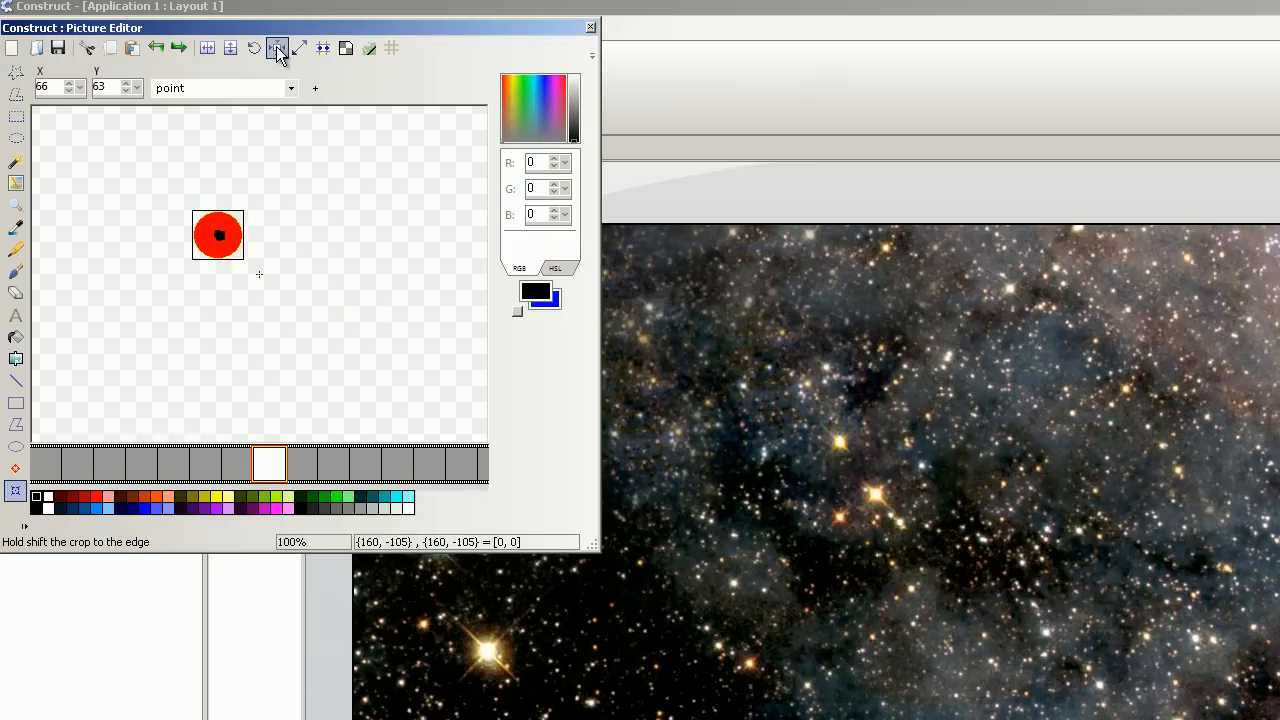
{"action": "left_click", "coordinate": [277, 48]}
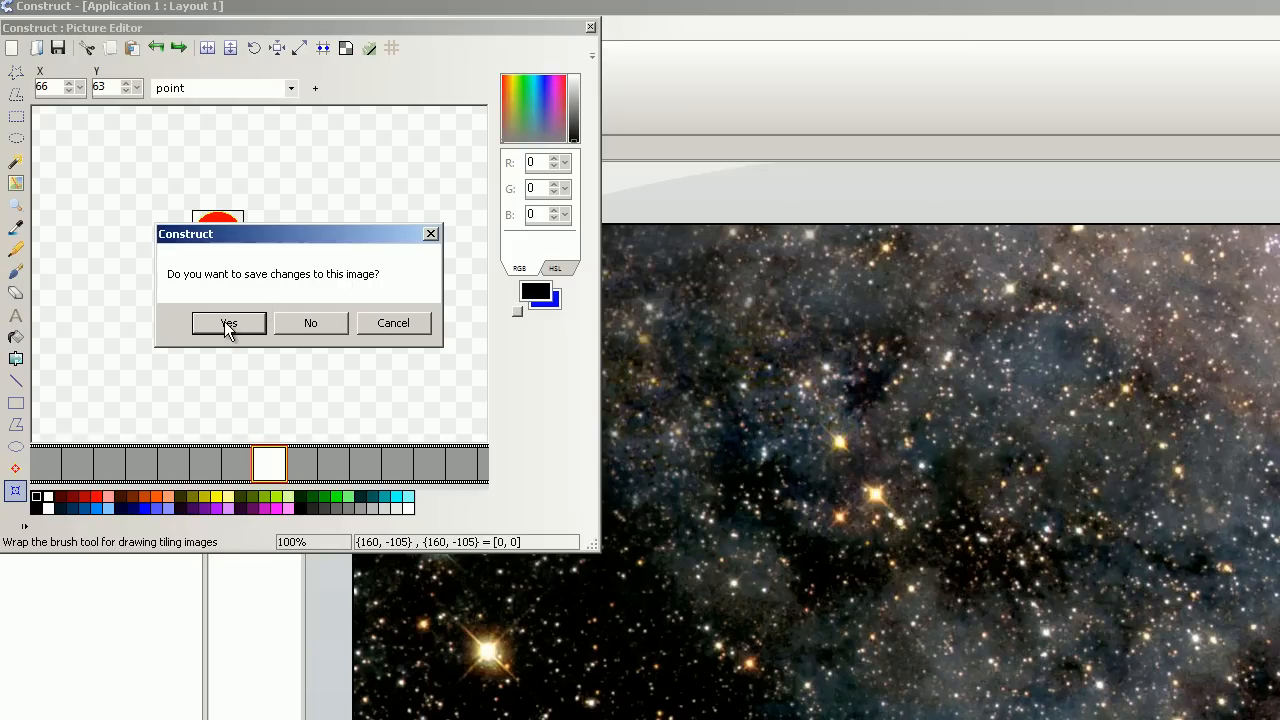
{"action": "left_click", "coordinate": [228, 323]}
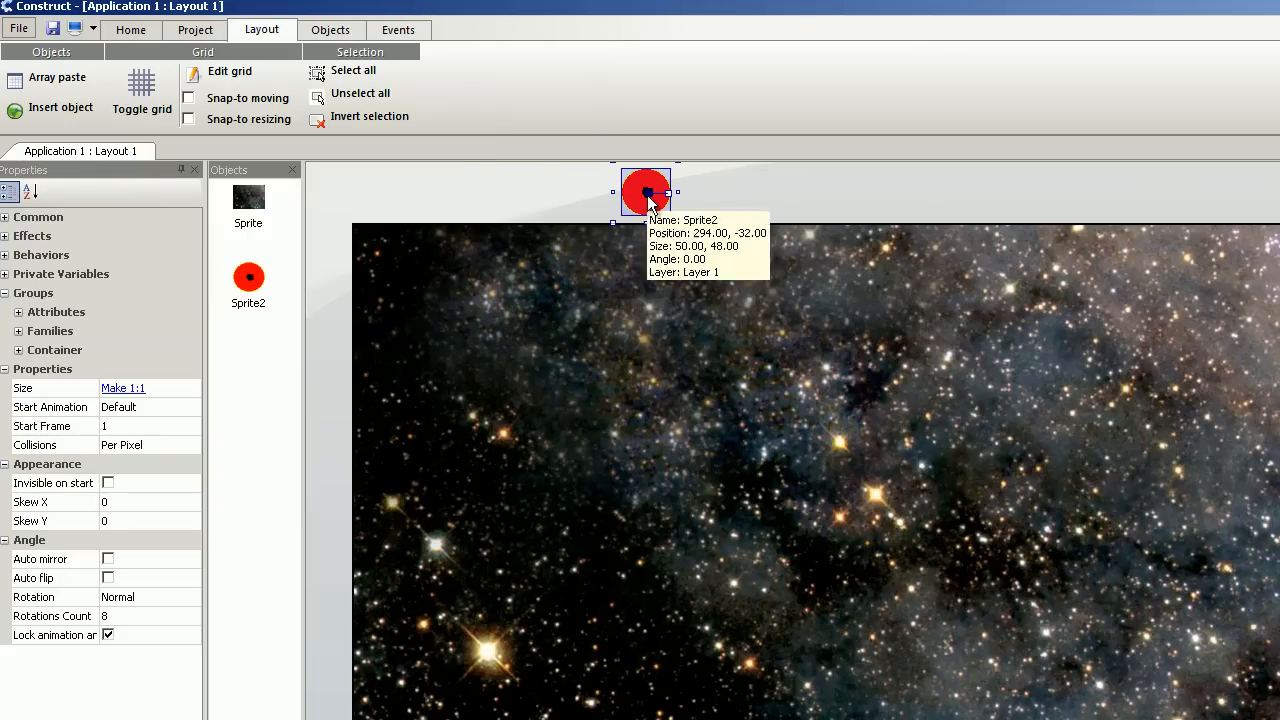
{"action": "left_click_drag", "start_coordinate": [645, 190], "coordinate": [853, 650]}
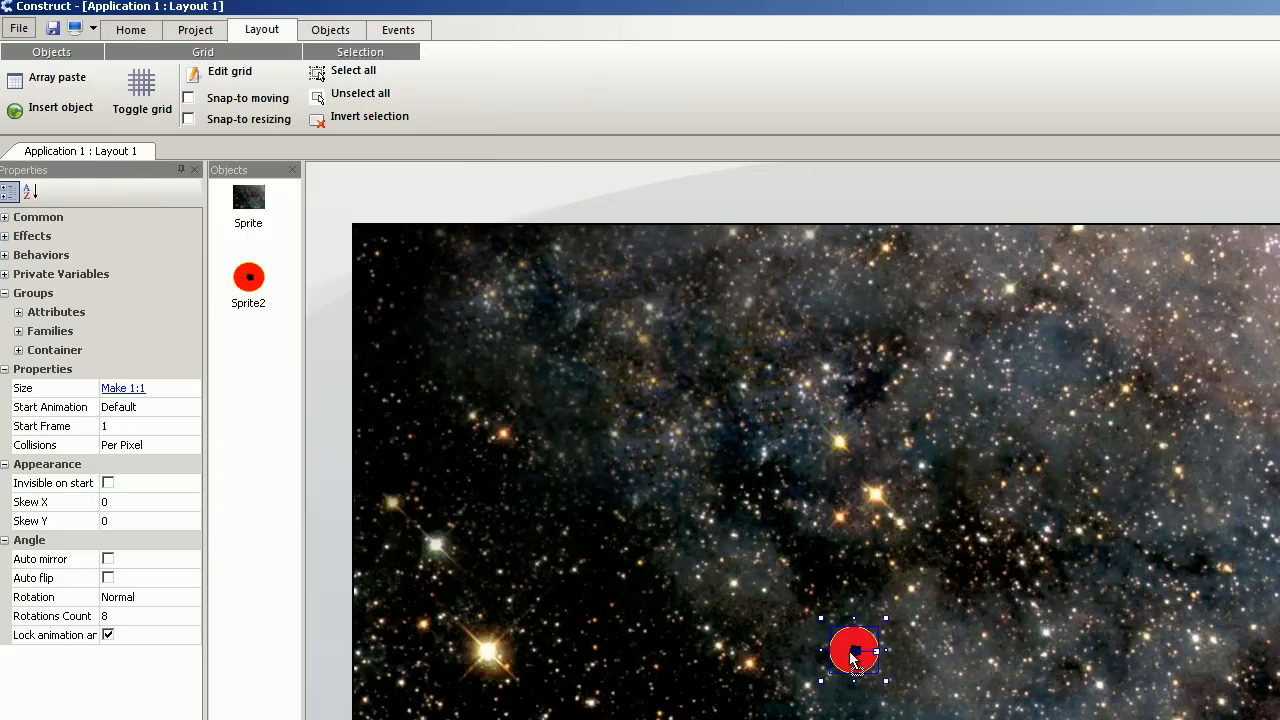
{"action": "left_click_drag", "start_coordinate": [853, 651], "coordinate": [855, 623]}
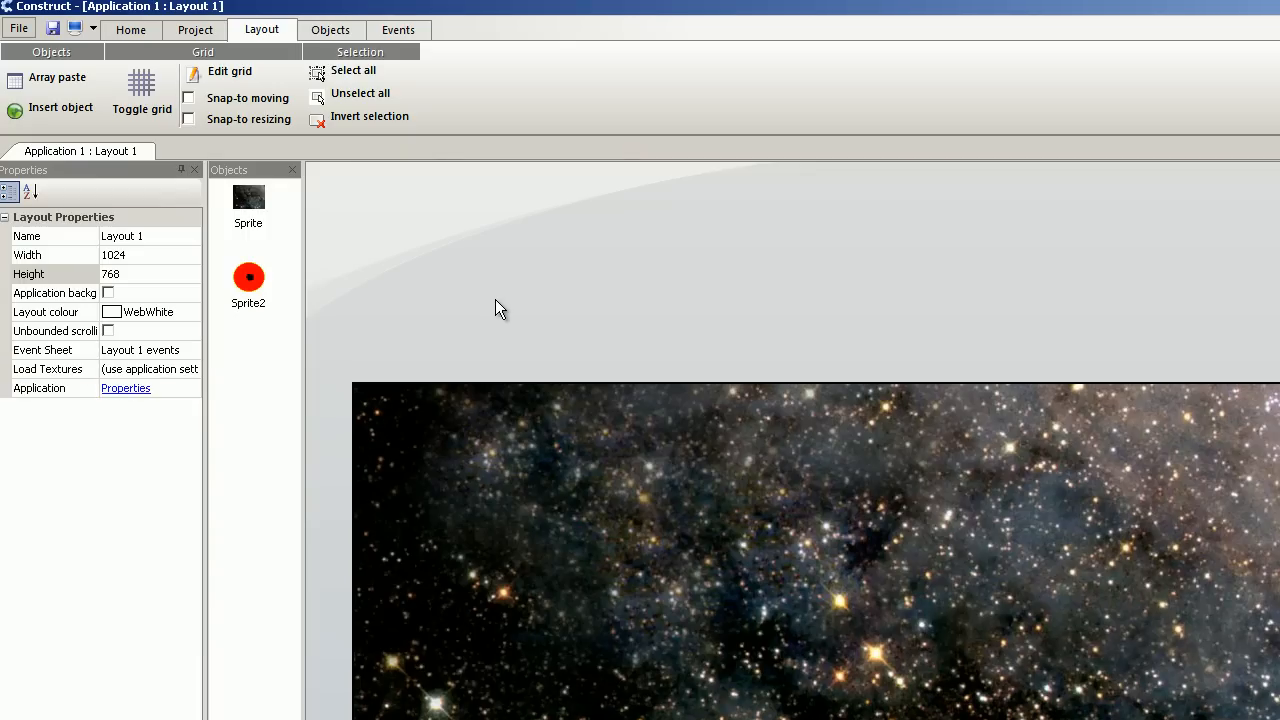
- Insert a sprite, paint a jagged dark red asteroid, crop it and finish editing
{"action": "left_click", "coordinate": [57, 107]}
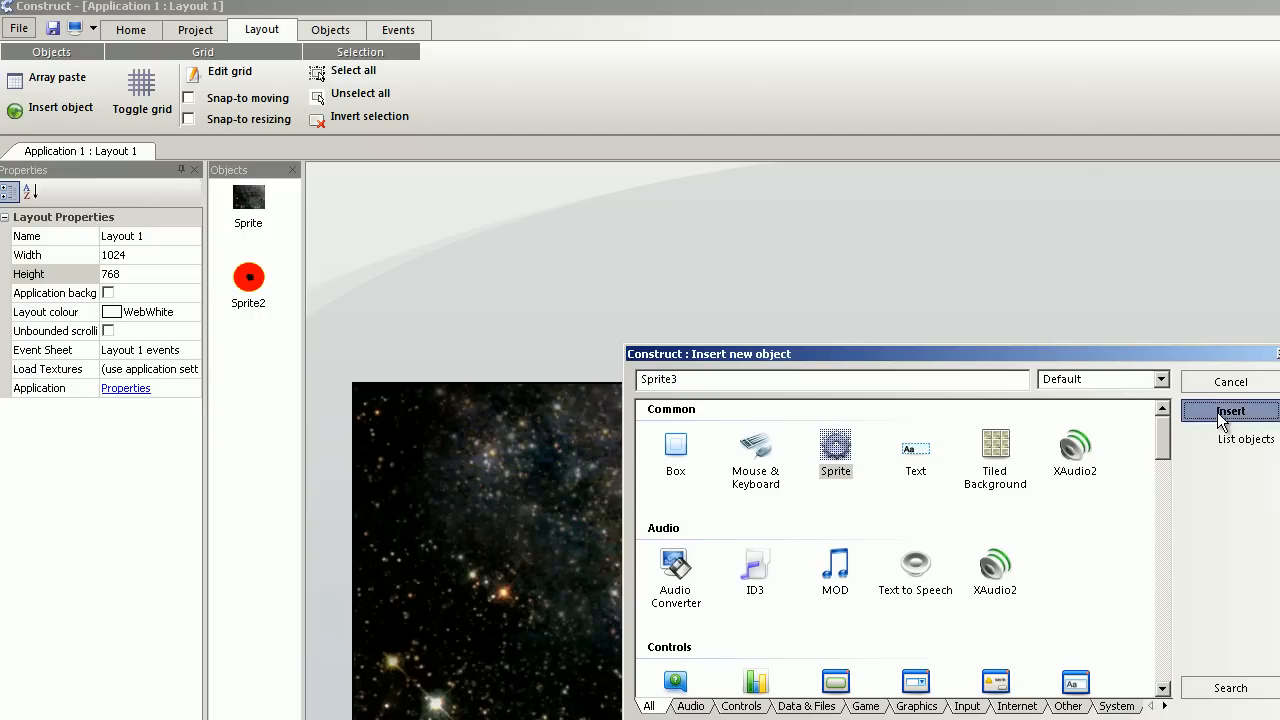
{"action": "left_click", "coordinate": [1230, 411]}
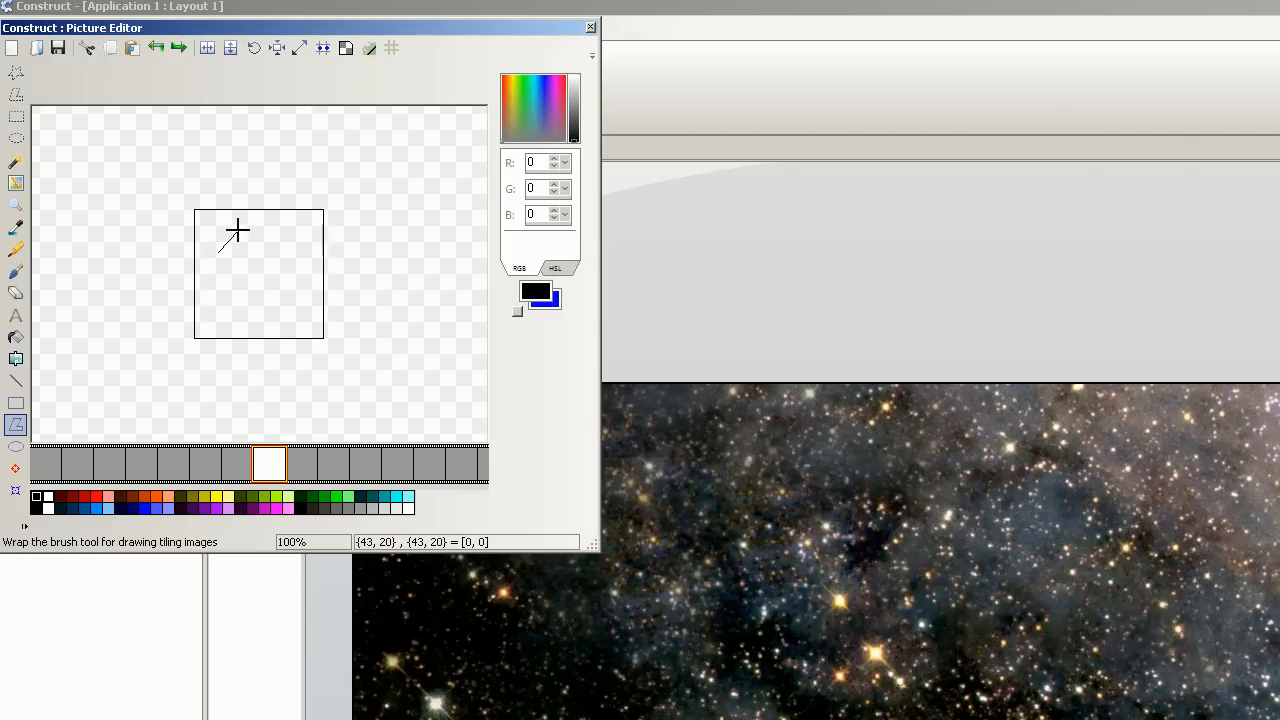
{"action": "left_click_drag", "start_coordinate": [240, 232], "coordinate": [215, 258]}
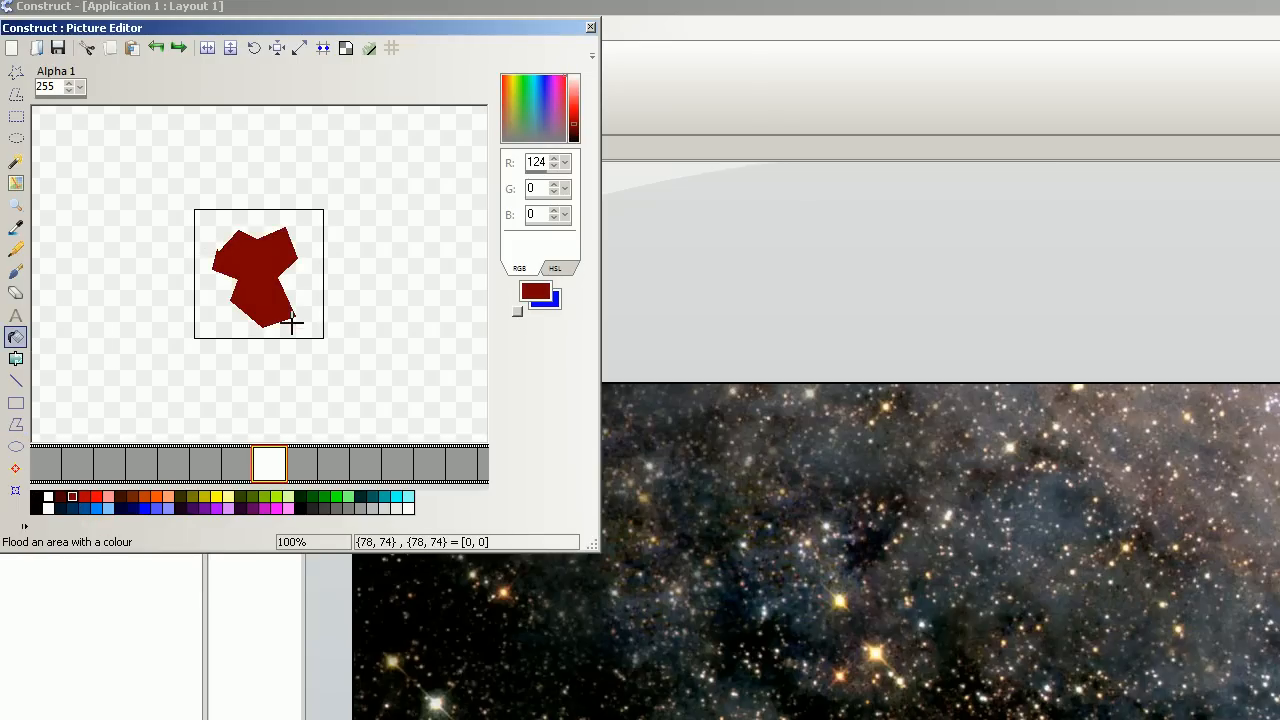
{"action": "mouse_move", "coordinate": [245, 263]}
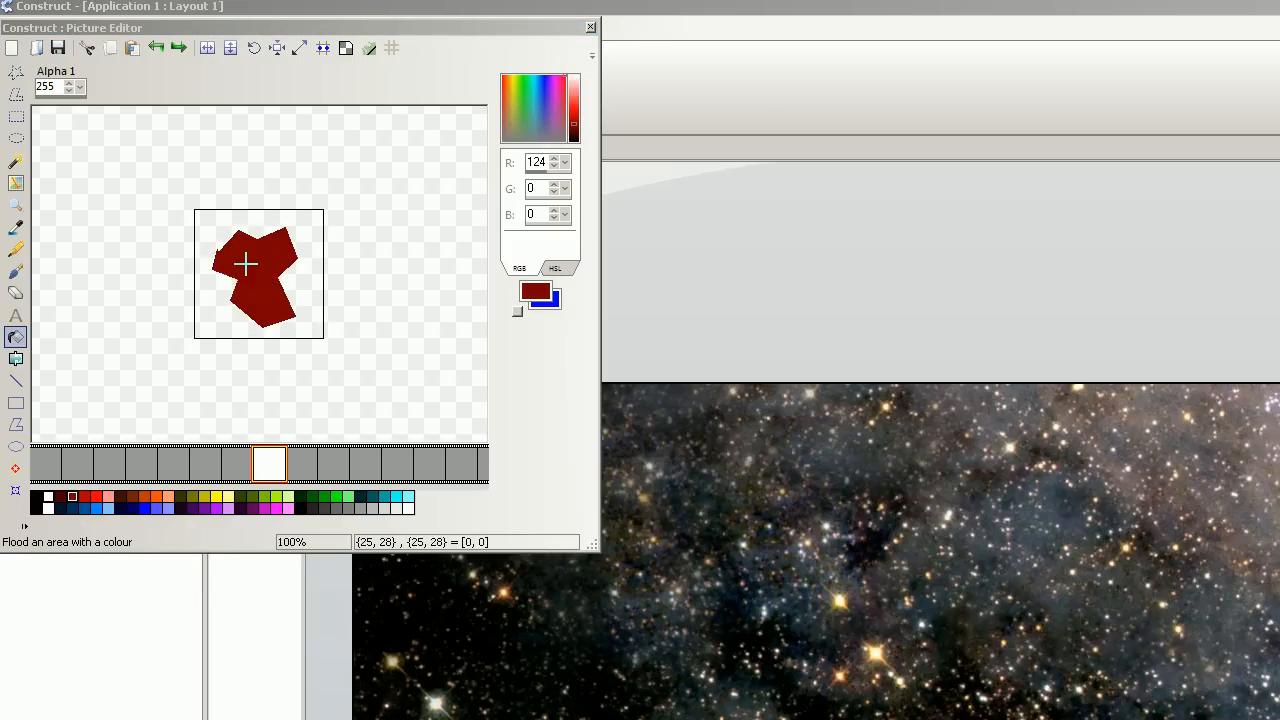
{"action": "left_click", "coordinate": [16, 271]}
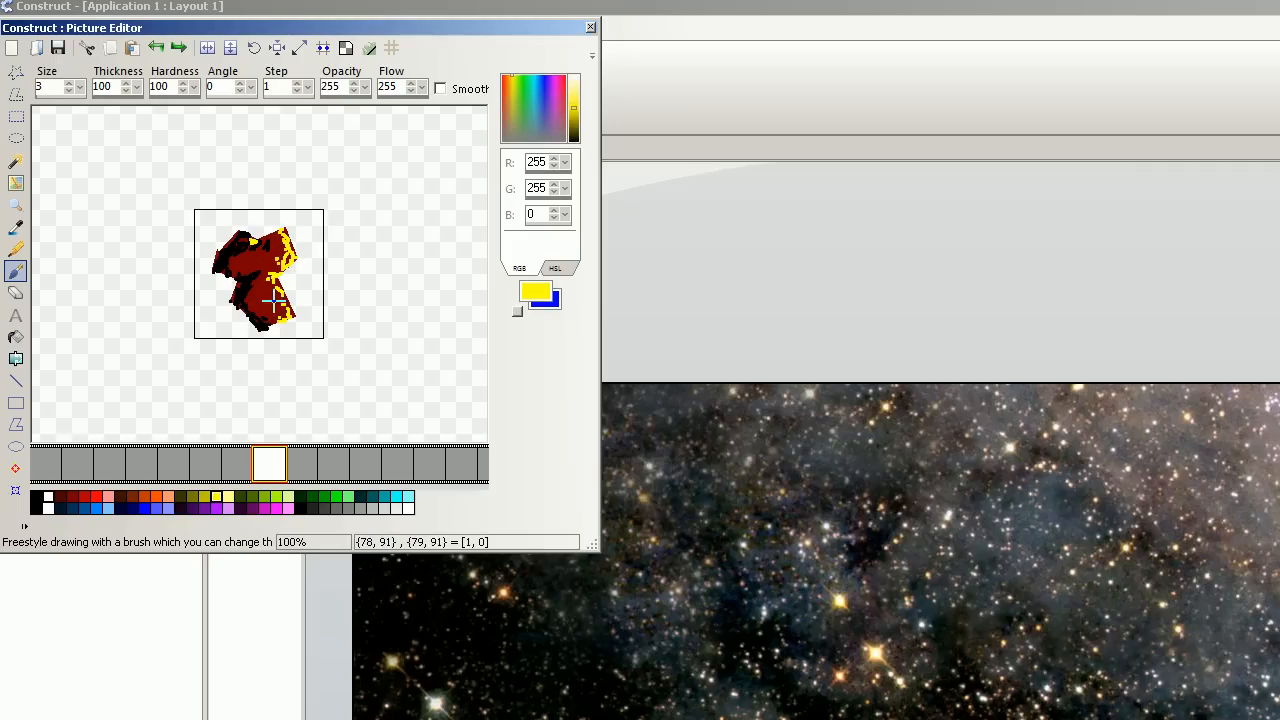
{"action": "left_click", "coordinate": [16, 293]}
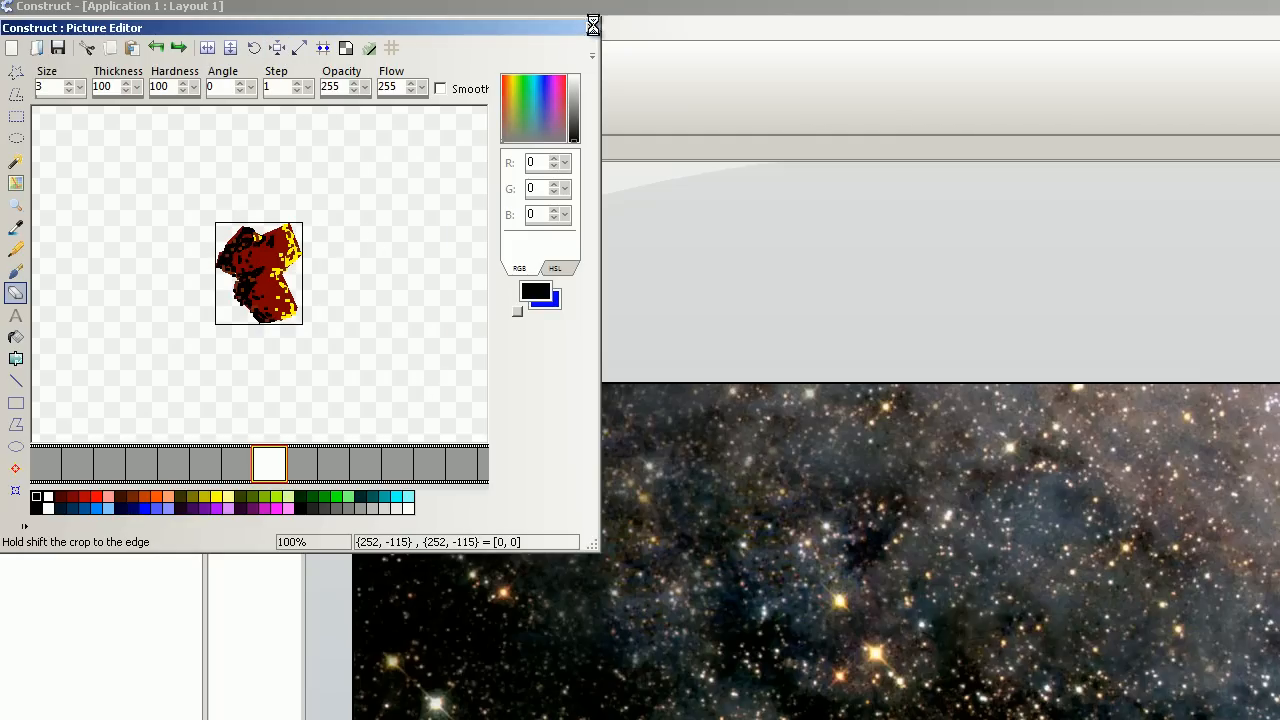
{"action": "left_click", "coordinate": [592, 25]}
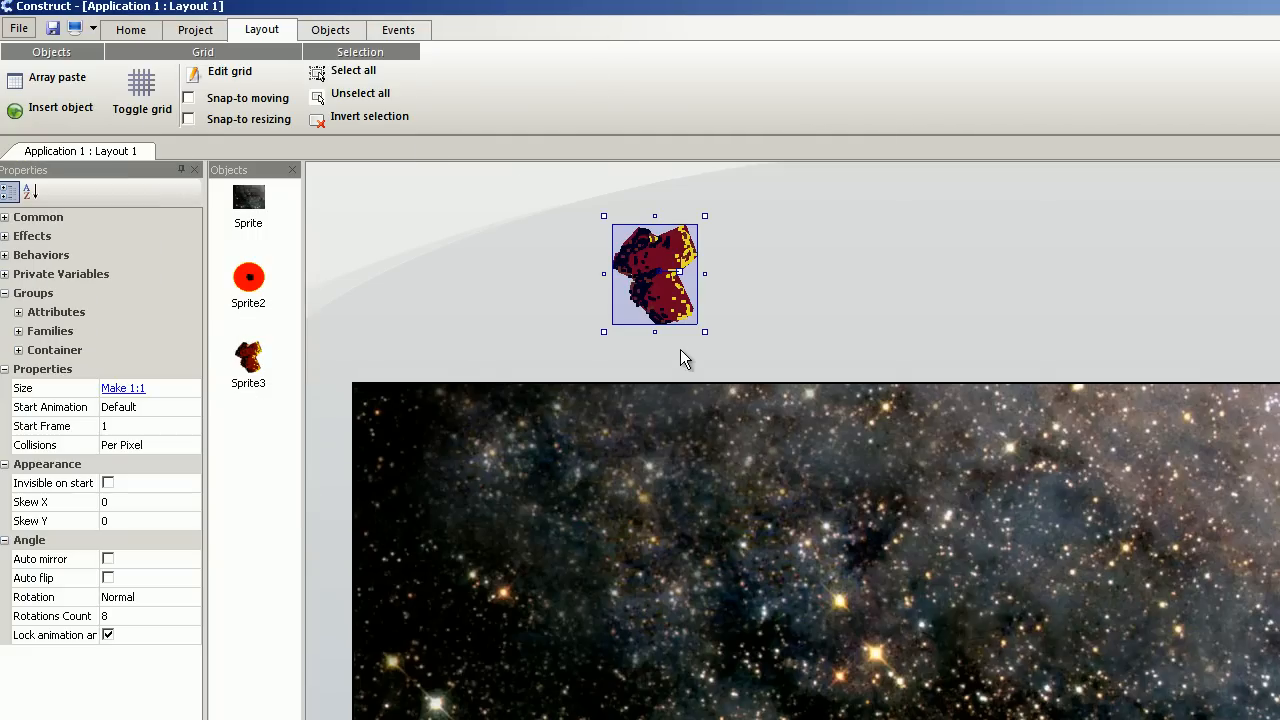
{"action": "mouse_move", "coordinate": [705, 333]}
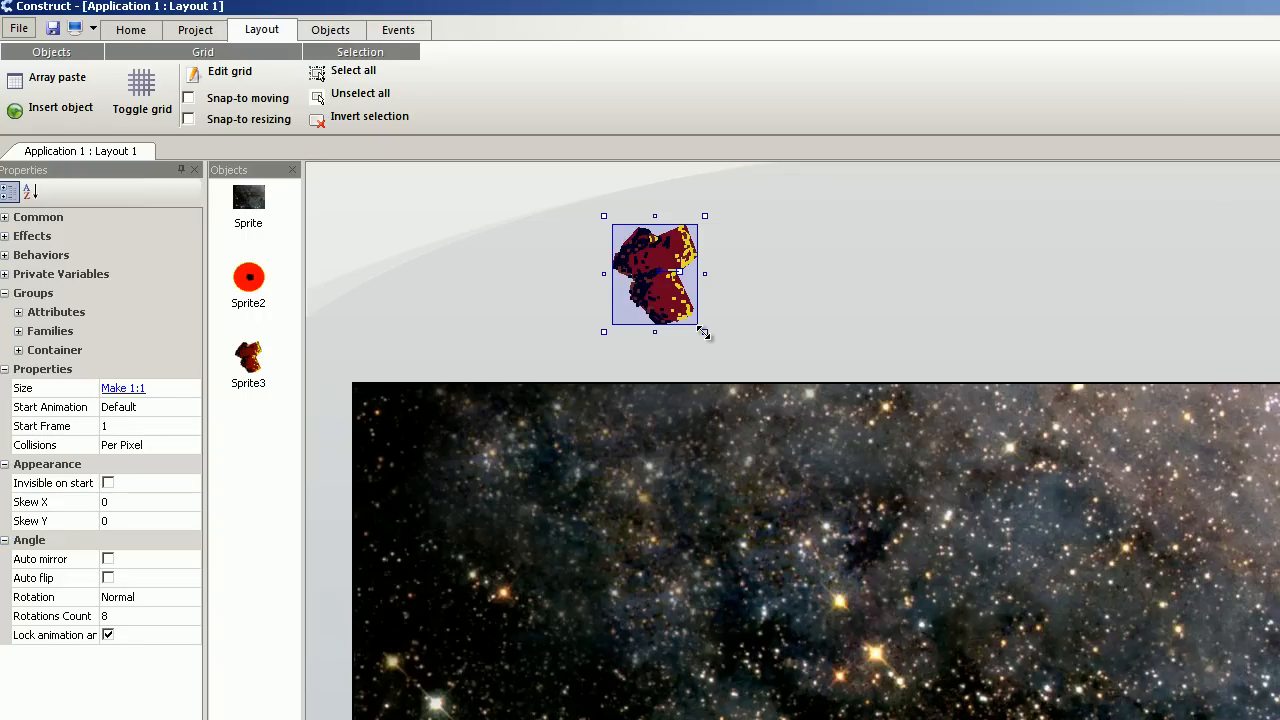
- Set the asteroid down on the layout at its smaller size
{"action": "left_click", "coordinate": [357, 330]}
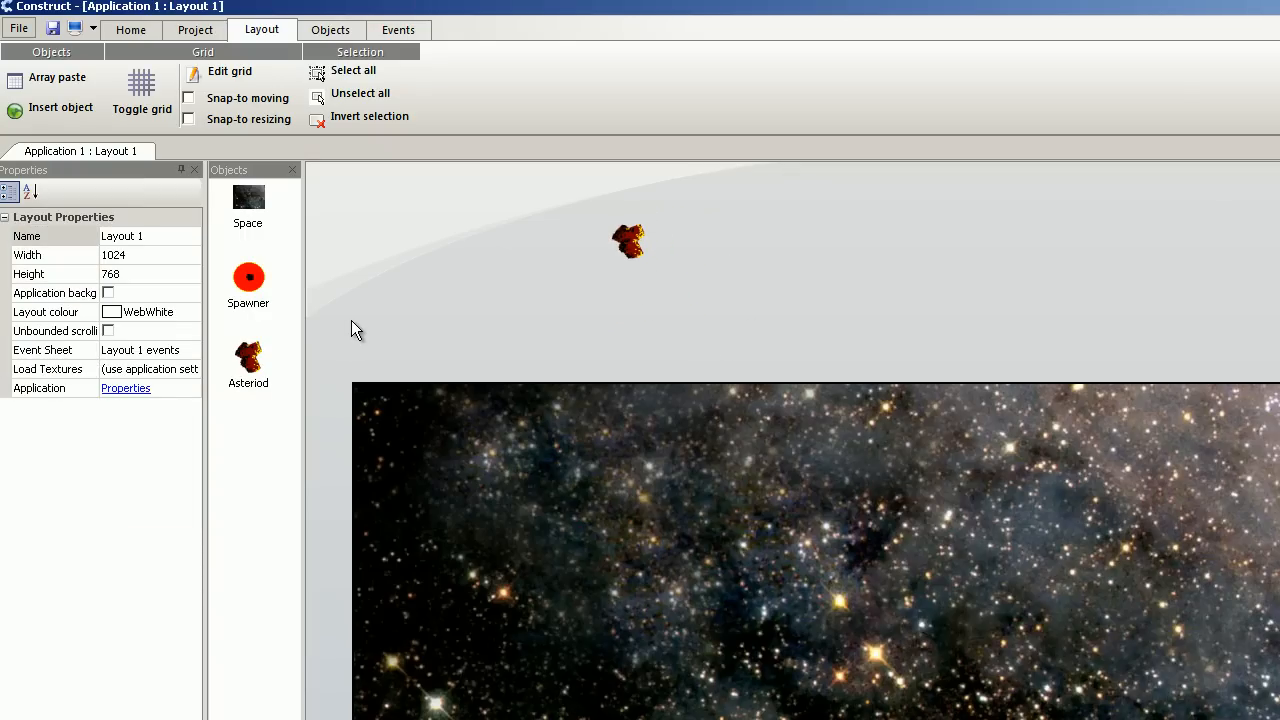
{"action": "mouse_move", "coordinate": [254, 300]}
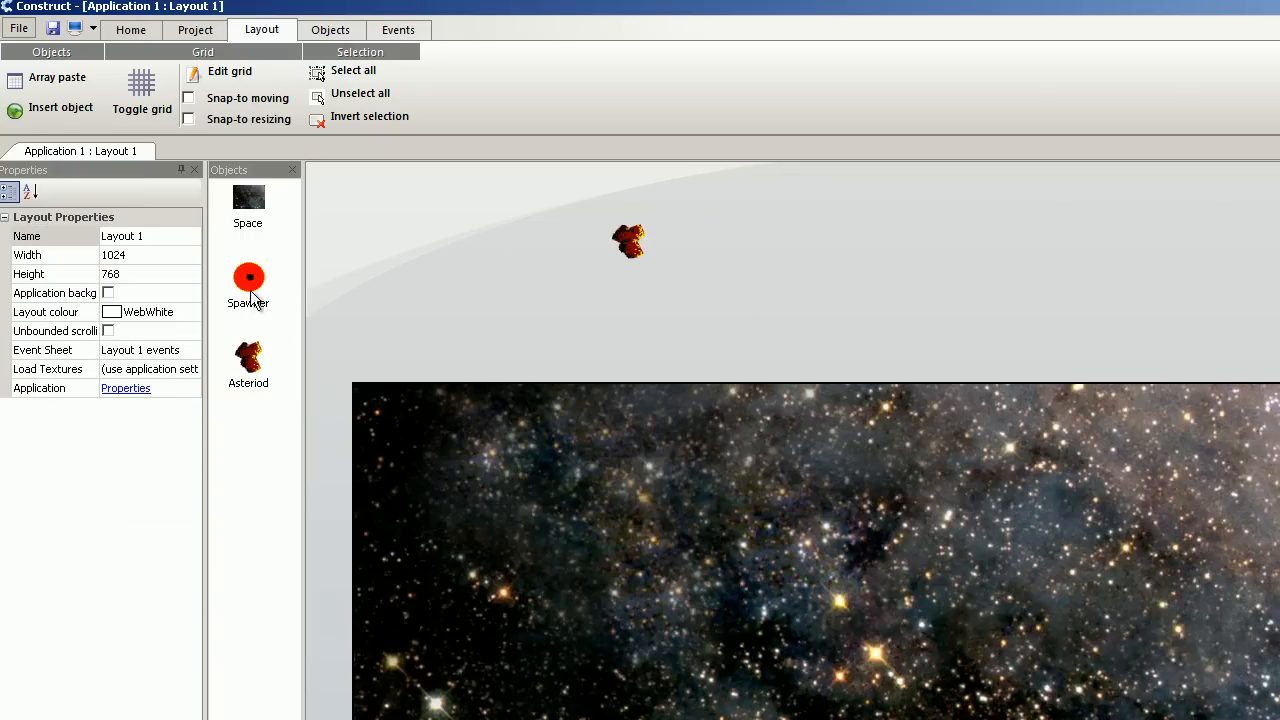
{"action": "mouse_move", "coordinate": [700, 303]}
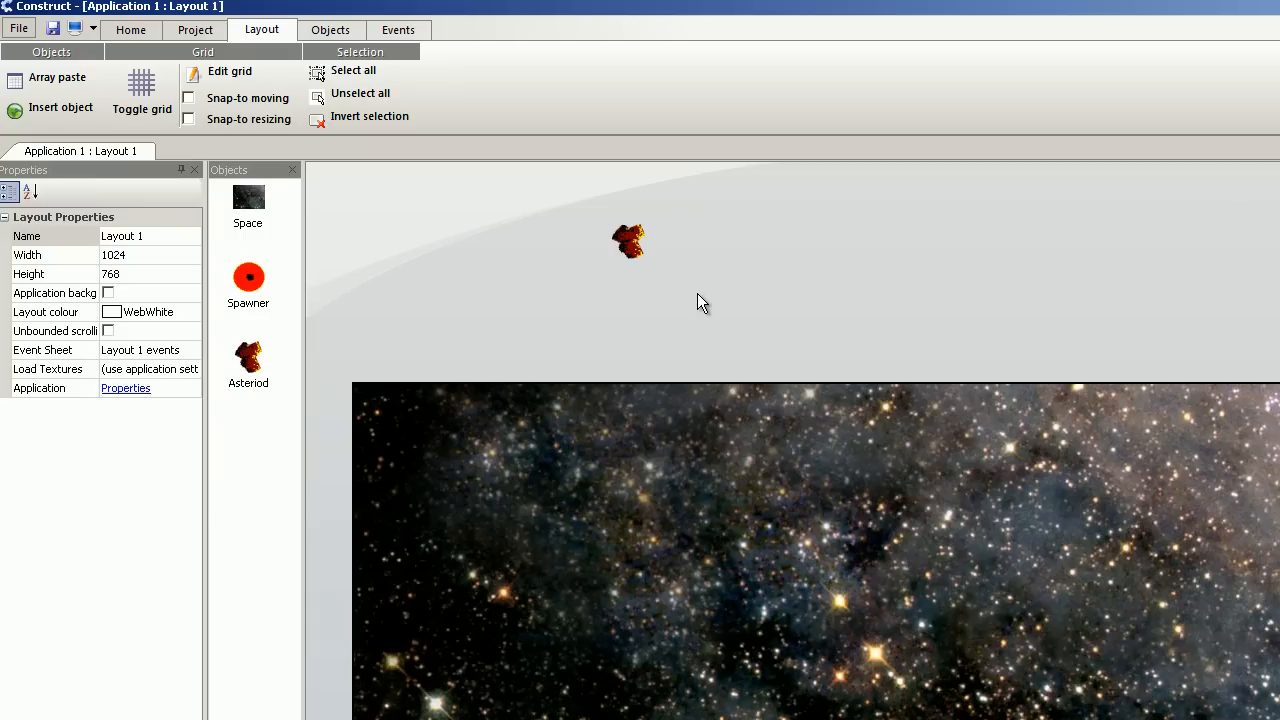
{"action": "mouse_move", "coordinate": [650, 273]}
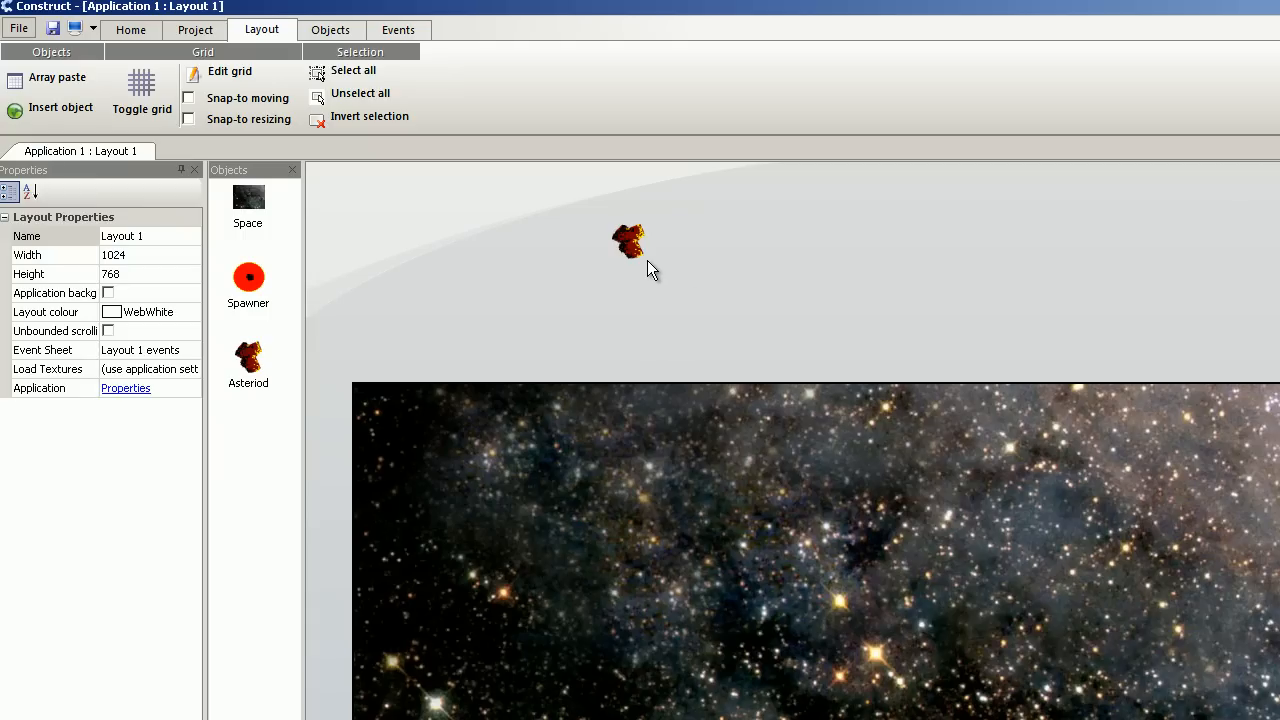
{"action": "mouse_move", "coordinate": [658, 265]}
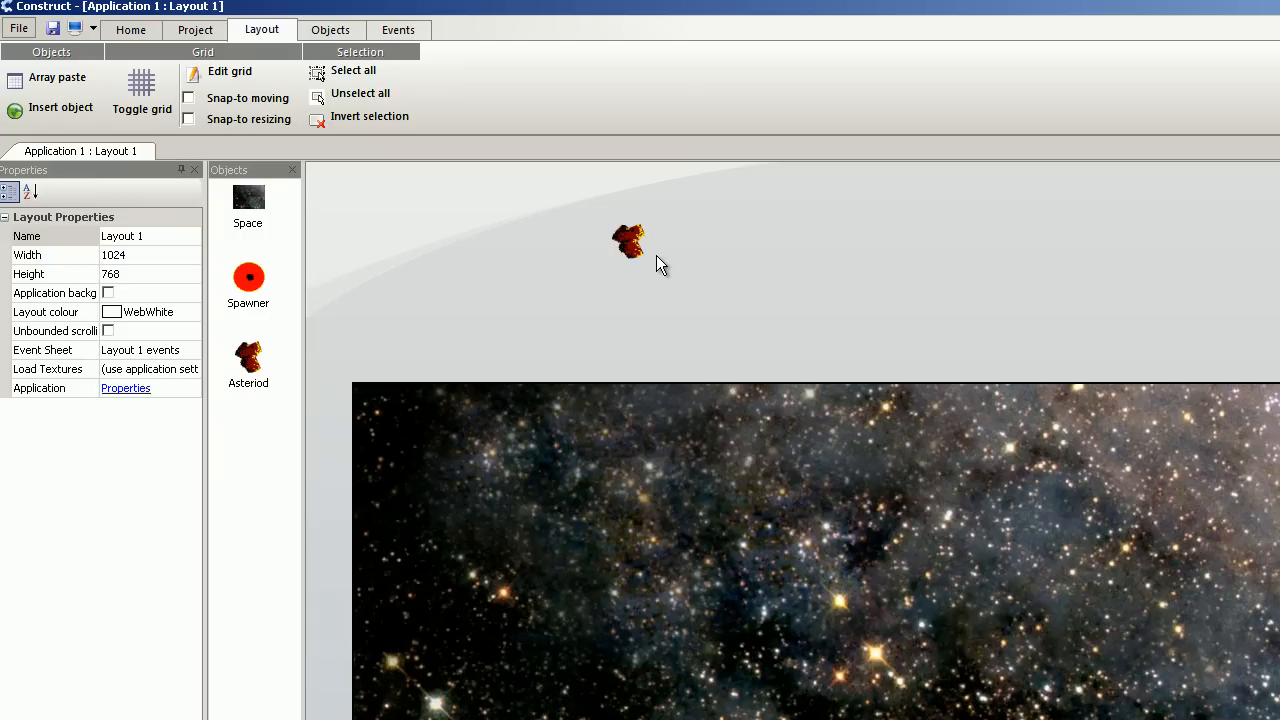
{"action": "mouse_move", "coordinate": [640, 268]}
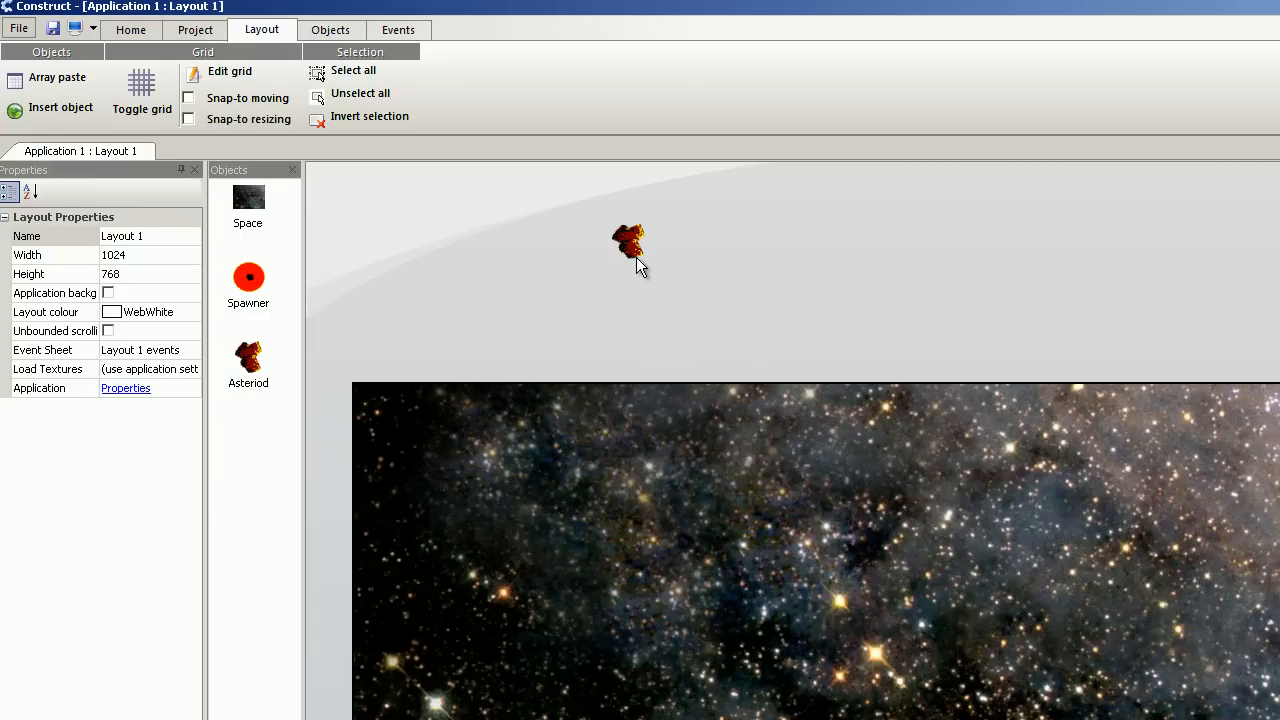
{"action": "mouse_move", "coordinate": [738, 267]}
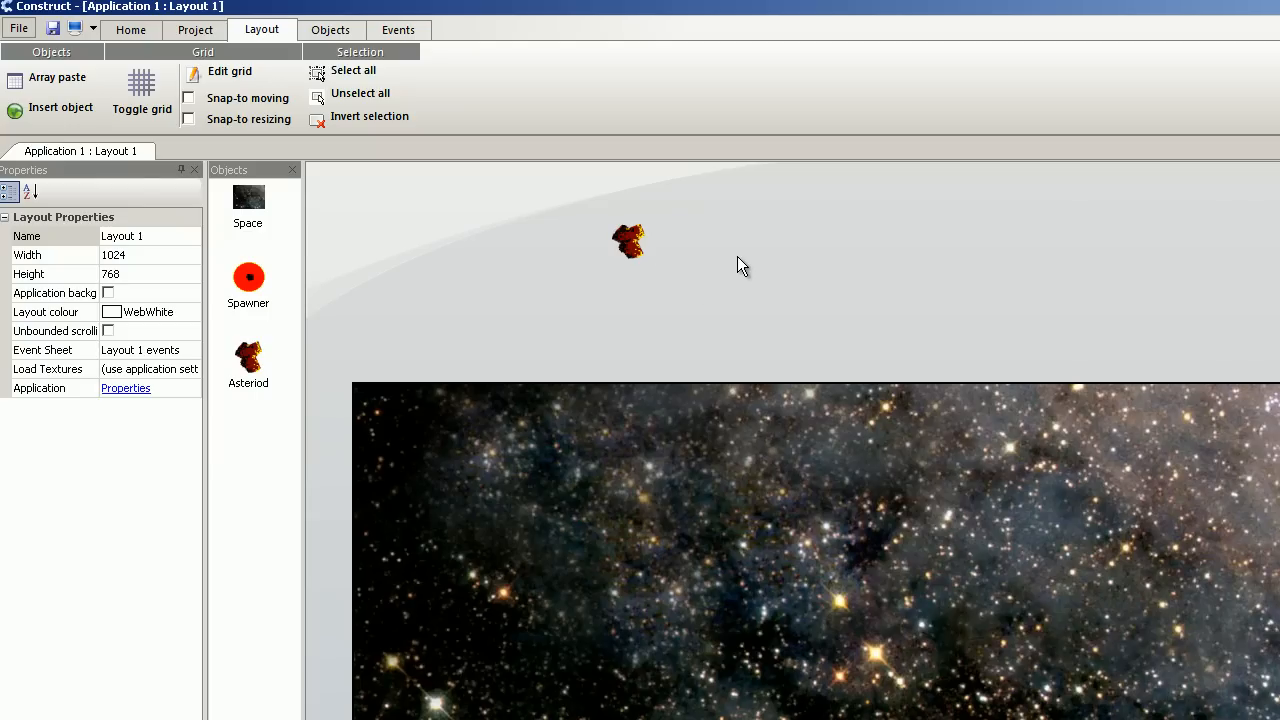
{"action": "mouse_move", "coordinate": [838, 455]}
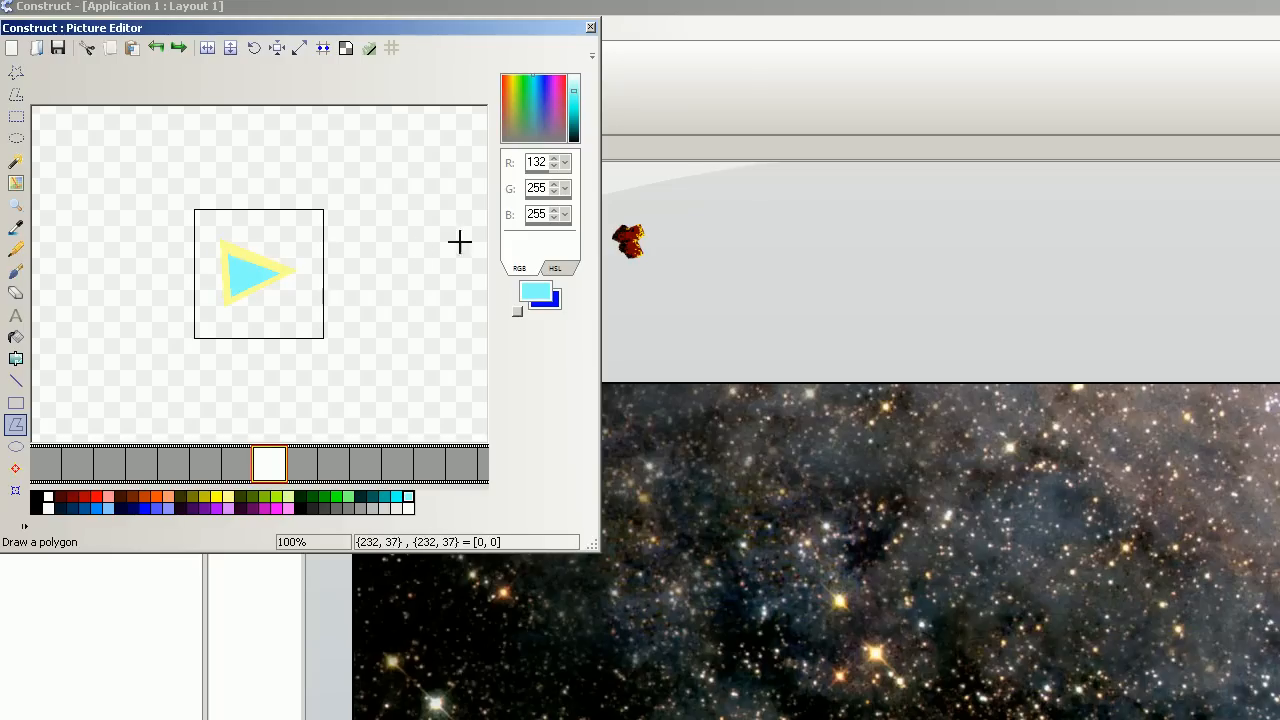
- Save the triangle spaceship image, shrink it and place it on the starfield's right side
{"action": "left_click", "coordinate": [591, 27]}
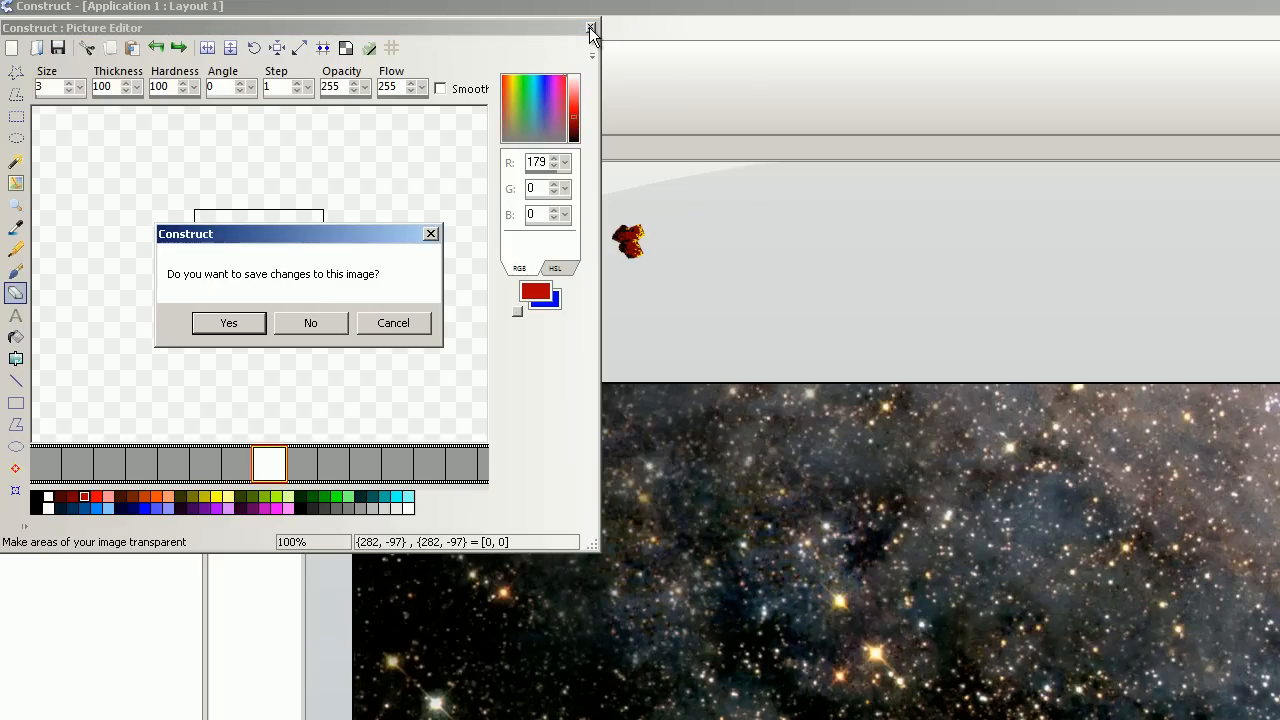
{"action": "left_click", "coordinate": [310, 322]}
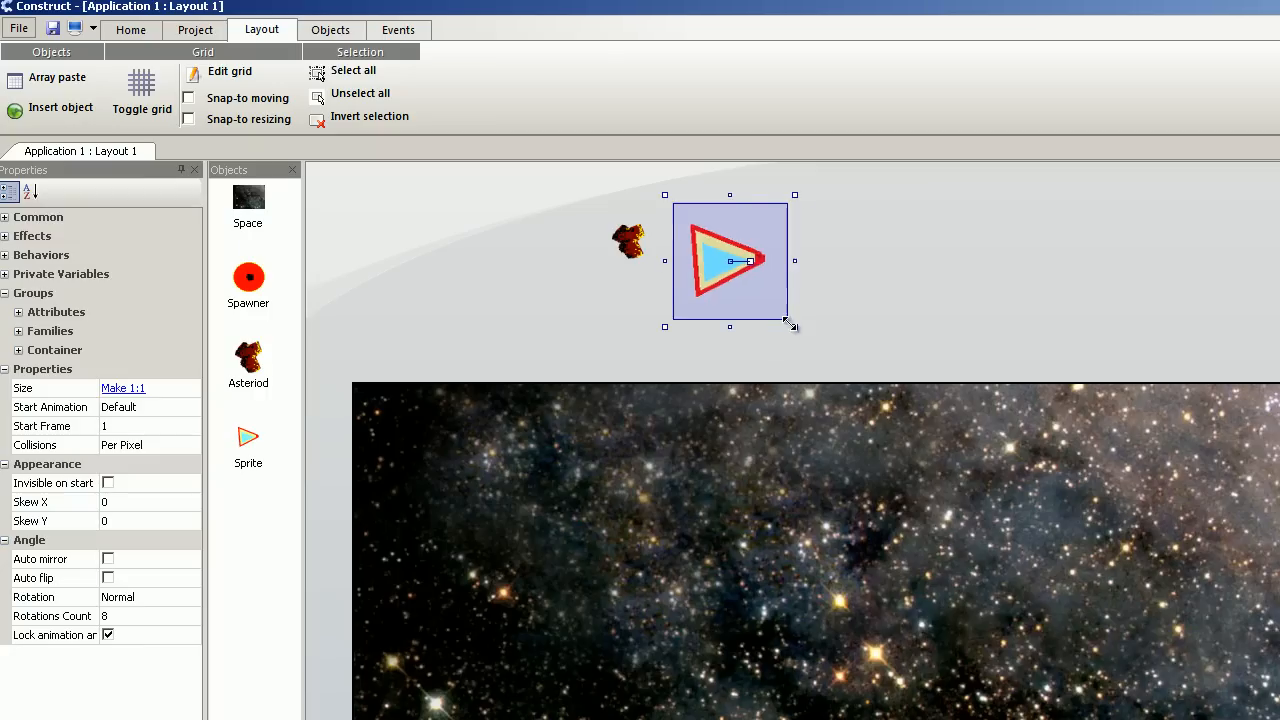
{"action": "left_click_drag", "start_coordinate": [795, 326], "coordinate": [710, 245]}
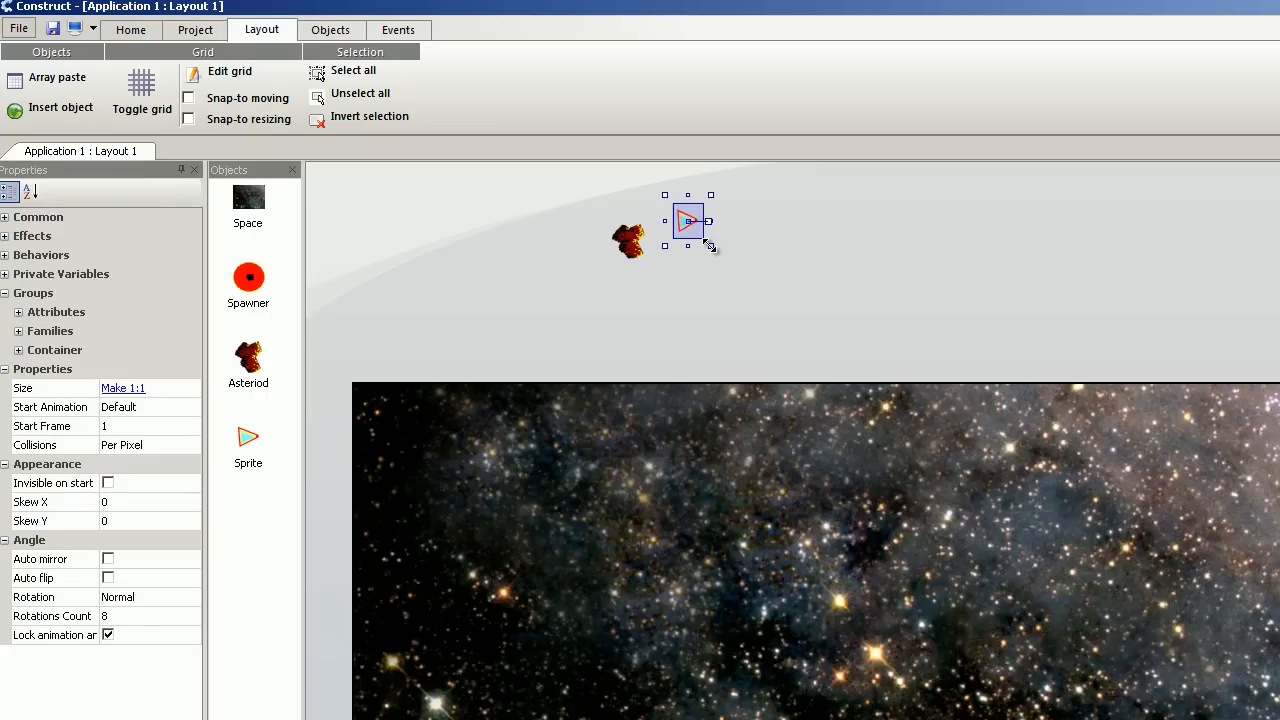
{"action": "left_click_drag", "start_coordinate": [687, 220], "coordinate": [1037, 505]}
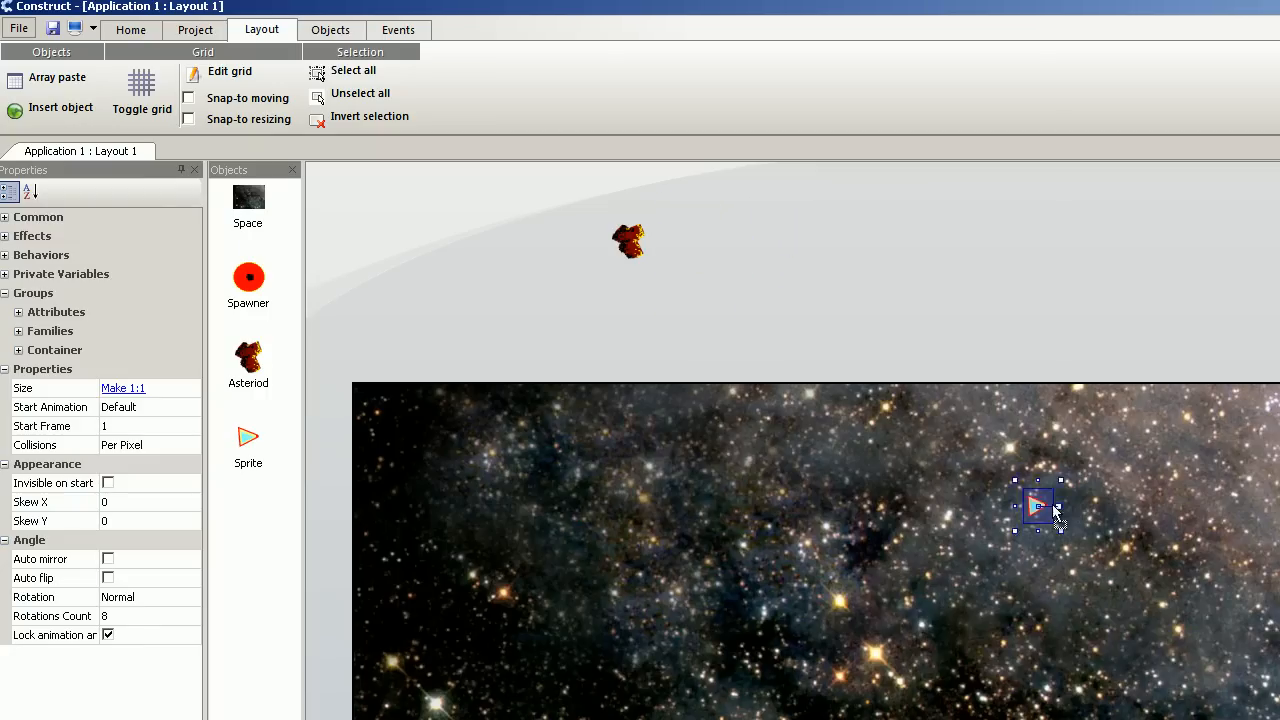
{"action": "left_click_drag", "start_coordinate": [1038, 505], "coordinate": [1148, 455]}
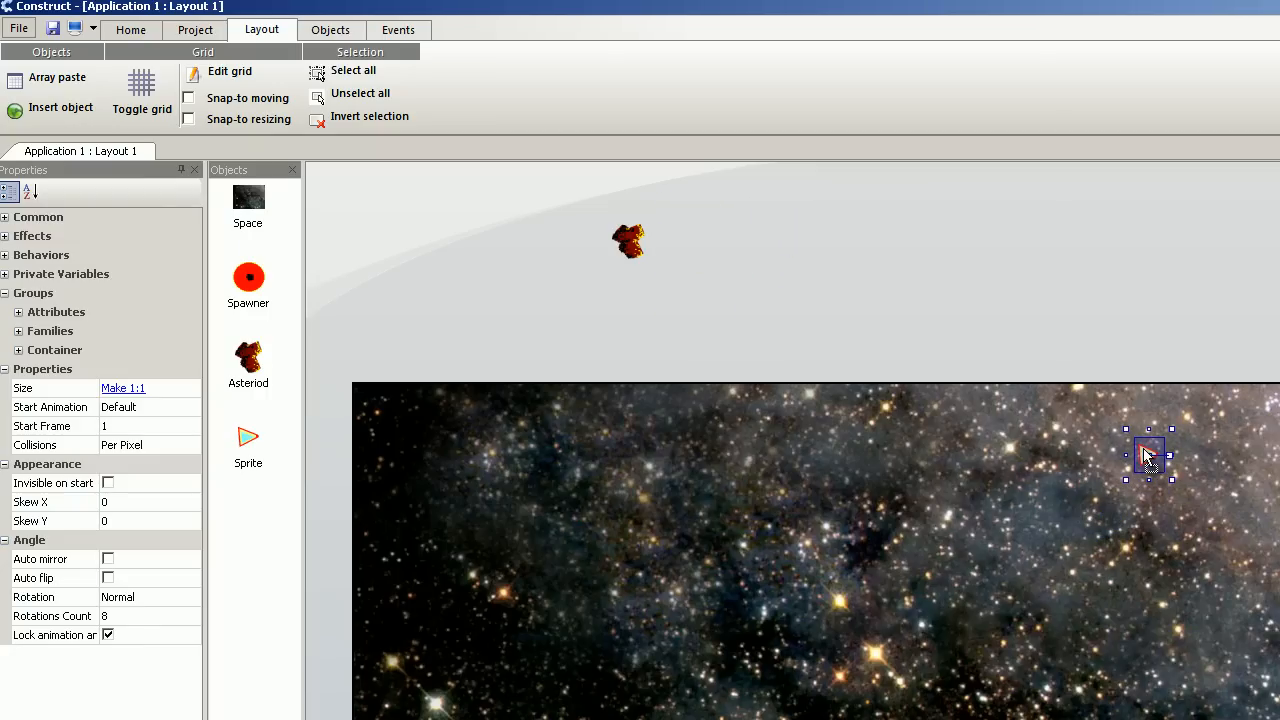
{"action": "left_click", "coordinate": [667, 319]}
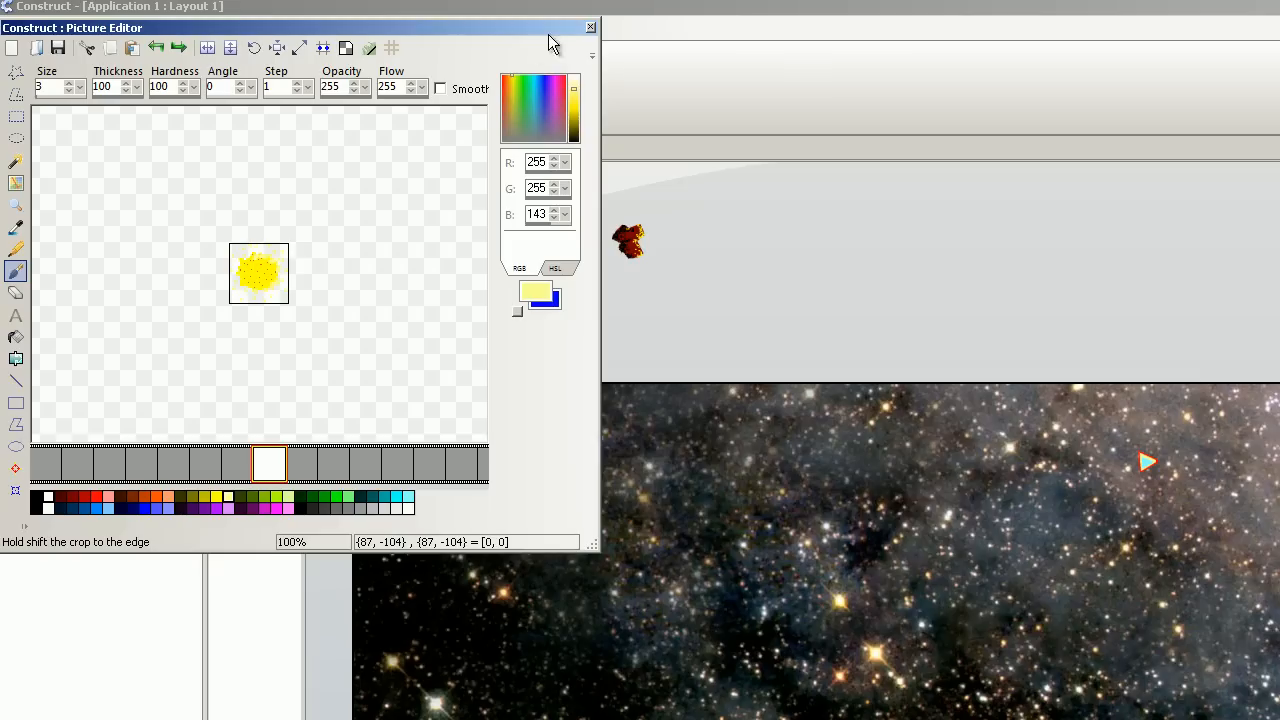
- Save the yellow blob image and shrink the sprite to a tiny dot
{"action": "left_click", "coordinate": [591, 27]}
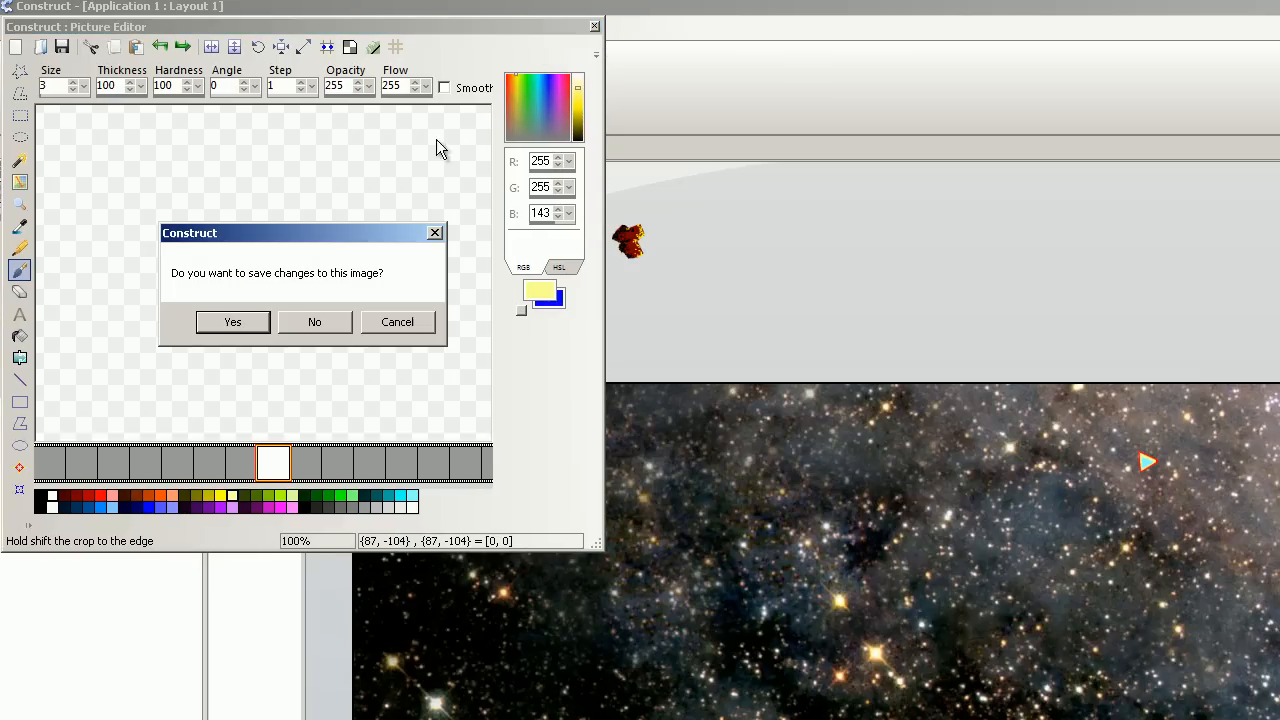
{"action": "left_click", "coordinate": [314, 321]}
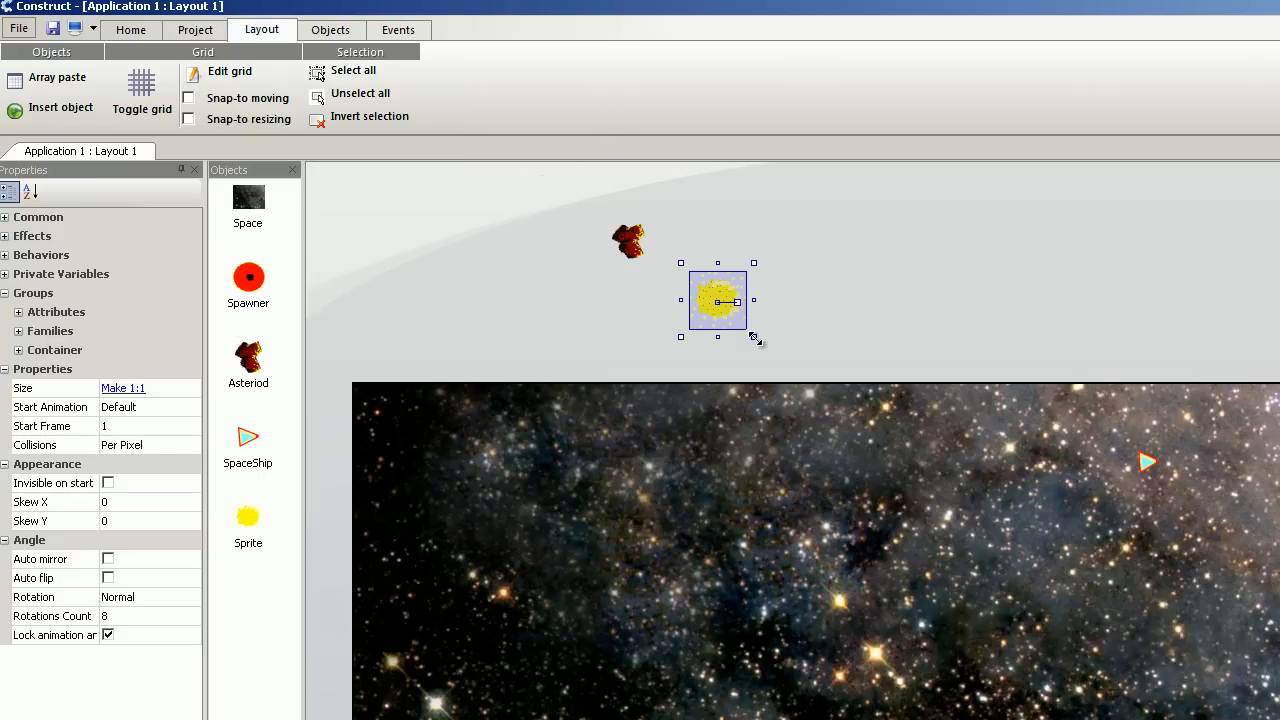
{"action": "left_click_drag", "start_coordinate": [753, 337], "coordinate": [718, 301]}
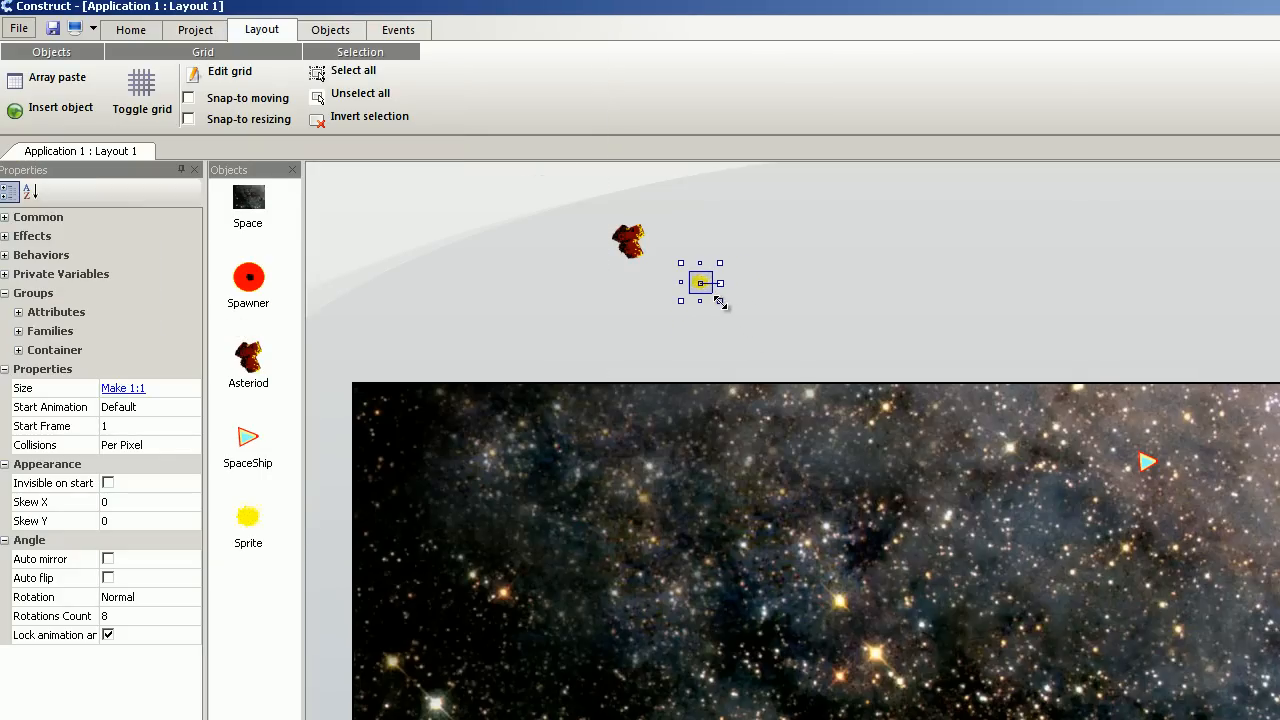
{"action": "left_click", "coordinate": [756, 311]}
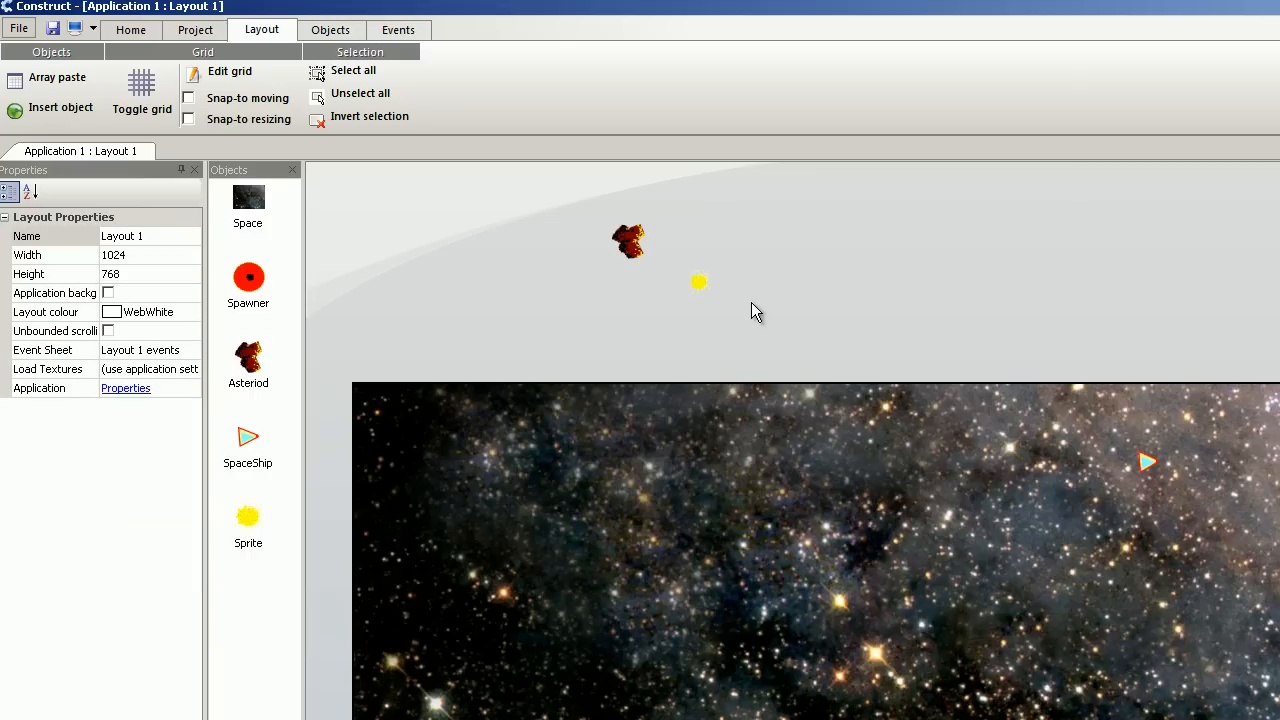
{"action": "mouse_move", "coordinate": [843, 438]}
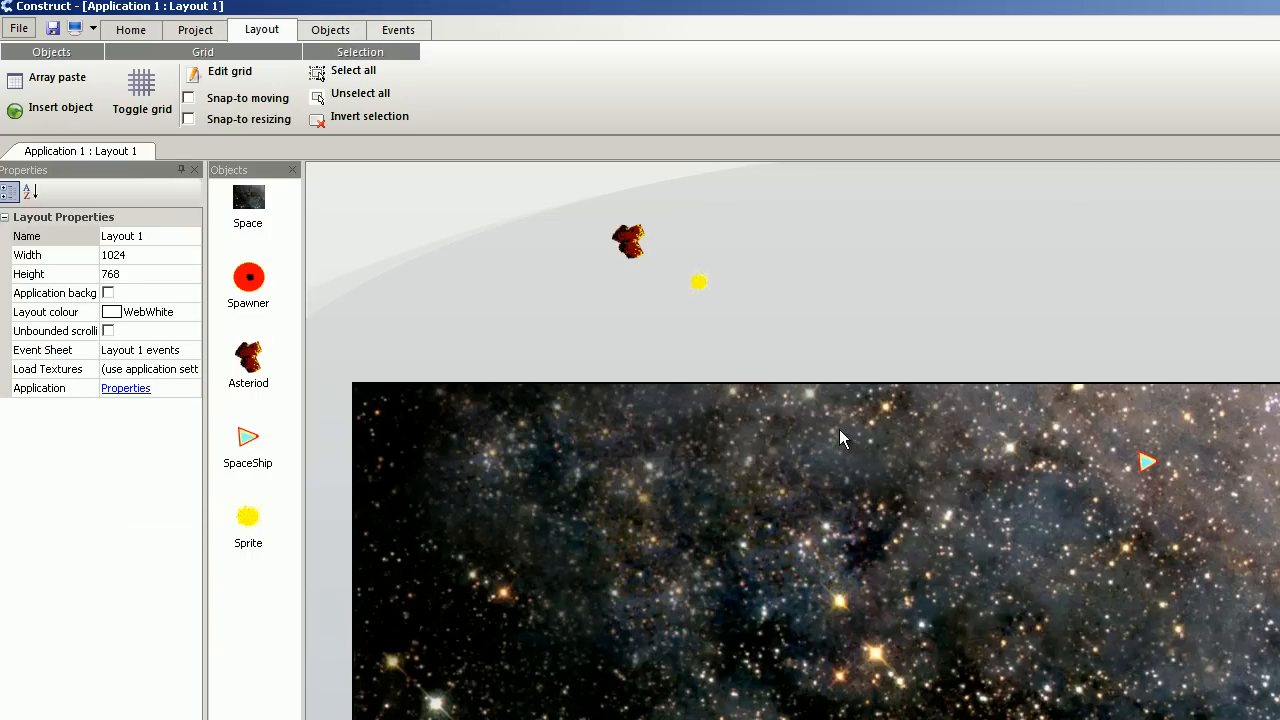
{"action": "mouse_move", "coordinate": [438, 278]}
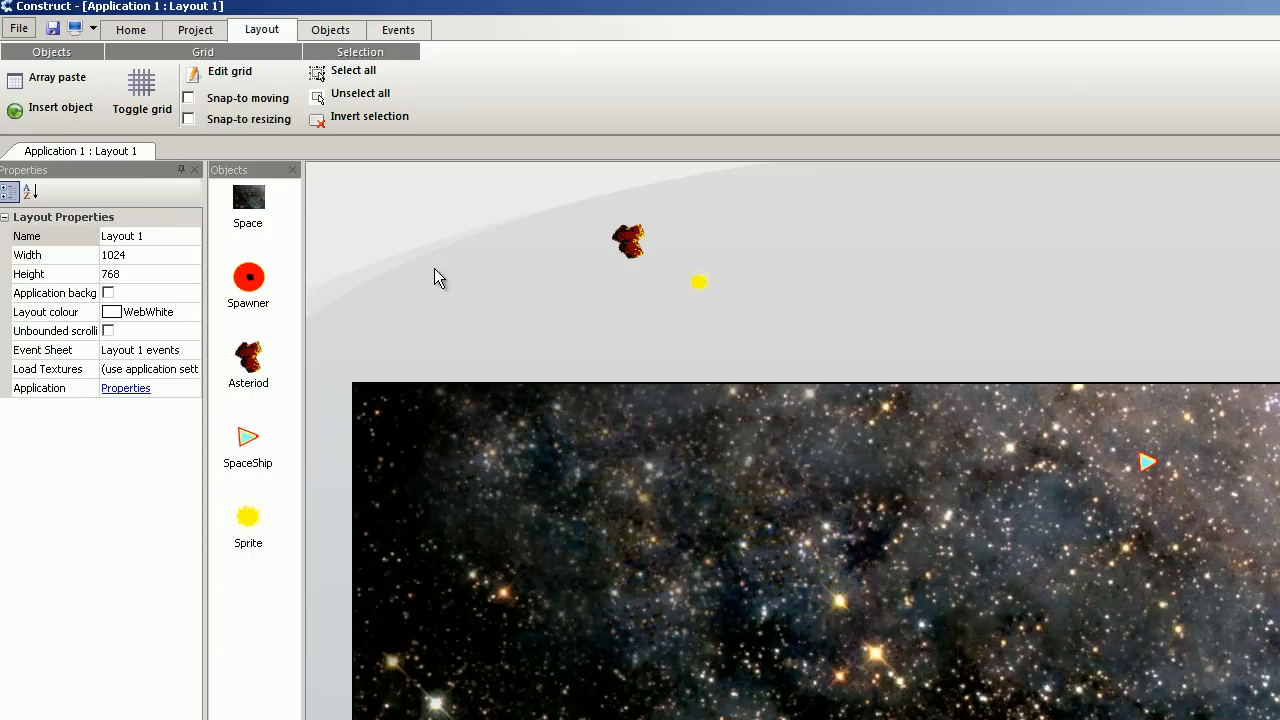
- Insert the Mouse & Keyboard object and add a behavior to the Asteriod
{"action": "left_click", "coordinate": [57, 107]}
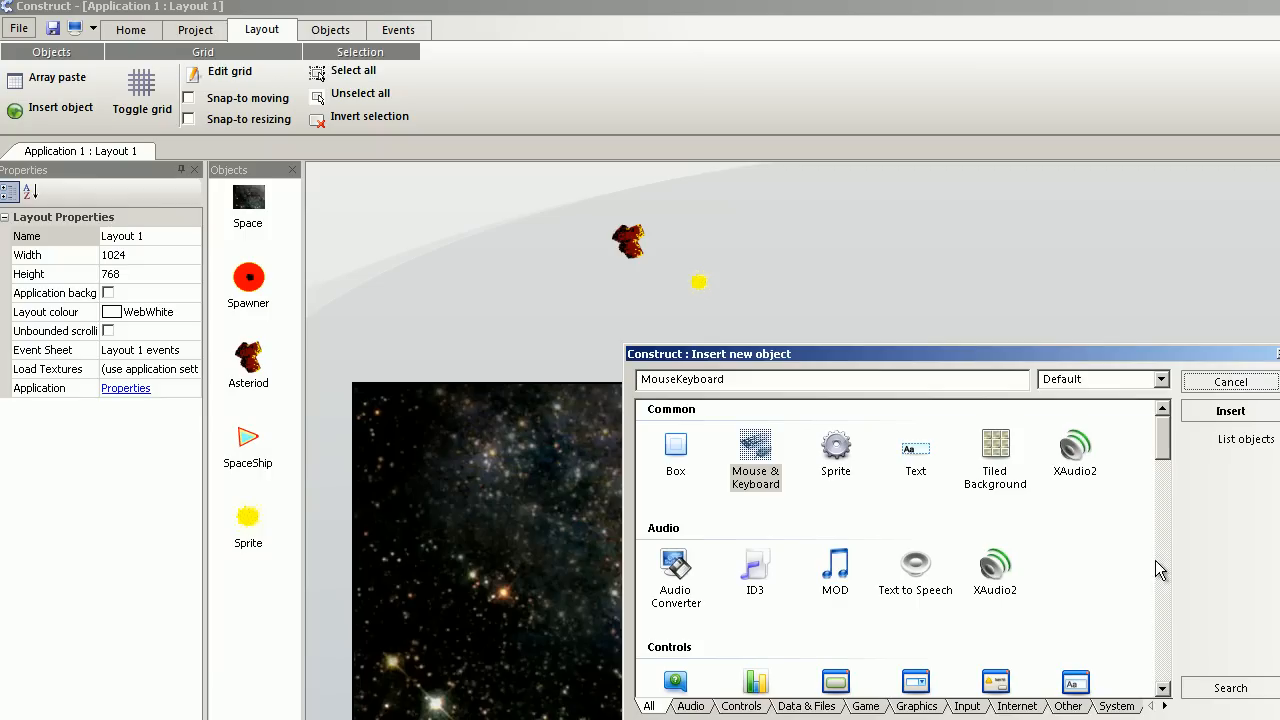
{"action": "left_click", "coordinate": [1229, 411]}
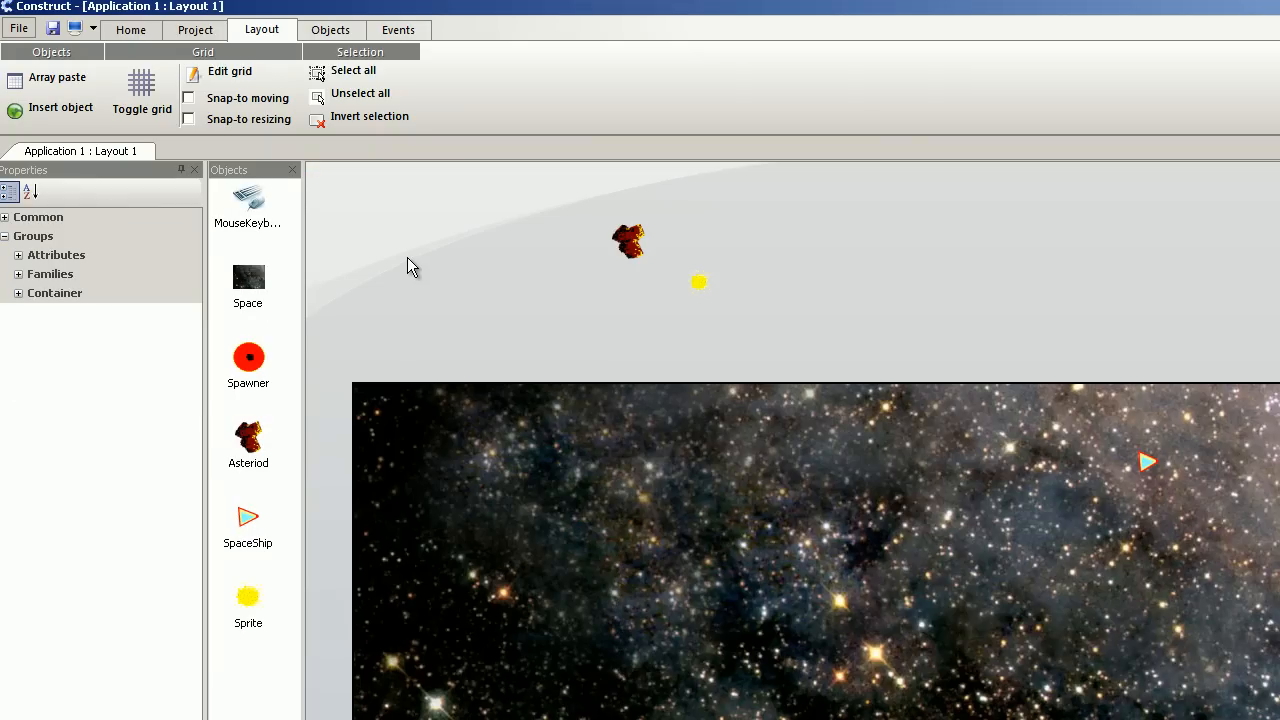
{"action": "left_click", "coordinate": [628, 240]}
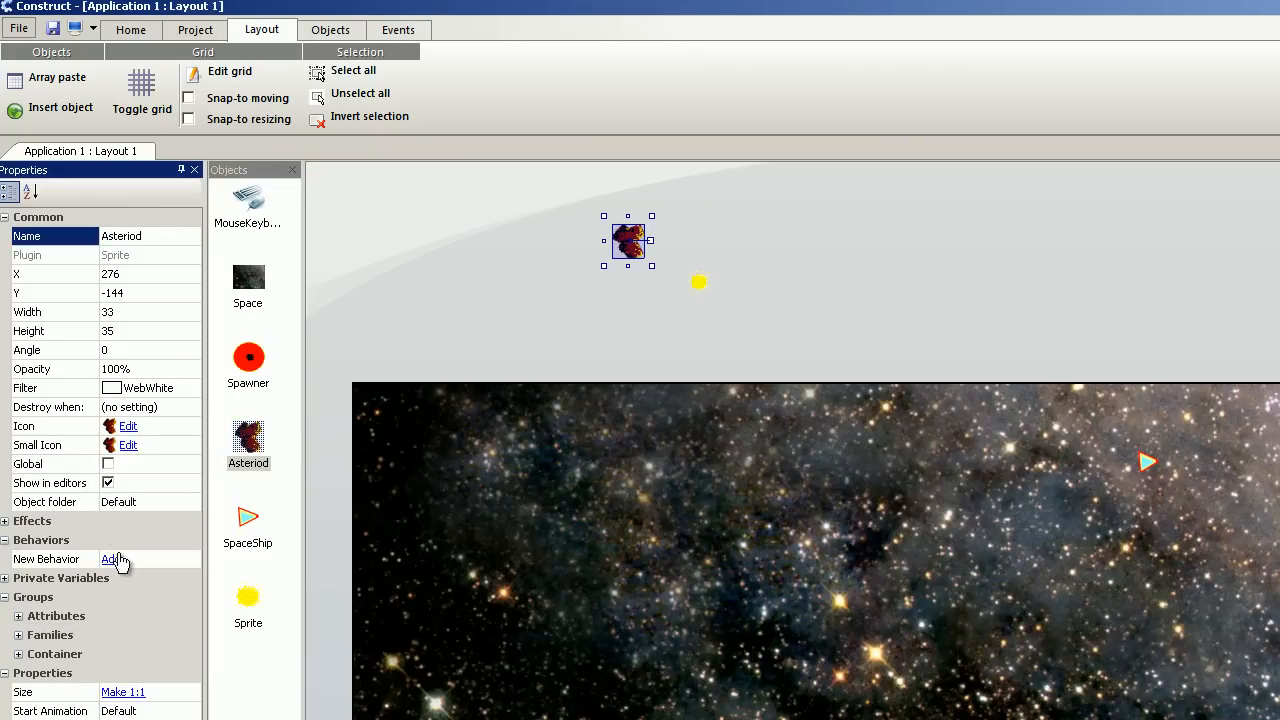
{"action": "left_click", "coordinate": [113, 559]}
{"action": "type", "text": "5"}
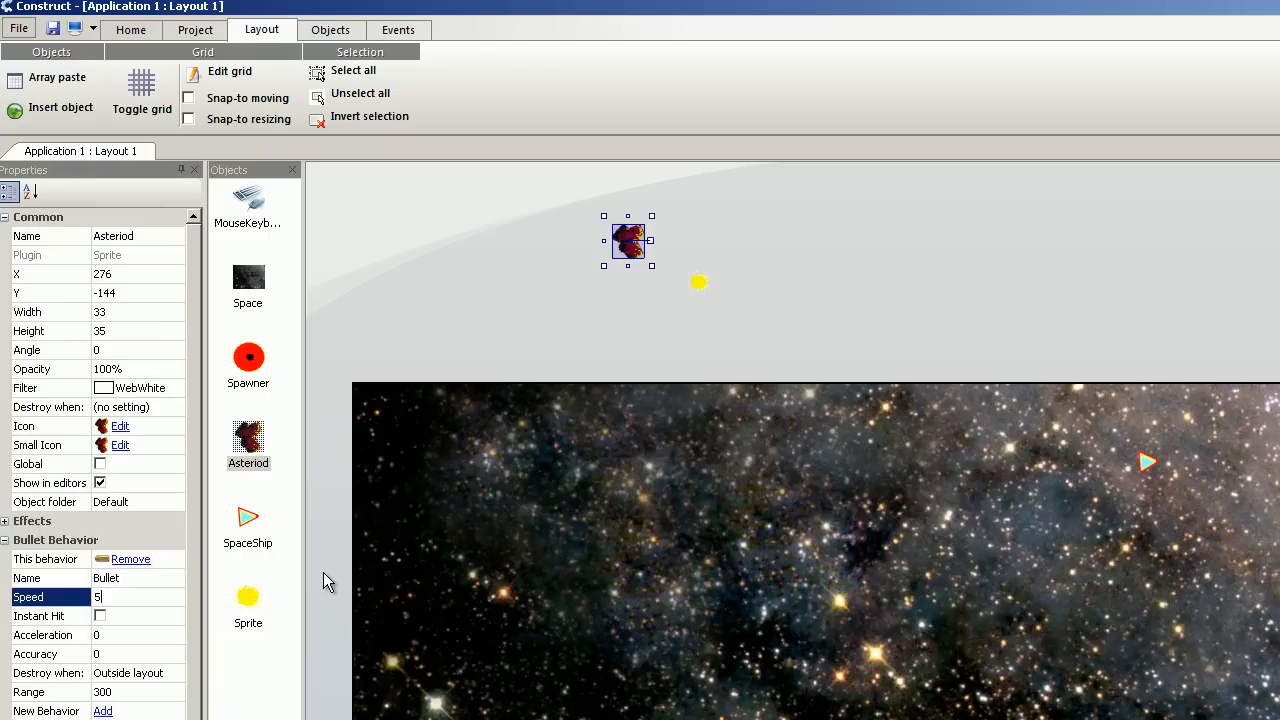
- Rename the yellow sprite Bullet and give it the Bullet movement behavior
{"action": "left_click", "coordinate": [700, 282]}
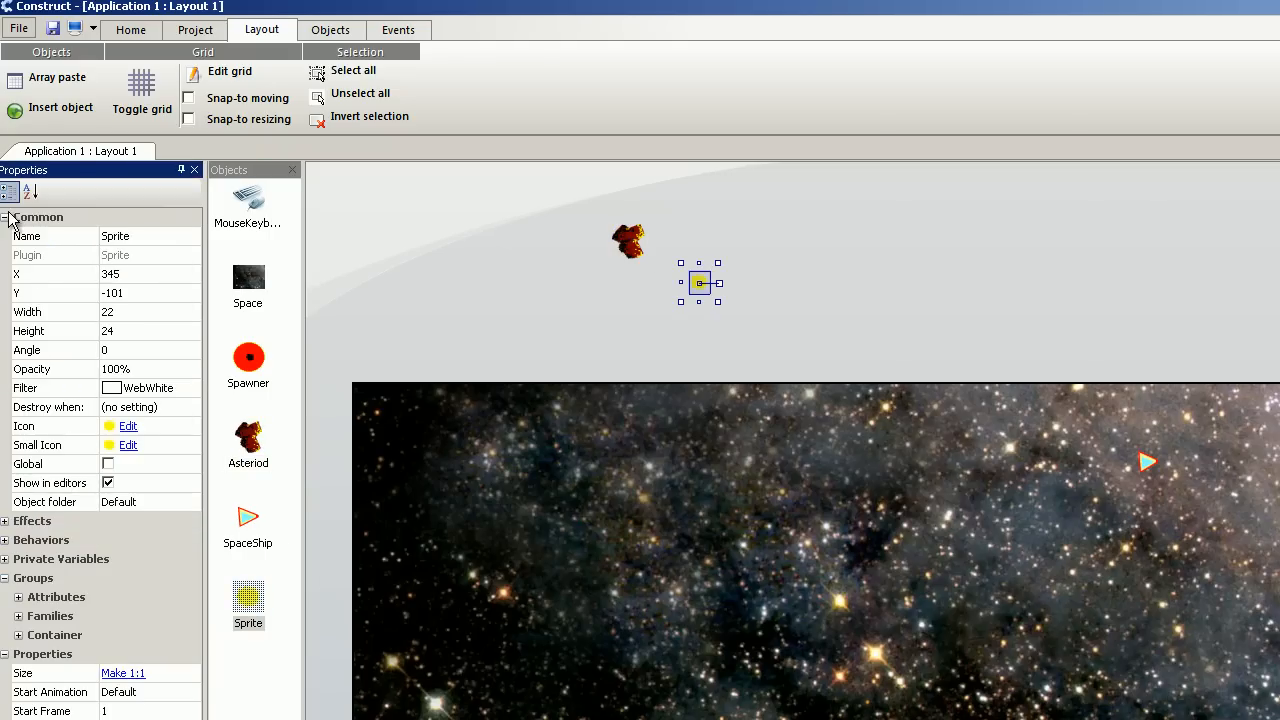
{"action": "left_click", "coordinate": [430, 349]}
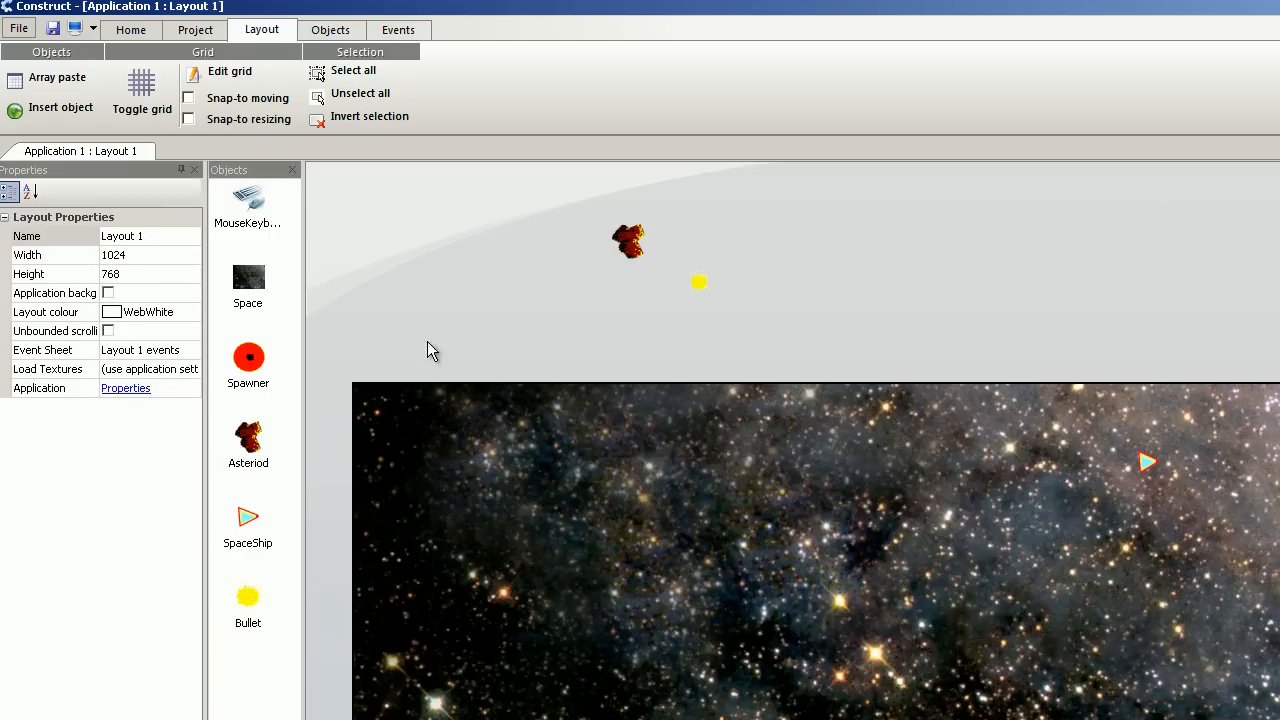
{"action": "double_click", "coordinate": [247, 603]}
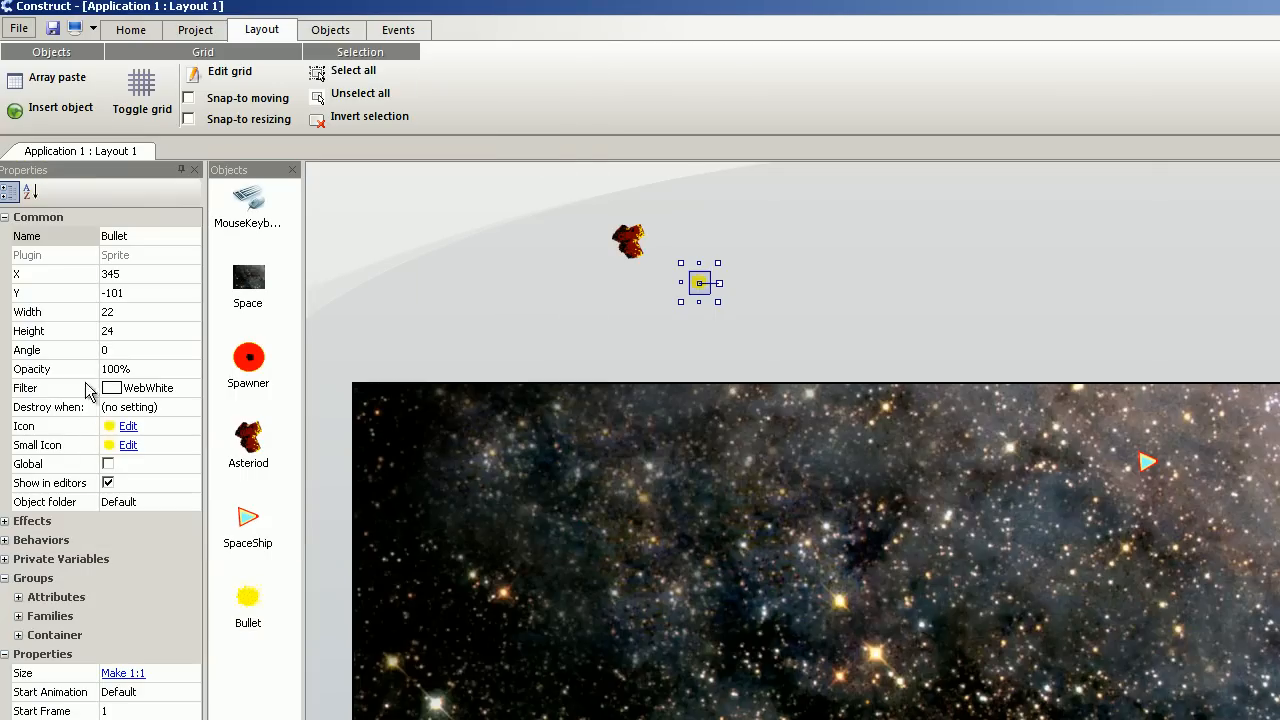
{"action": "left_click", "coordinate": [110, 559]}
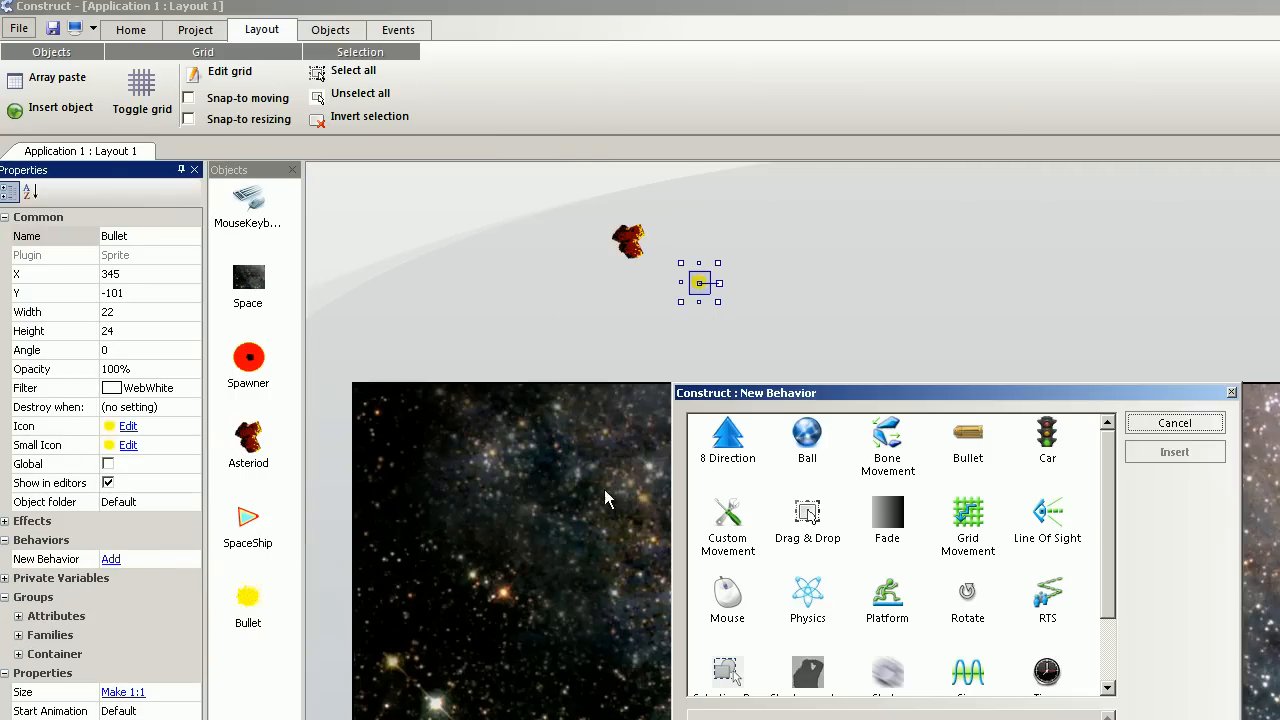
{"action": "left_click", "coordinate": [967, 440]}
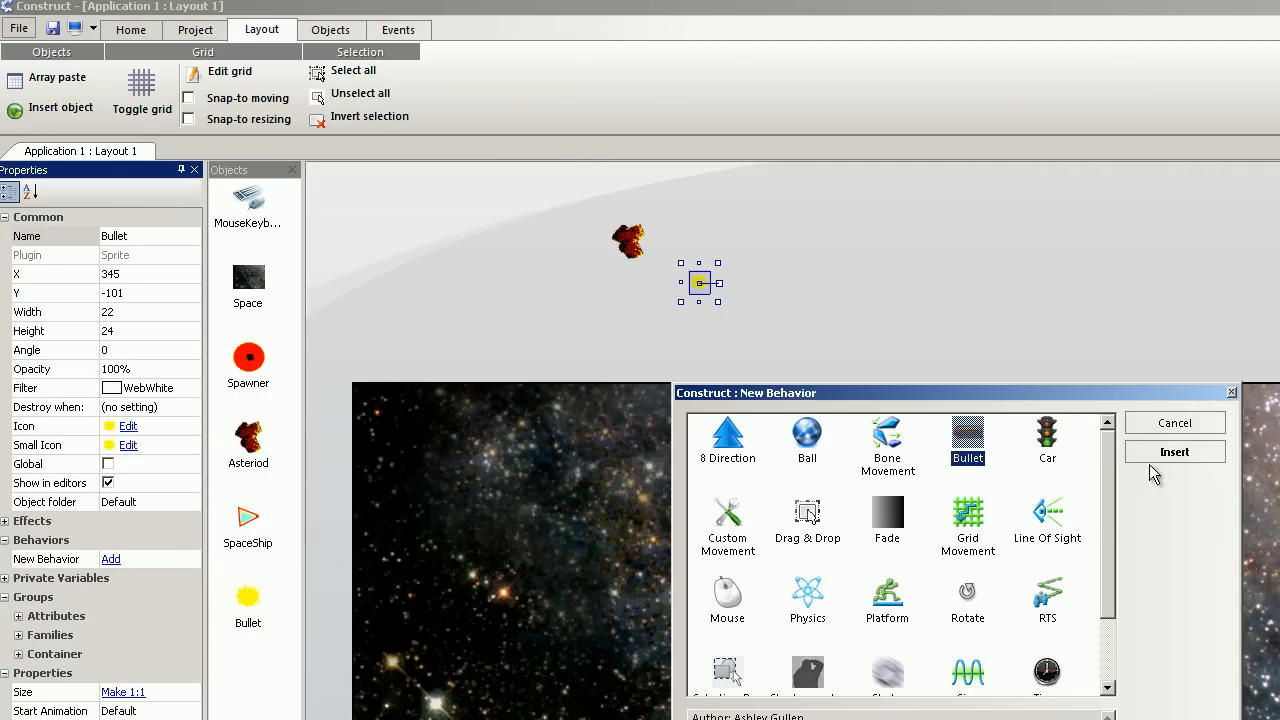
{"action": "left_click", "coordinate": [1174, 451]}
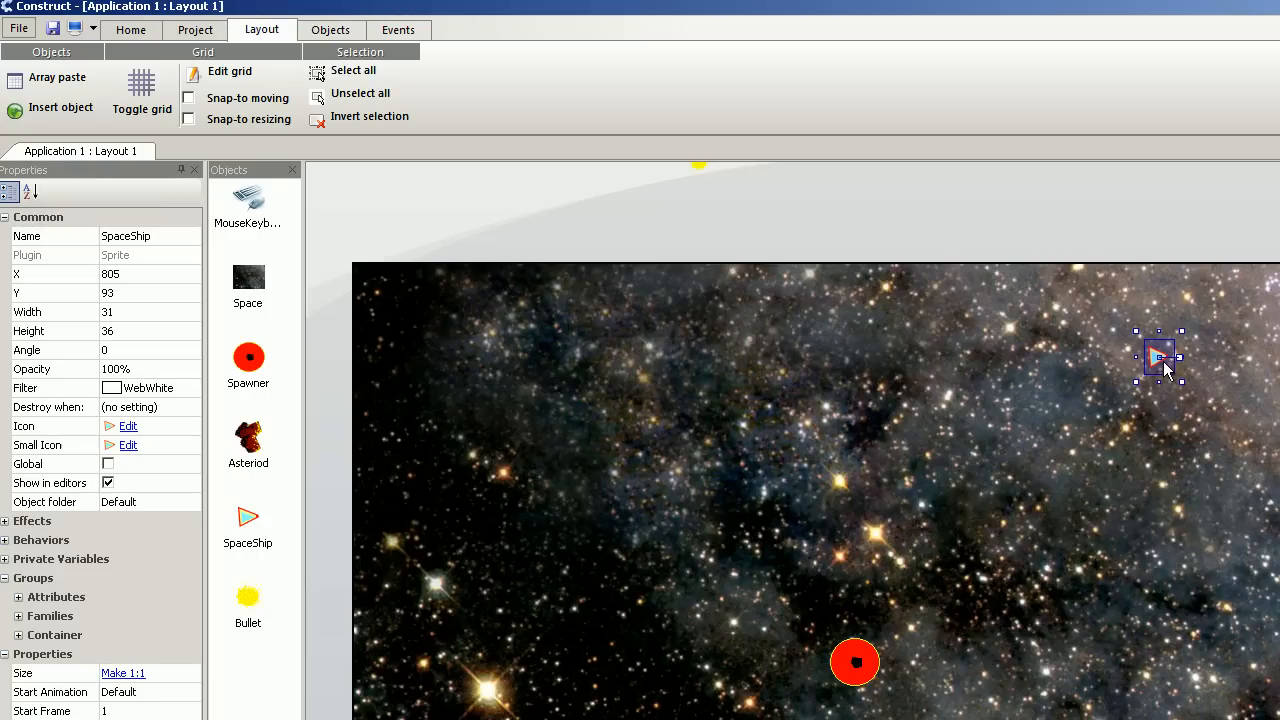
- Place the SpaceShip sprite near the top-left corner of the starfield background
{"action": "left_click_drag", "start_coordinate": [1160, 357], "coordinate": [425, 340]}
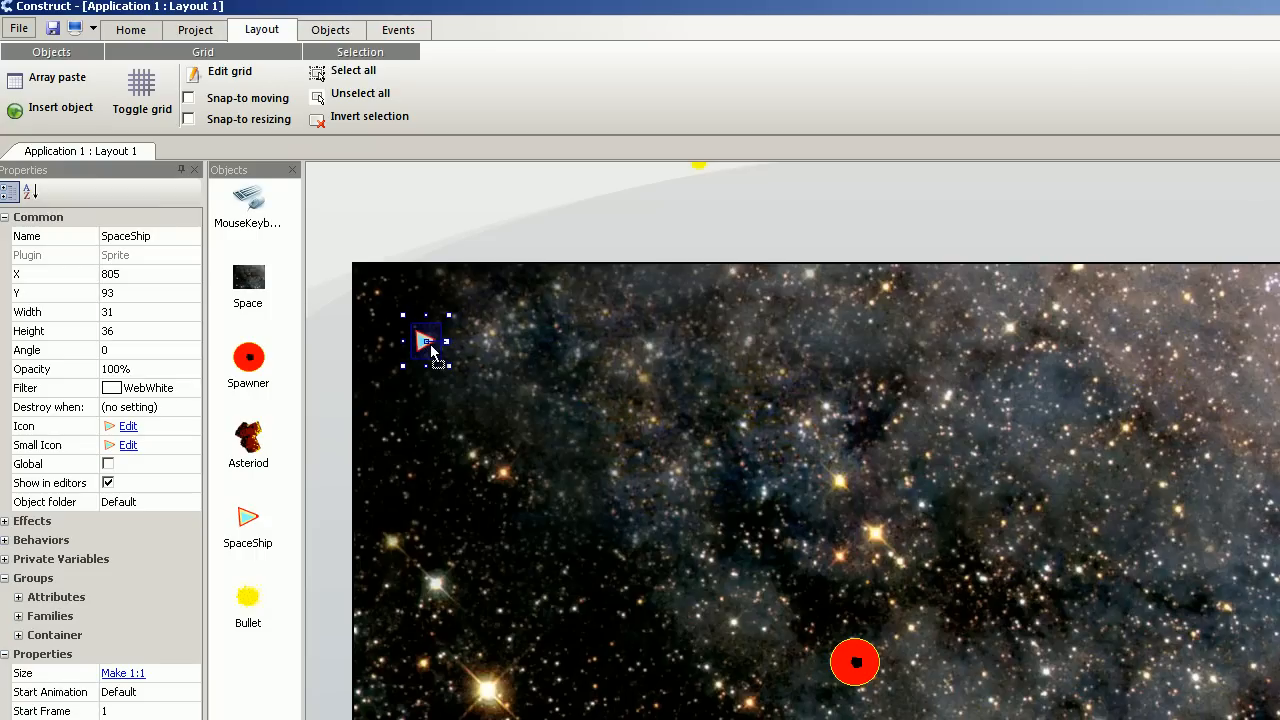
{"action": "left_click_drag", "start_coordinate": [425, 340], "coordinate": [425, 343]}
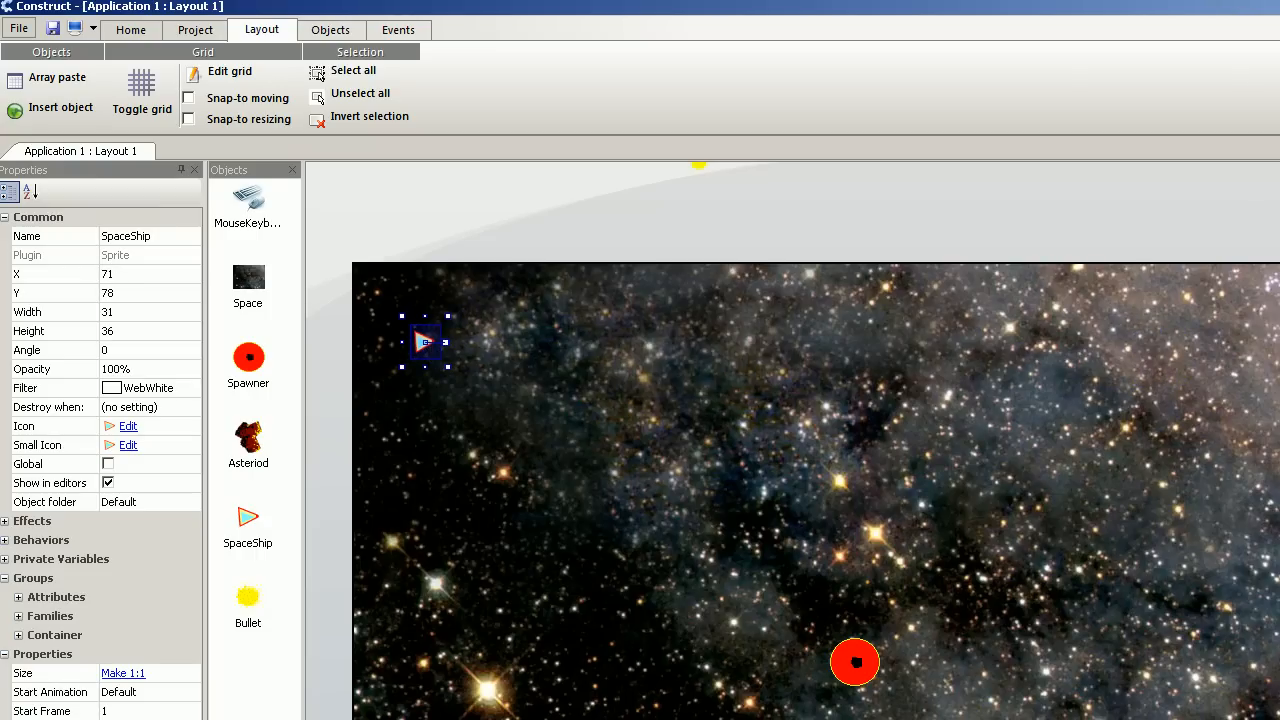
{"action": "left_click", "coordinate": [398, 29]}
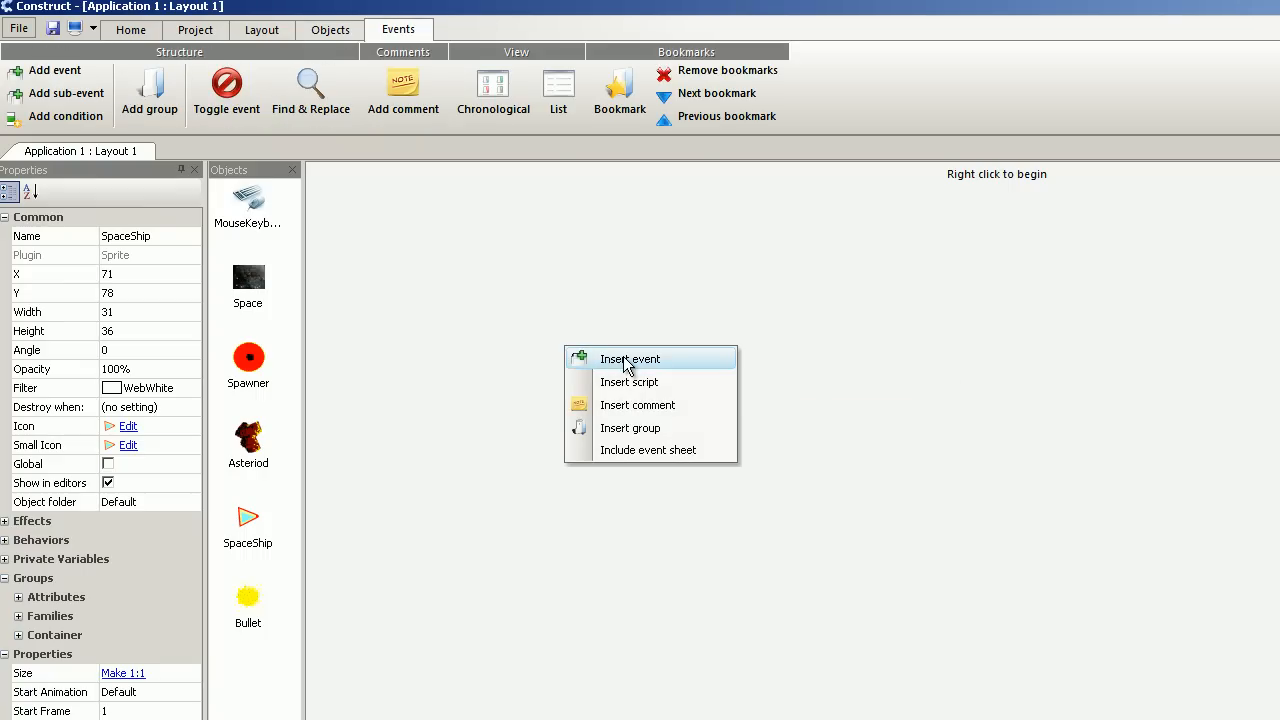
- Insert a MouseKeyboard 'On key pressed' event for the Space key
{"action": "left_click", "coordinate": [629, 359]}
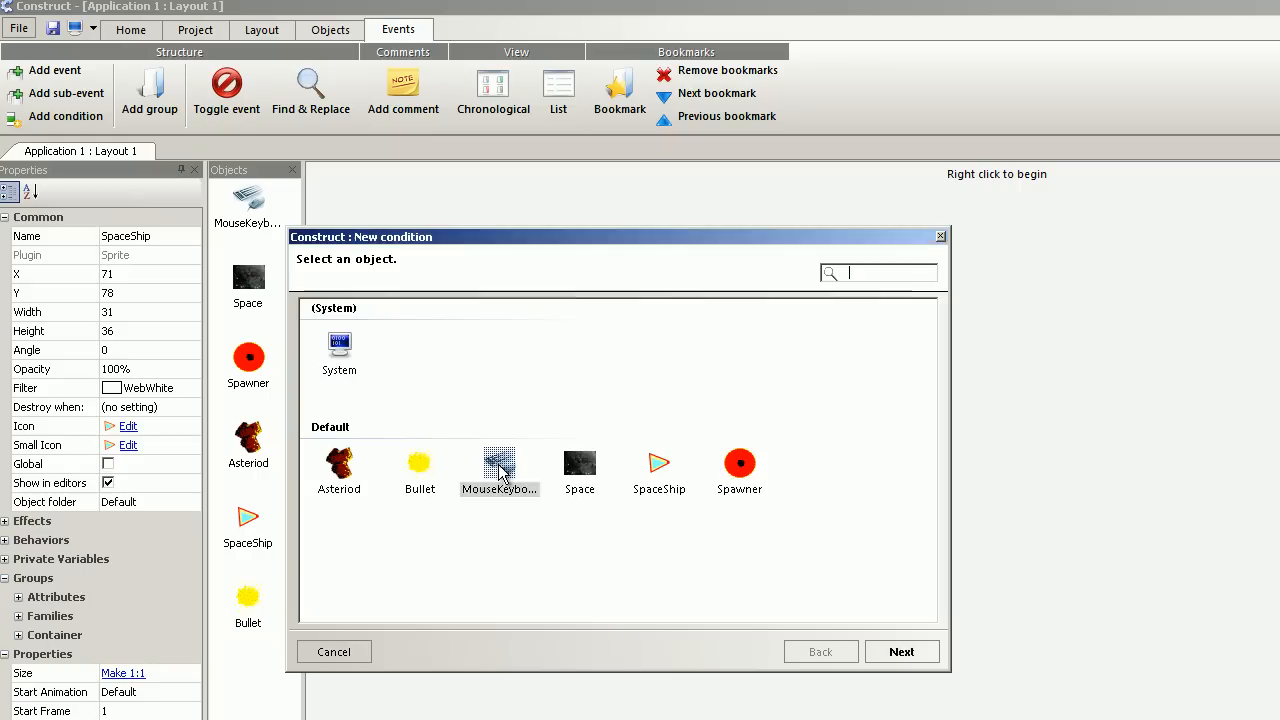
{"action": "double_click", "coordinate": [499, 470]}
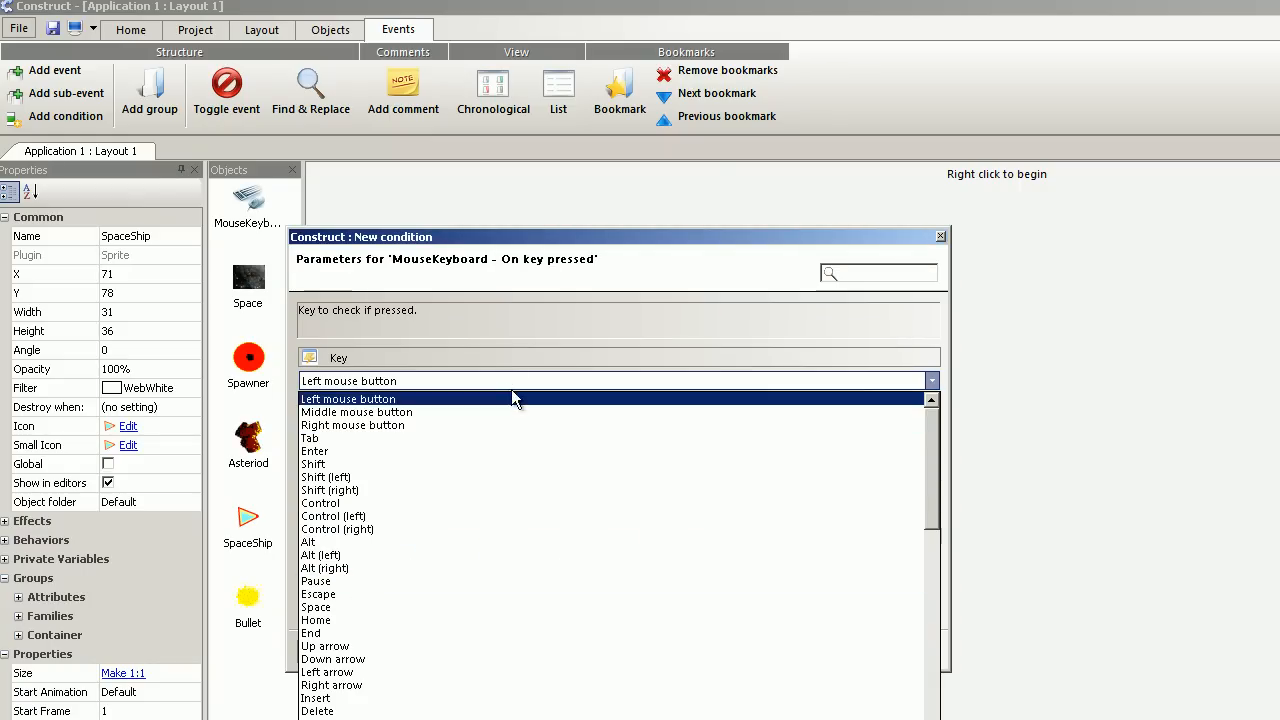
{"action": "left_click", "coordinate": [316, 607]}
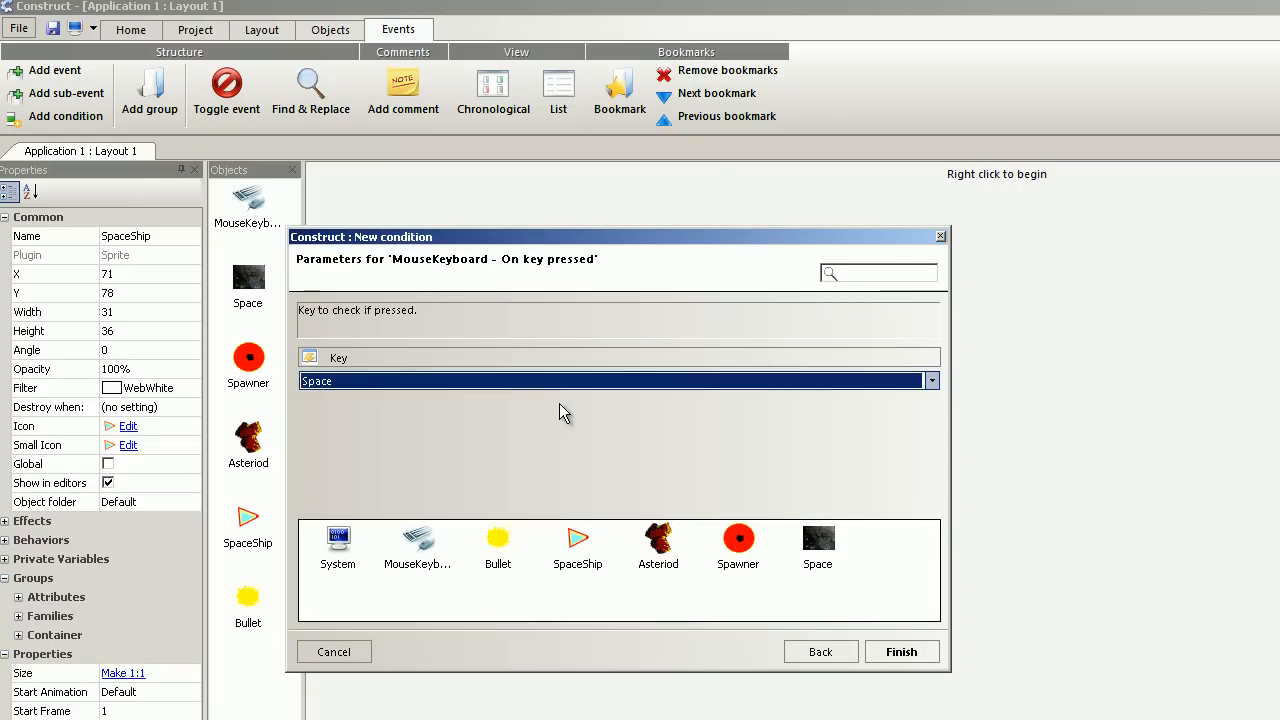
{"action": "left_click", "coordinate": [900, 651]}
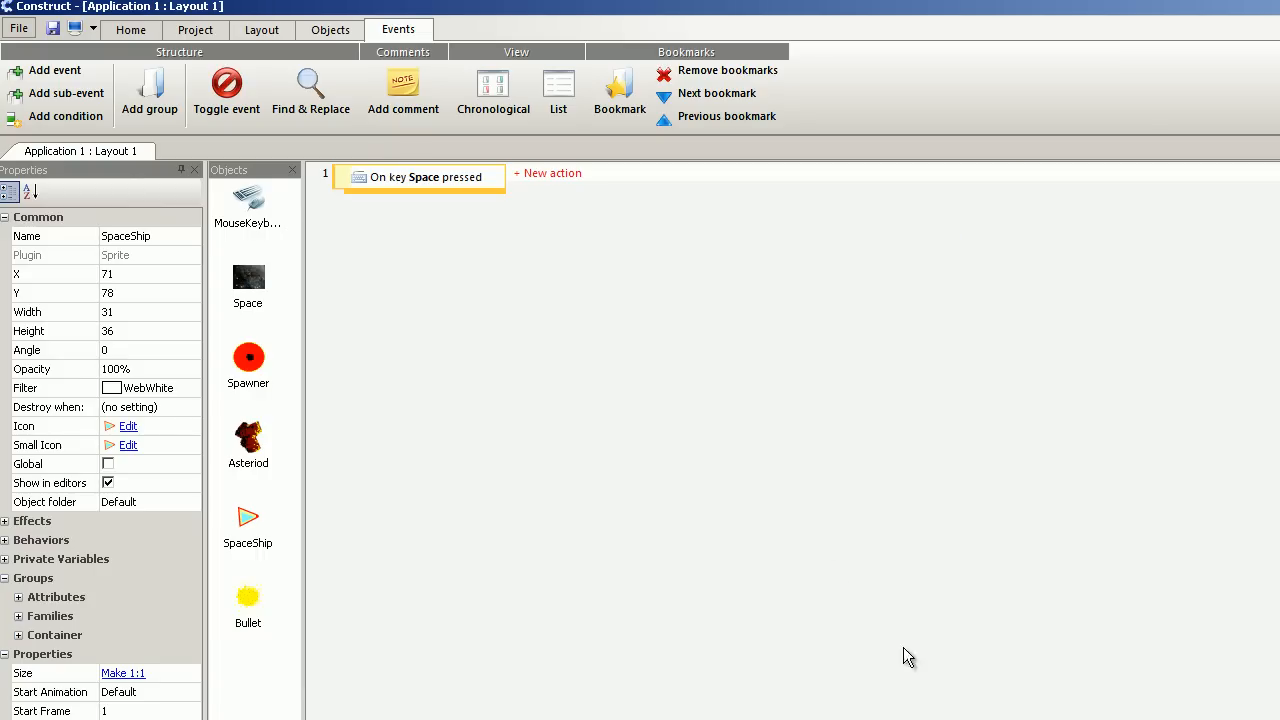
{"action": "mouse_move", "coordinate": [560, 173]}
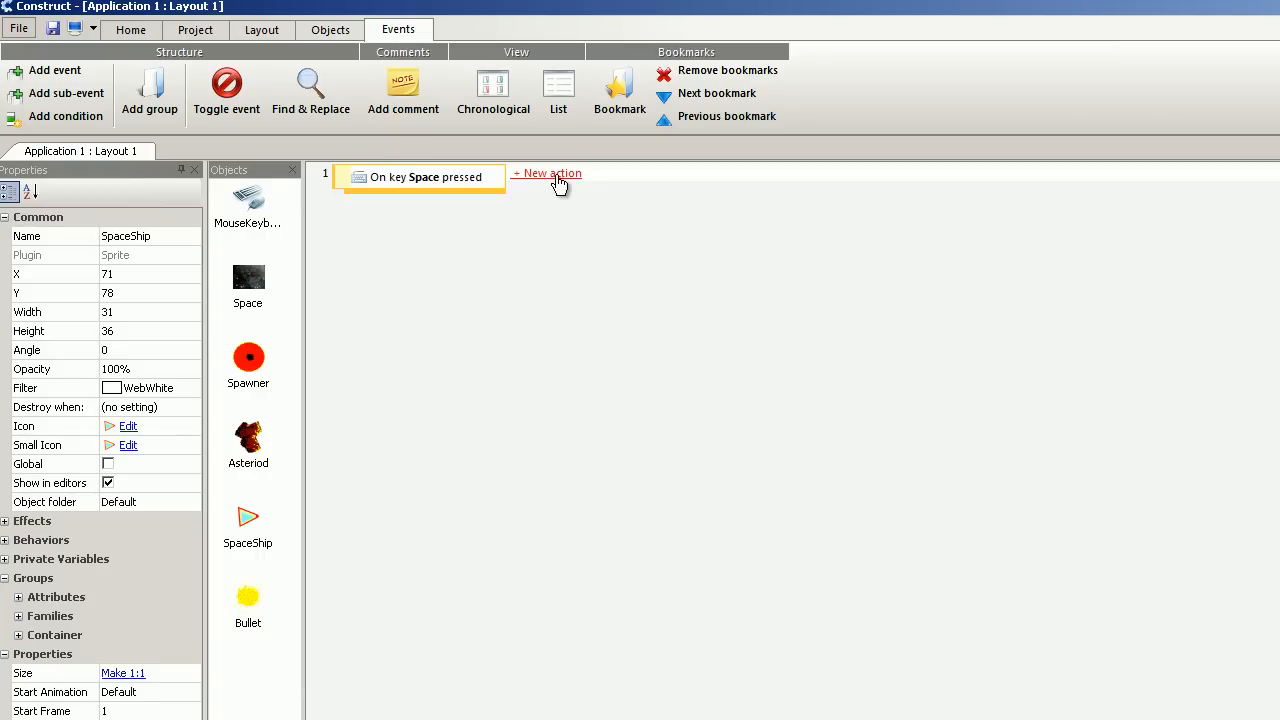
- Give the Space event a SpaceShip 'Spawn another object' action that spawns Bullet
{"action": "left_click", "coordinate": [548, 173]}
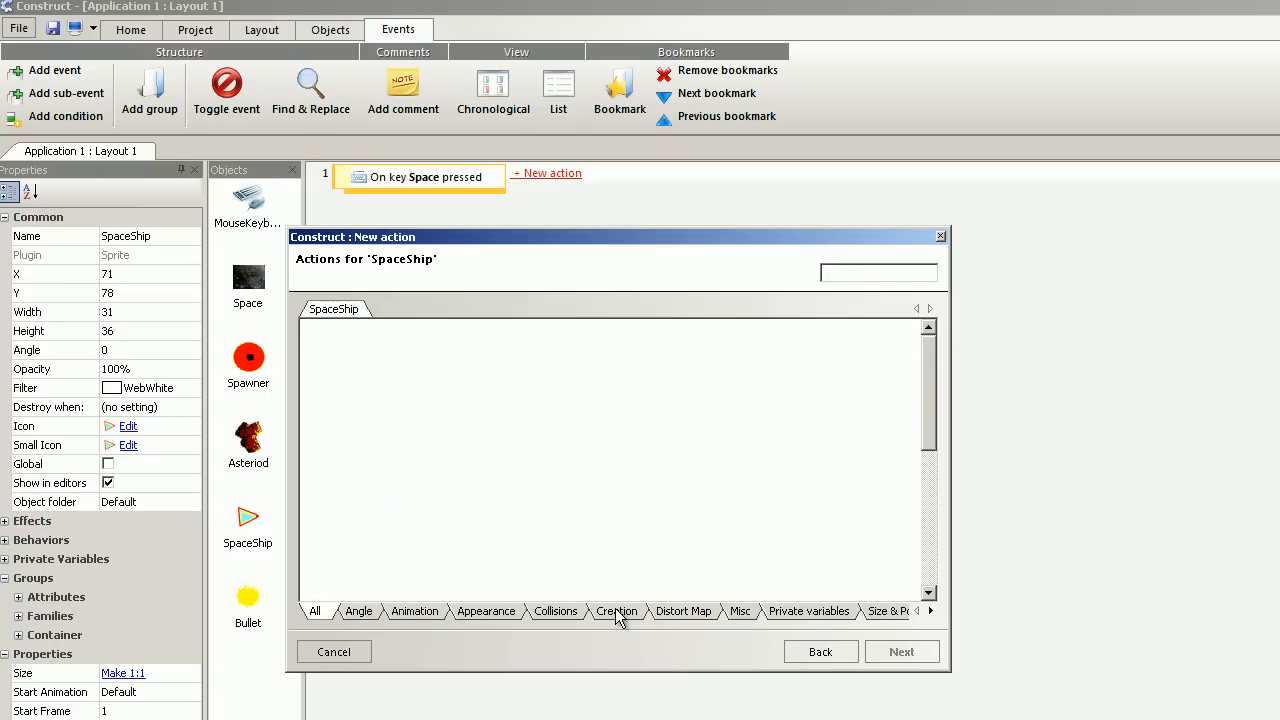
{"action": "left_click", "coordinate": [616, 611]}
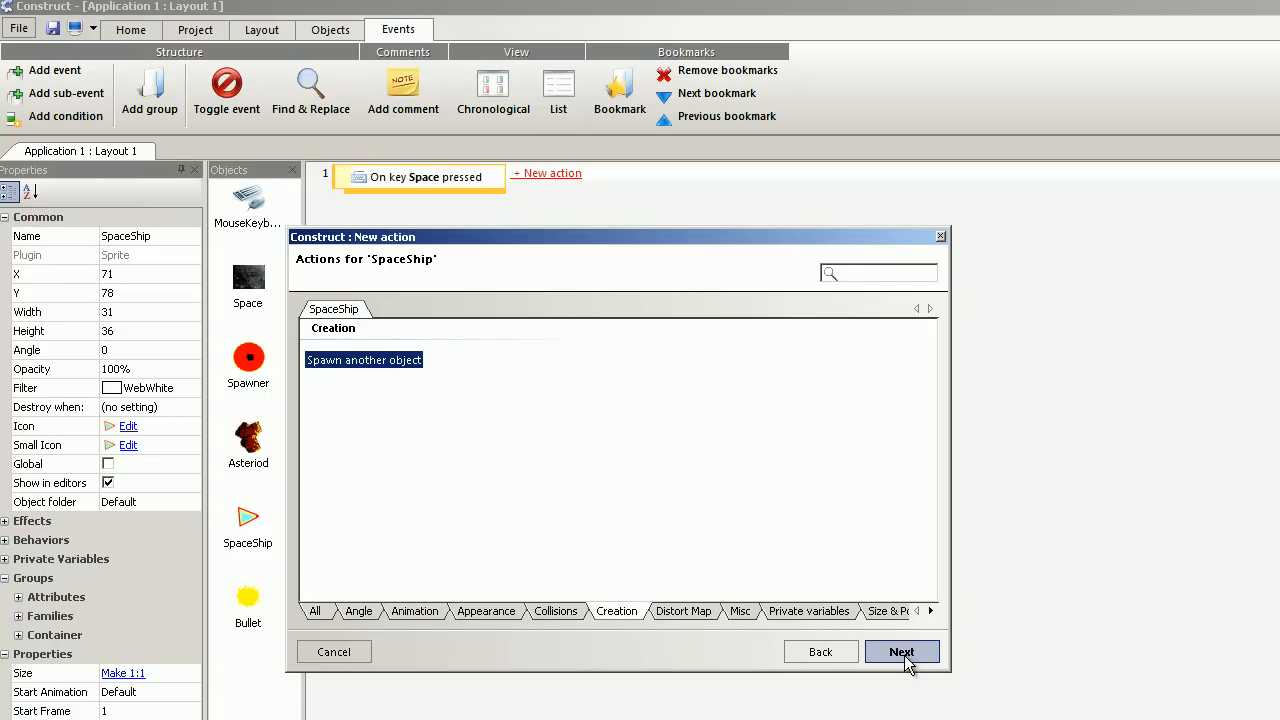
{"action": "left_click", "coordinate": [901, 651]}
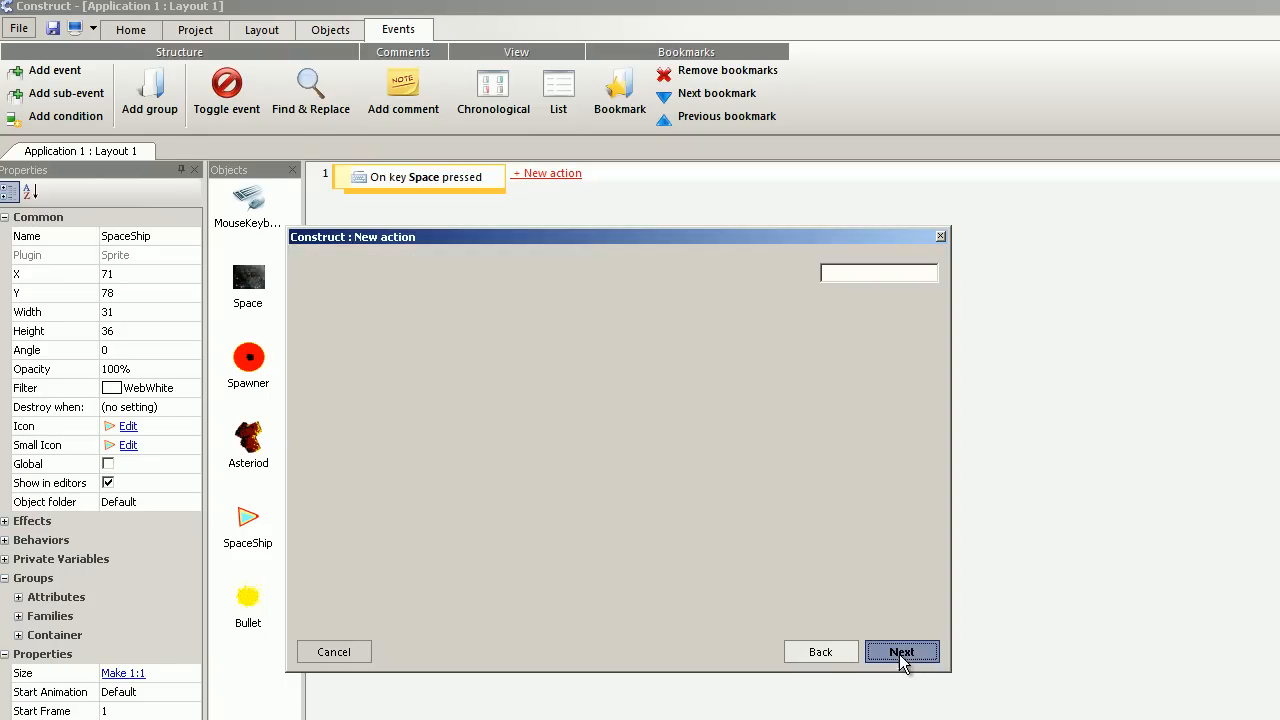
{"action": "left_click", "coordinate": [901, 651]}
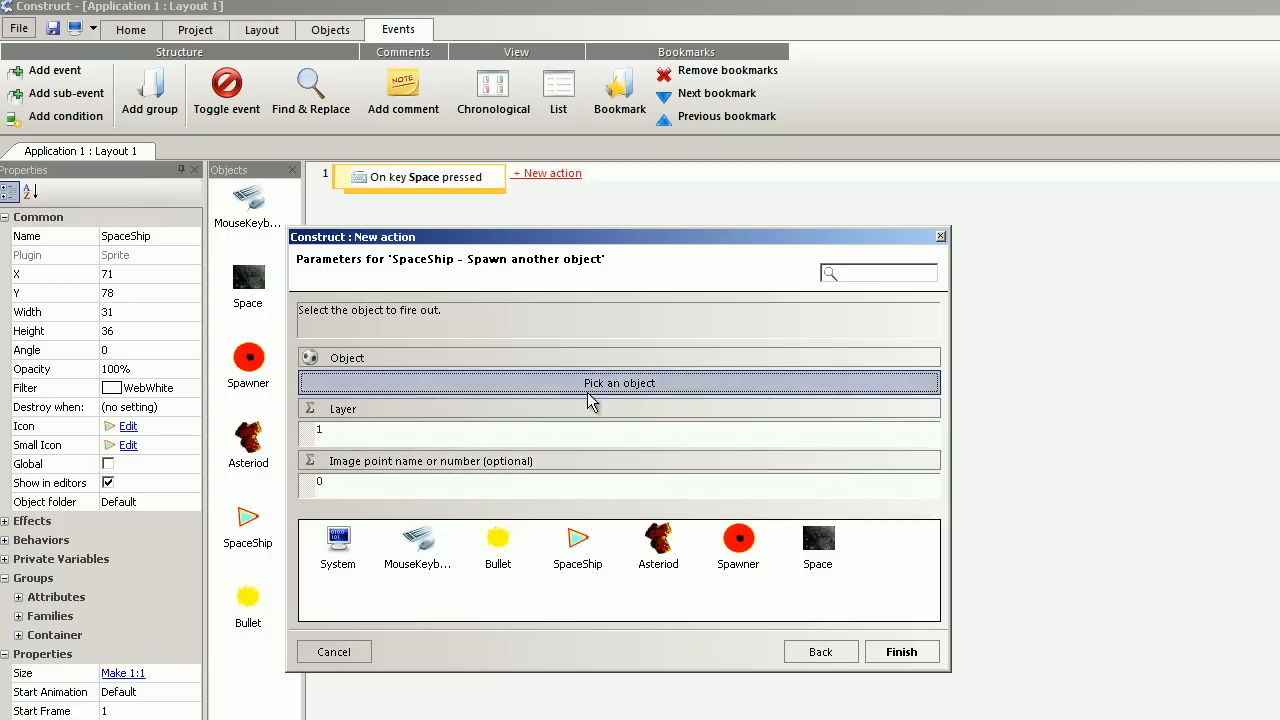
{"action": "left_click", "coordinate": [619, 383]}
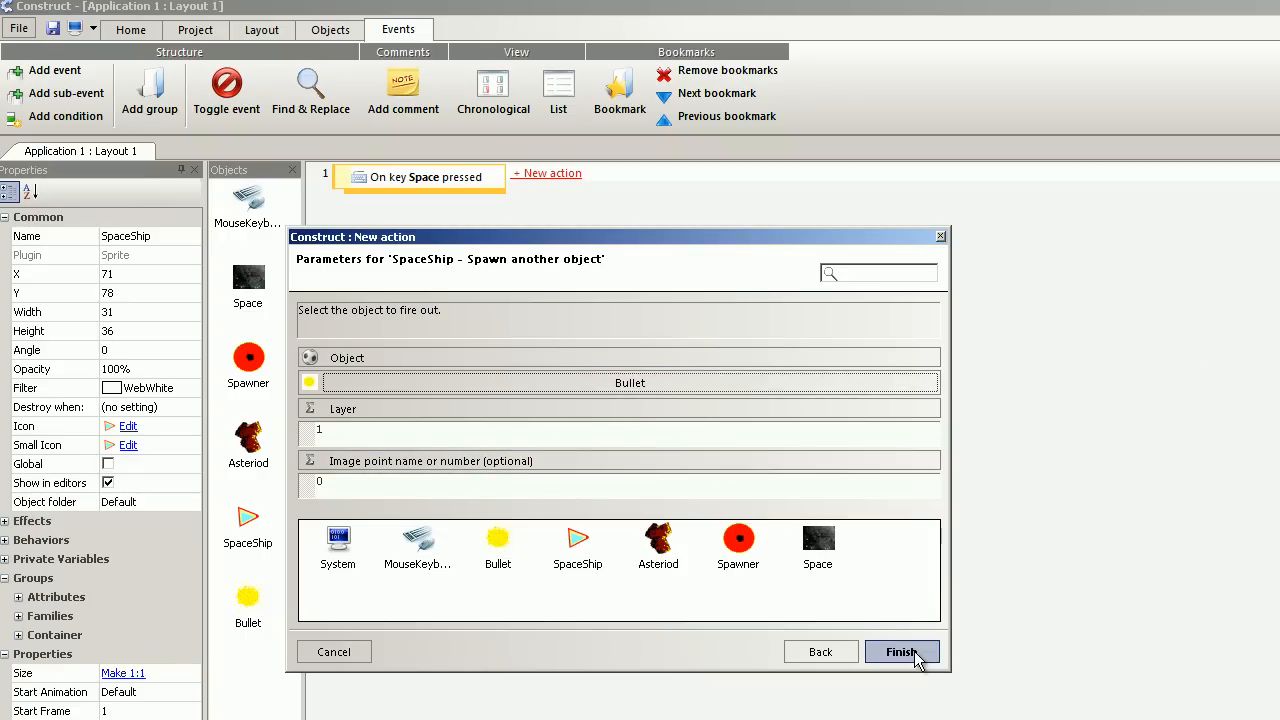
{"action": "left_click", "coordinate": [899, 651]}
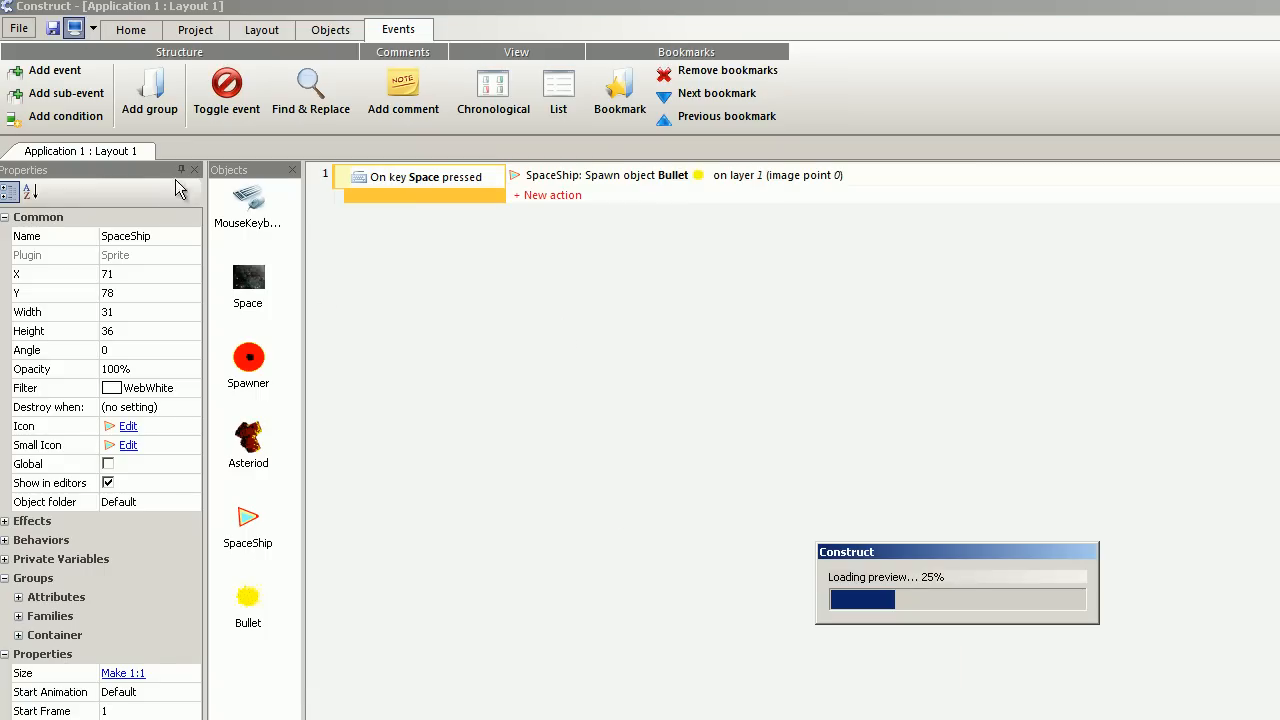
{"action": "mouse_move", "coordinate": [613, 390]}
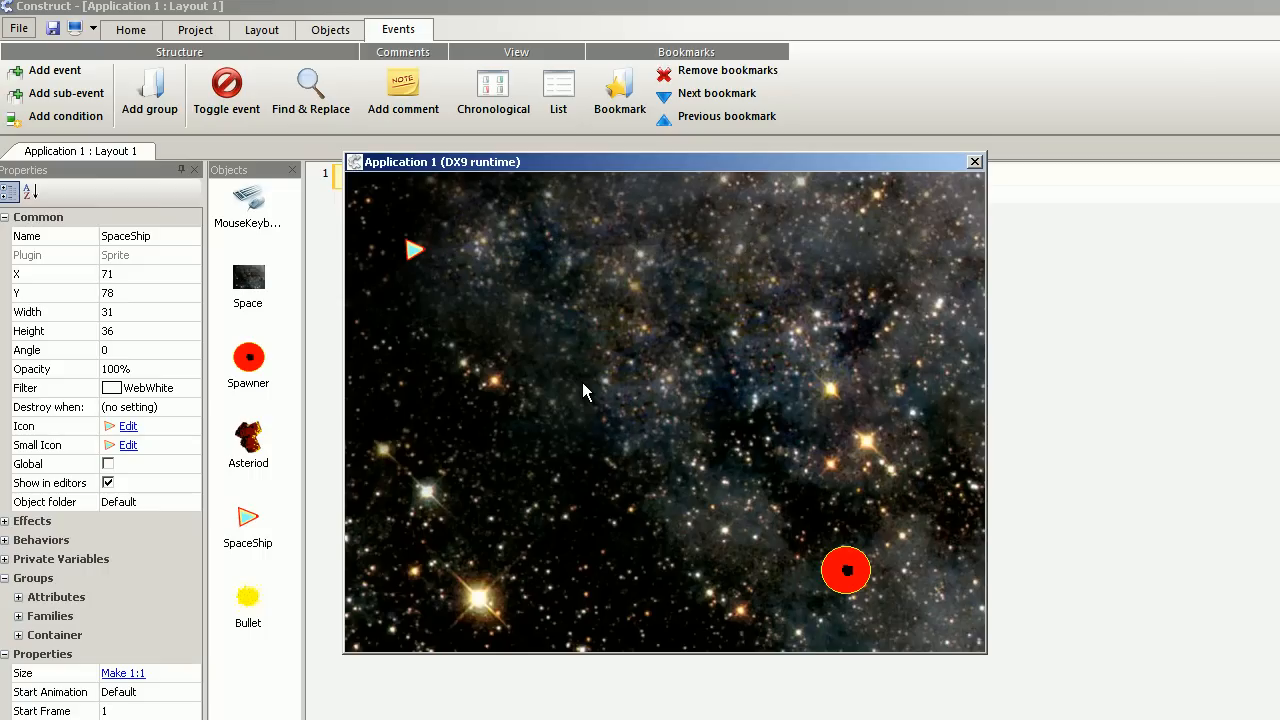
- Close the DX9 game preview window and return to the Layout editor
{"action": "left_click", "coordinate": [261, 29]}
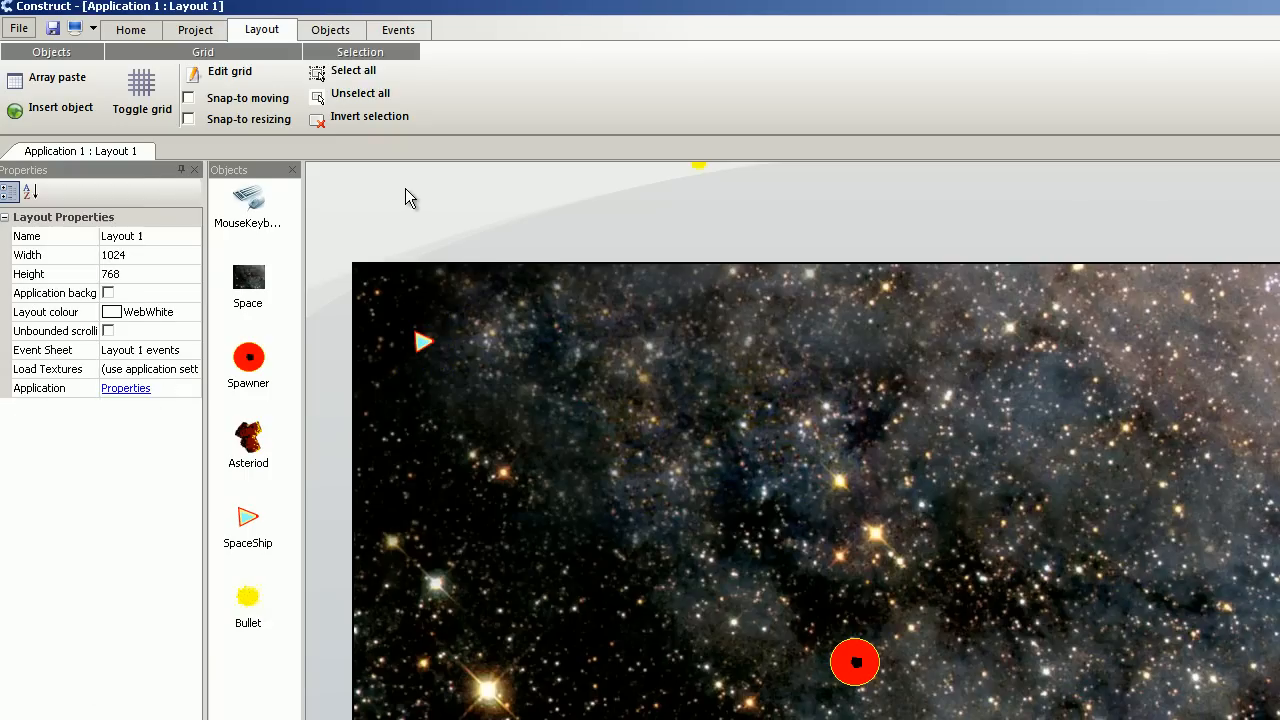
- Set the application's Window Width property to 1024
{"action": "left_click", "coordinate": [126, 388]}
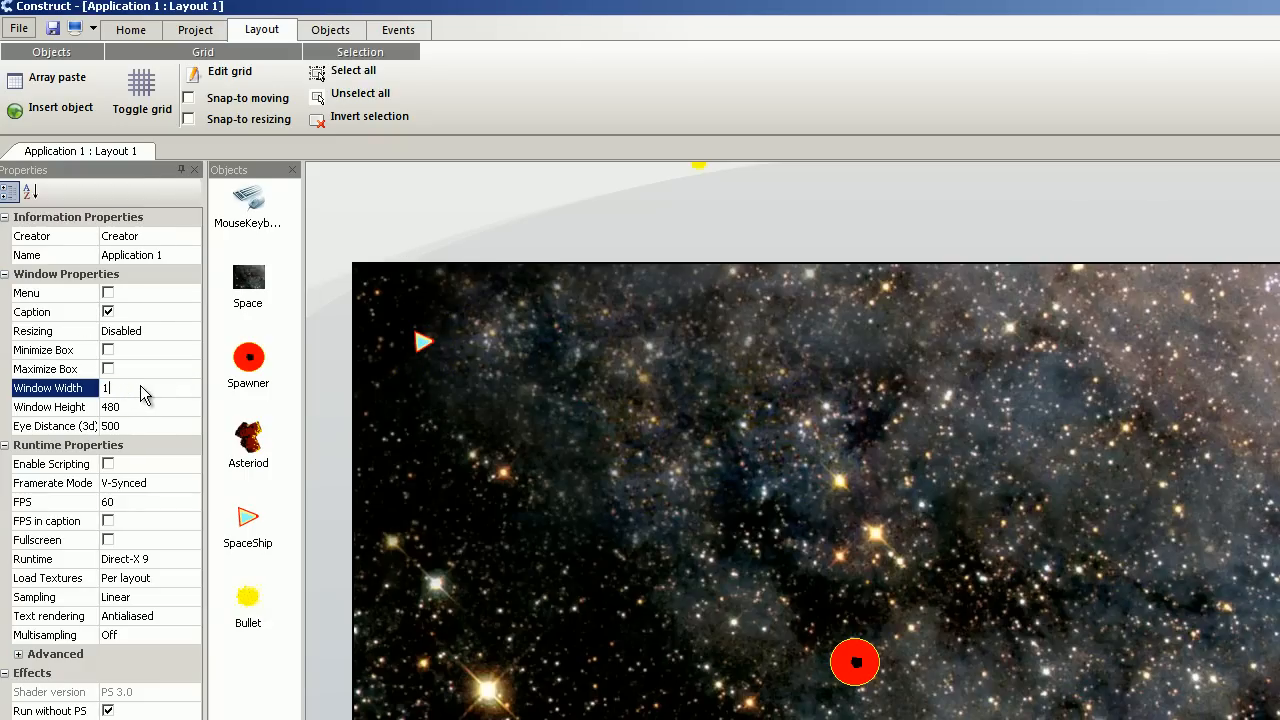
{"action": "type", "text": "1024"}
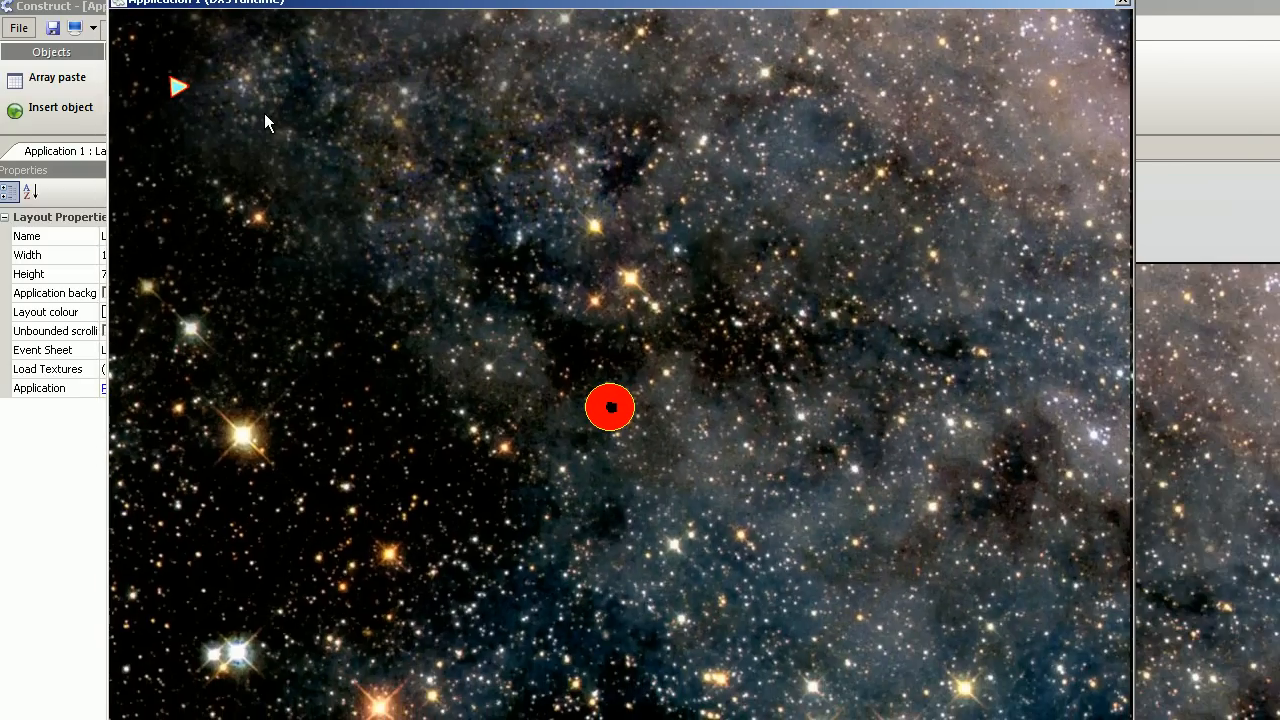
{"action": "mouse_move", "coordinate": [185, 105]}
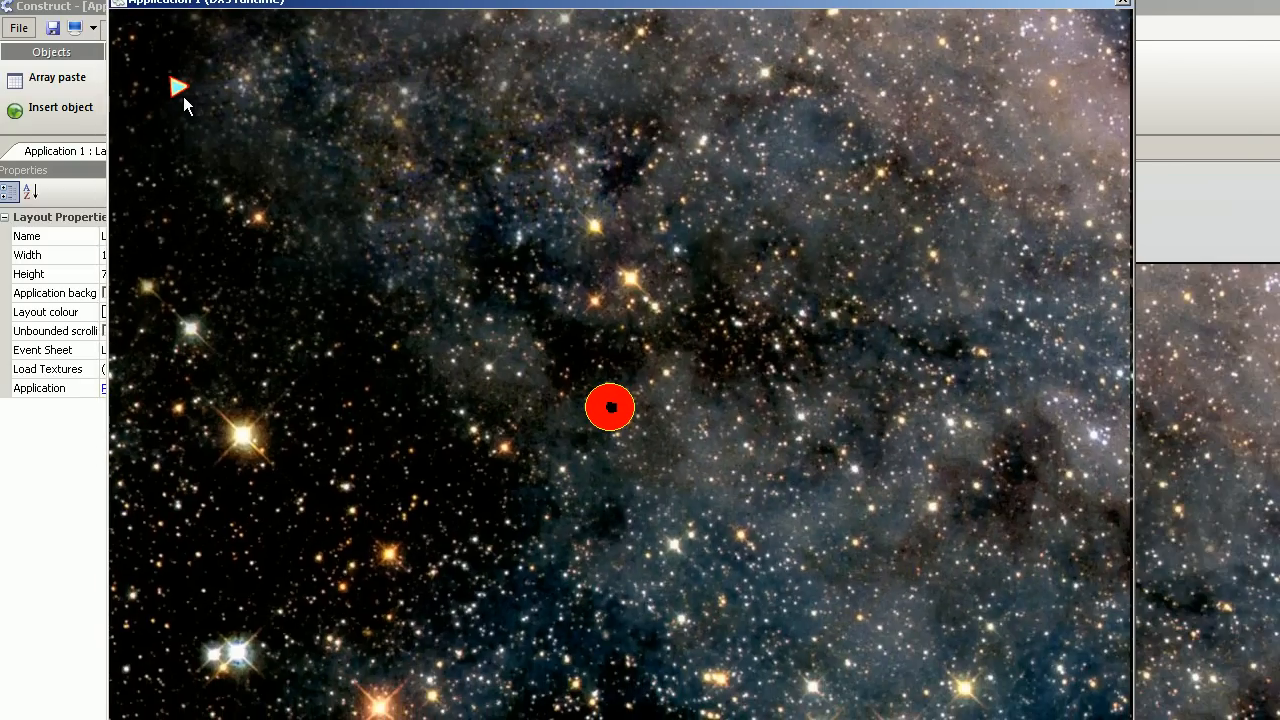
{"action": "mouse_move", "coordinate": [170, 102]}
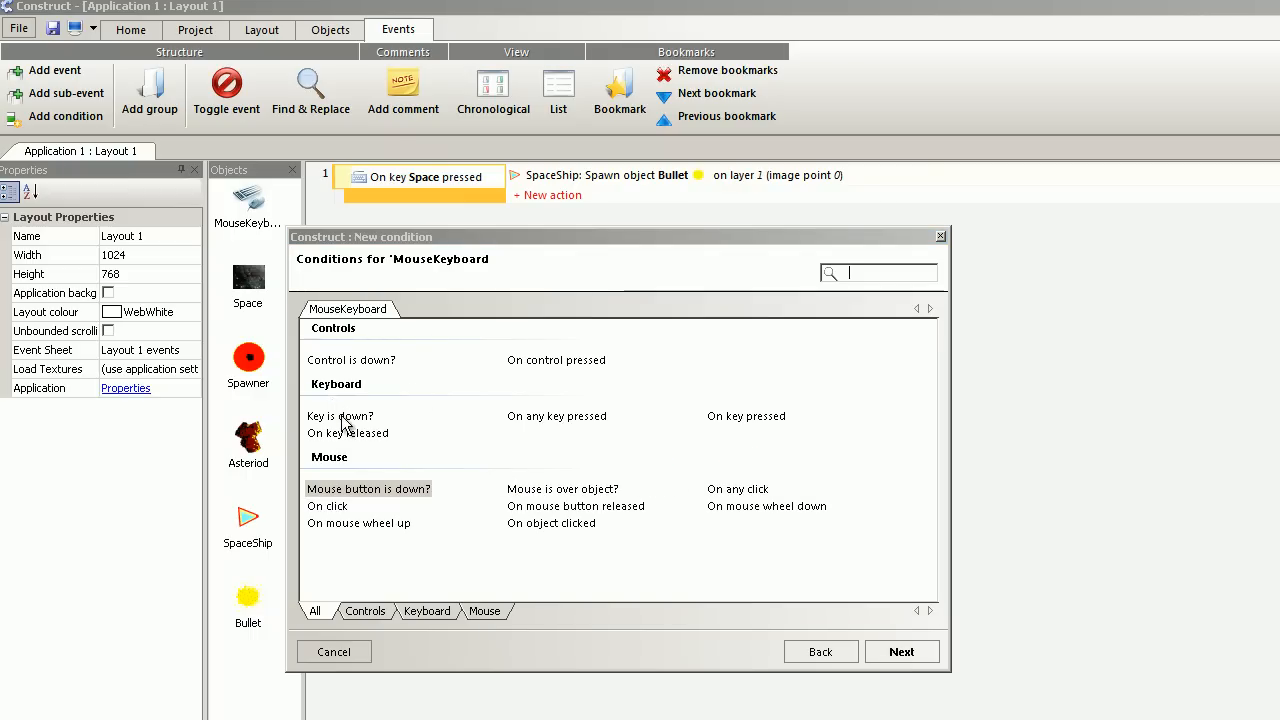
- Add two 'Key is down' events, one for Left arrow and one for Right arrow
{"action": "left_click", "coordinate": [340, 416]}
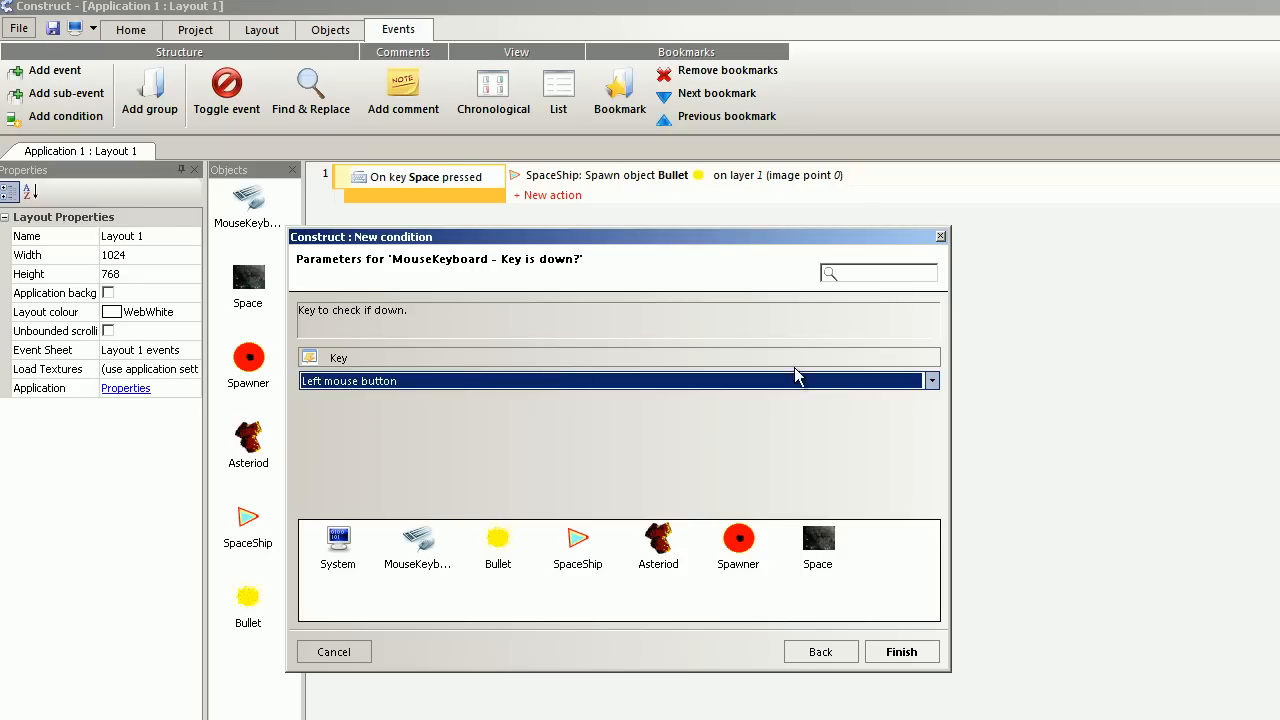
{"action": "left_click", "coordinate": [925, 380]}
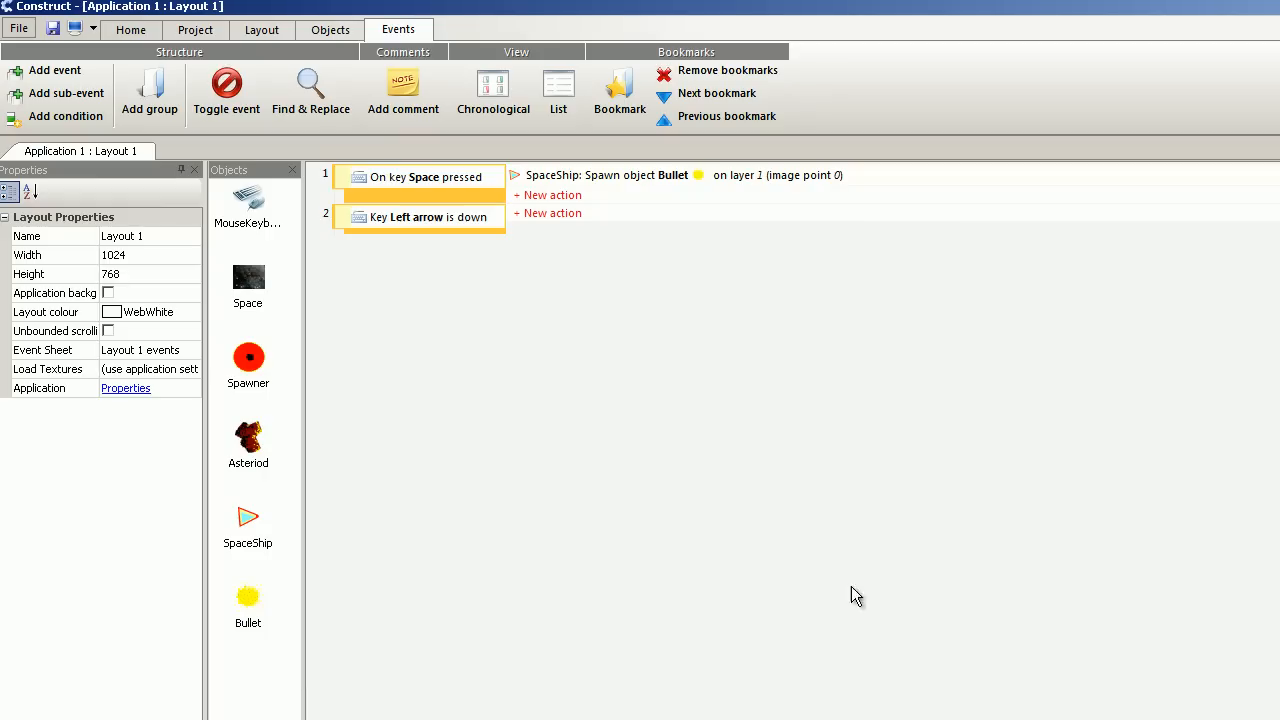
{"action": "right_click", "coordinate": [475, 350]}
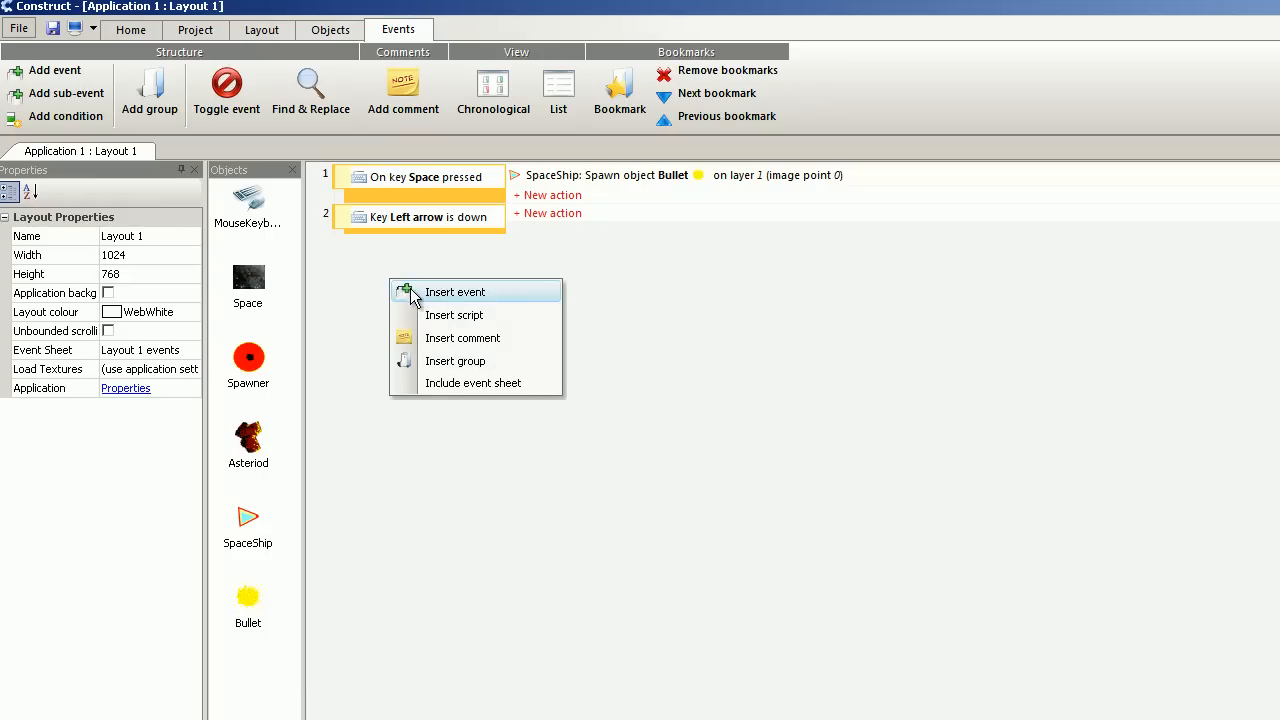
{"action": "left_click", "coordinate": [454, 291]}
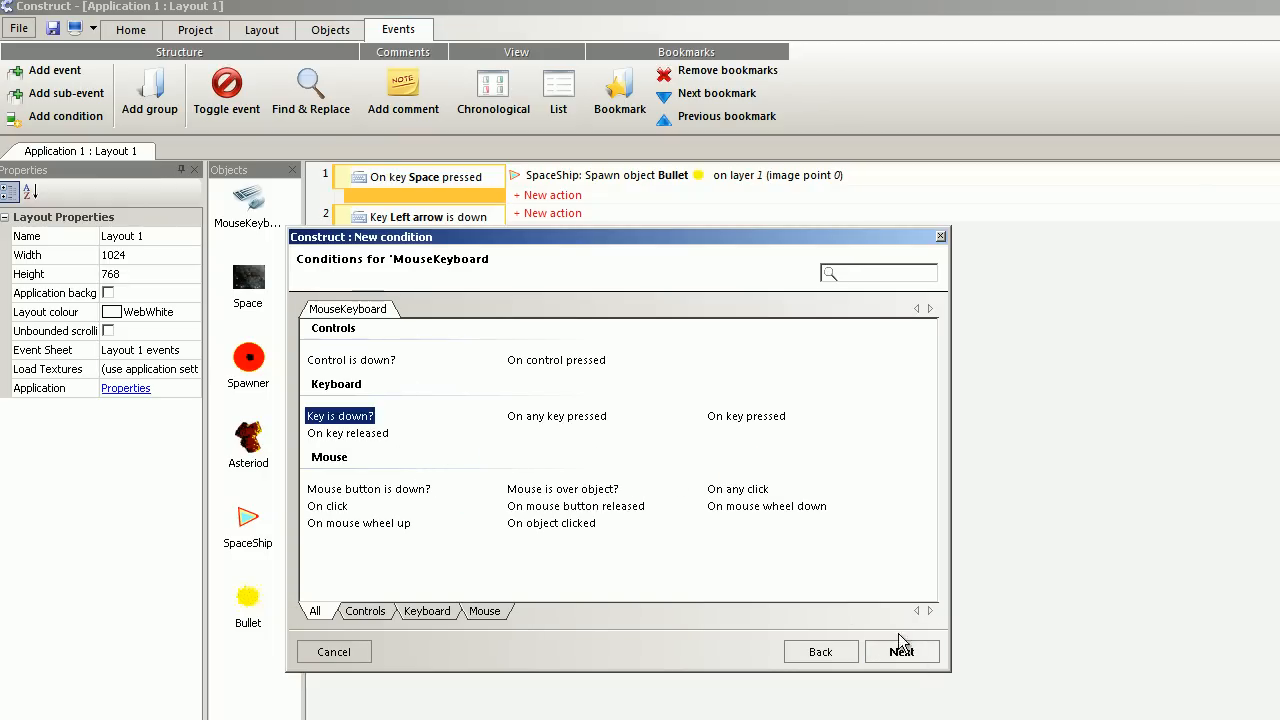
{"action": "left_click", "coordinate": [900, 651]}
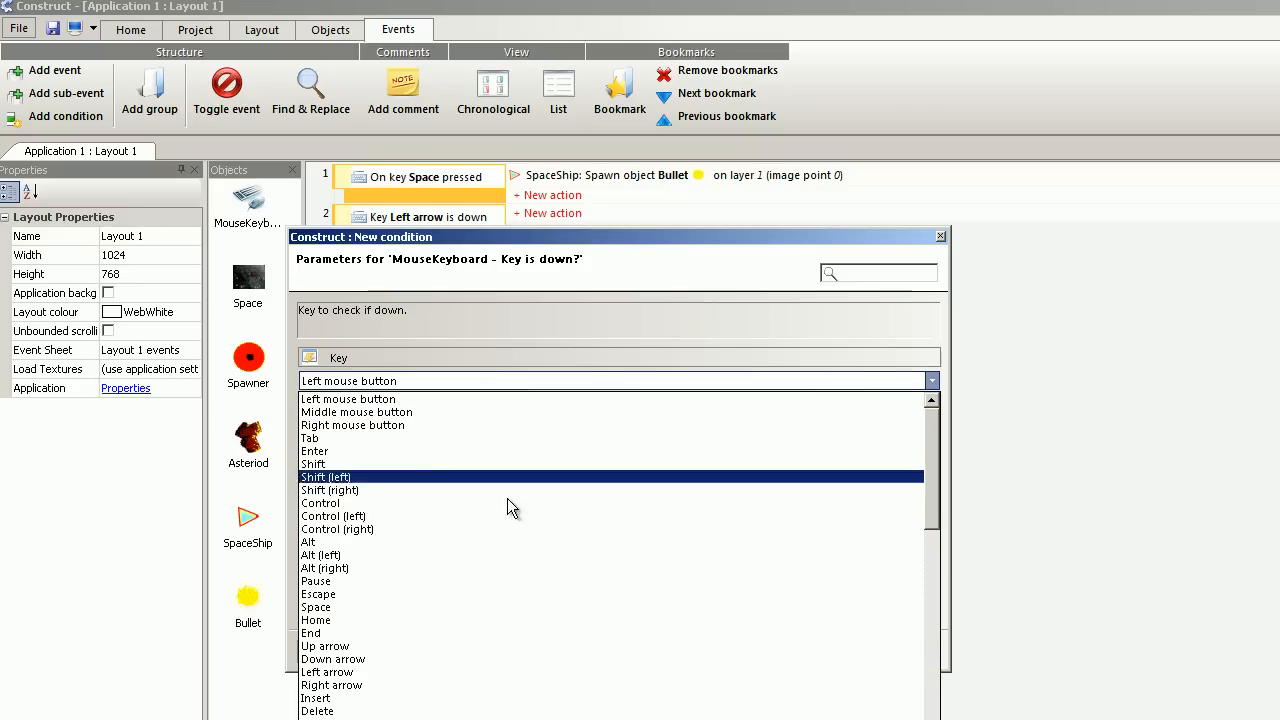
{"action": "left_click", "coordinate": [327, 685]}
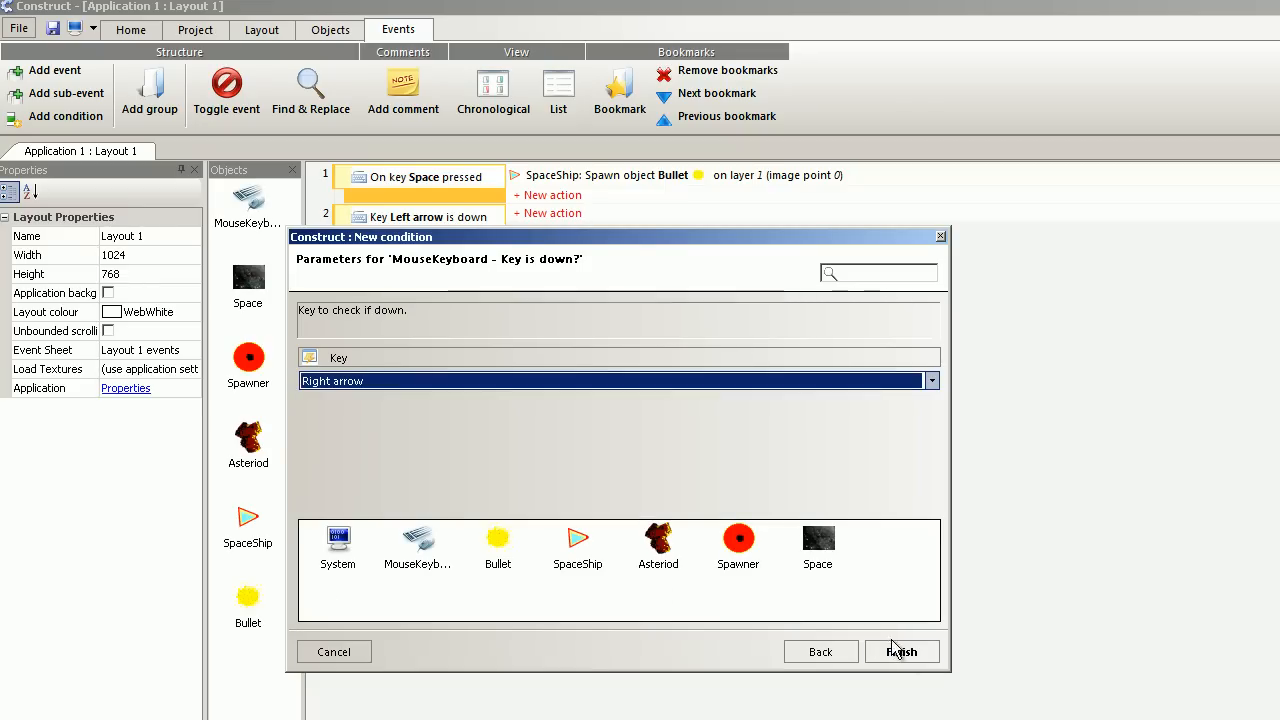
{"action": "left_click", "coordinate": [900, 651]}
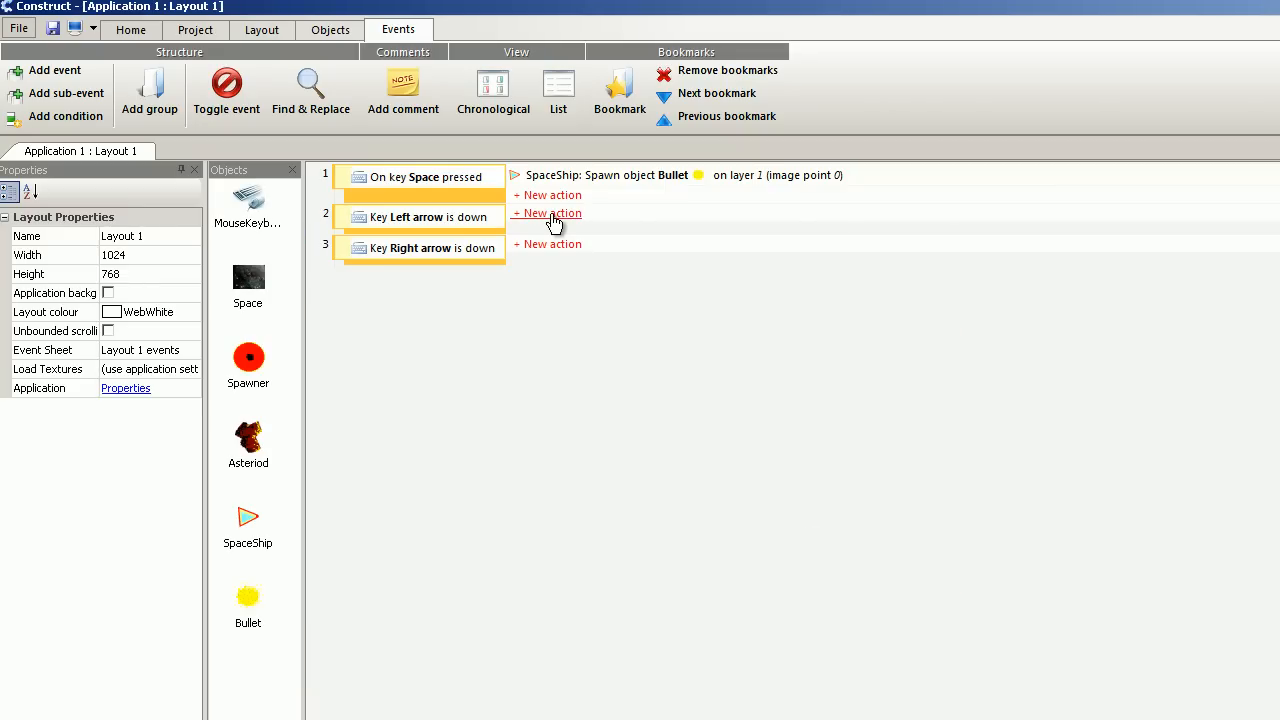
- Give the Left arrow event a SpaceShip 'Rotate counter-clockwise' action
{"action": "left_click", "coordinate": [550, 213]}
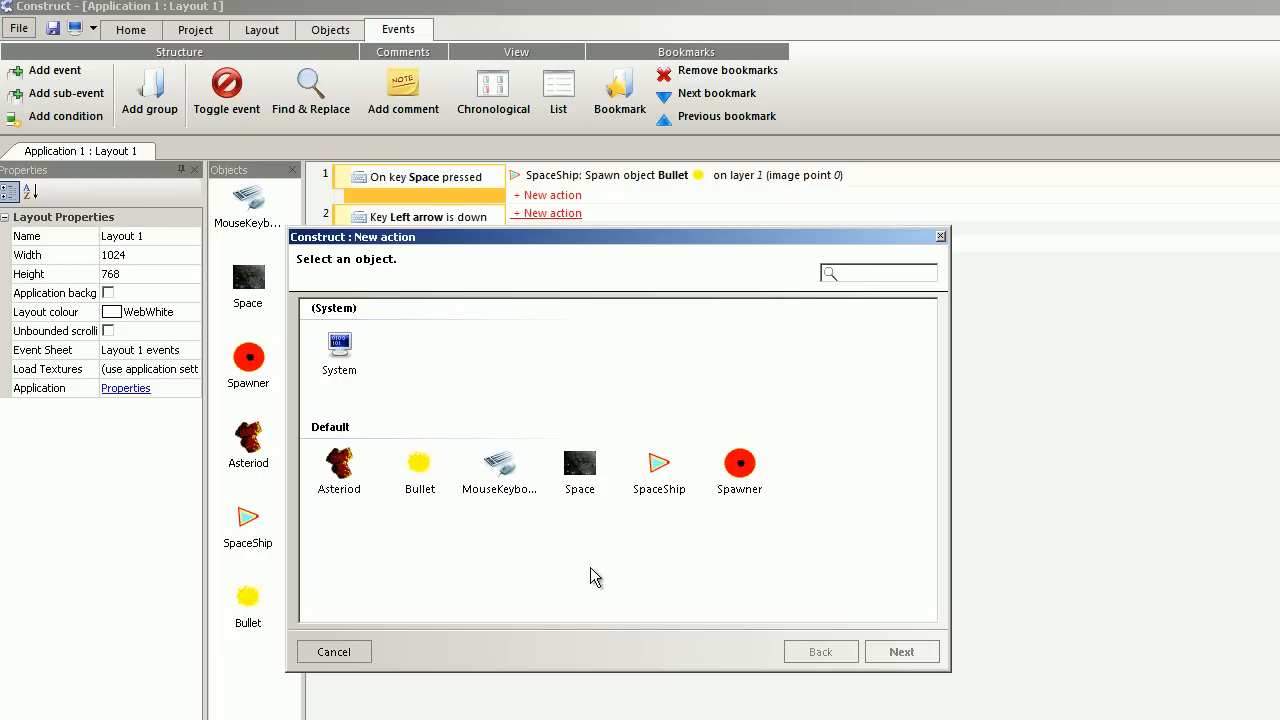
{"action": "double_click", "coordinate": [659, 470]}
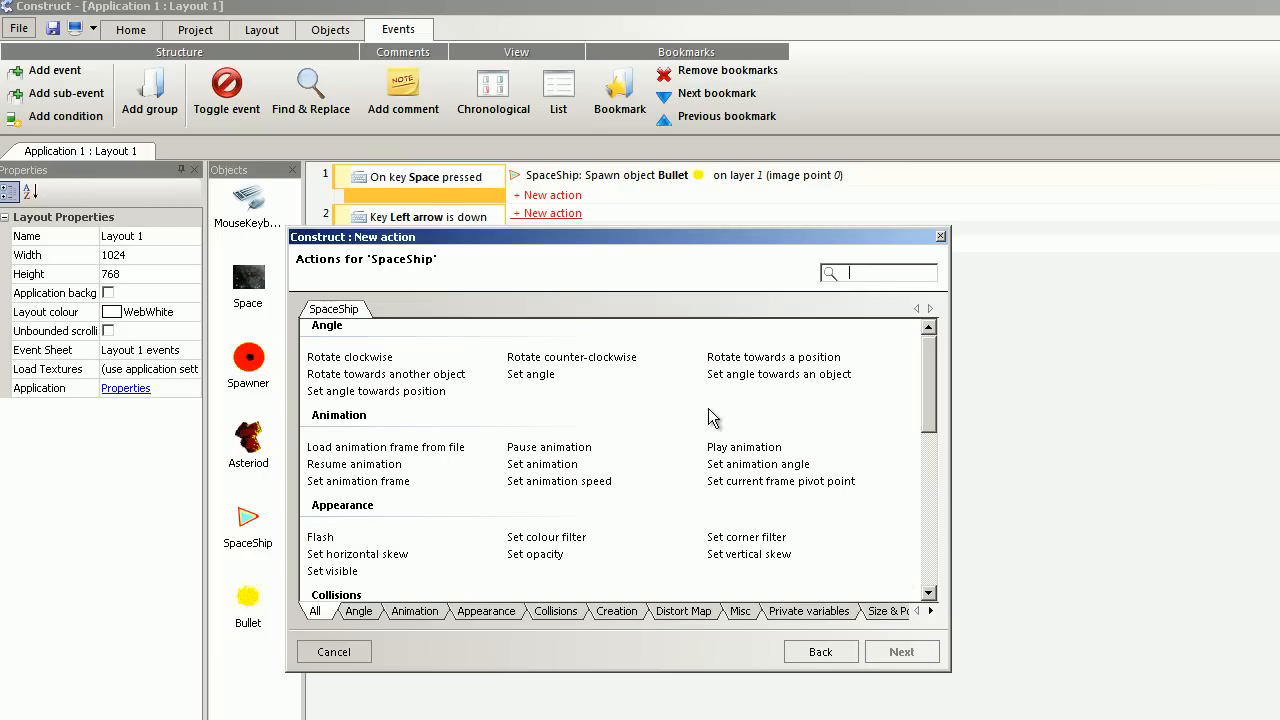
{"action": "left_click", "coordinate": [571, 357]}
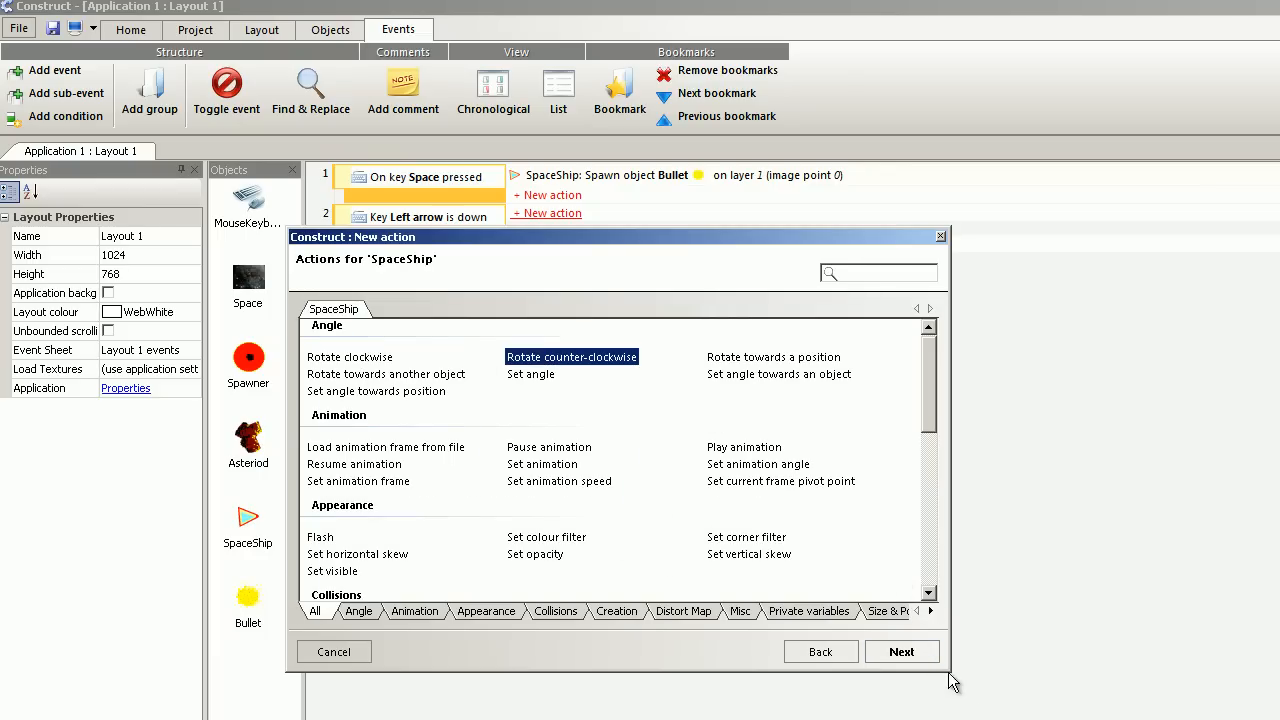
{"action": "left_click", "coordinate": [901, 651]}
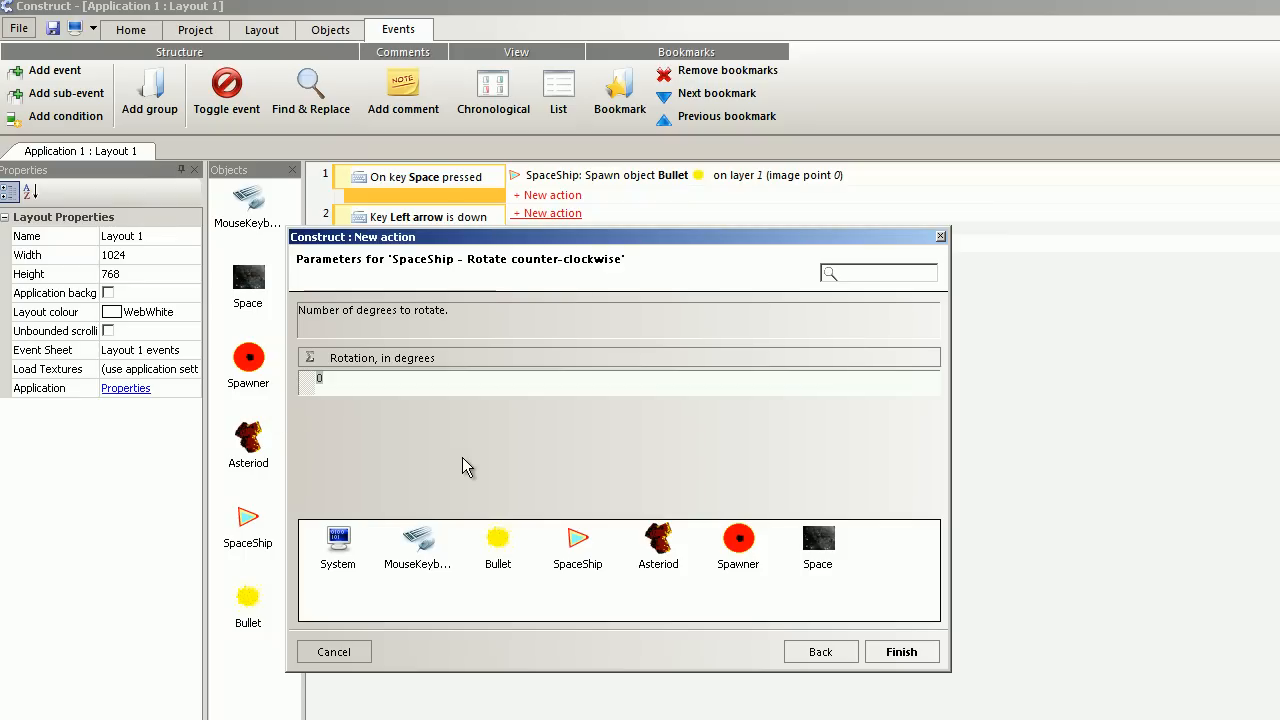
{"action": "left_click", "coordinate": [900, 651]}
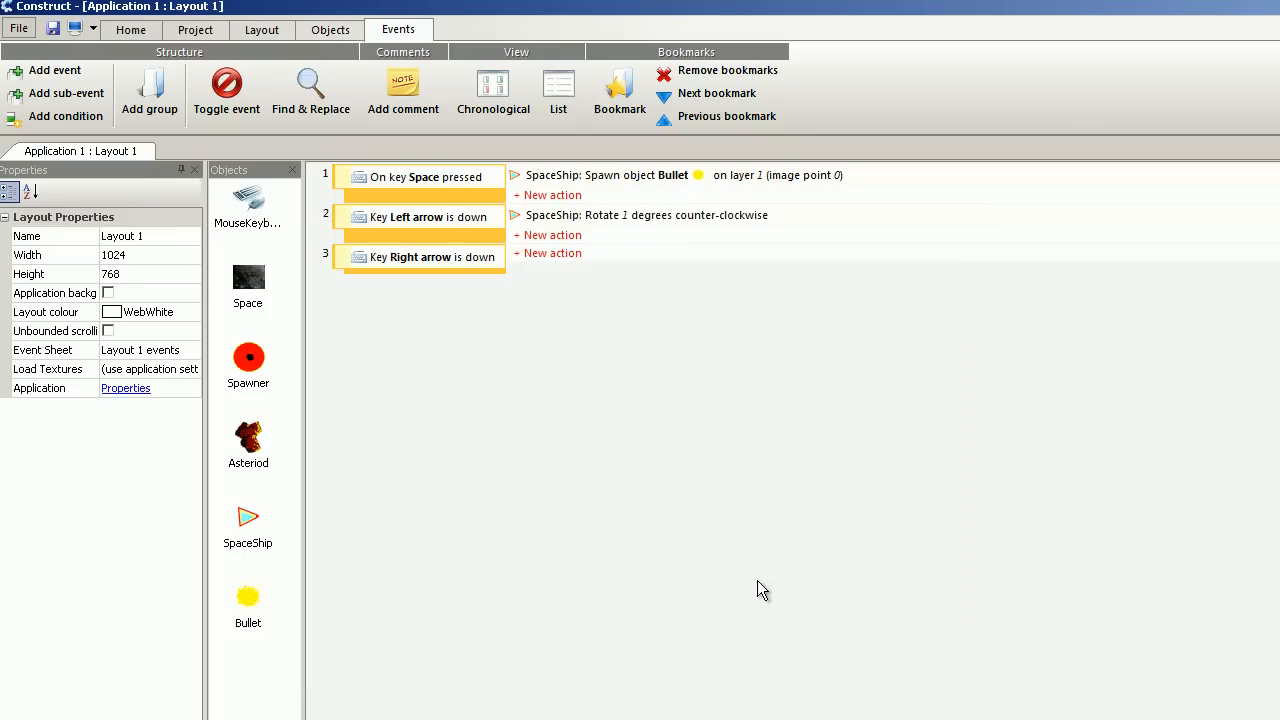
{"action": "mouse_move", "coordinate": [551, 253]}
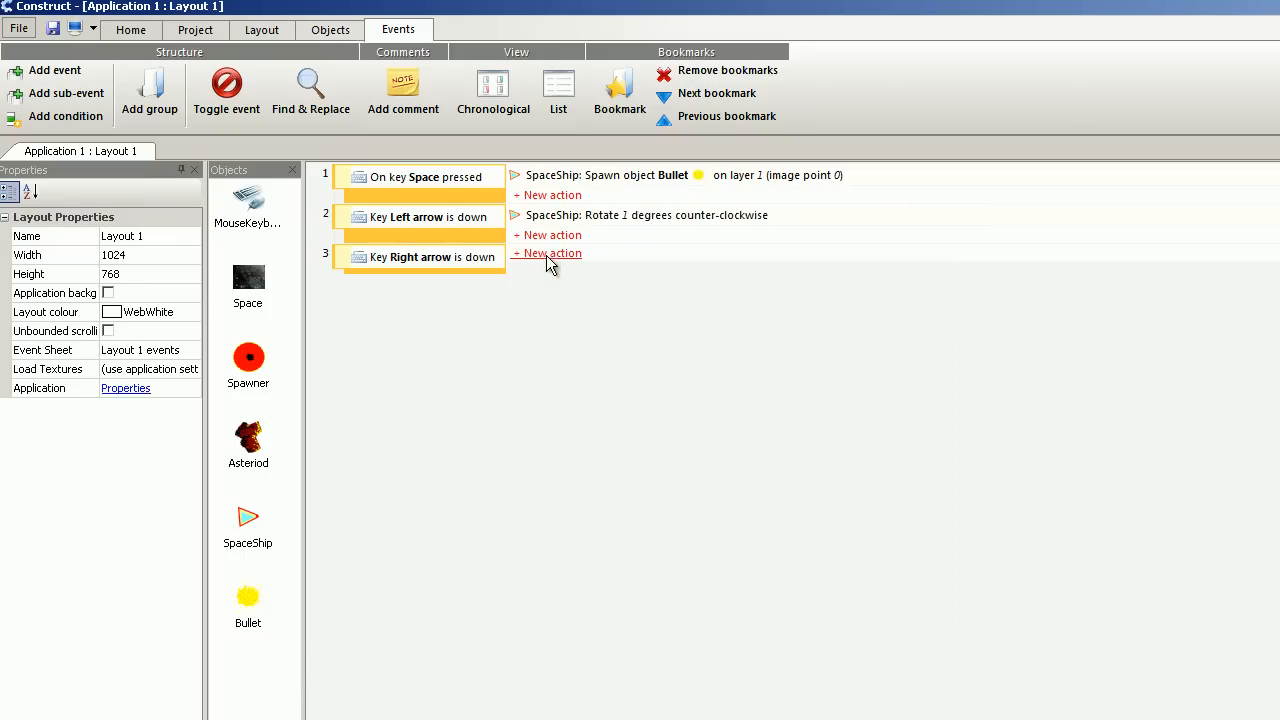
- Make the Right arrow event rotate SpaceShip clockwise by 1 degree, then run the game
{"action": "left_click", "coordinate": [552, 253]}
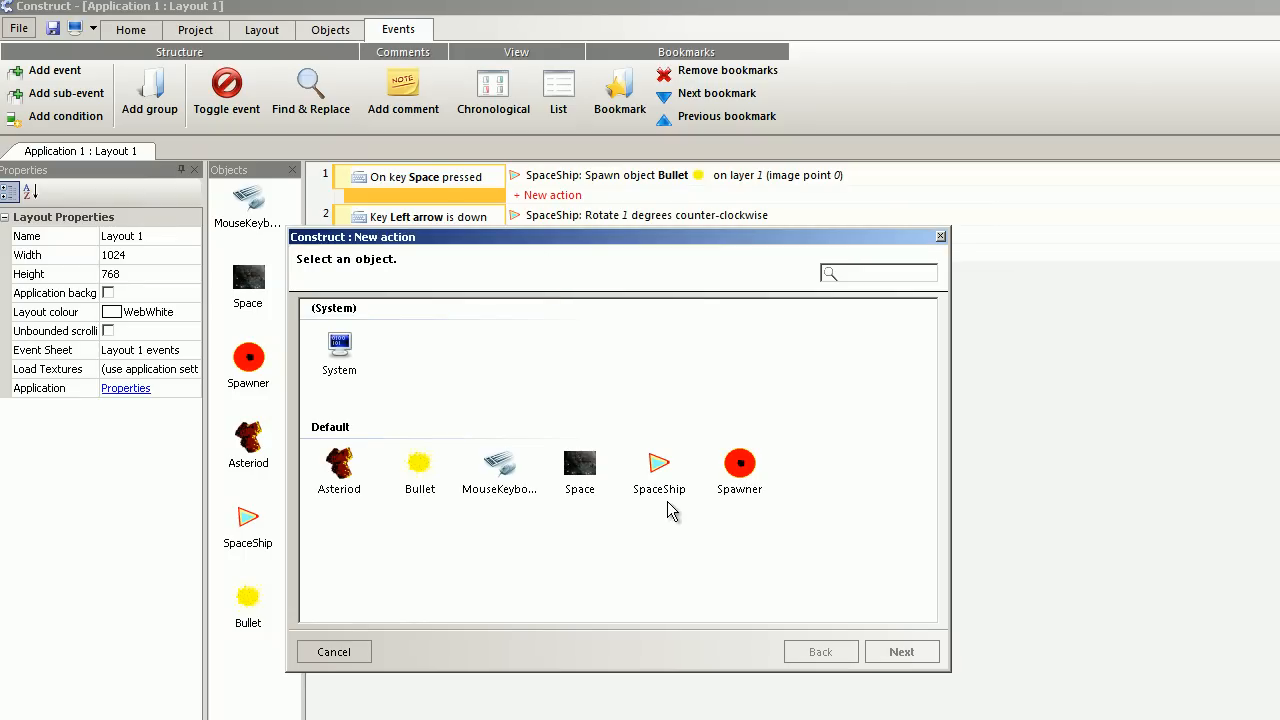
{"action": "double_click", "coordinate": [659, 465]}
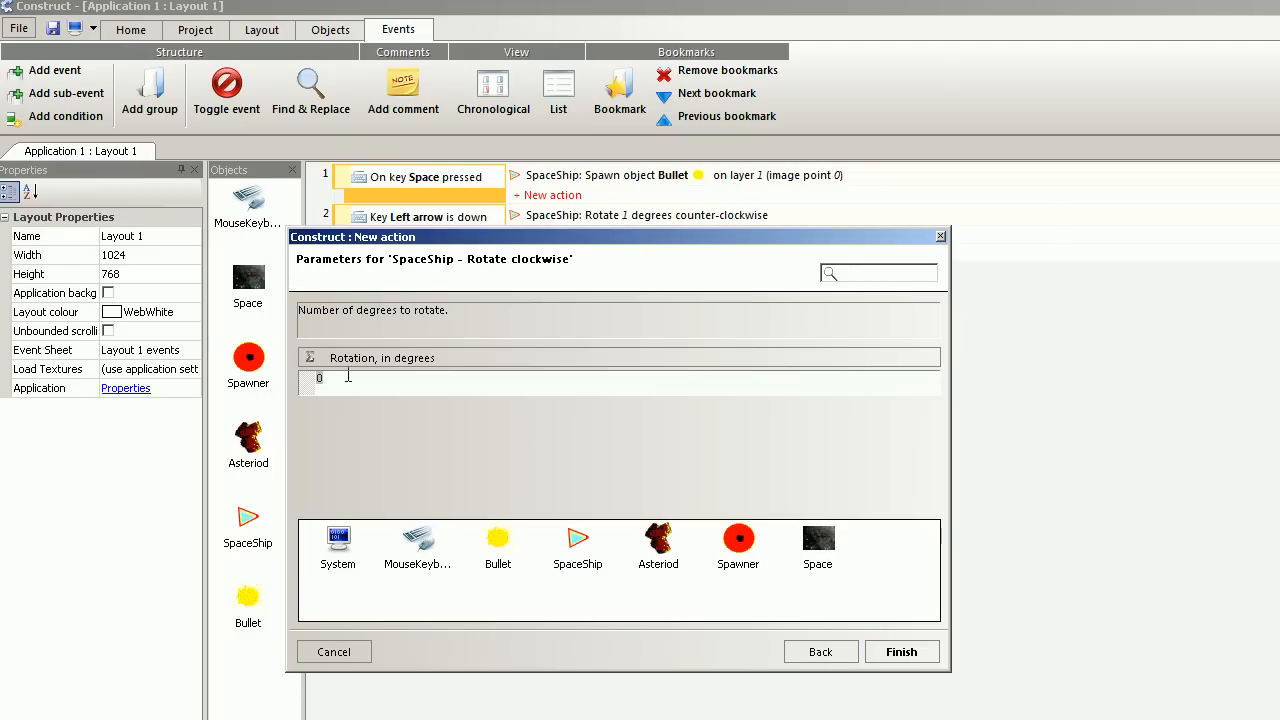
{"action": "type", "text": "1"}
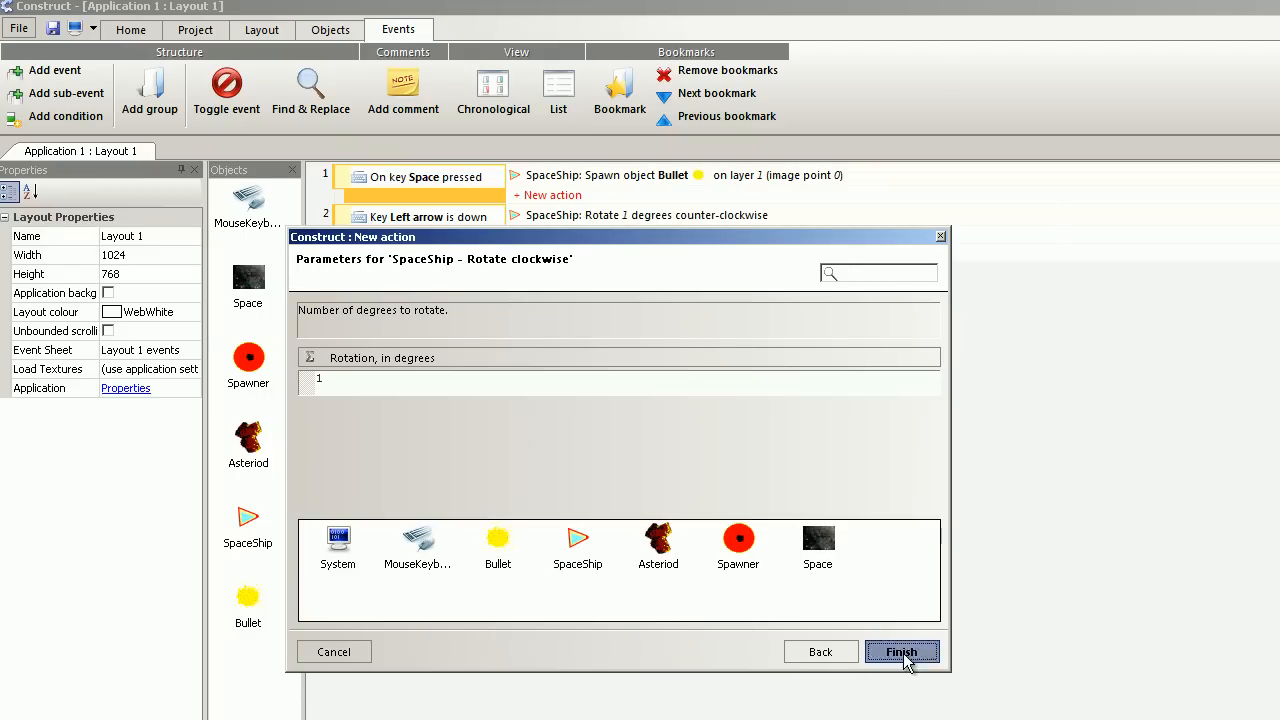
{"action": "left_click", "coordinate": [901, 651]}
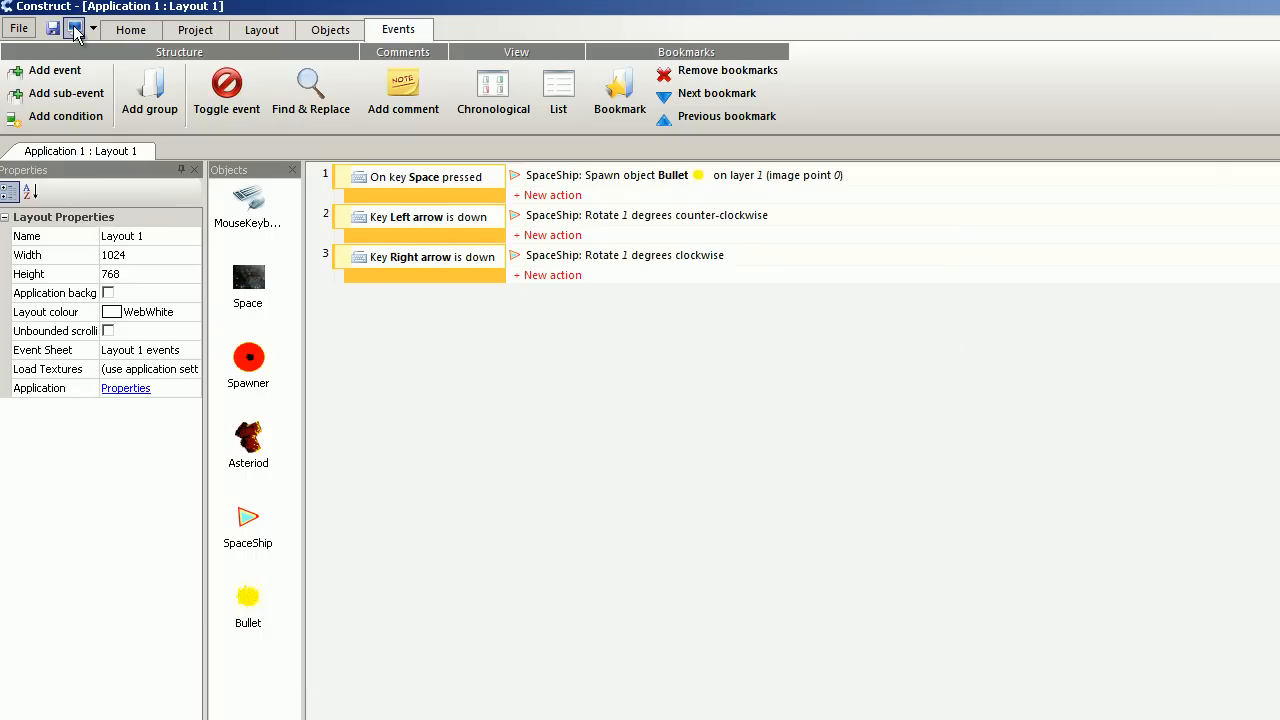
{"action": "left_click", "coordinate": [74, 28]}
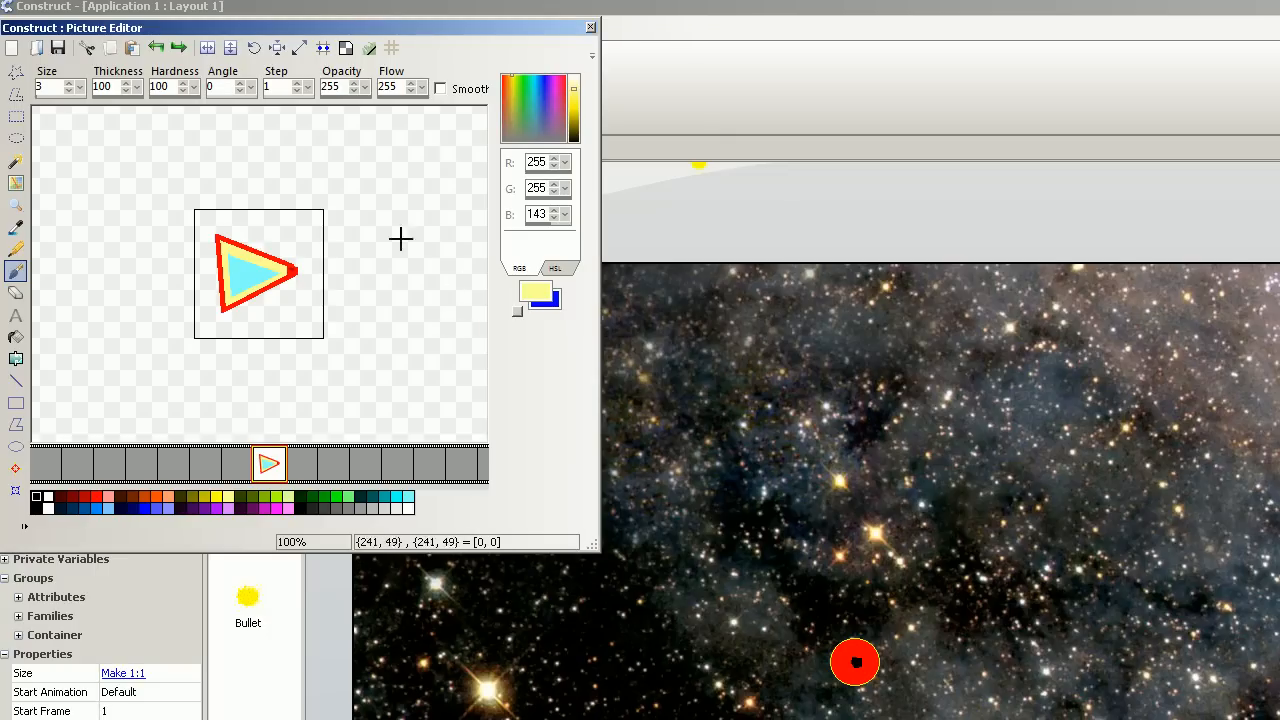
- Put an image point on the ship's nose, test-run, and reopen the Bullet spawn action
{"action": "left_click", "coordinate": [16, 468]}
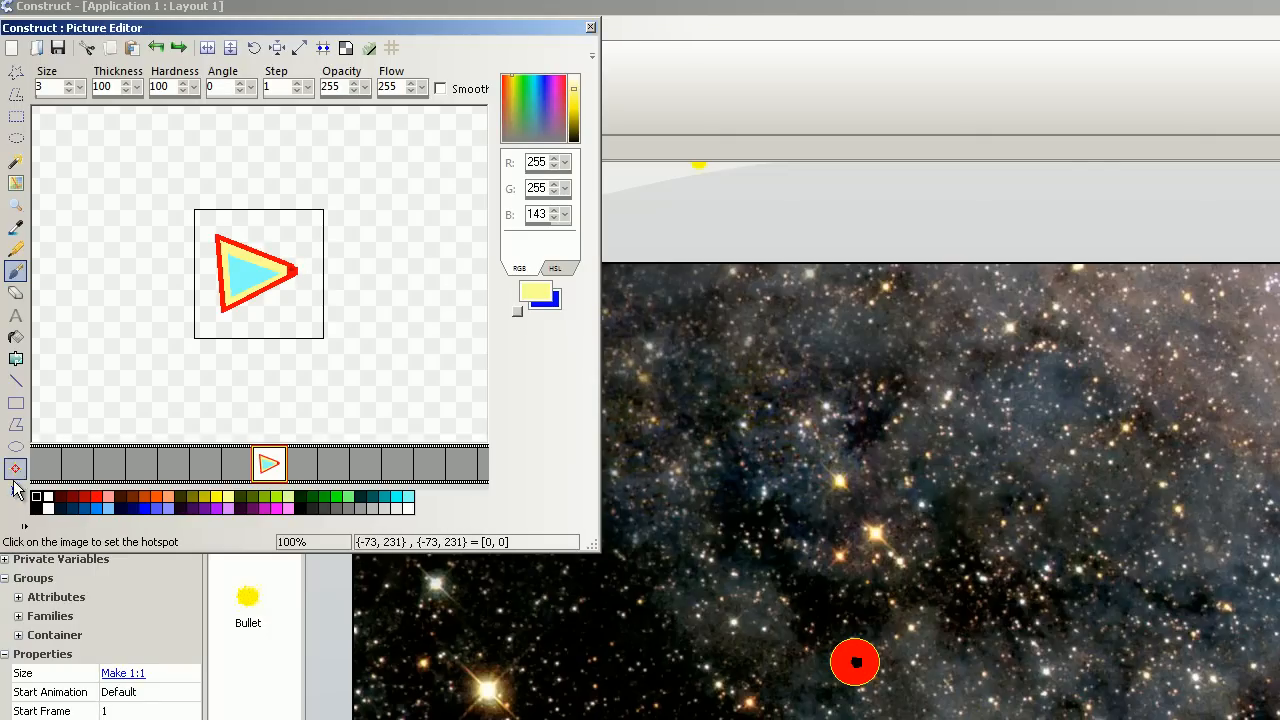
{"action": "left_click", "coordinate": [15, 491]}
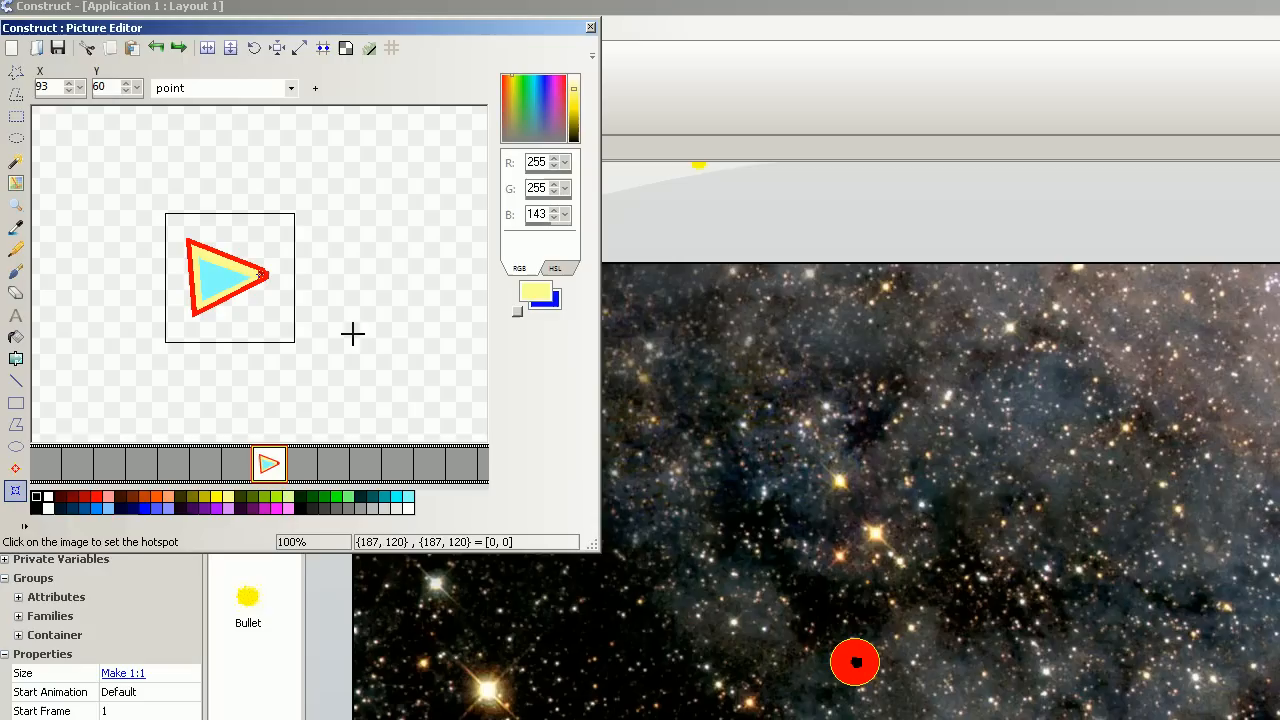
{"action": "mouse_move", "coordinate": [268, 286]}
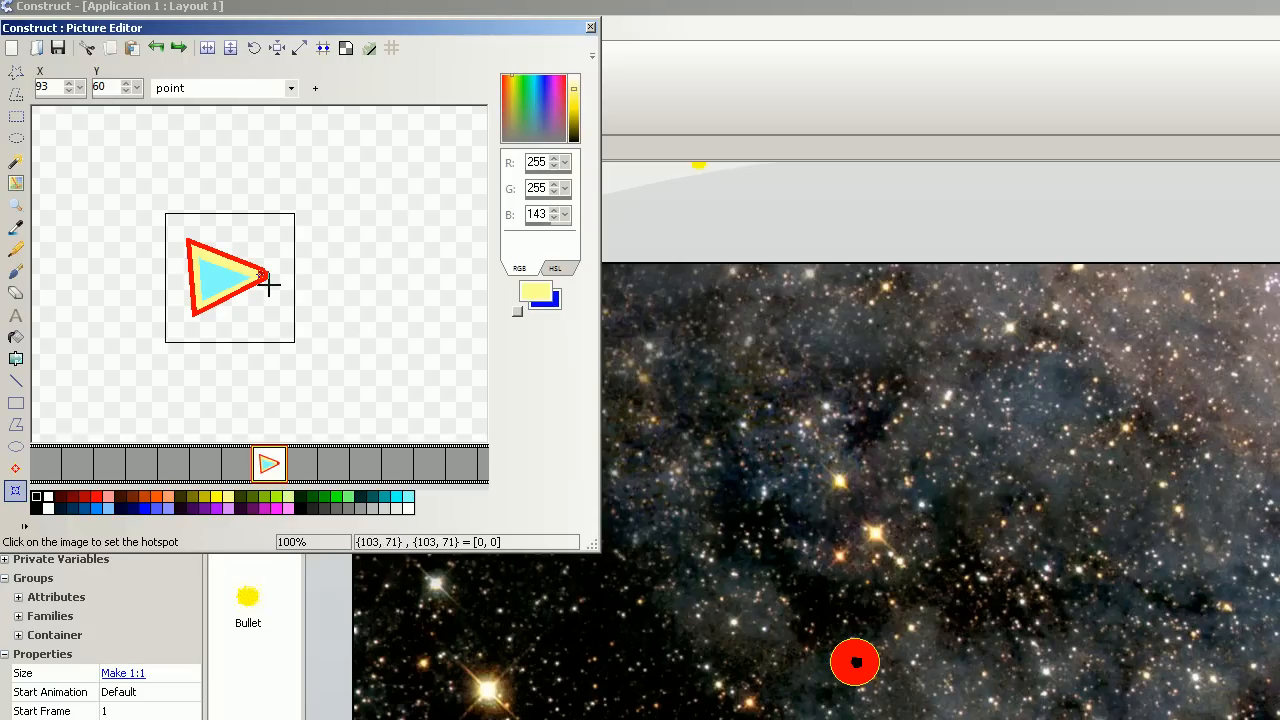
{"action": "mouse_move", "coordinate": [270, 278]}
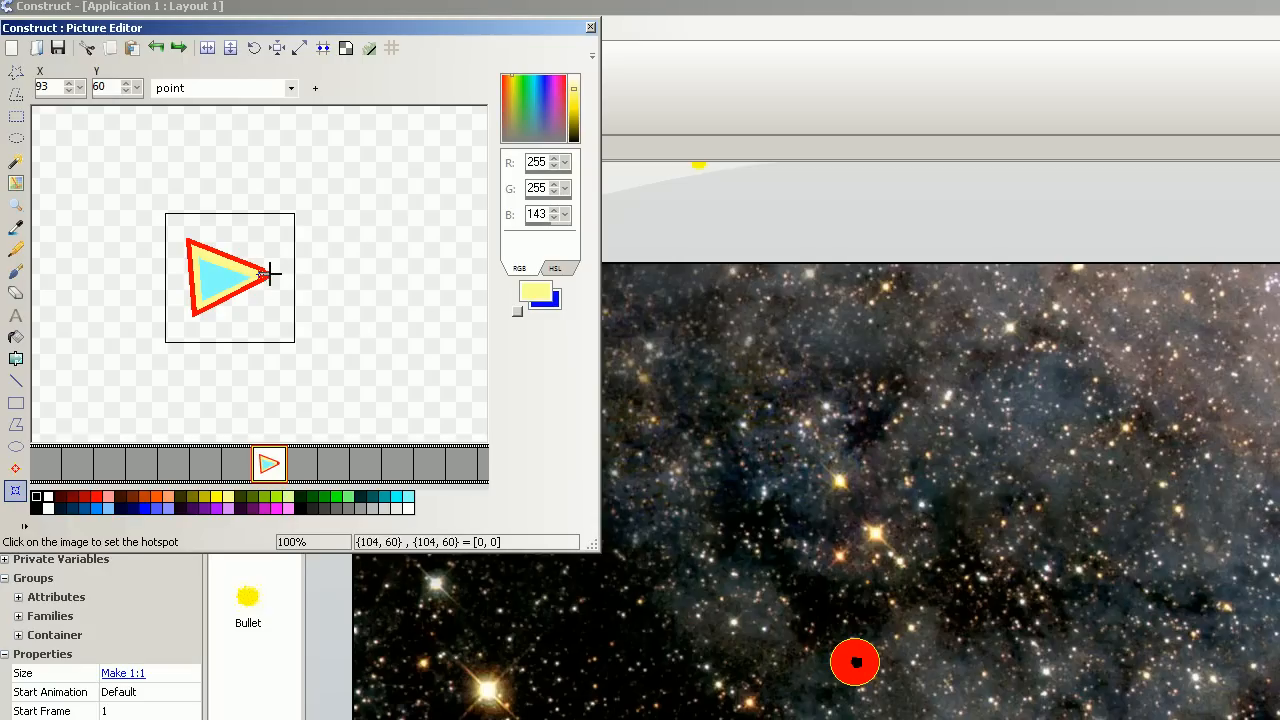
{"action": "mouse_move", "coordinate": [280, 277]}
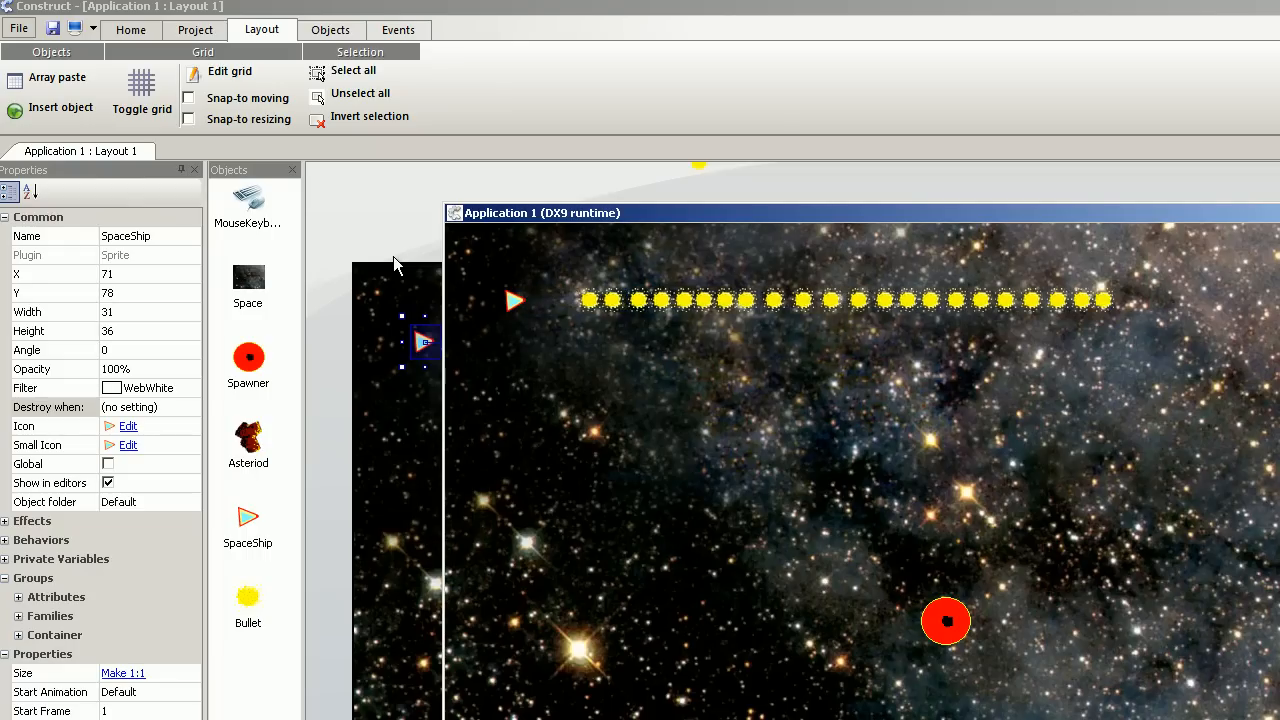
{"action": "left_click", "coordinate": [398, 29]}
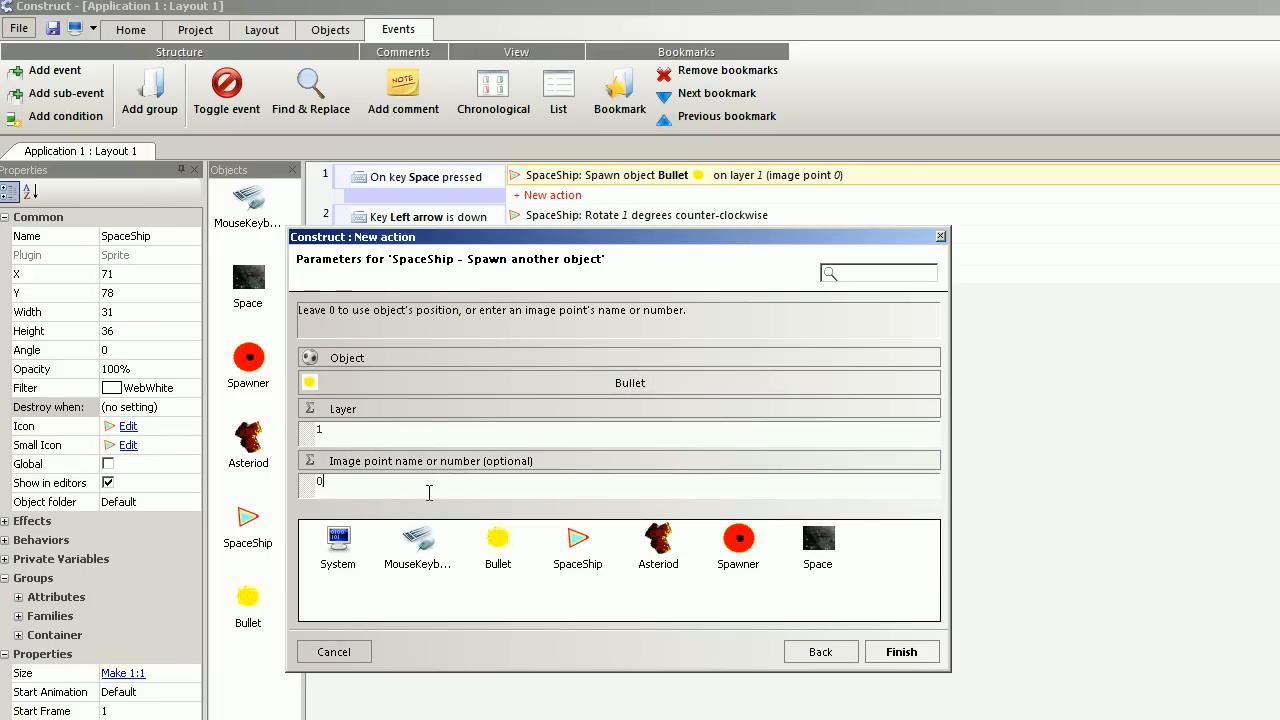
{"action": "left_click", "coordinate": [900, 651]}
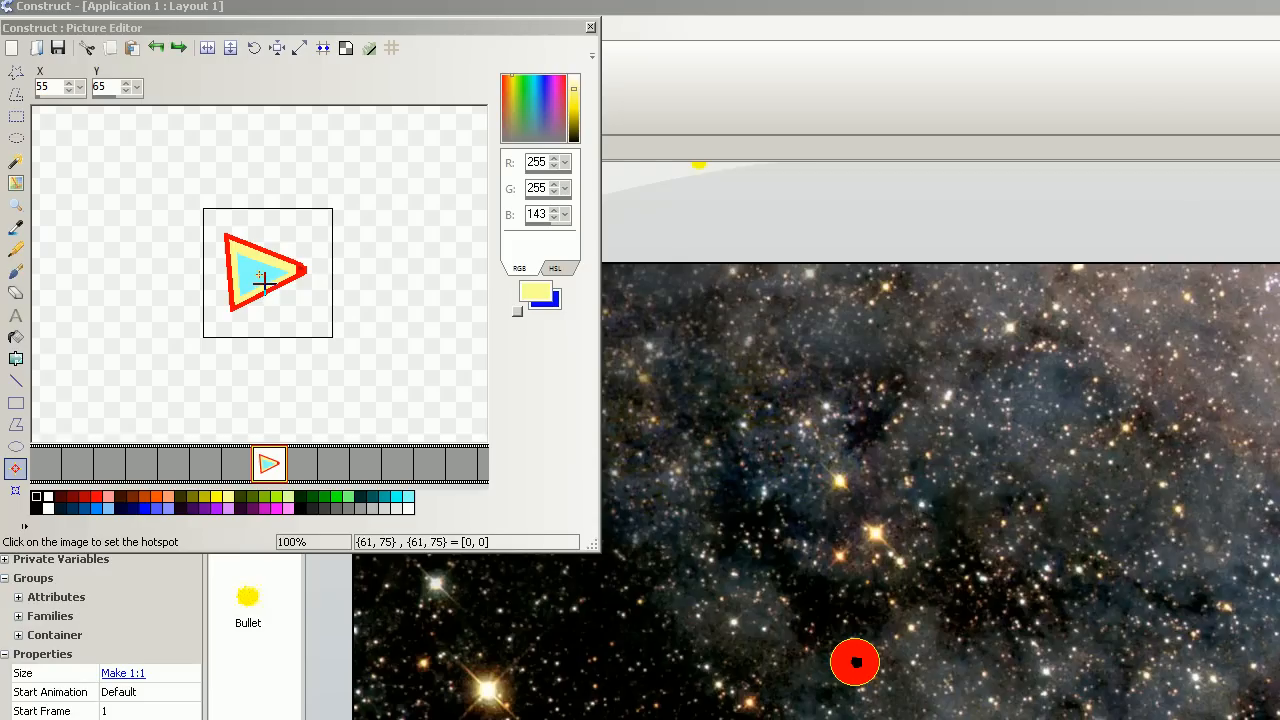
{"action": "mouse_move", "coordinate": [25, 472]}
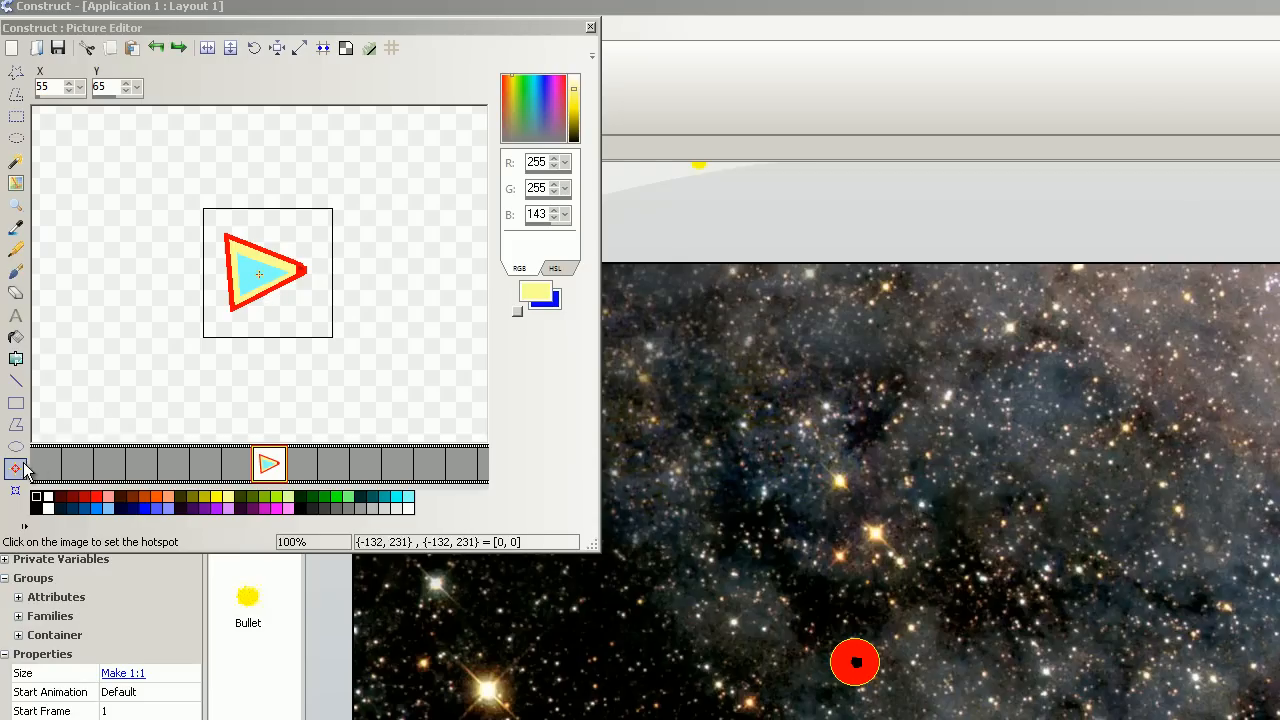
- Replace image point 0 with 'Pipe' at the triangle's tip and close the Picture Editor
{"action": "left_click", "coordinate": [16, 490]}
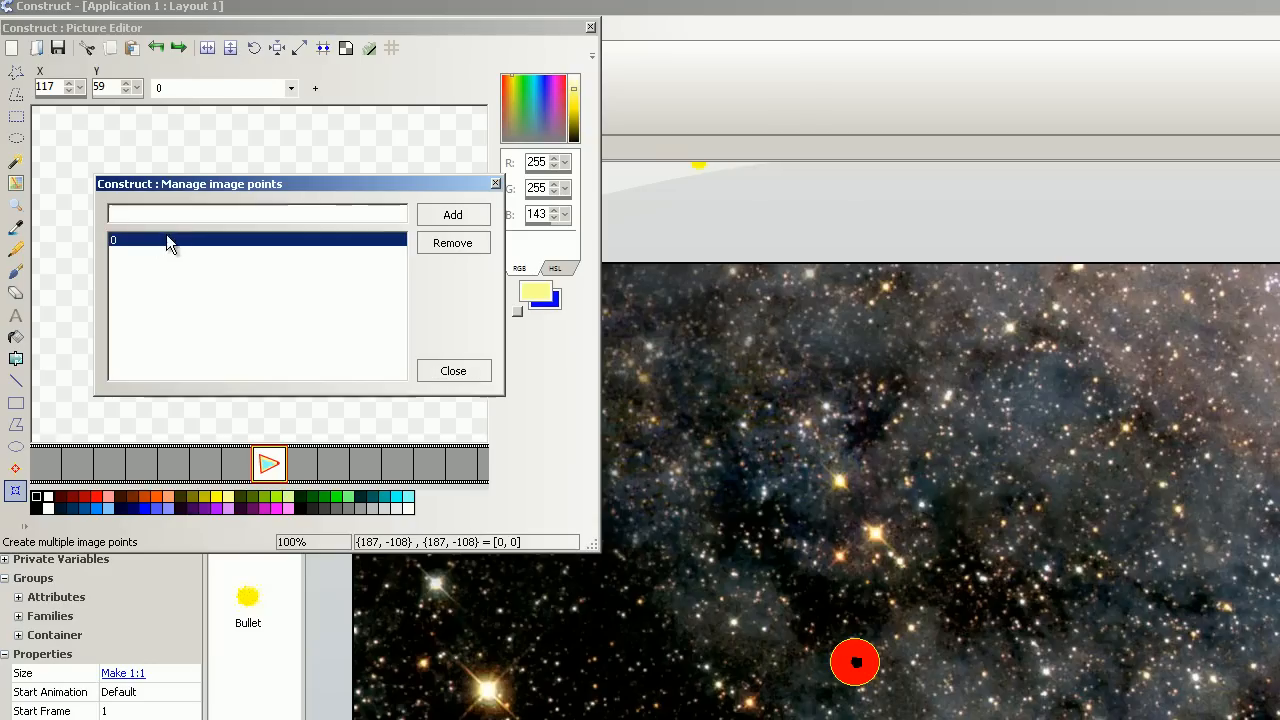
{"action": "left_click", "coordinate": [452, 243]}
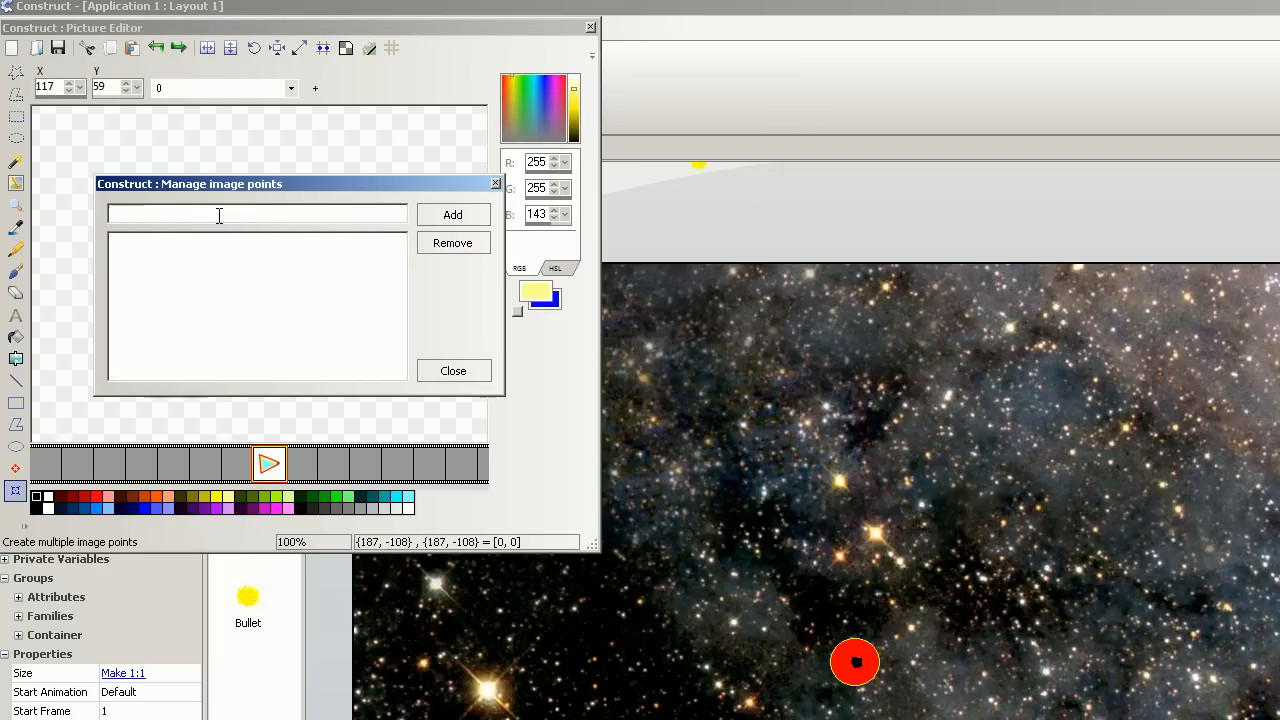
{"action": "type", "text": "Pipe"}
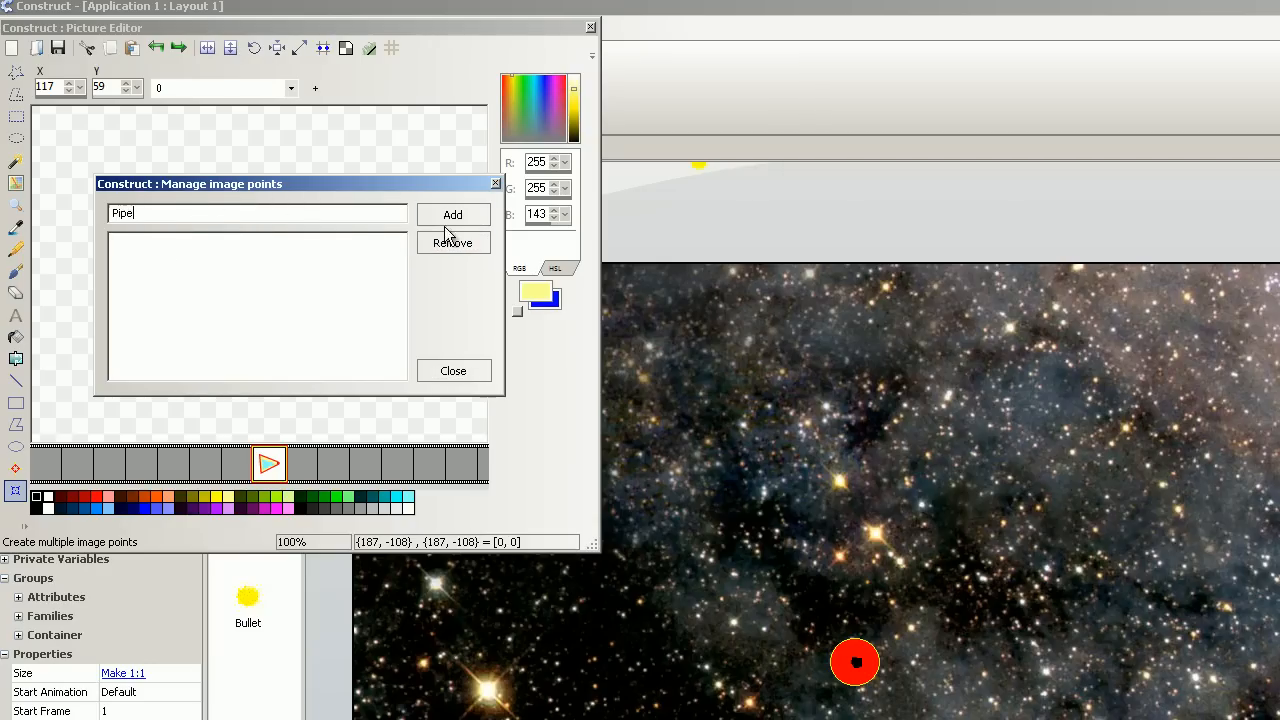
{"action": "left_click", "coordinate": [453, 370]}
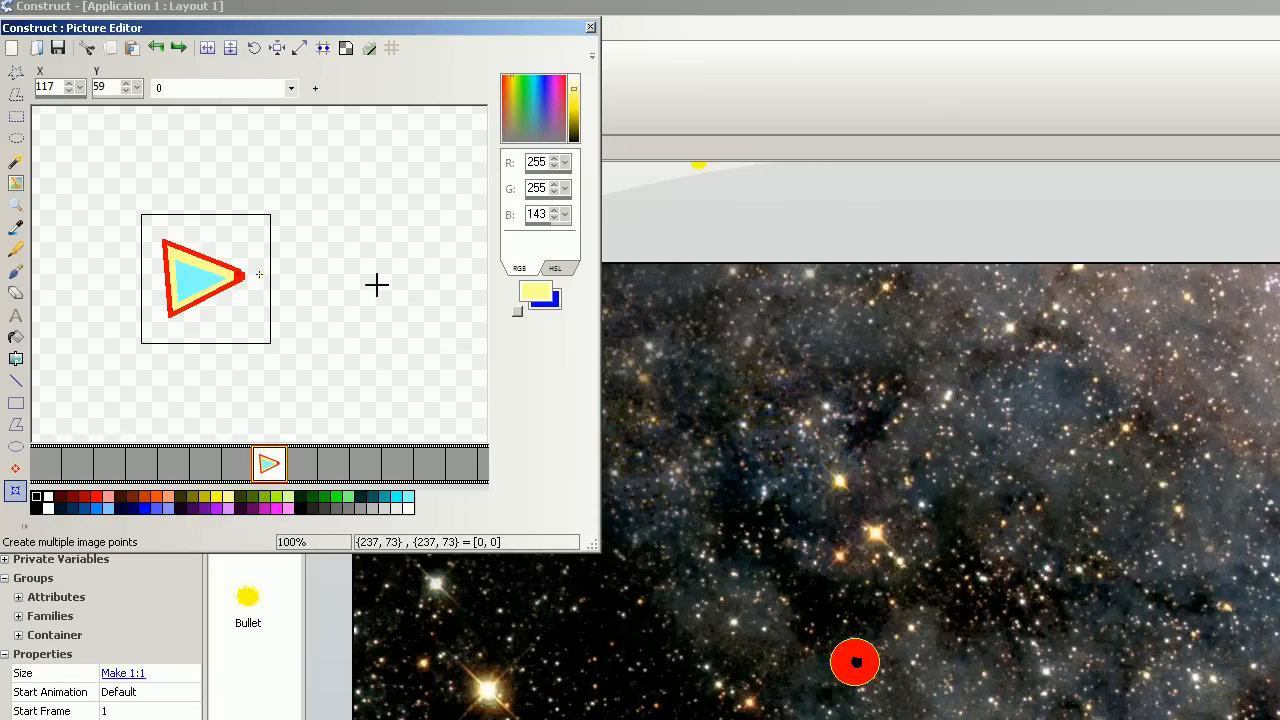
{"action": "left_click", "coordinate": [291, 88]}
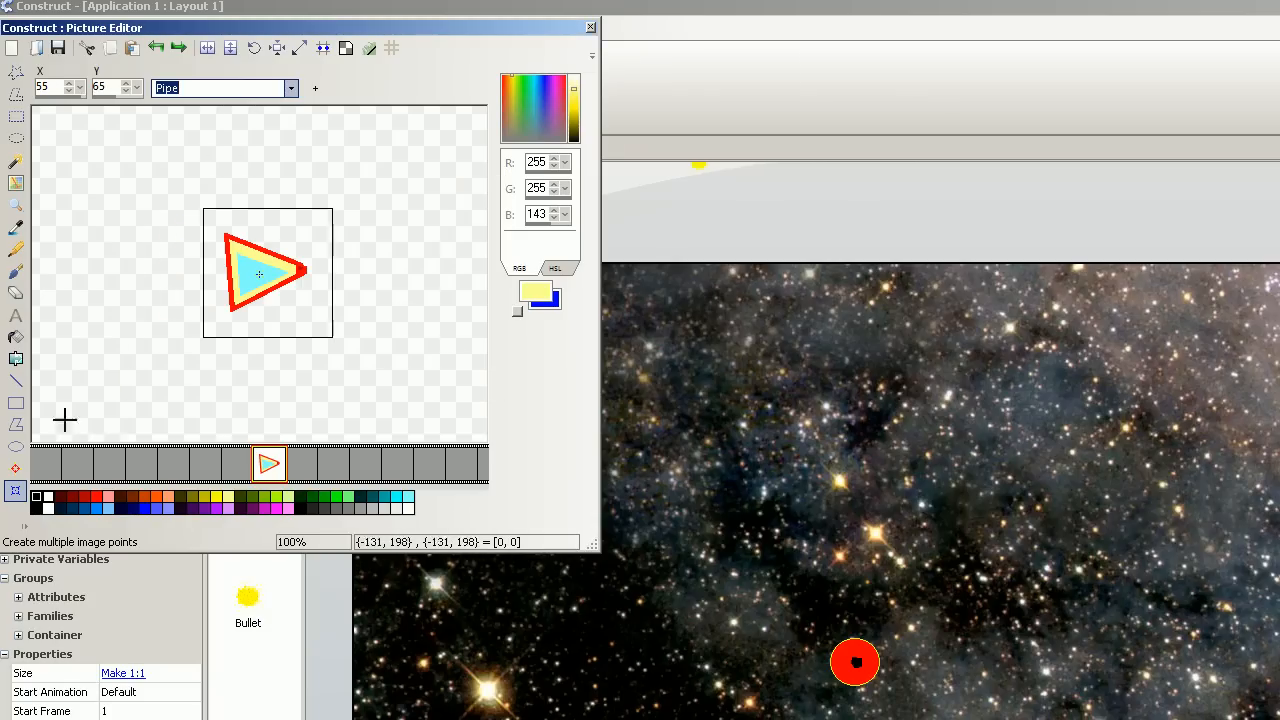
{"action": "mouse_move", "coordinate": [320, 290]}
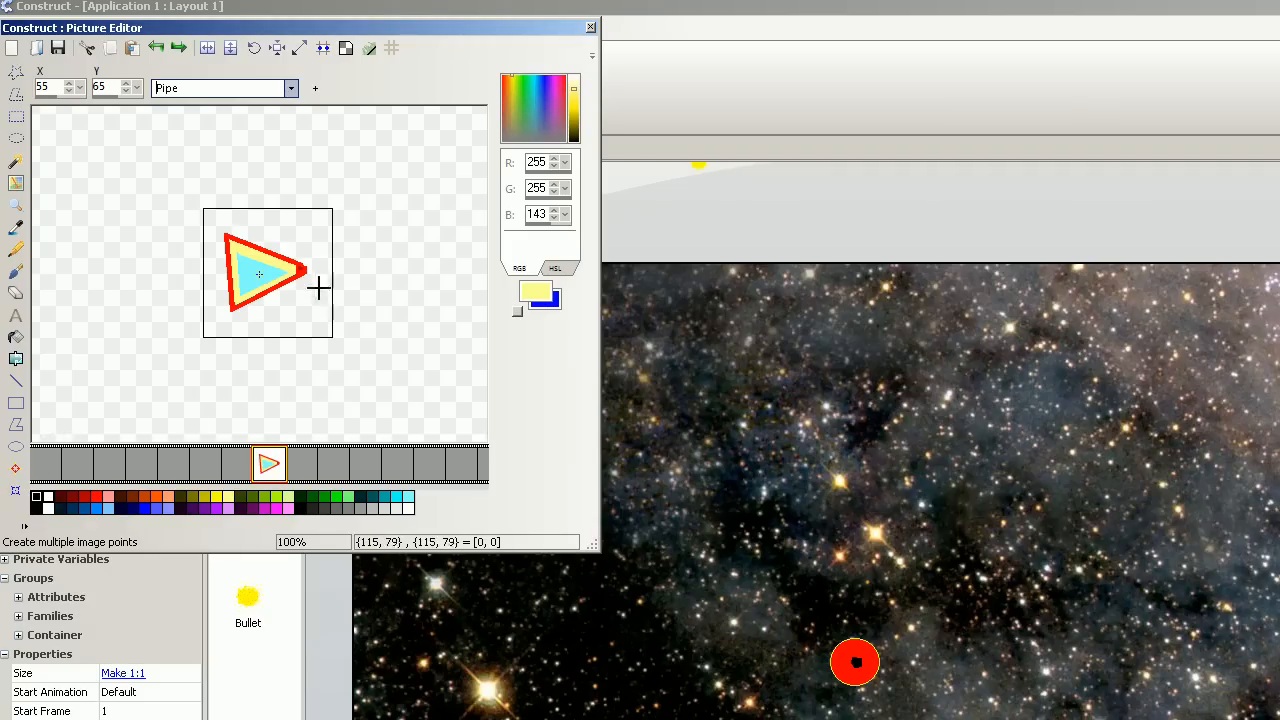
{"action": "mouse_move", "coordinate": [323, 270]}
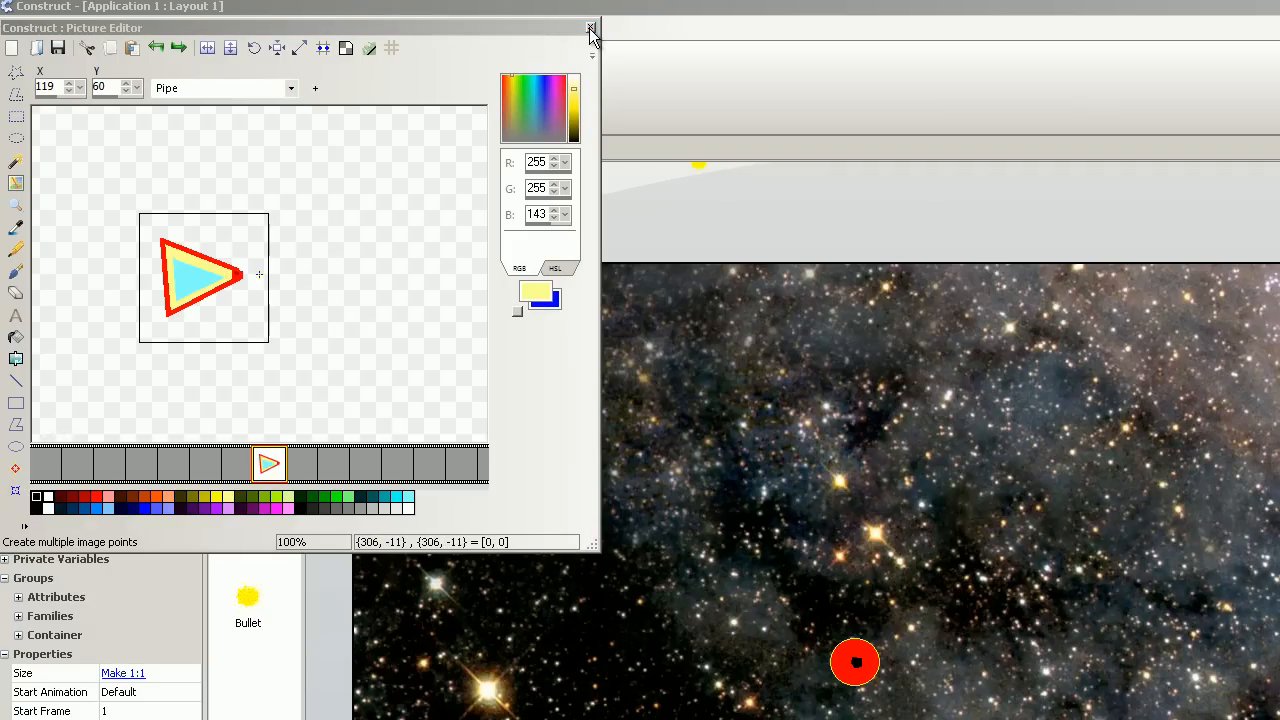
{"action": "left_click", "coordinate": [591, 28]}
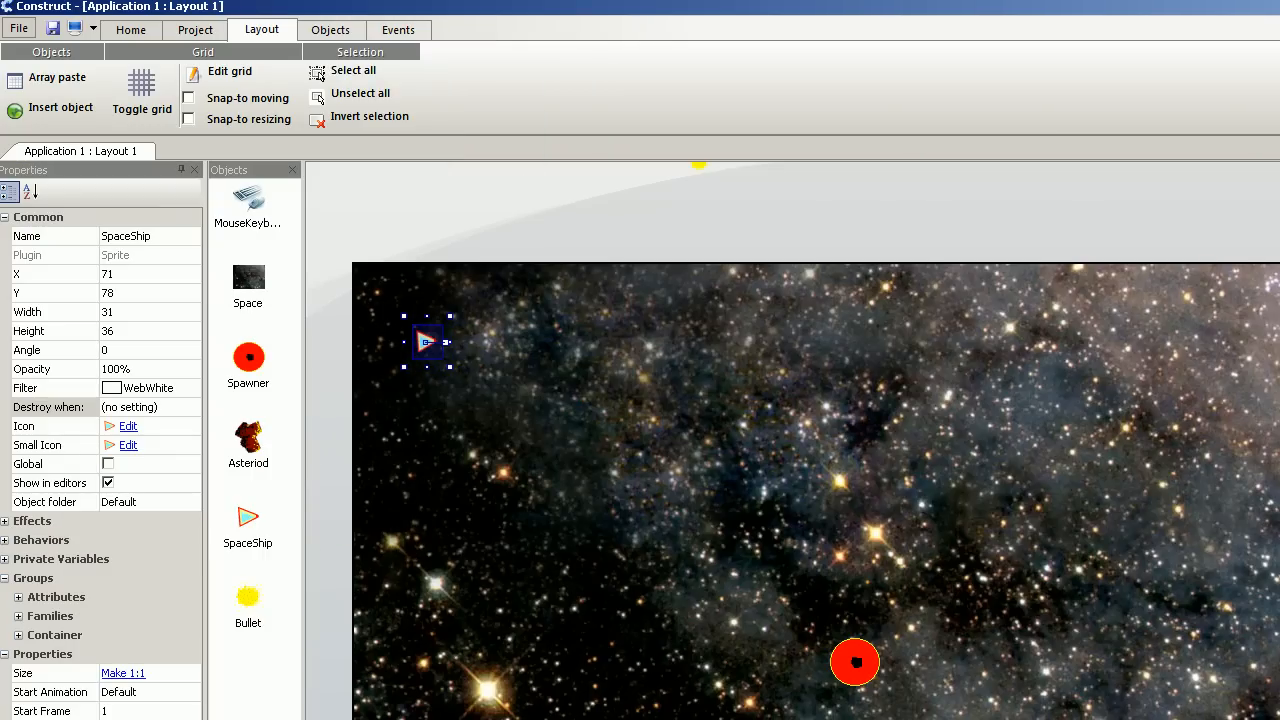
- Enter 'Pipe' as the Spawn object action's image point and finish
{"action": "left_click", "coordinate": [398, 29]}
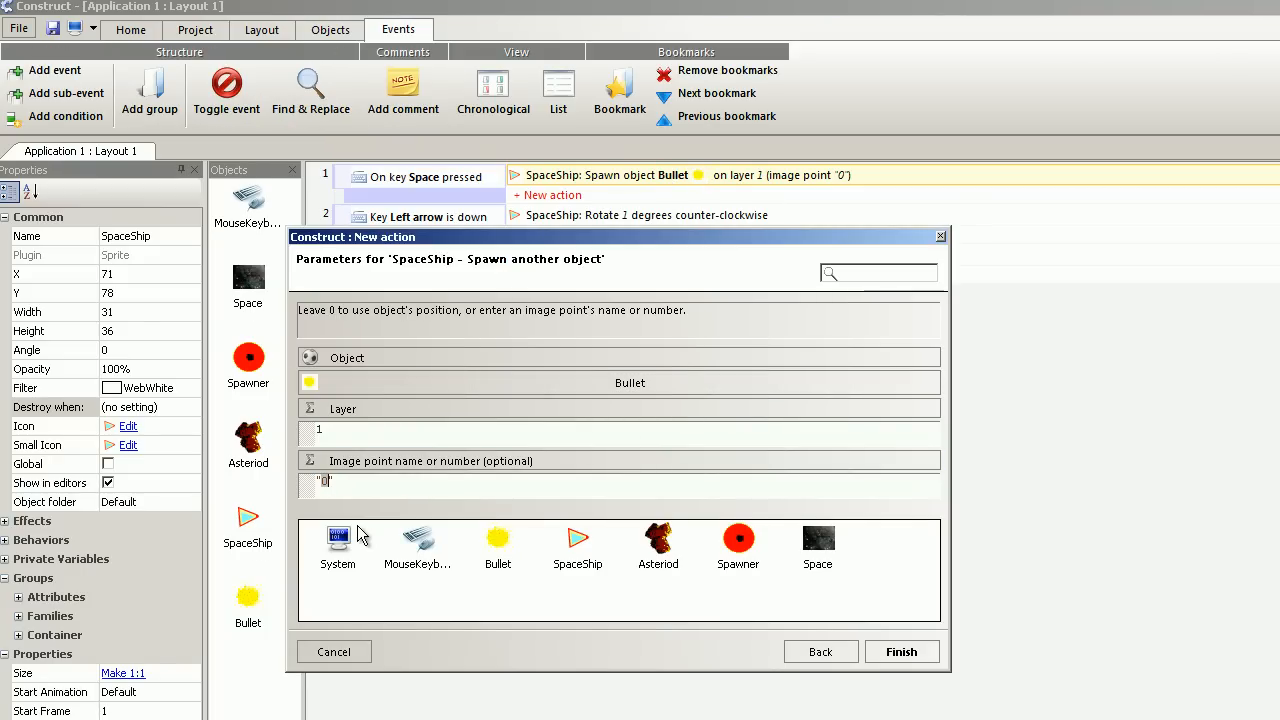
{"action": "type", "text": "Pipe"}
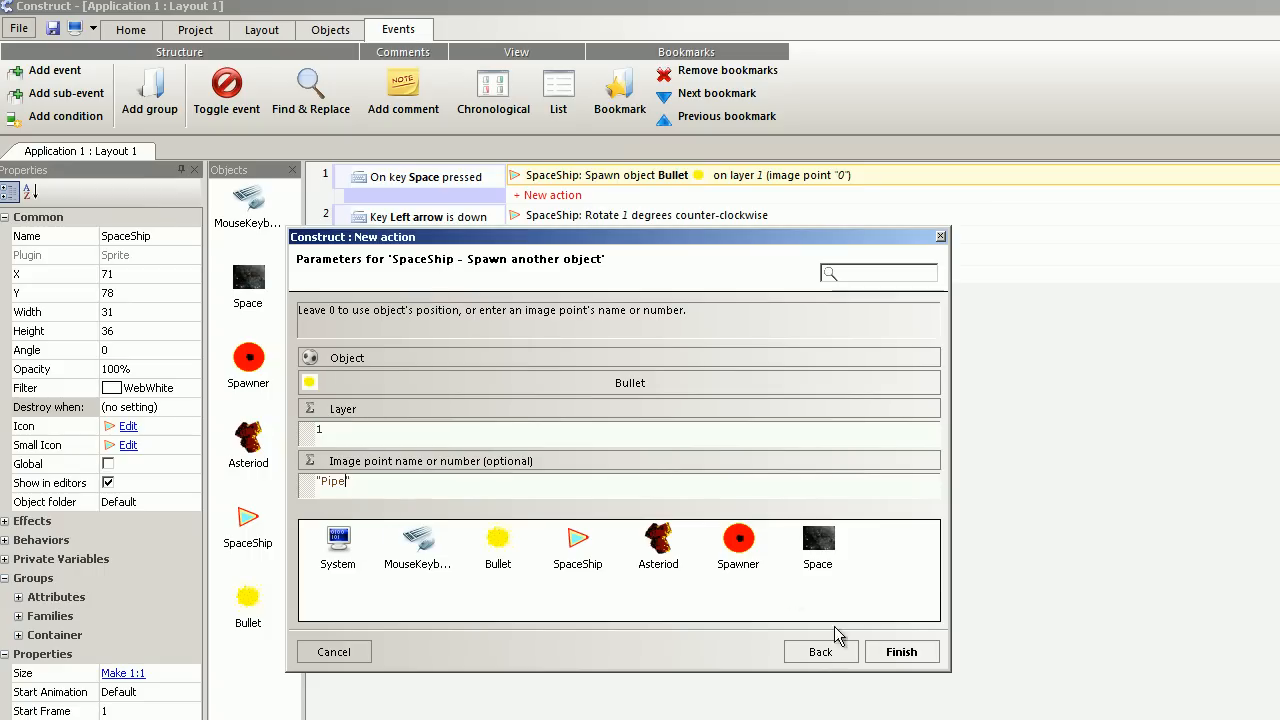
{"action": "left_click", "coordinate": [900, 651]}
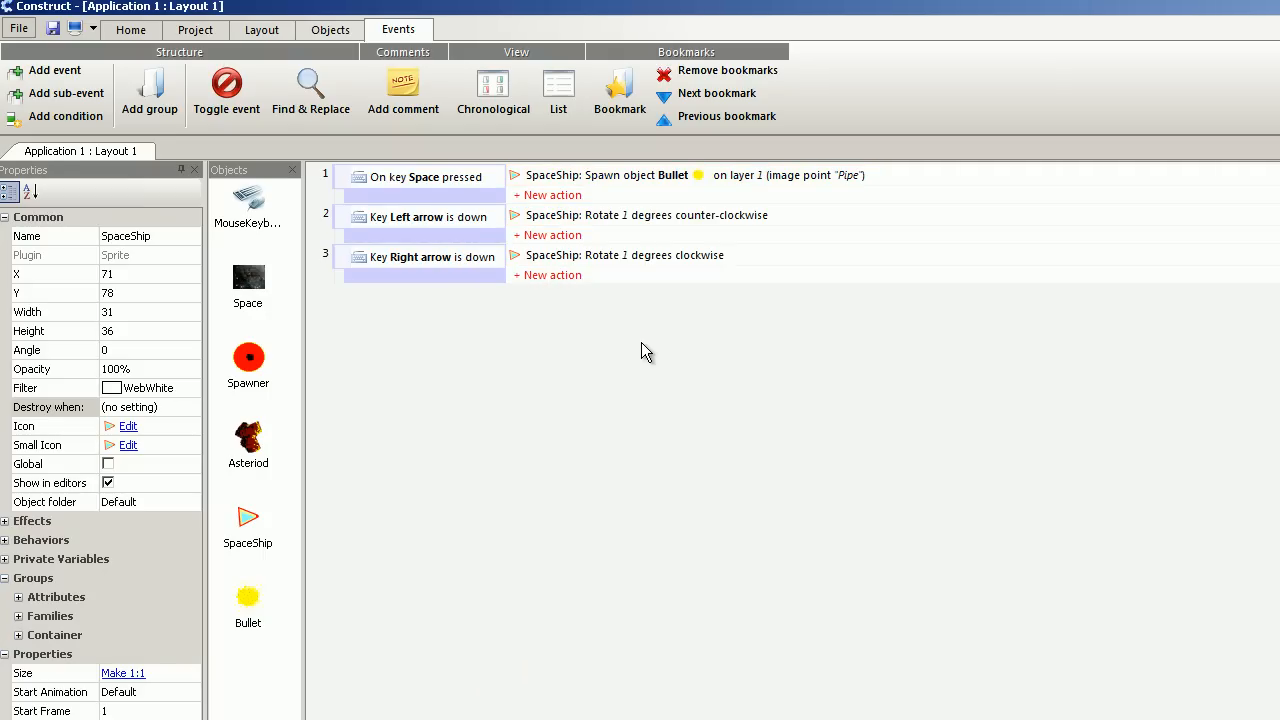
- Start a new MouseKeyboard 'Key is down' event picking an arrow key, then go to the Layout tab
{"action": "right_click", "coordinate": [645, 350]}
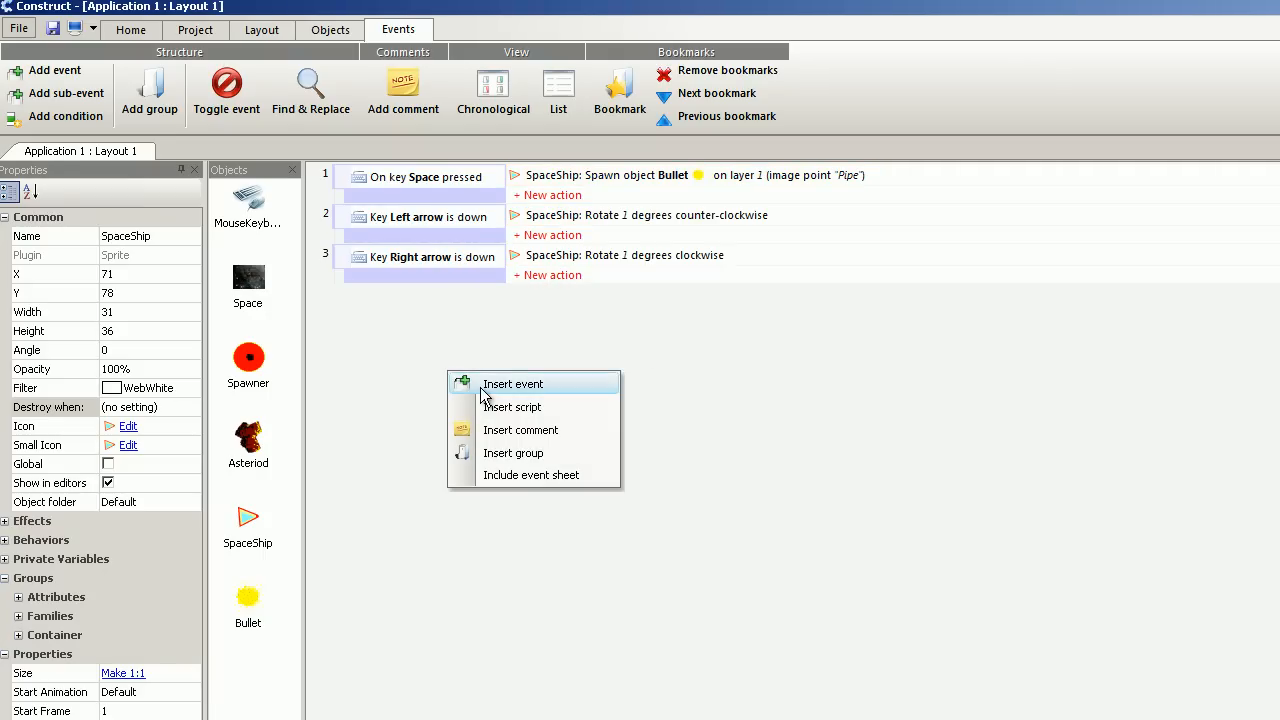
{"action": "left_click", "coordinate": [511, 383]}
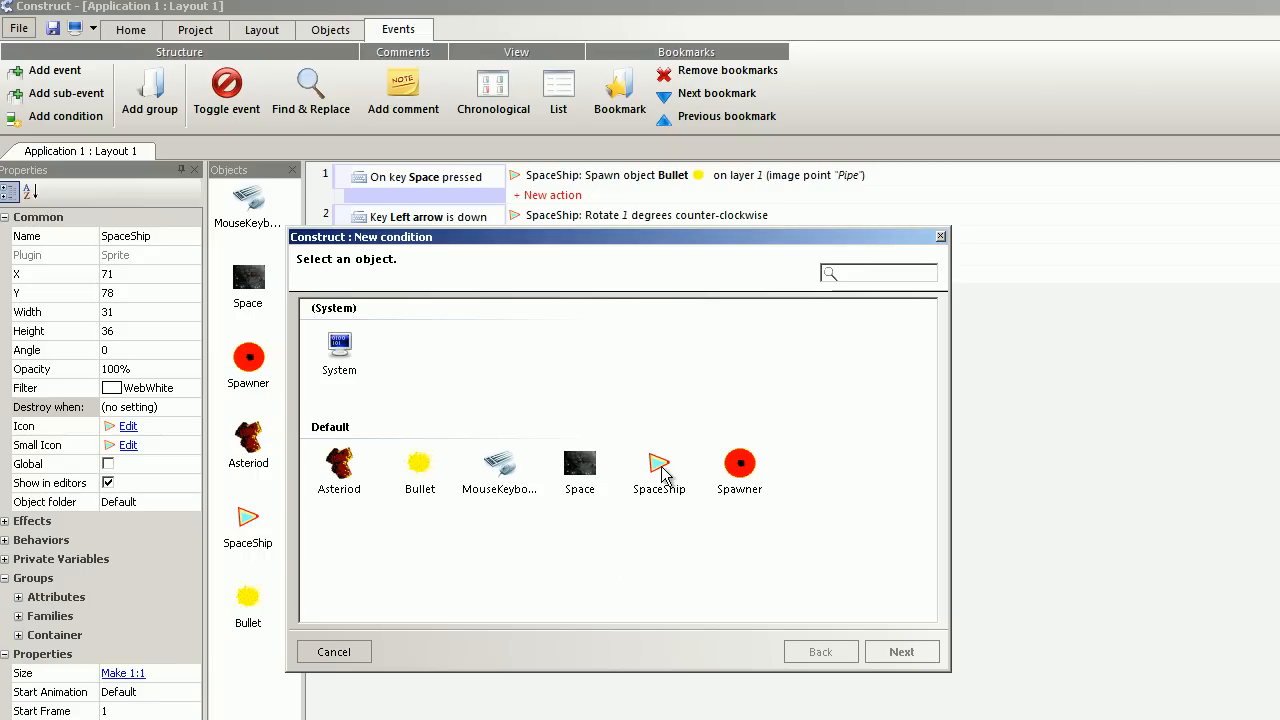
{"action": "left_click", "coordinate": [499, 465]}
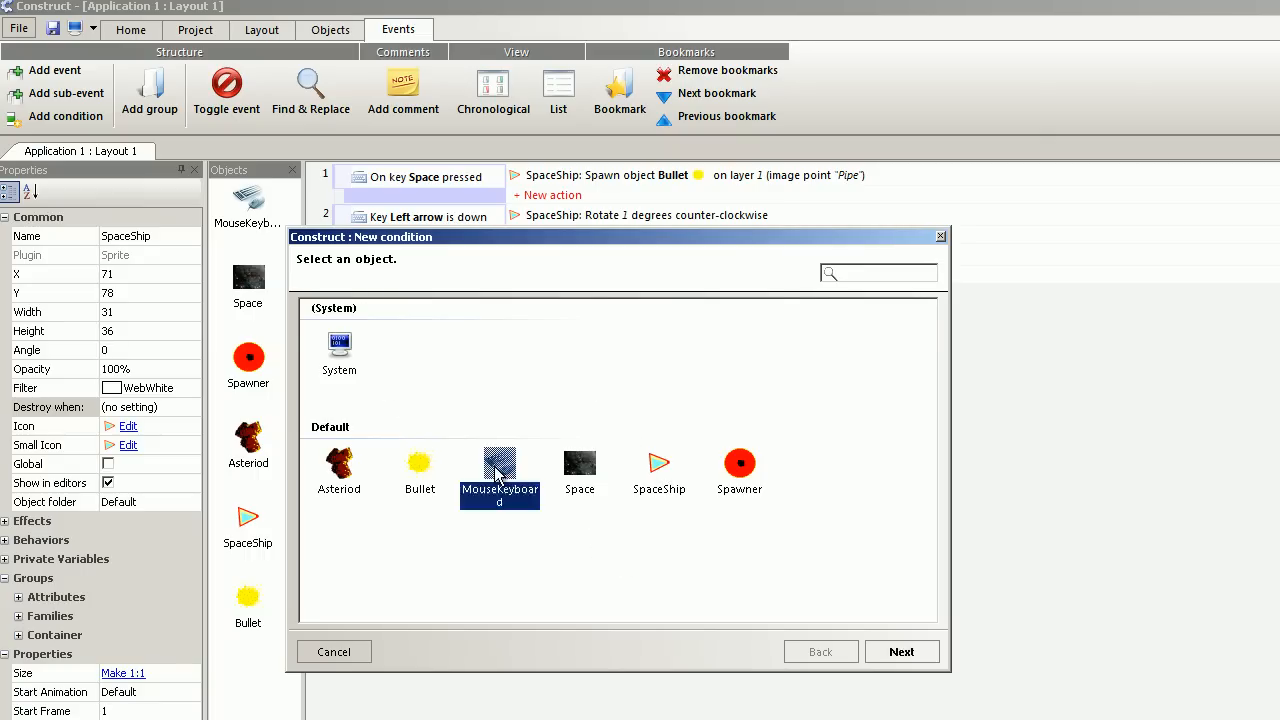
{"action": "double_click", "coordinate": [499, 470]}
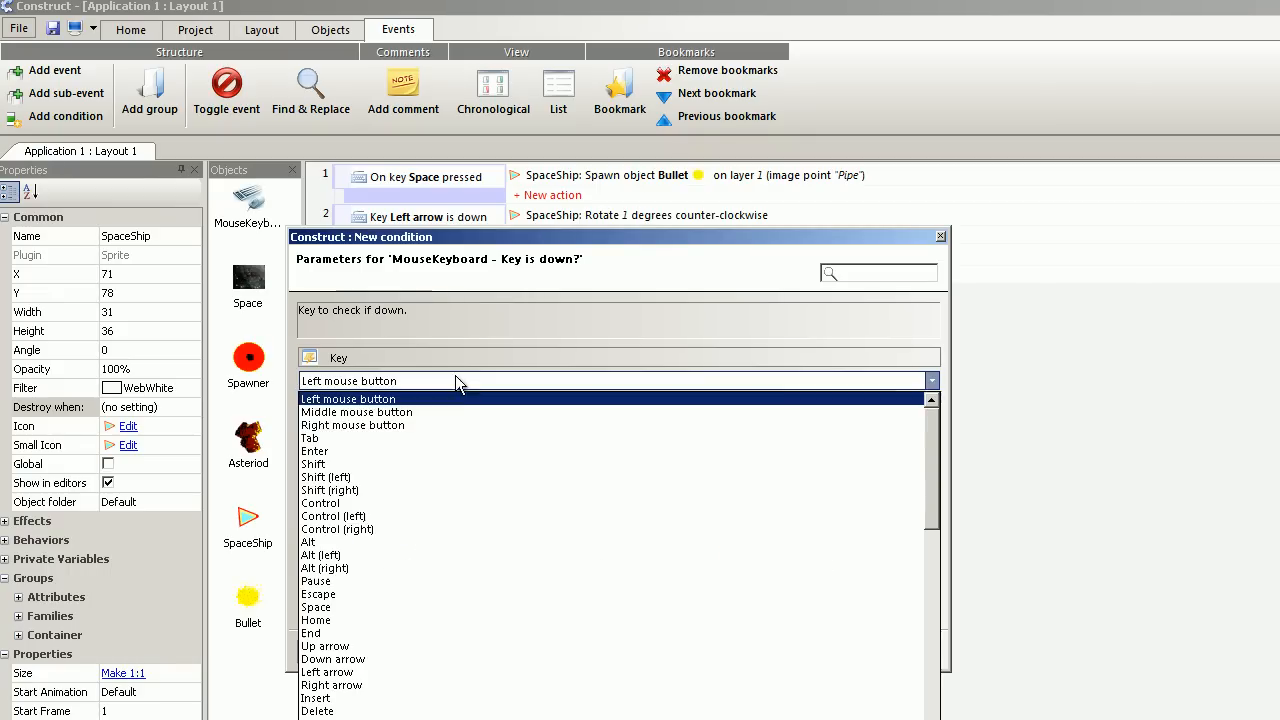
{"action": "left_click", "coordinate": [326, 645]}
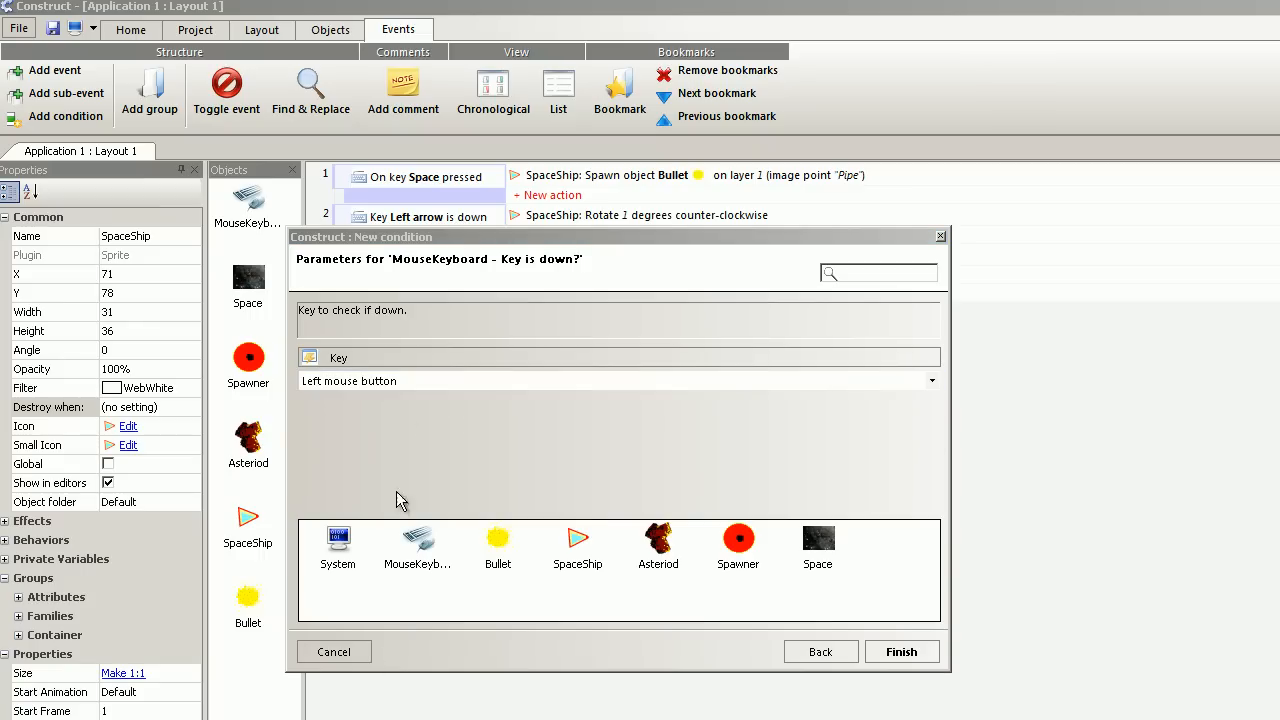
{"action": "left_click", "coordinate": [930, 380]}
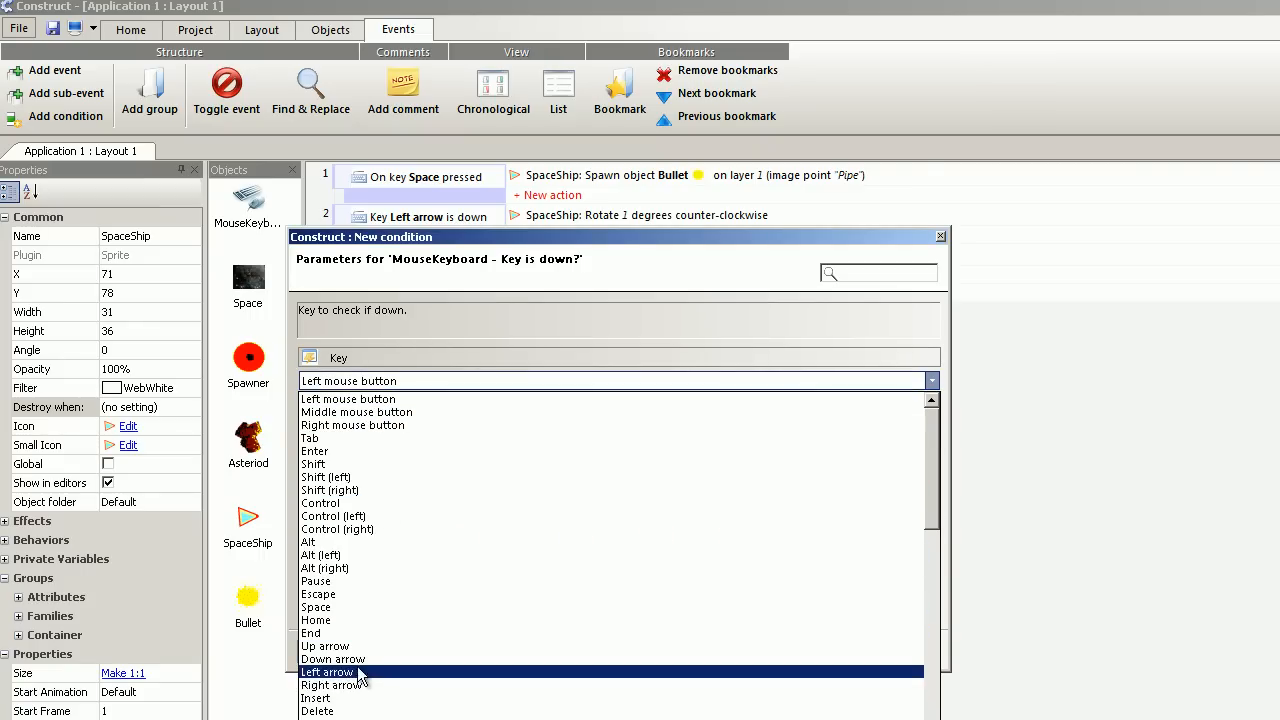
{"action": "left_click", "coordinate": [261, 29]}
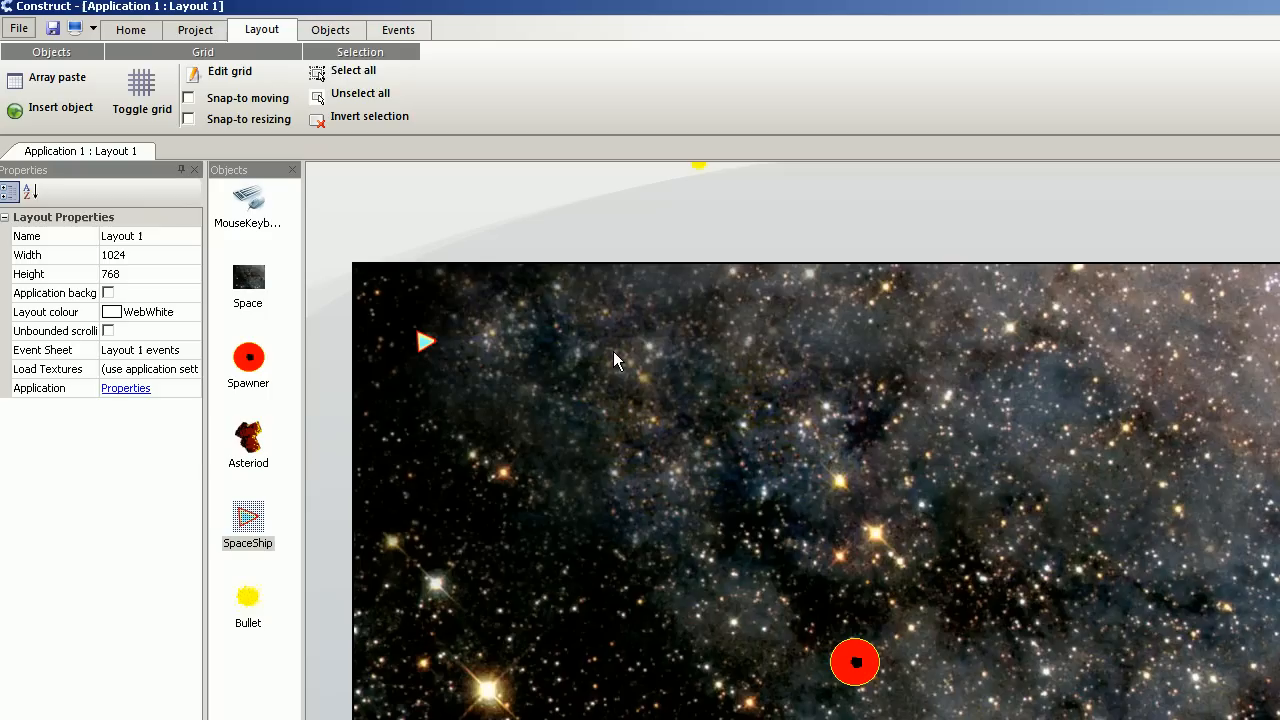
- Add a Bullet behaviour with speed 0 to the SpaceShip from its Properties Behaviors list
{"action": "left_click", "coordinate": [428, 343]}
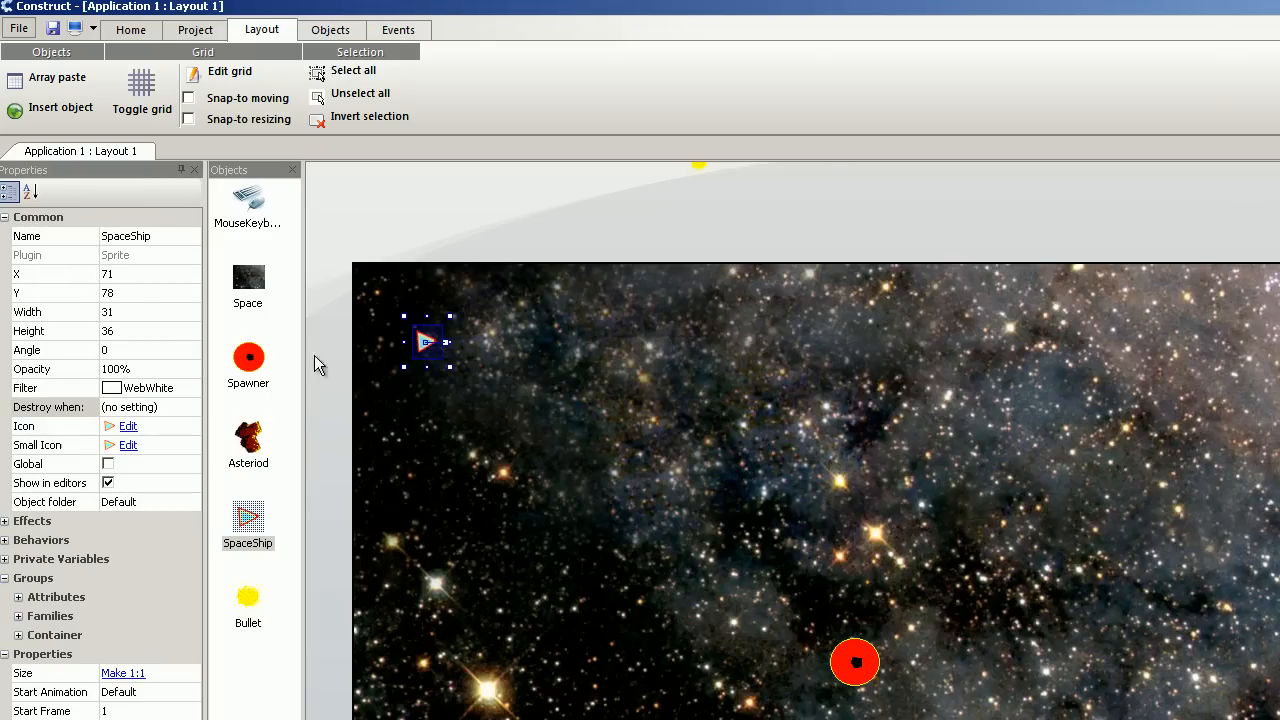
{"action": "left_click", "coordinate": [41, 540]}
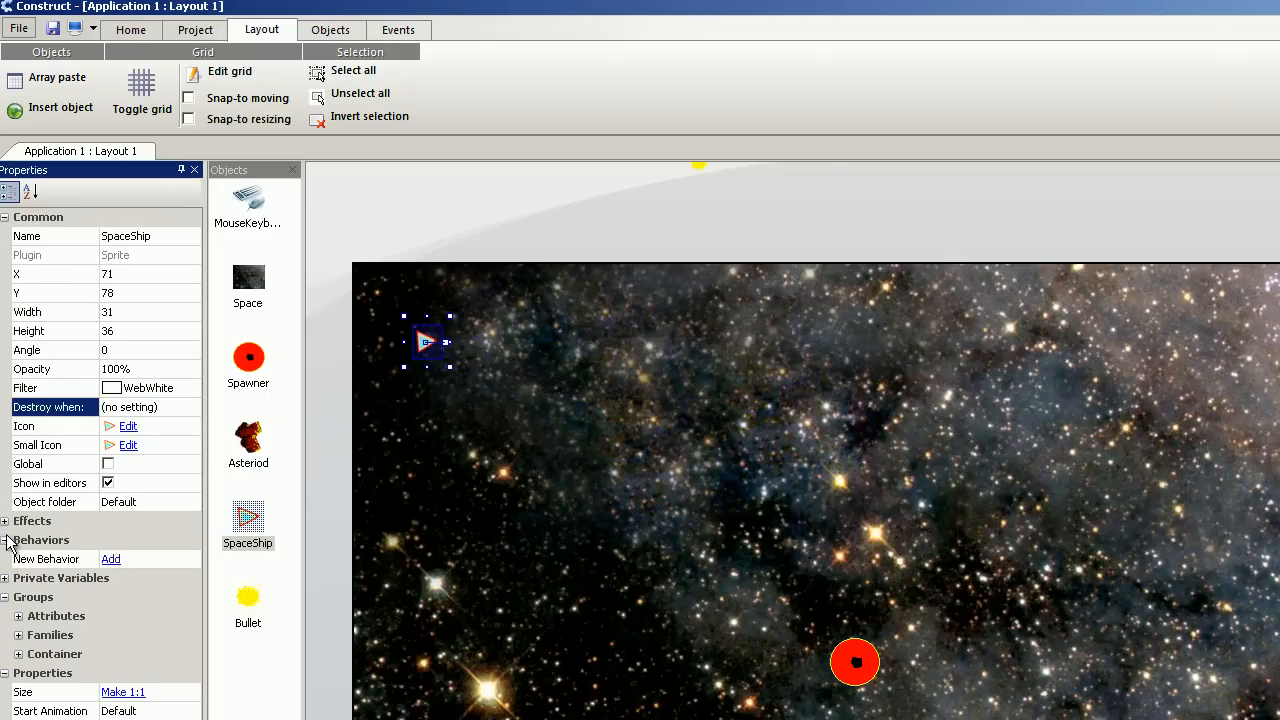
{"action": "left_click", "coordinate": [110, 559]}
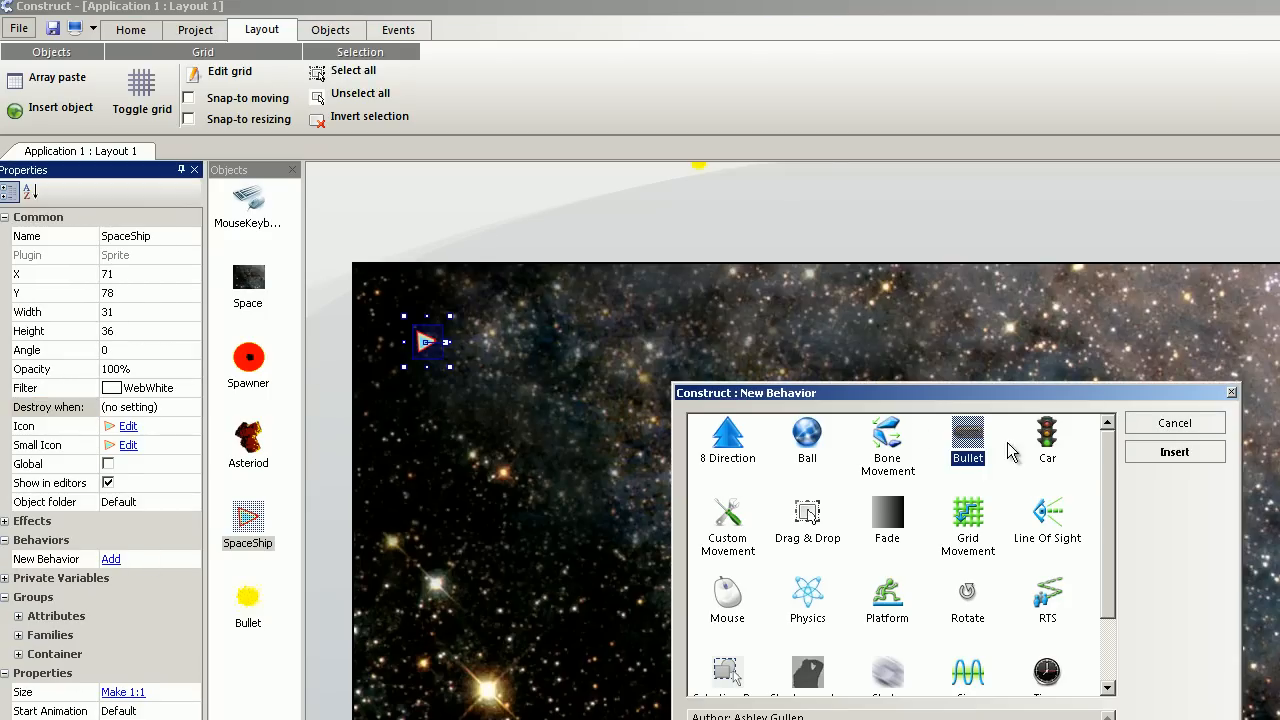
{"action": "left_click", "coordinate": [1174, 451]}
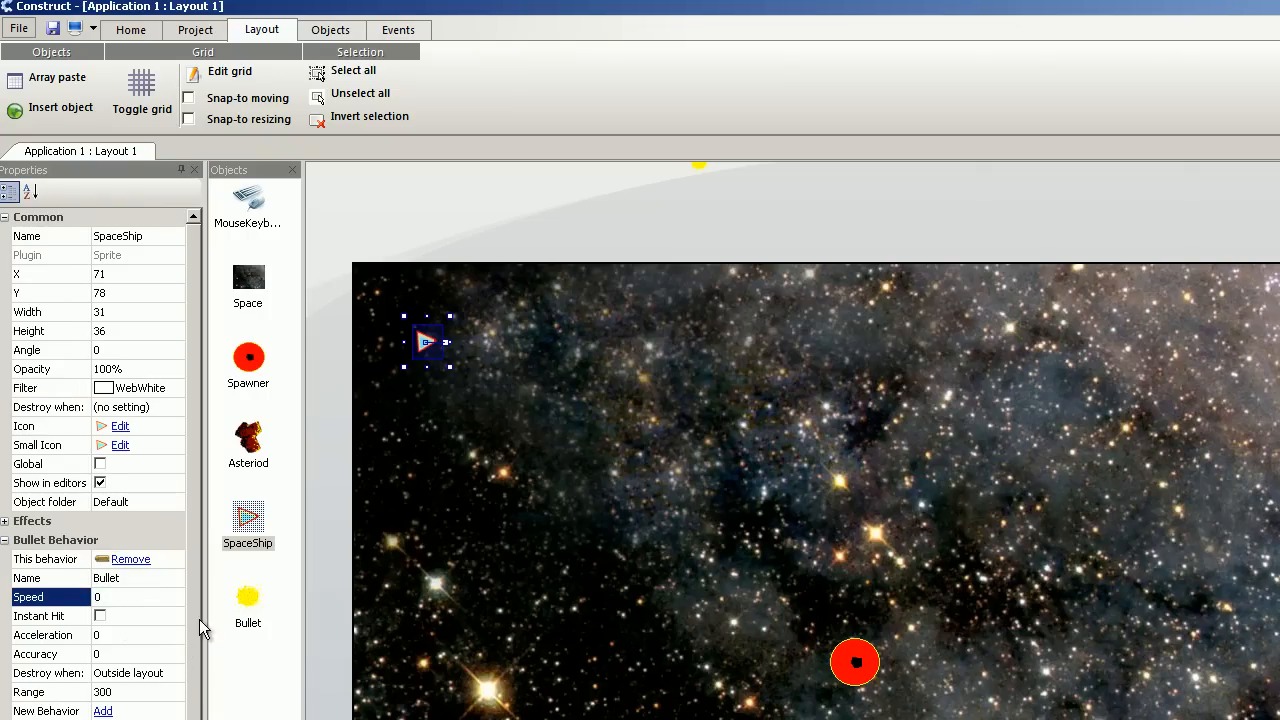
{"action": "mouse_move", "coordinate": [289, 611]}
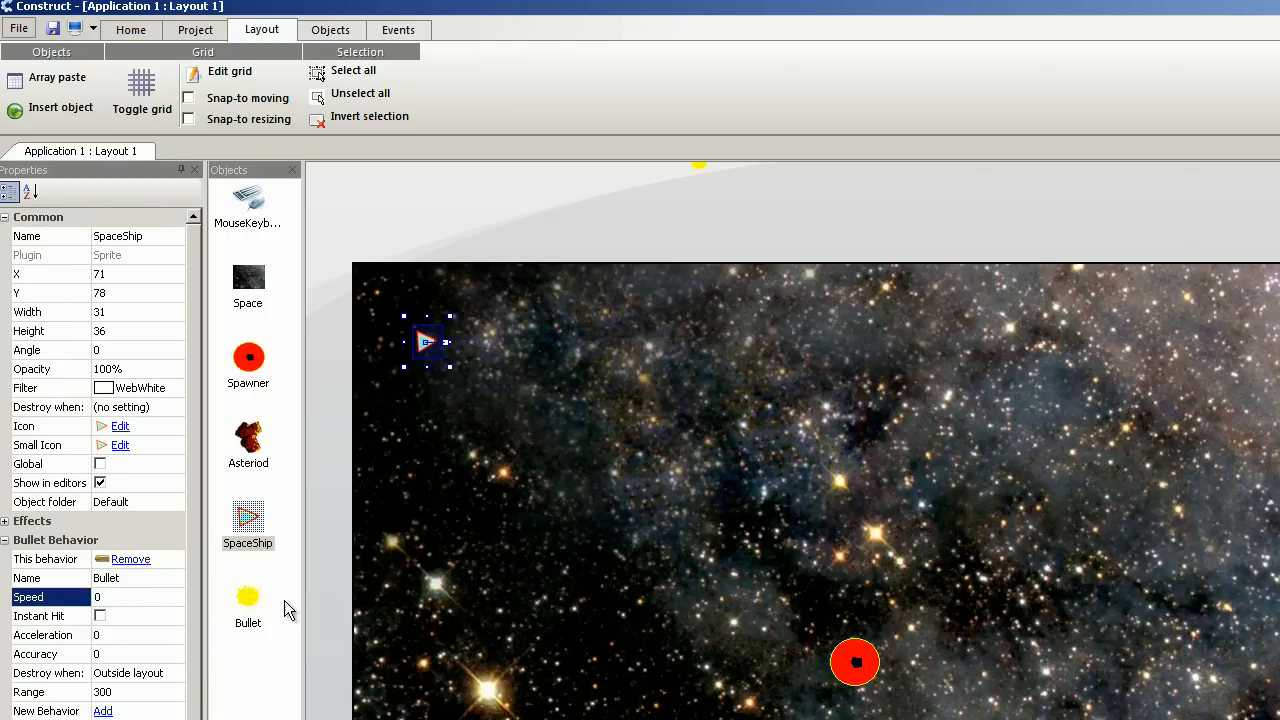
{"action": "left_click", "coordinate": [398, 29]}
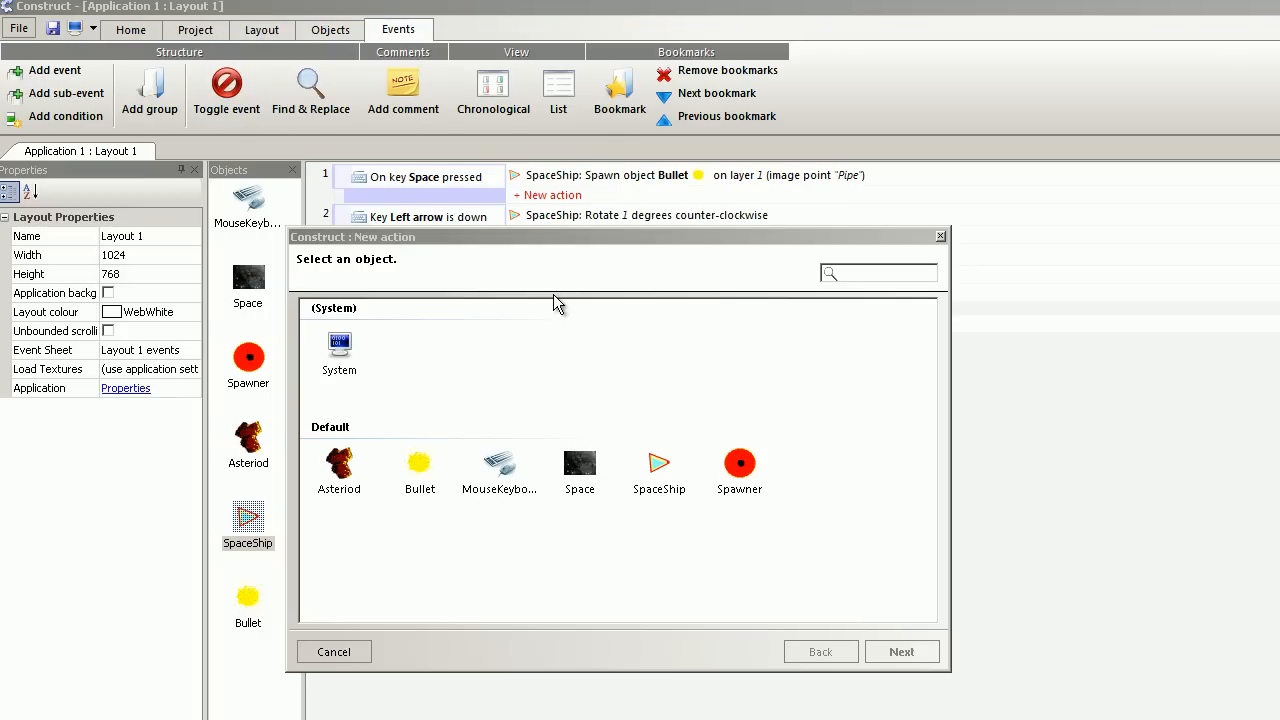
- Add SpaceShip Bullet Set speed actions: Speed+1 for Up arrow, Speed-1 for Down arrow
{"action": "double_click", "coordinate": [659, 470]}
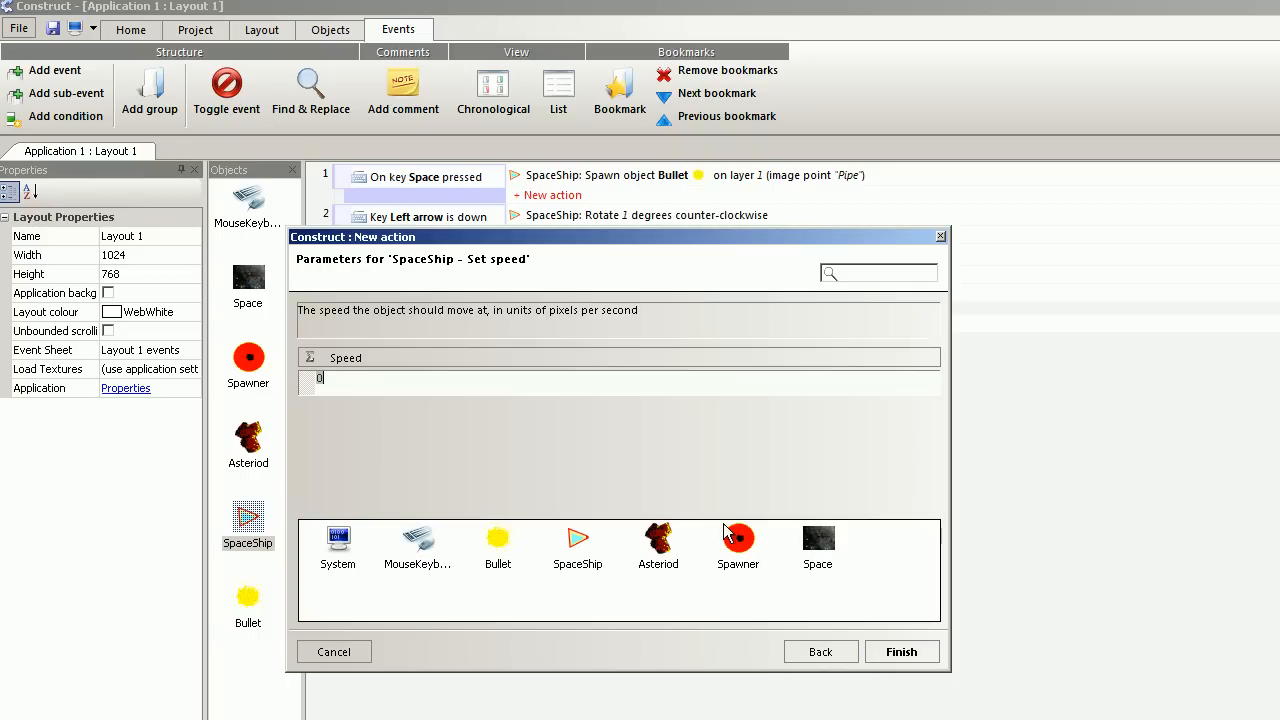
{"action": "mouse_move", "coordinate": [577, 540]}
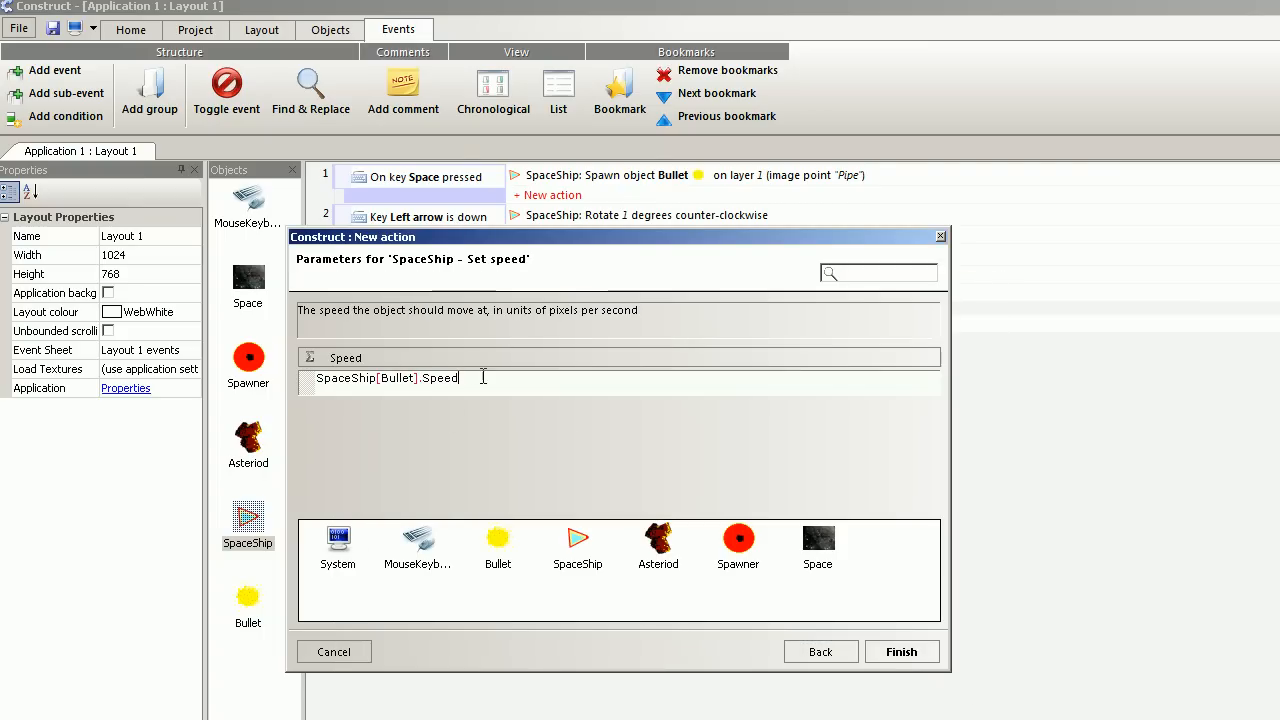
{"action": "type", "text": "+1"}
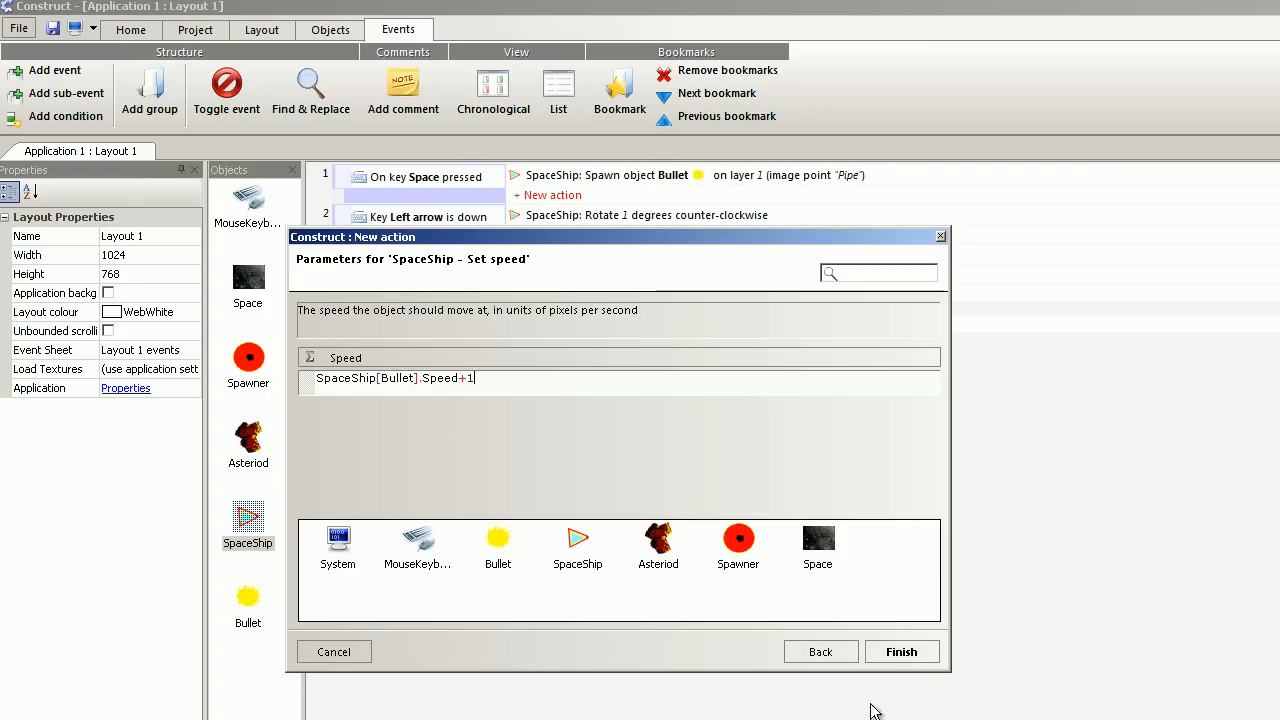
{"action": "left_click", "coordinate": [900, 651]}
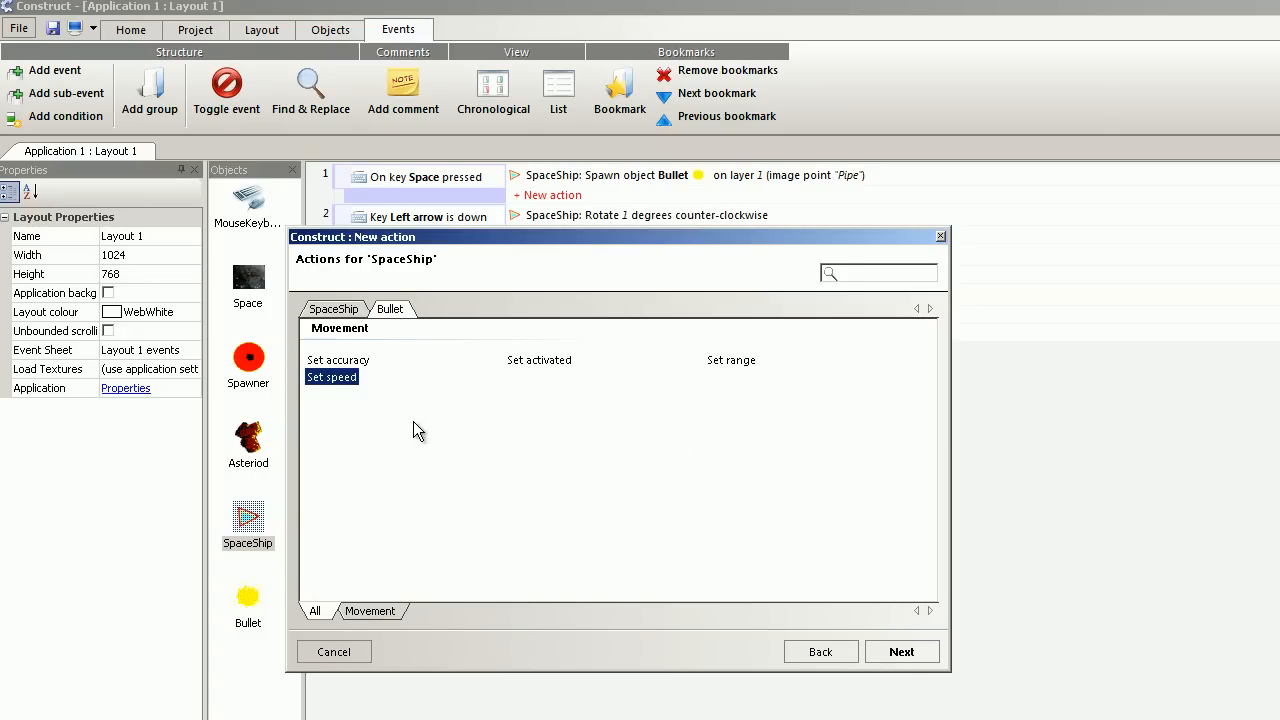
{"action": "double_click", "coordinate": [331, 377]}
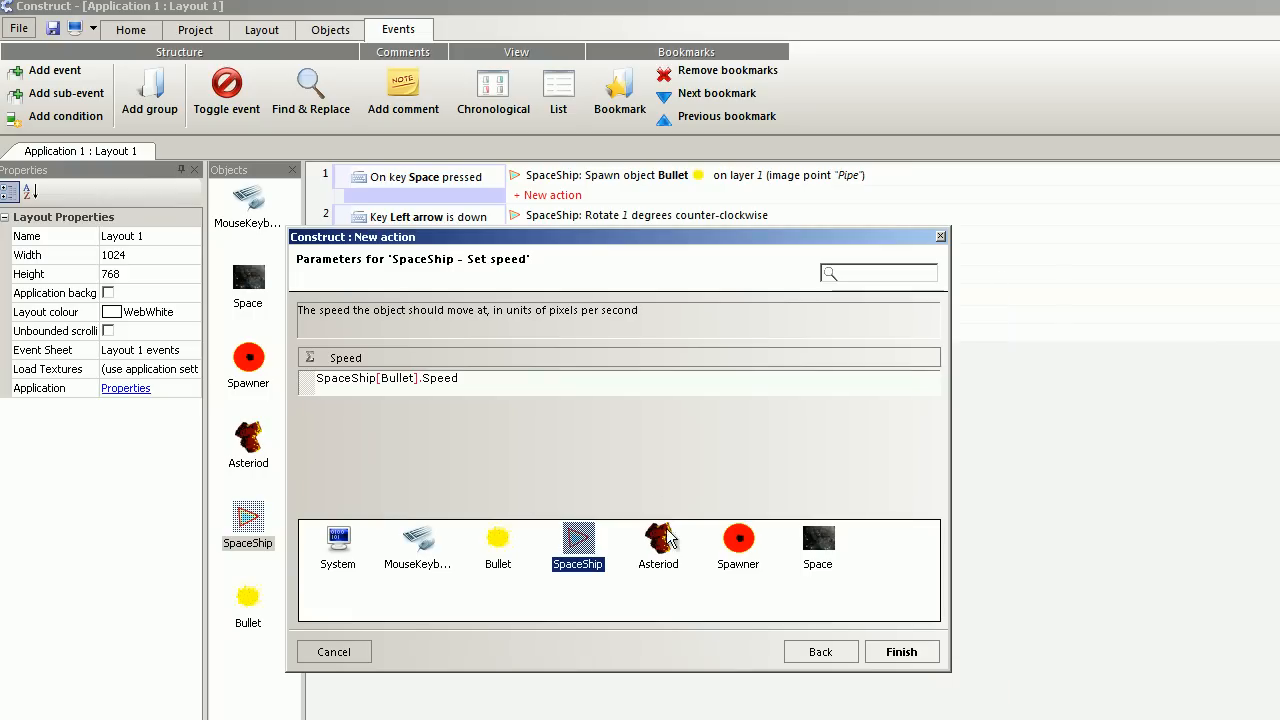
{"action": "type", "text": "-1"}
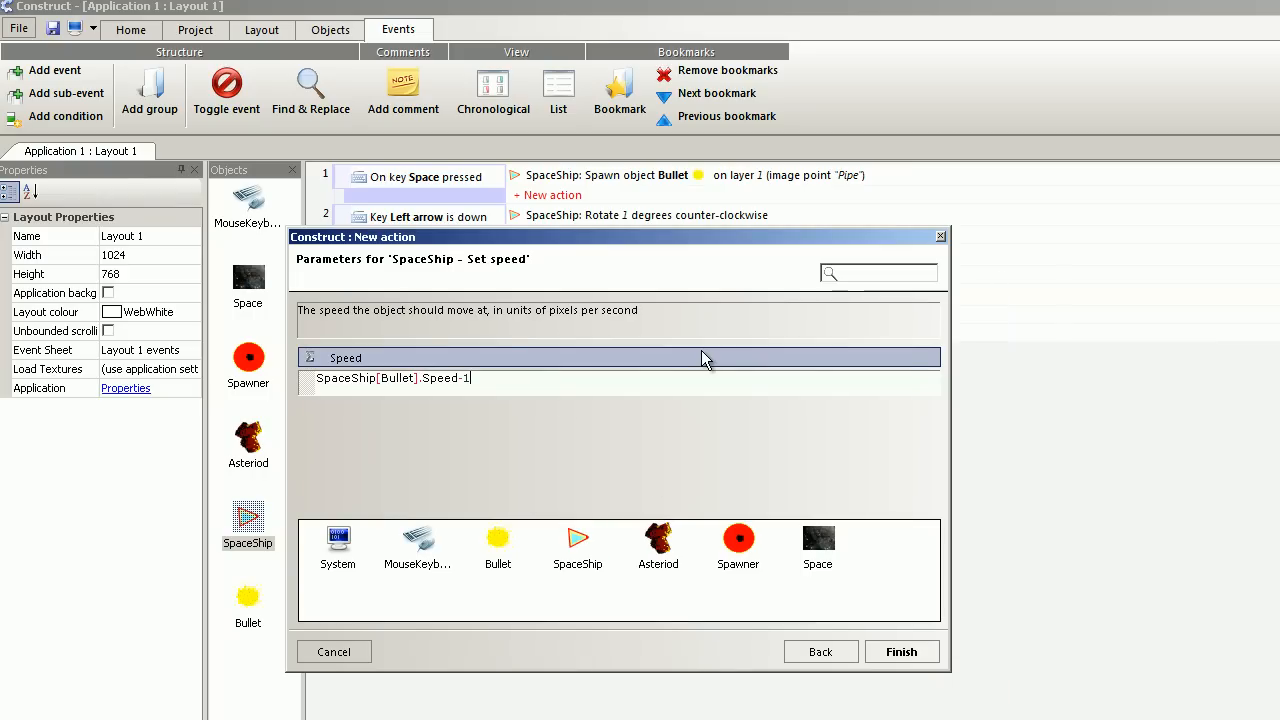
{"action": "left_click", "coordinate": [901, 651]}
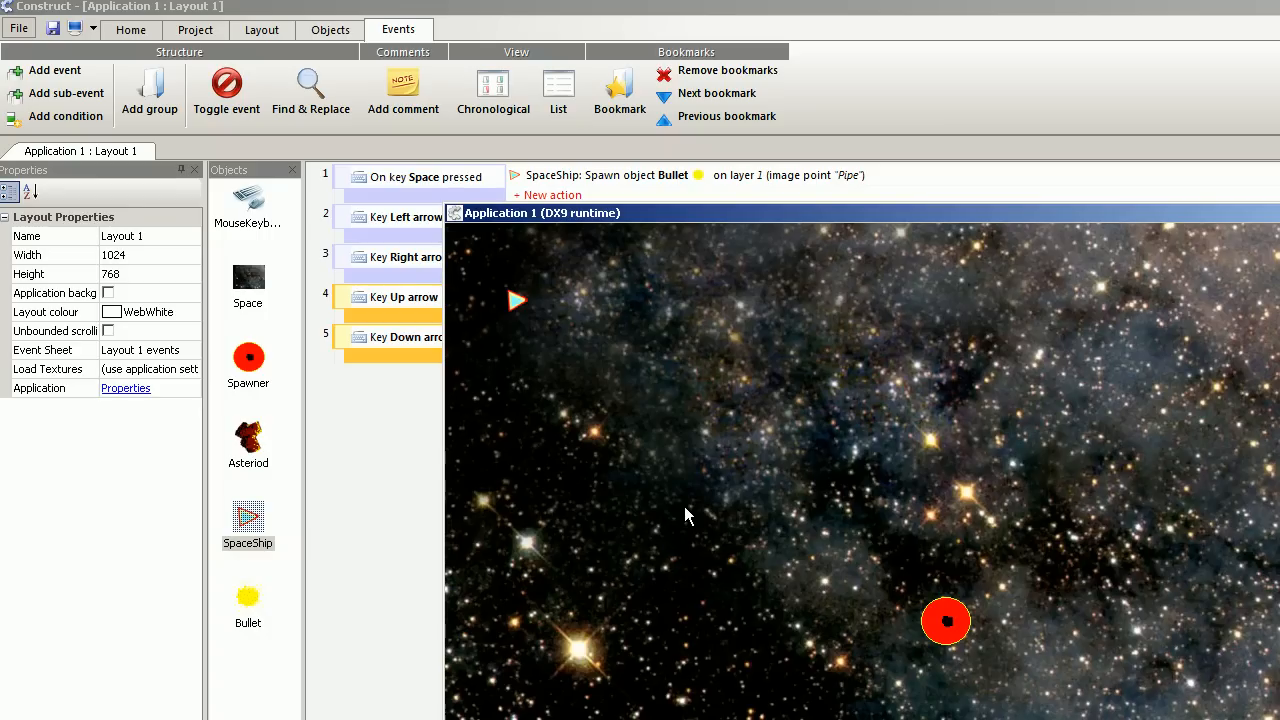
{"action": "mouse_move", "coordinate": [780, 330]}
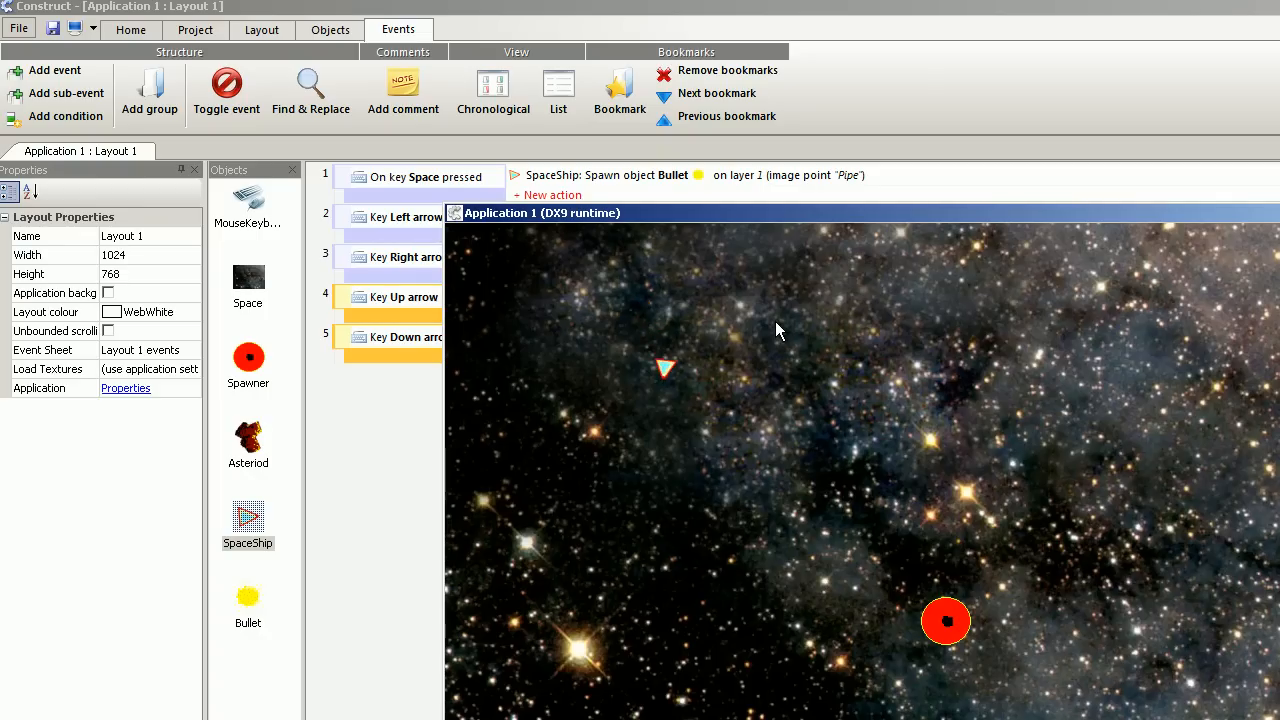
- Right-click an empty area of the event sheet to insert a new event
{"action": "right_click", "coordinate": [400, 370]}
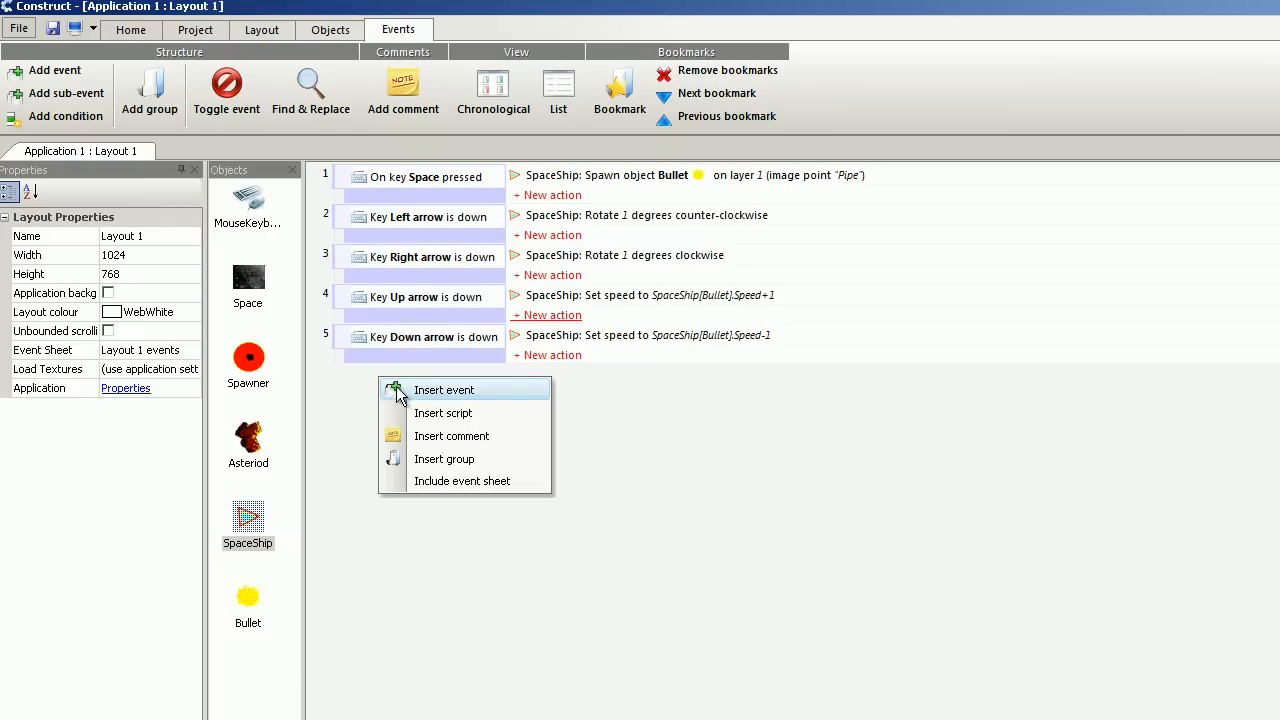
- Insert a System Start of layout event
{"action": "left_click", "coordinate": [443, 389]}
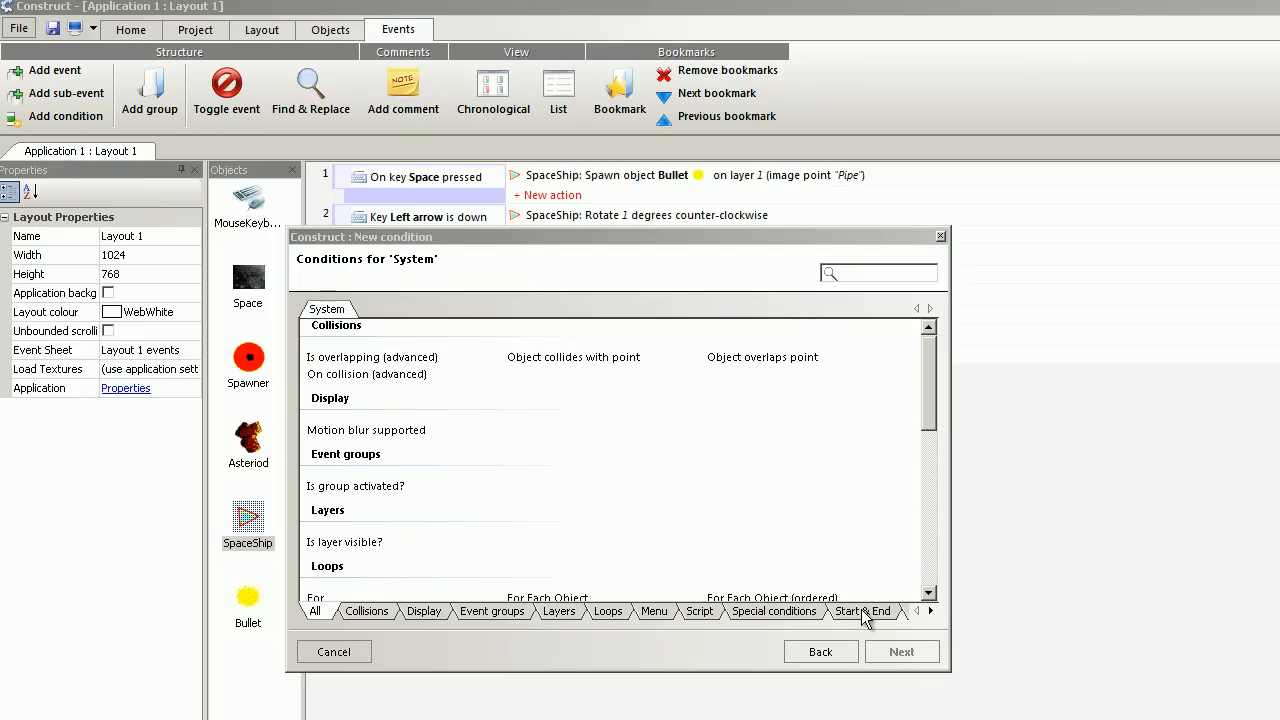
{"action": "left_click", "coordinate": [862, 611]}
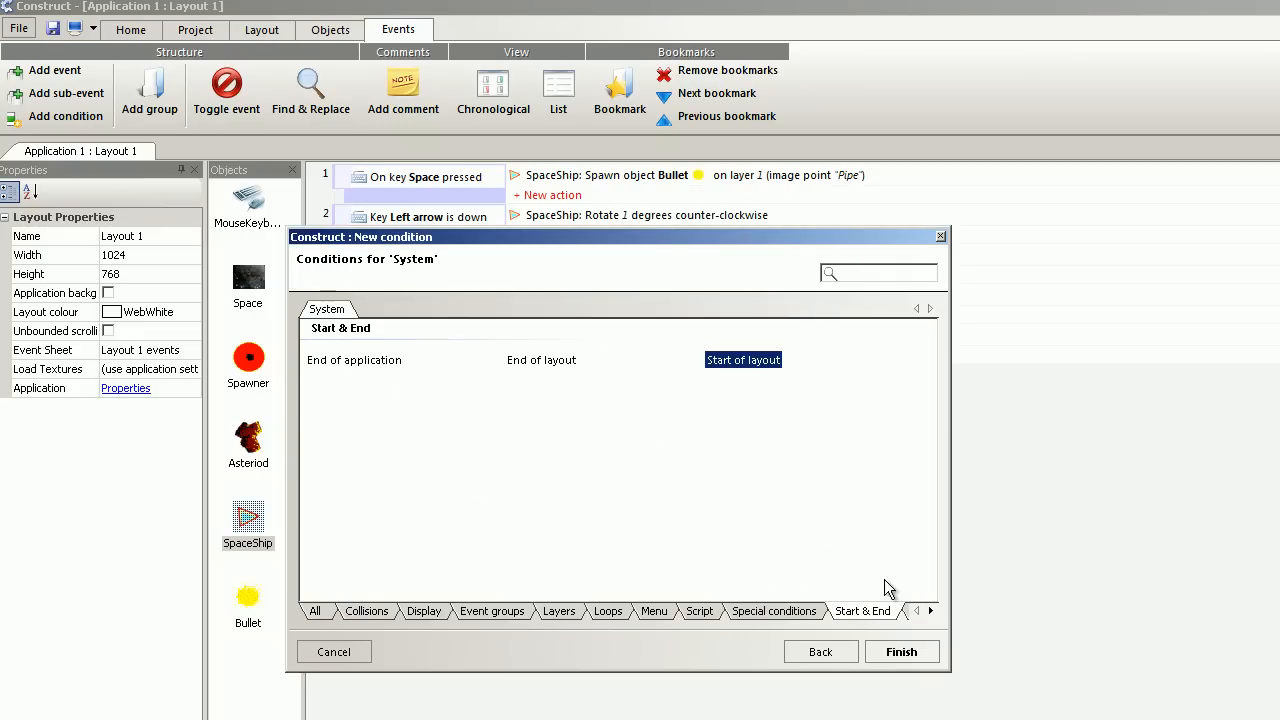
{"action": "left_click", "coordinate": [901, 651]}
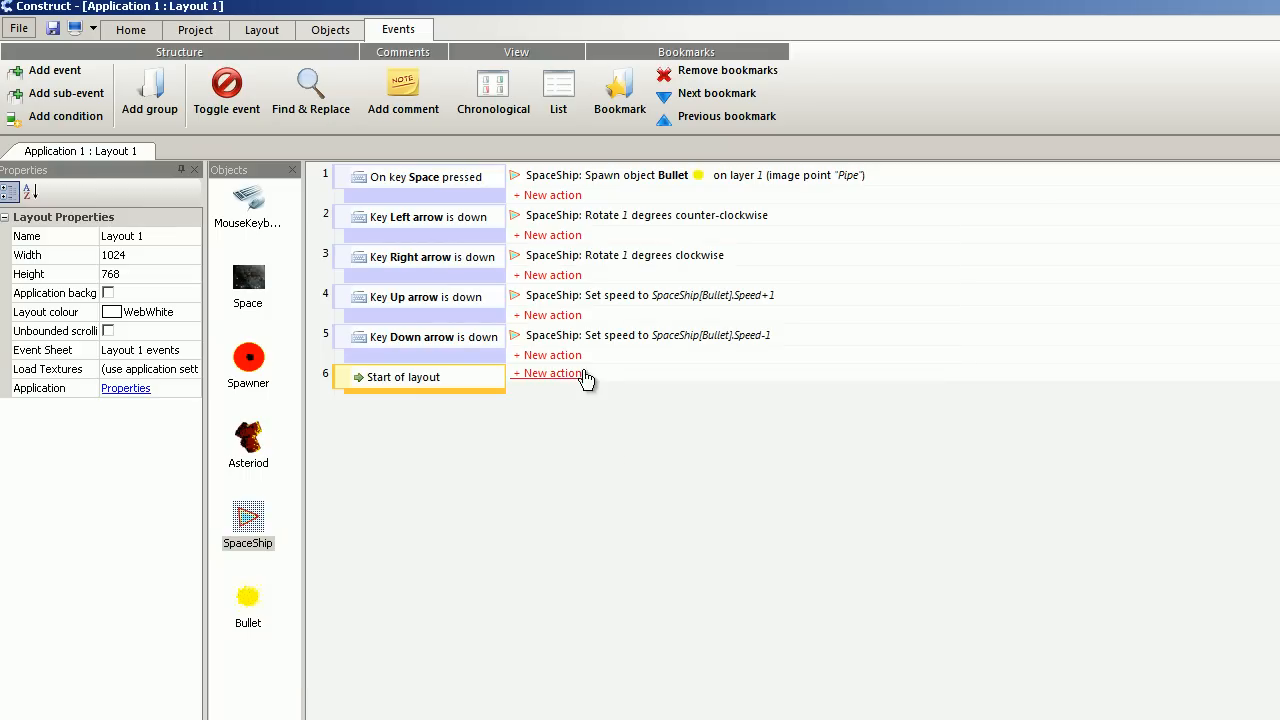
- Add an action setting new global variable Space to 1000, and move the event to the top
{"action": "left_click", "coordinate": [551, 373]}
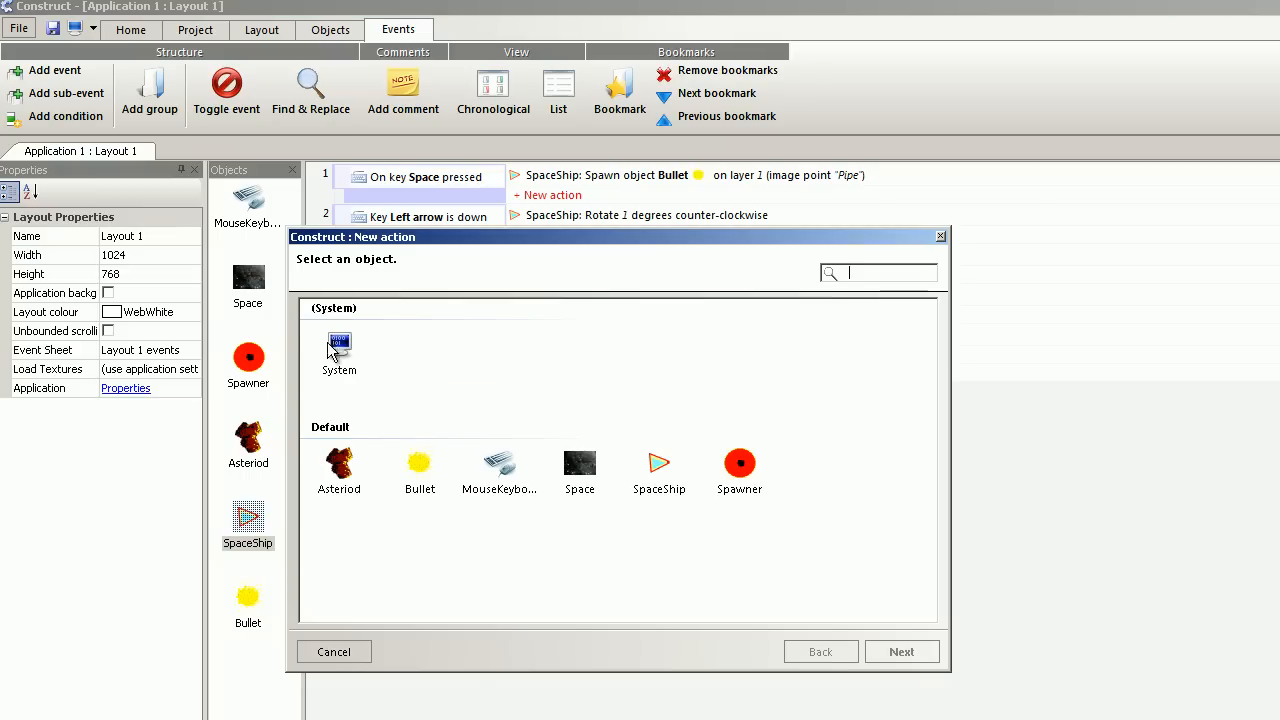
{"action": "double_click", "coordinate": [339, 350]}
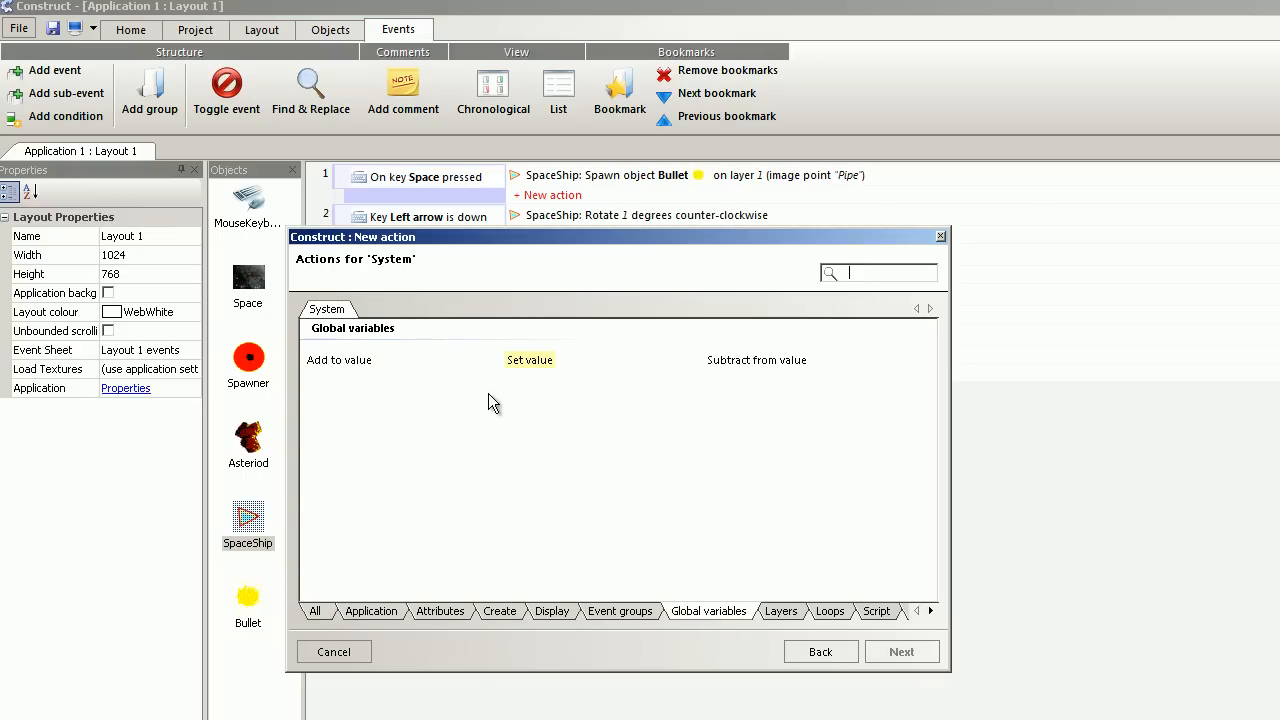
{"action": "left_click", "coordinate": [529, 360]}
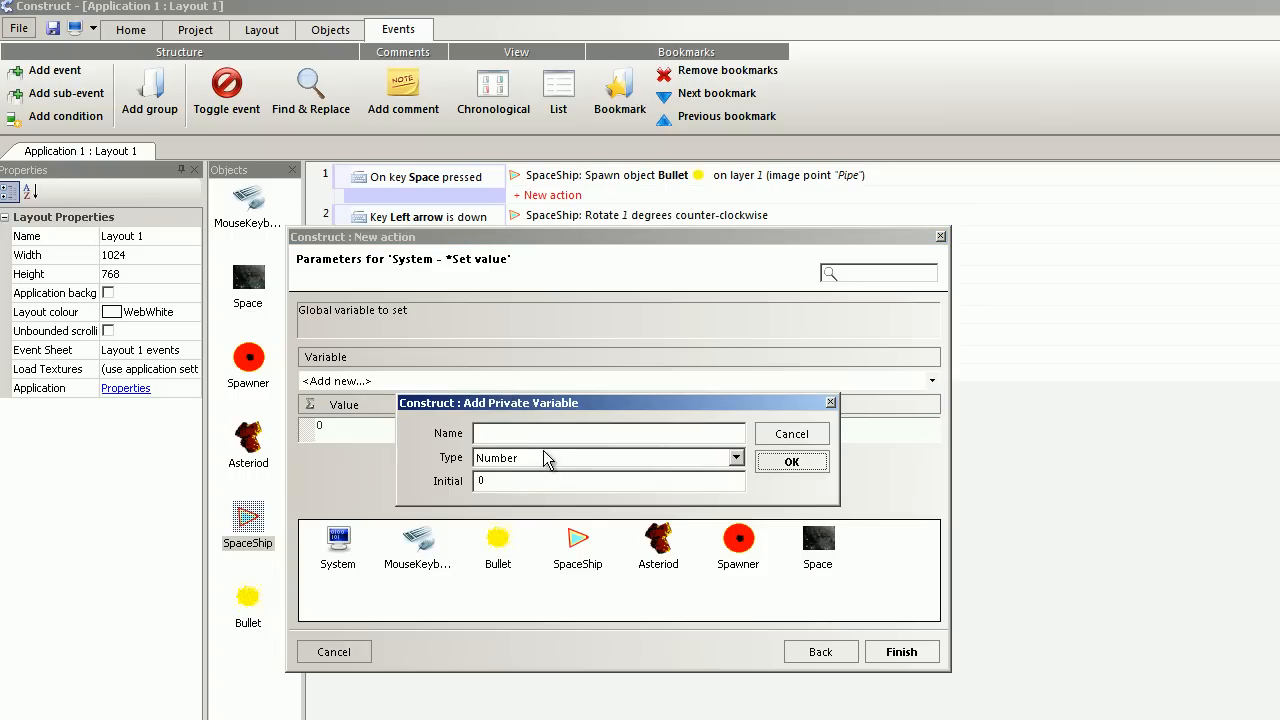
{"action": "type", "text": "S"}
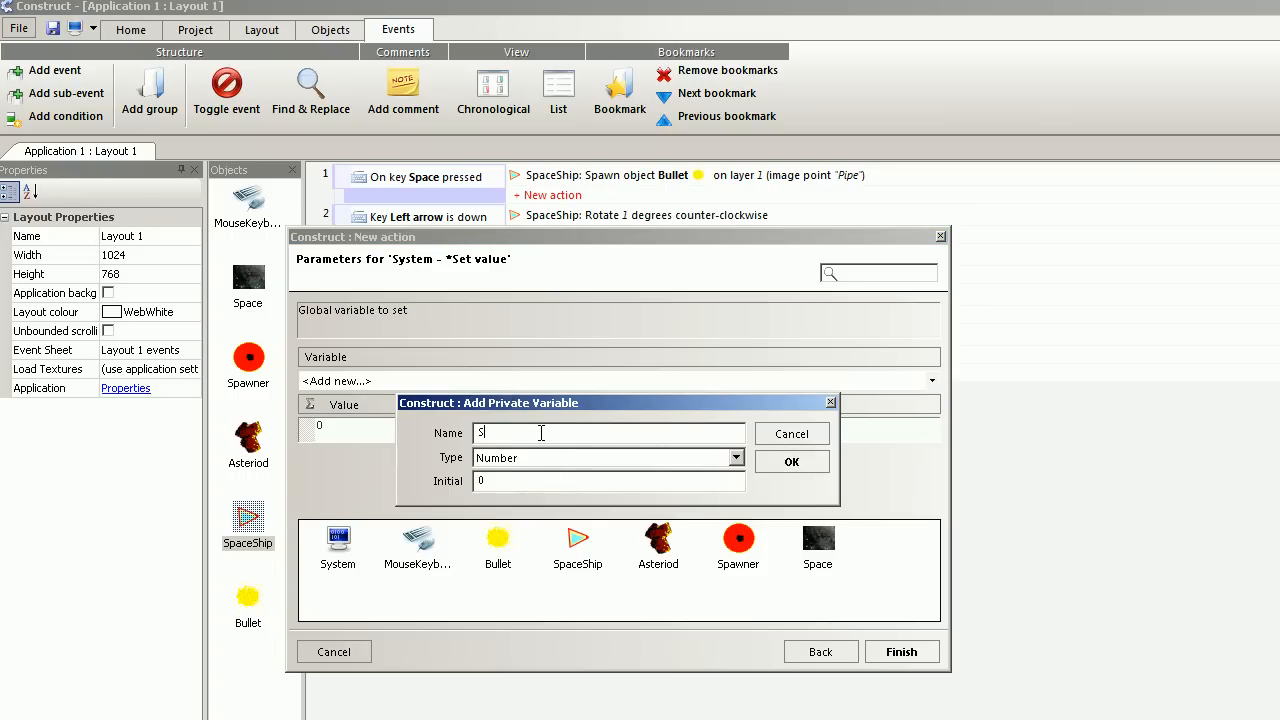
{"action": "type", "text": "pace"}
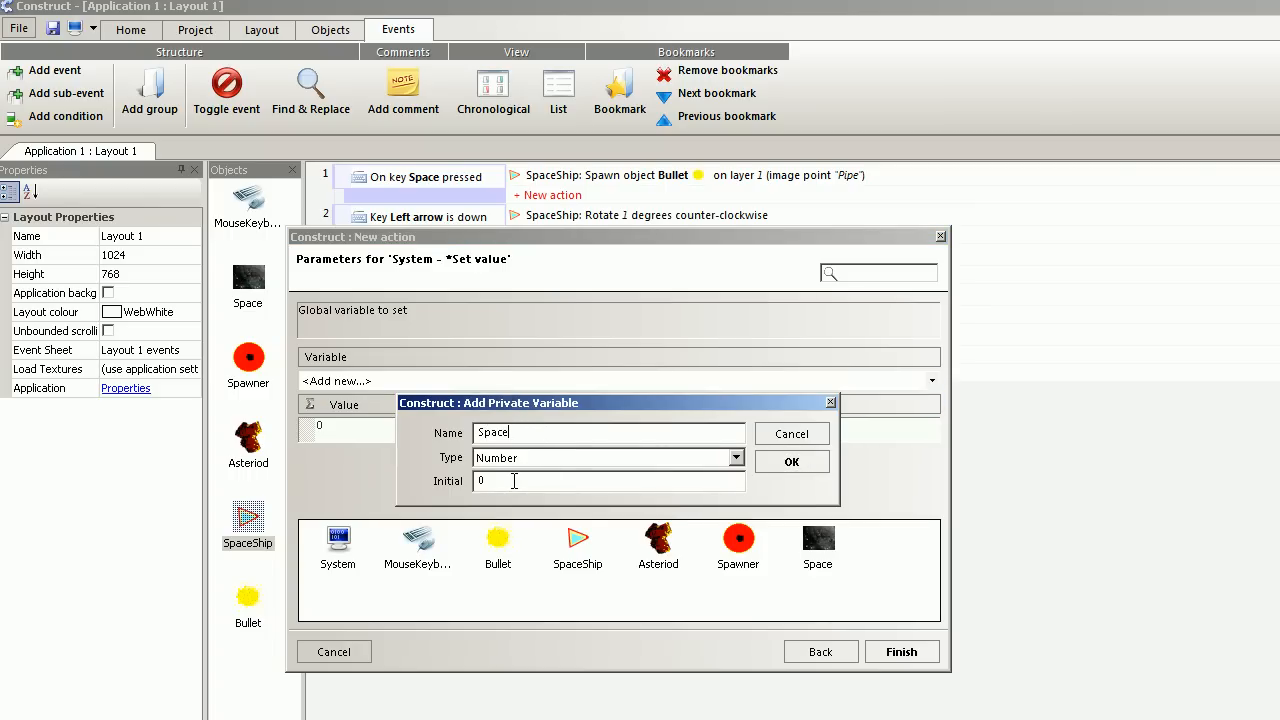
{"action": "type", "text": "1000"}
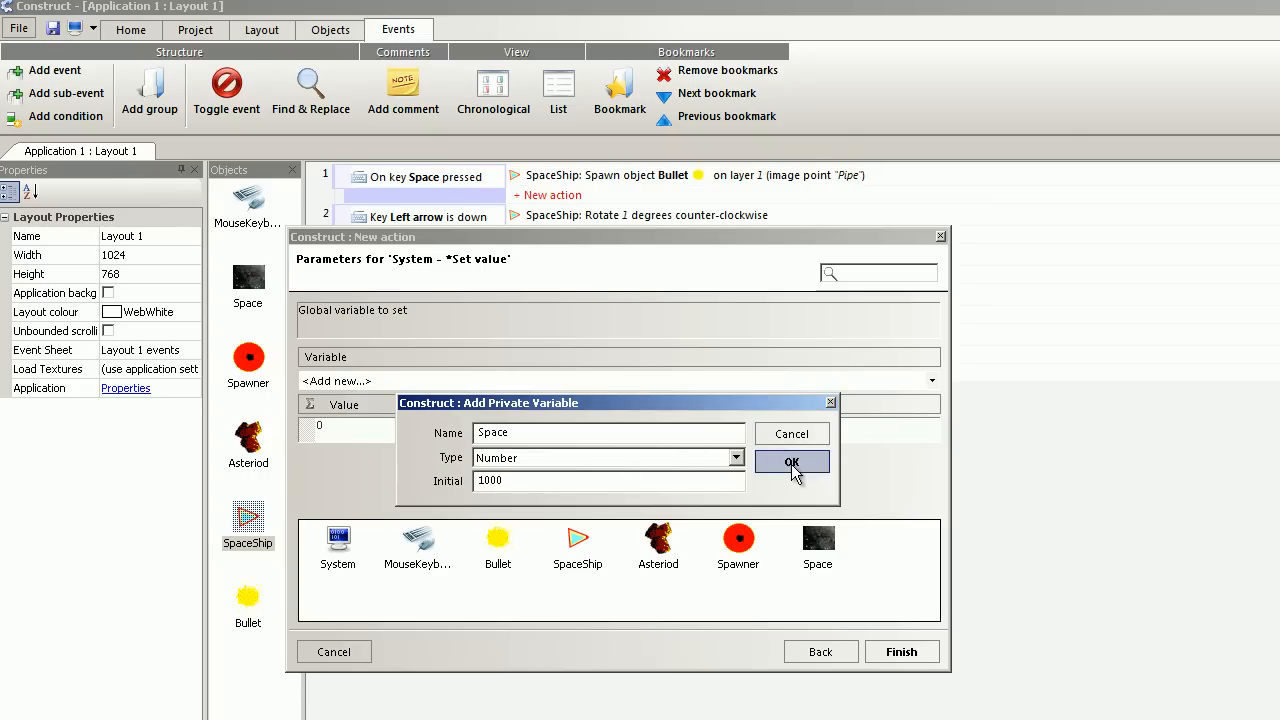
{"action": "left_click", "coordinate": [791, 462]}
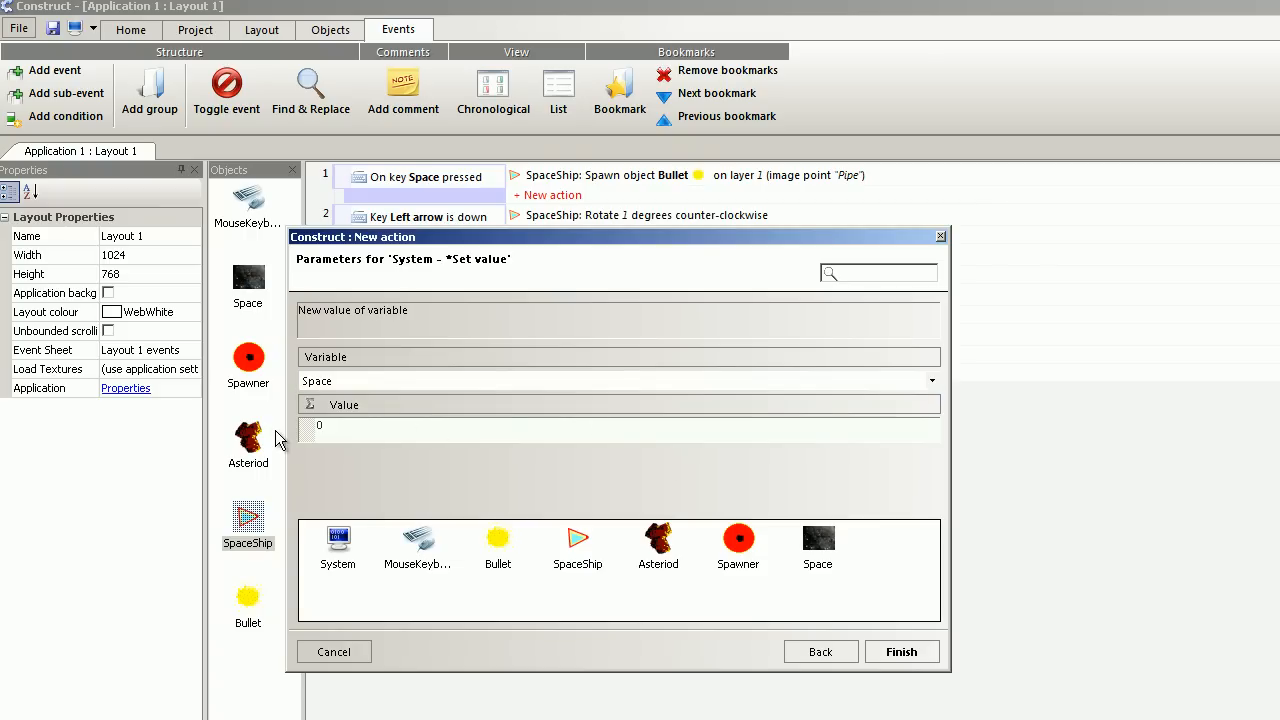
{"action": "type", "text": "1000"}
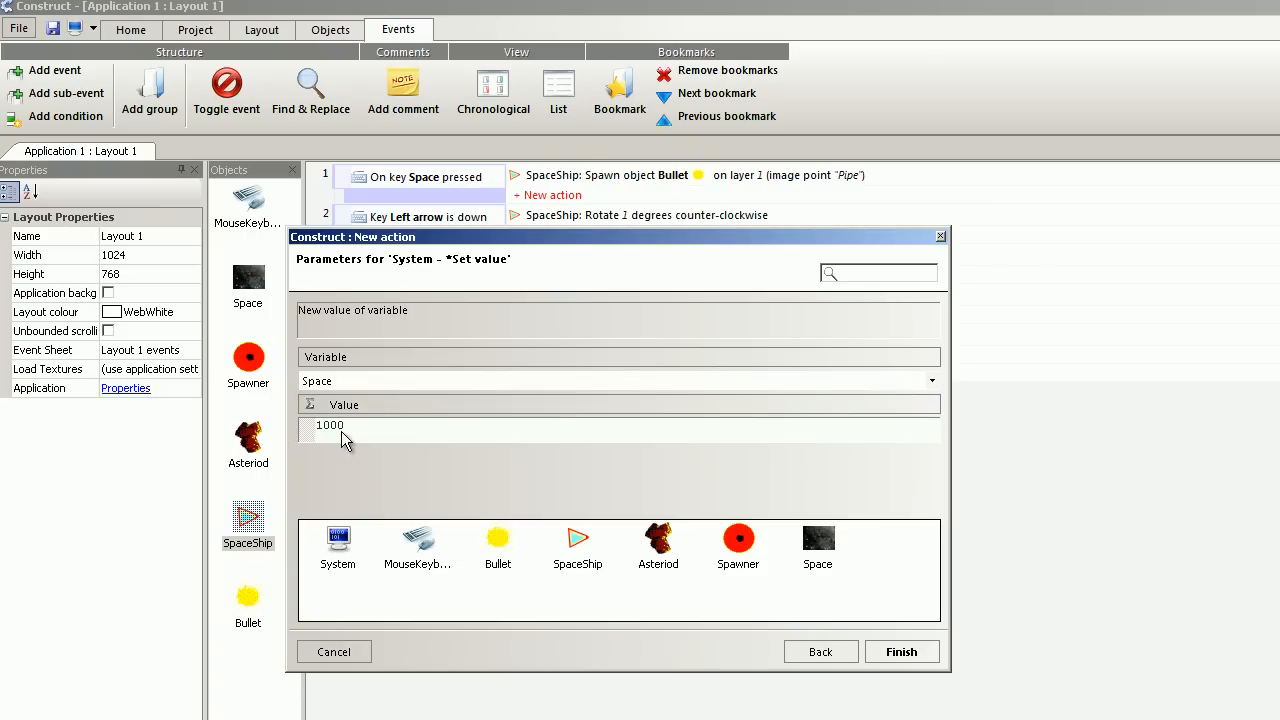
{"action": "left_click", "coordinate": [900, 651]}
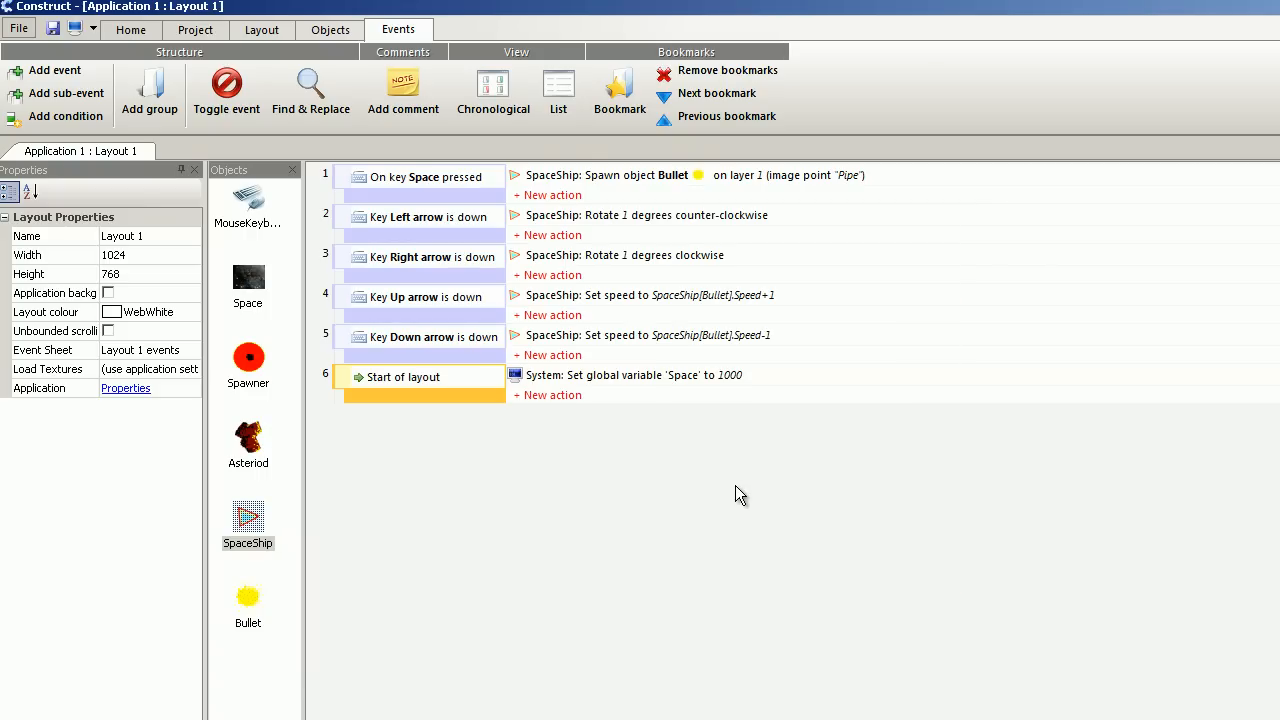
{"action": "left_click", "coordinate": [420, 395]}
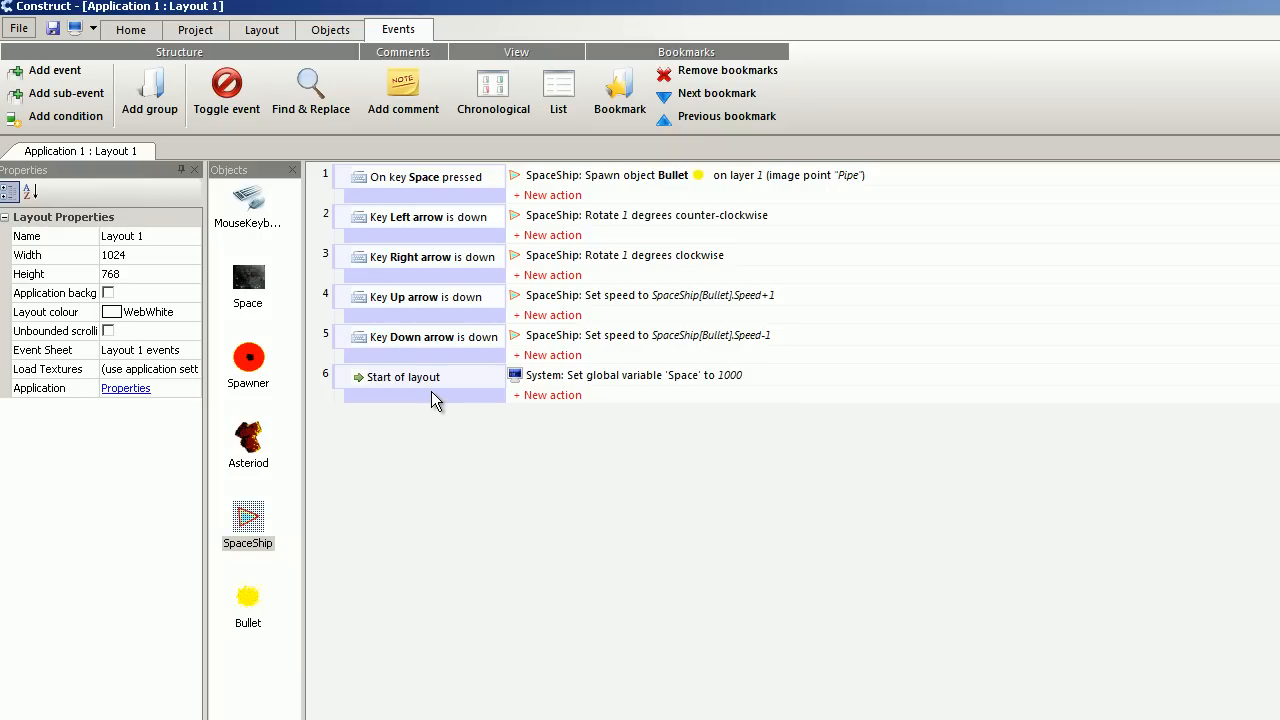
{"action": "left_click", "coordinate": [410, 377]}
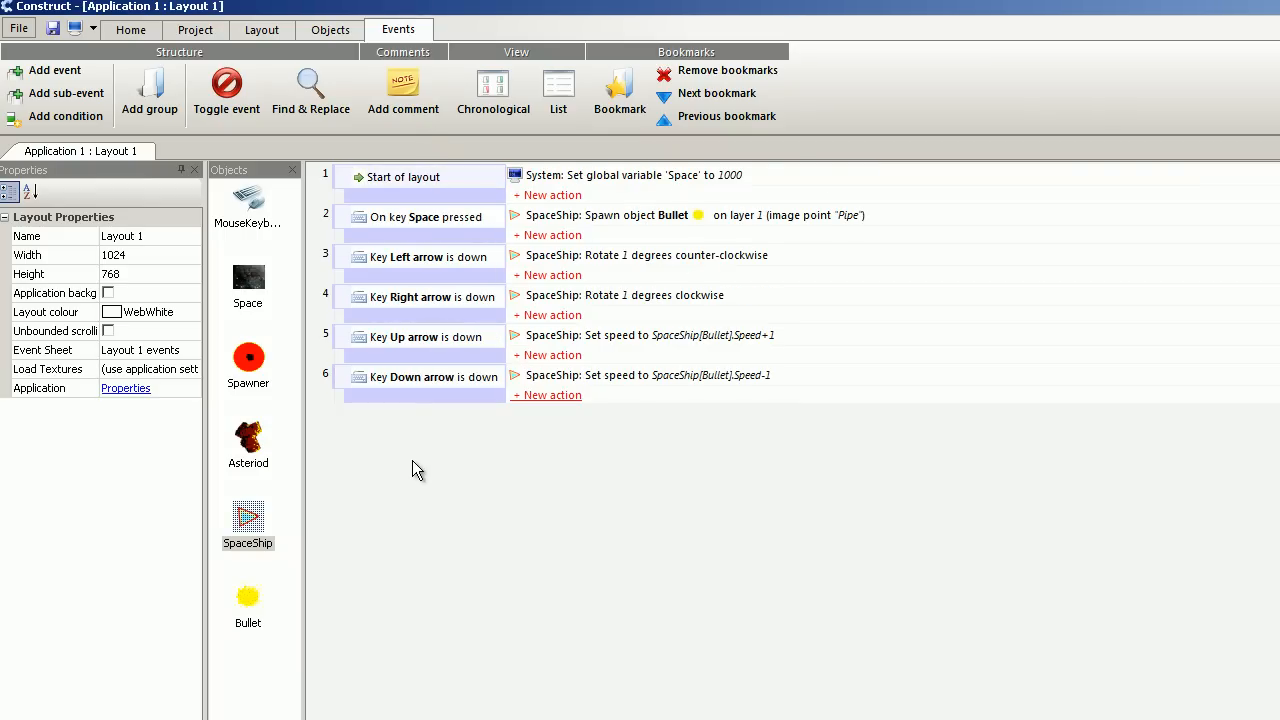
{"action": "mouse_move", "coordinate": [405, 471]}
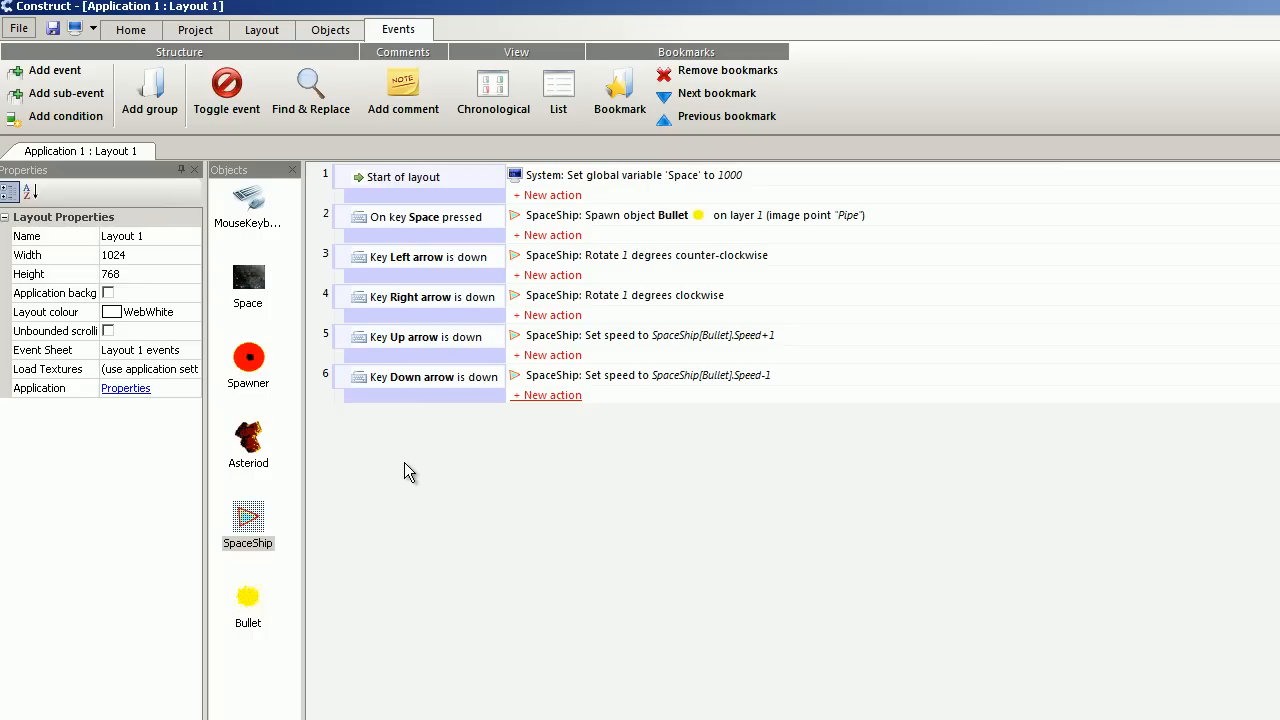
{"action": "mouse_move", "coordinate": [393, 439]}
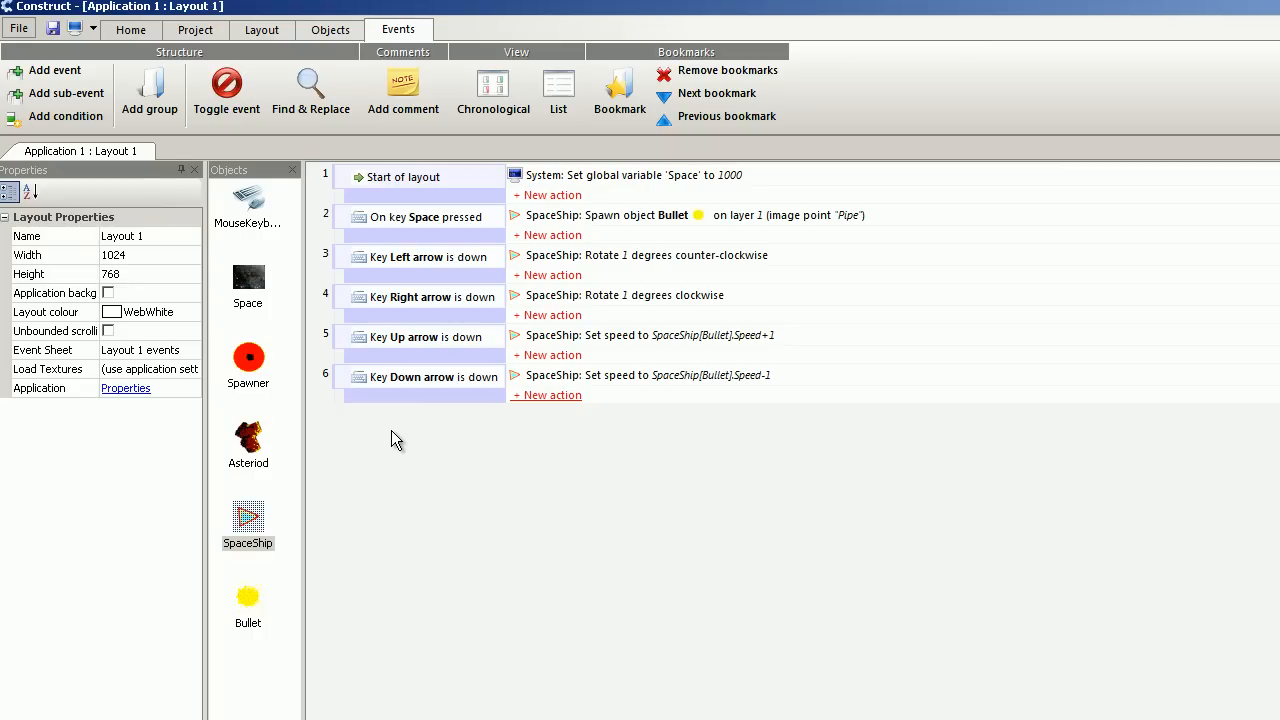
- Add an Every global('pause') milliseconds condition, defining global variable pause with initial value 1000
{"action": "left_click", "coordinate": [66, 116]}
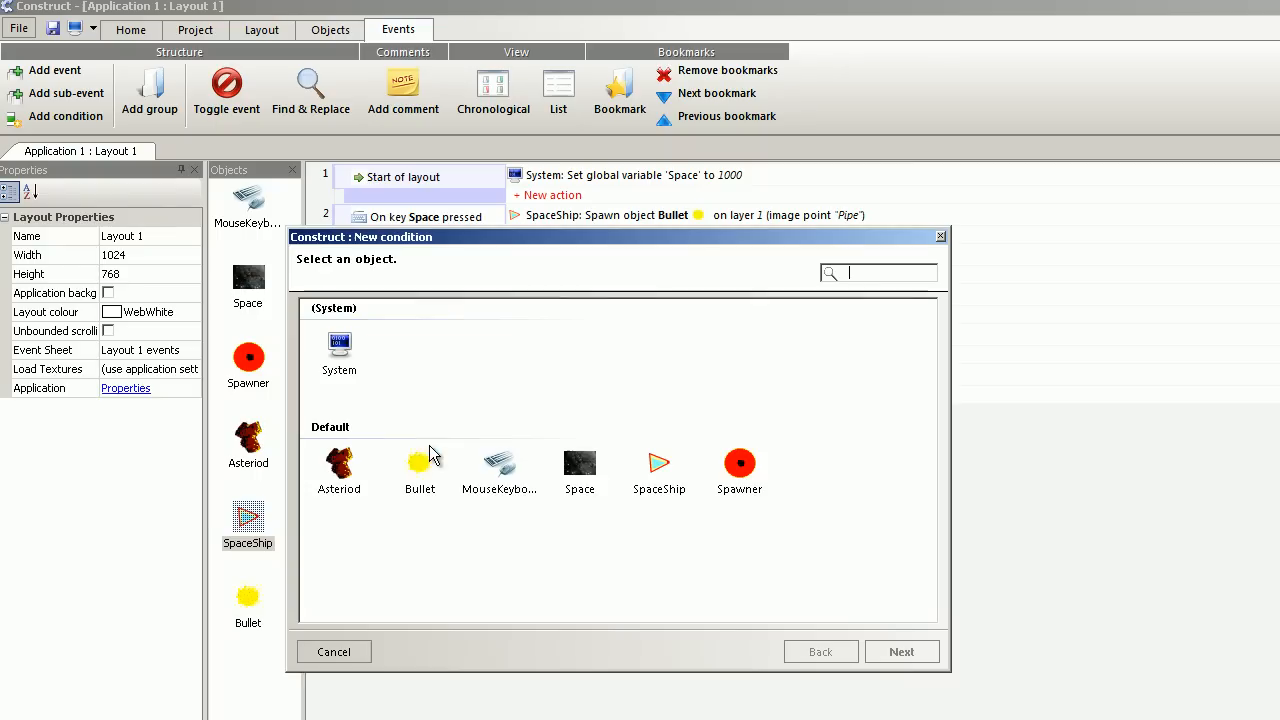
{"action": "double_click", "coordinate": [339, 350]}
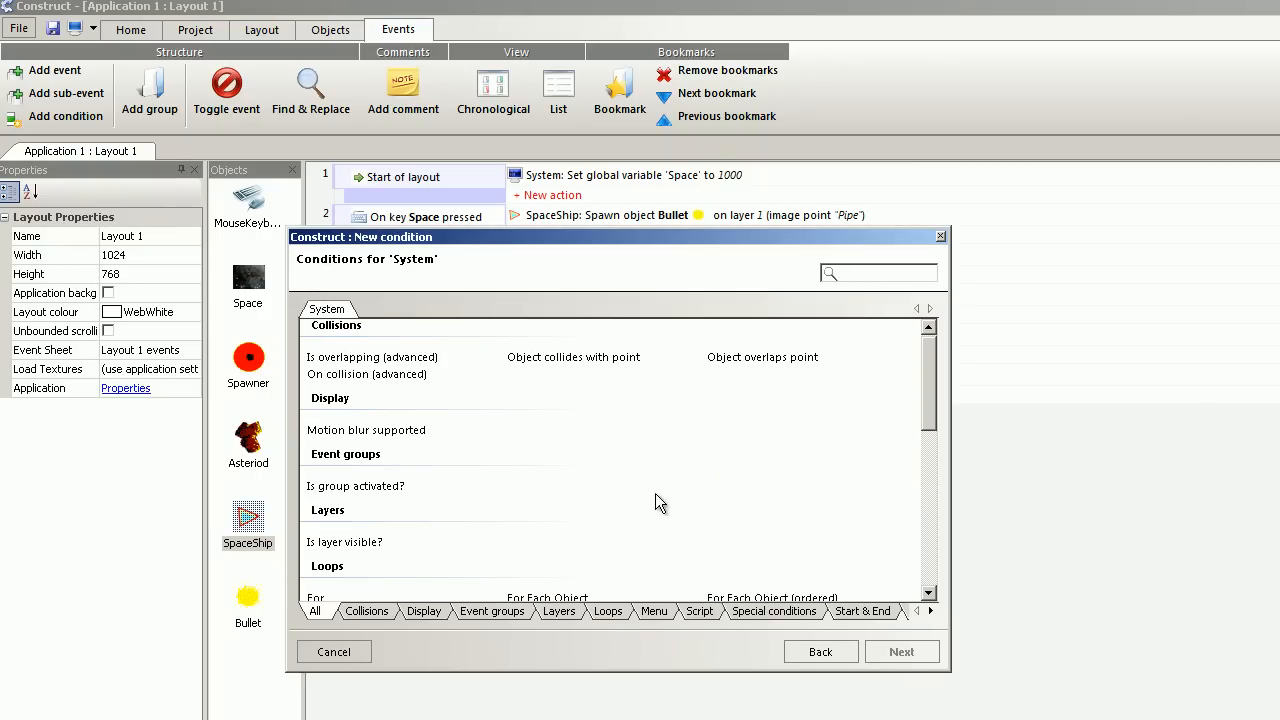
{"action": "scroll", "scroll_direction": "down", "scroll_amount": 3}
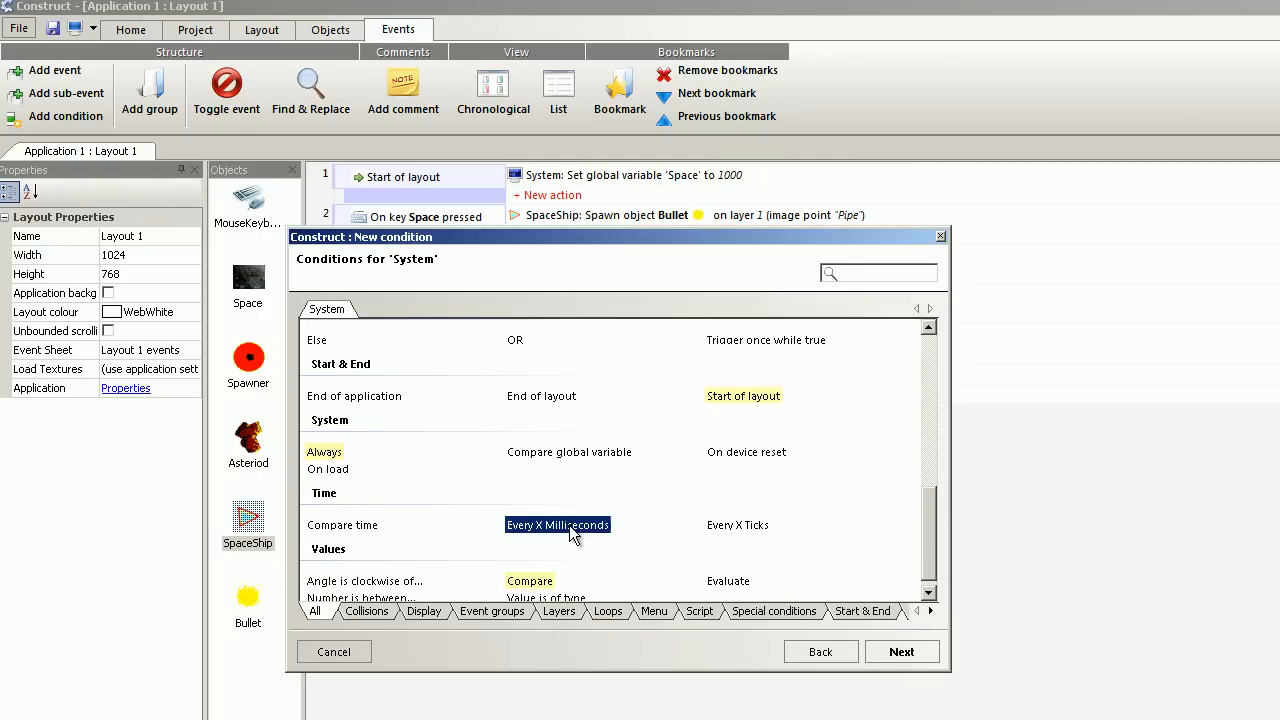
{"action": "double_click", "coordinate": [557, 525]}
{"action": "type", "text": "global('pause')"}
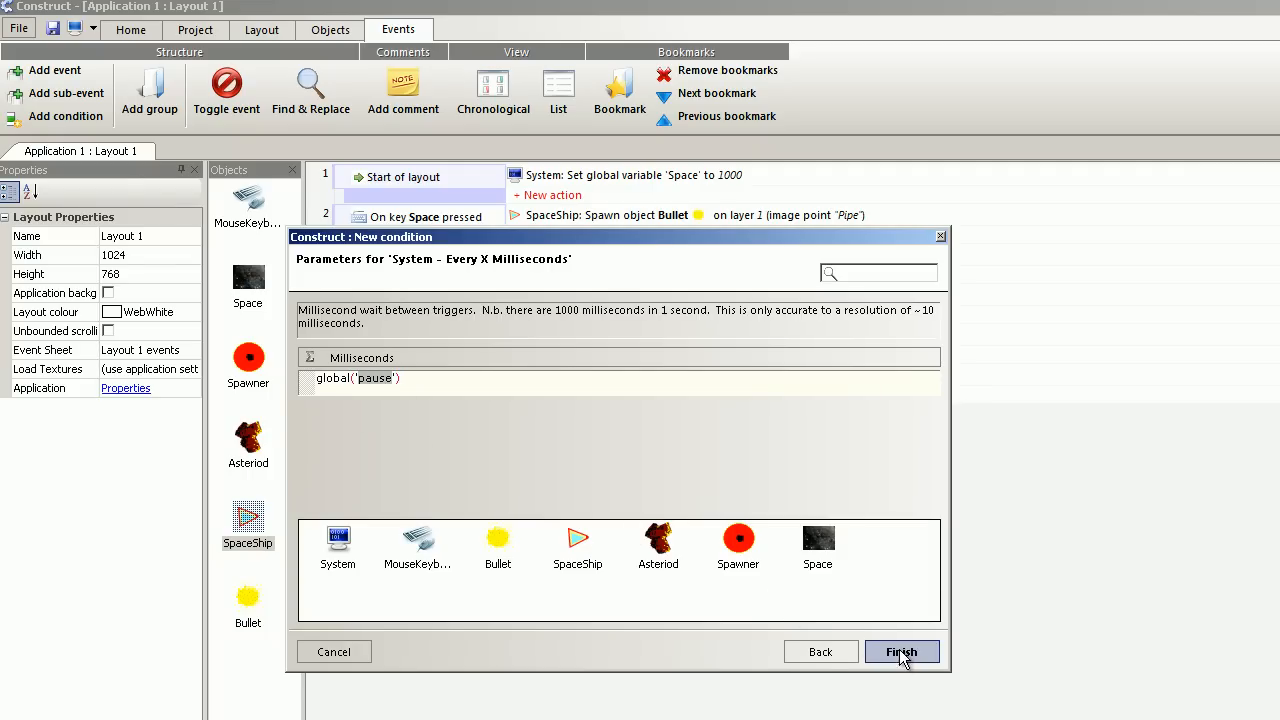
{"action": "left_click", "coordinate": [900, 651]}
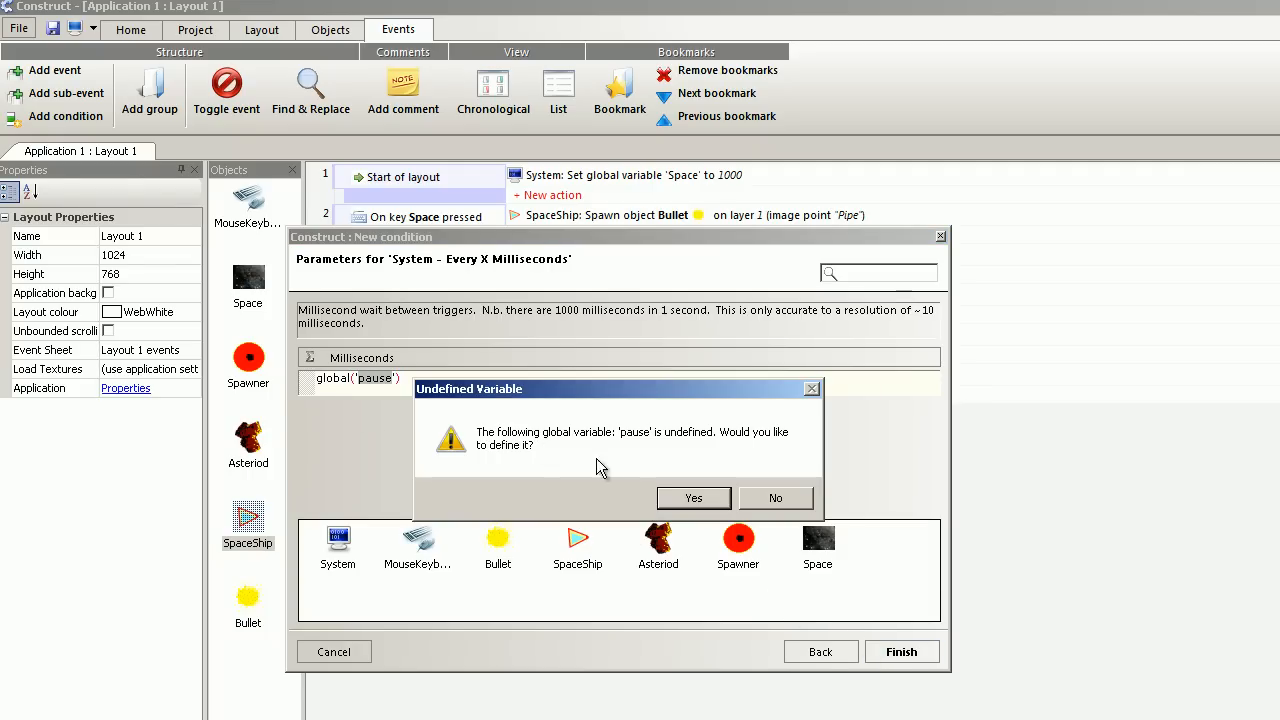
{"action": "left_click", "coordinate": [693, 498]}
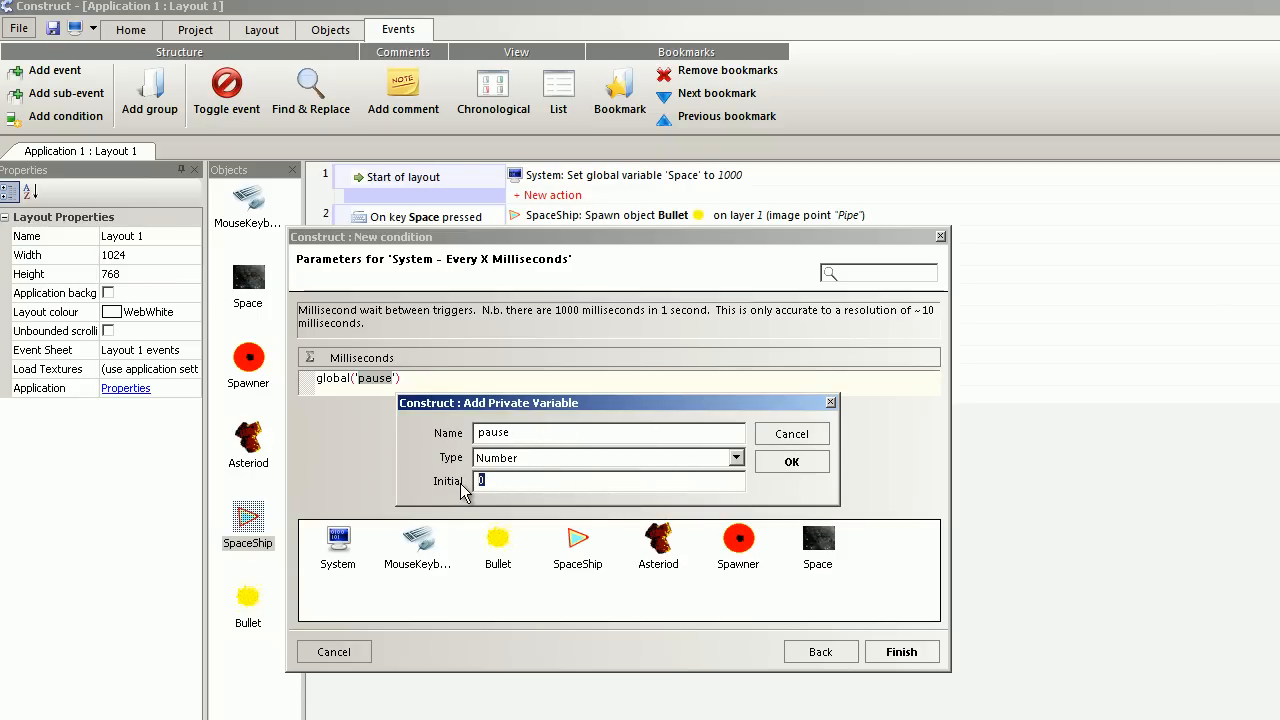
{"action": "type", "text": "1000"}
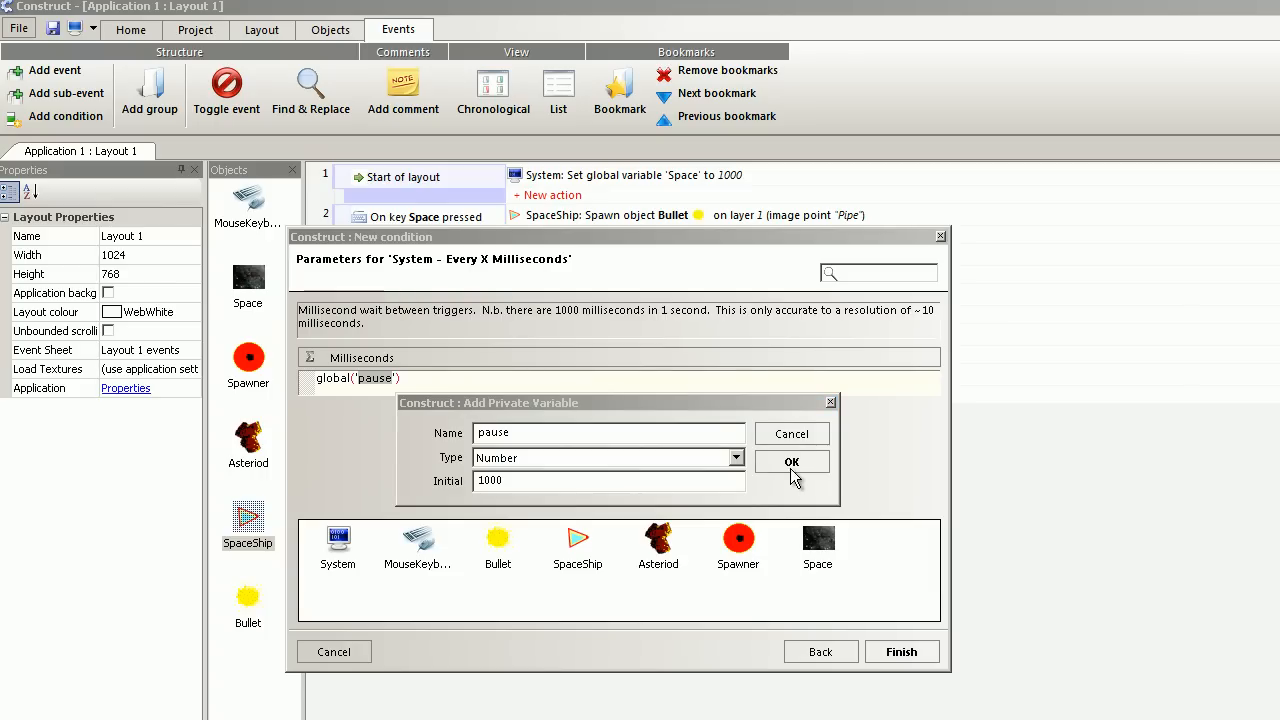
{"action": "left_click", "coordinate": [791, 461]}
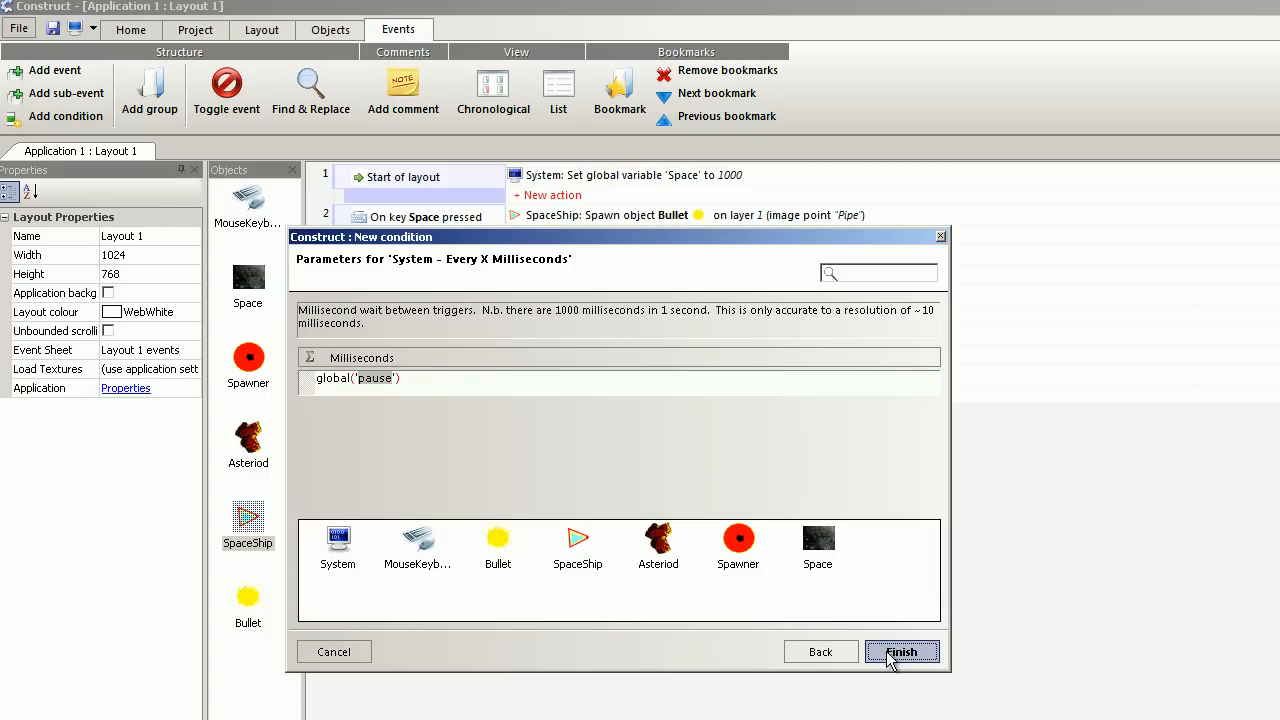
- Add event 7 and change the Start of layout action to set pause to 1000
{"action": "left_click", "coordinate": [901, 651]}
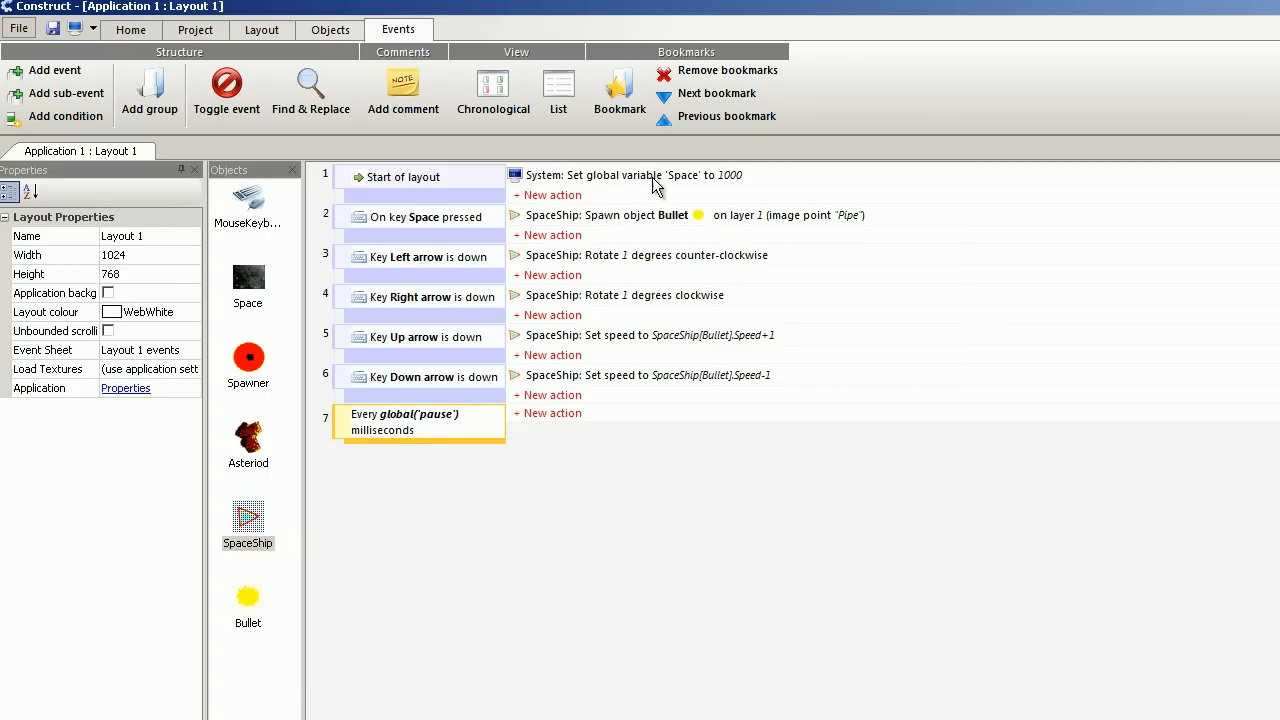
{"action": "double_click", "coordinate": [631, 174]}
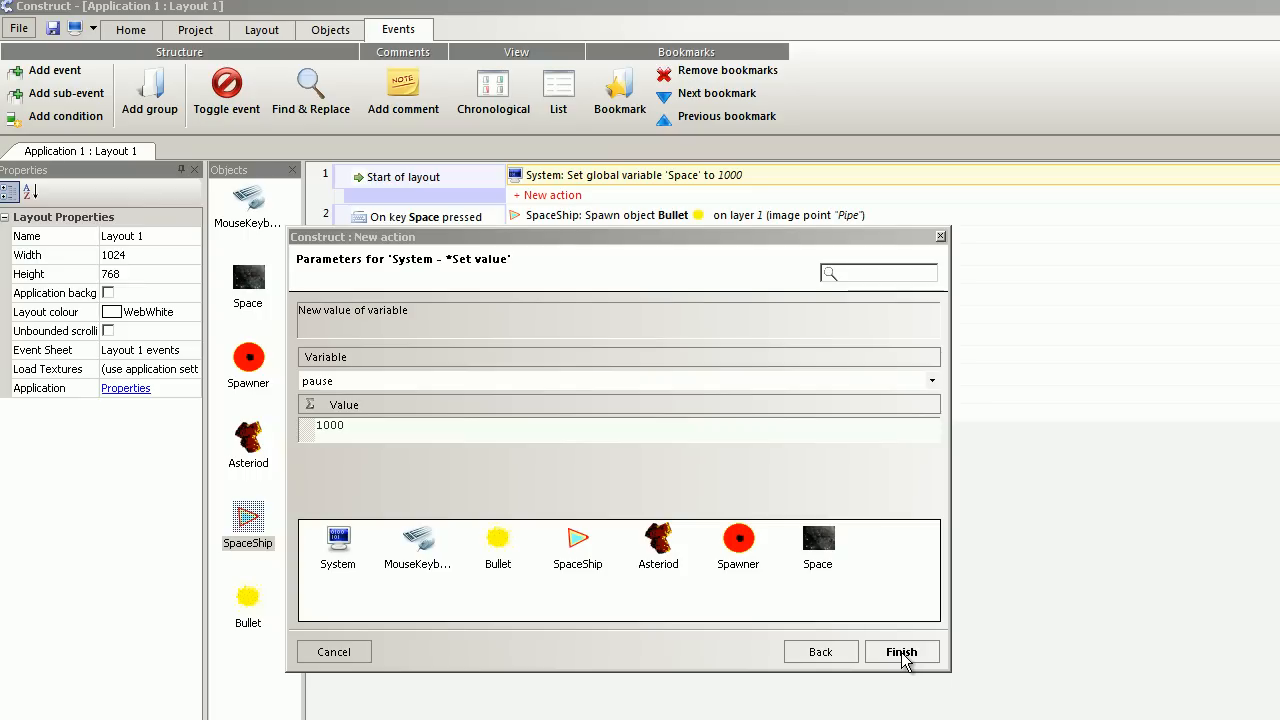
{"action": "left_click", "coordinate": [900, 651]}
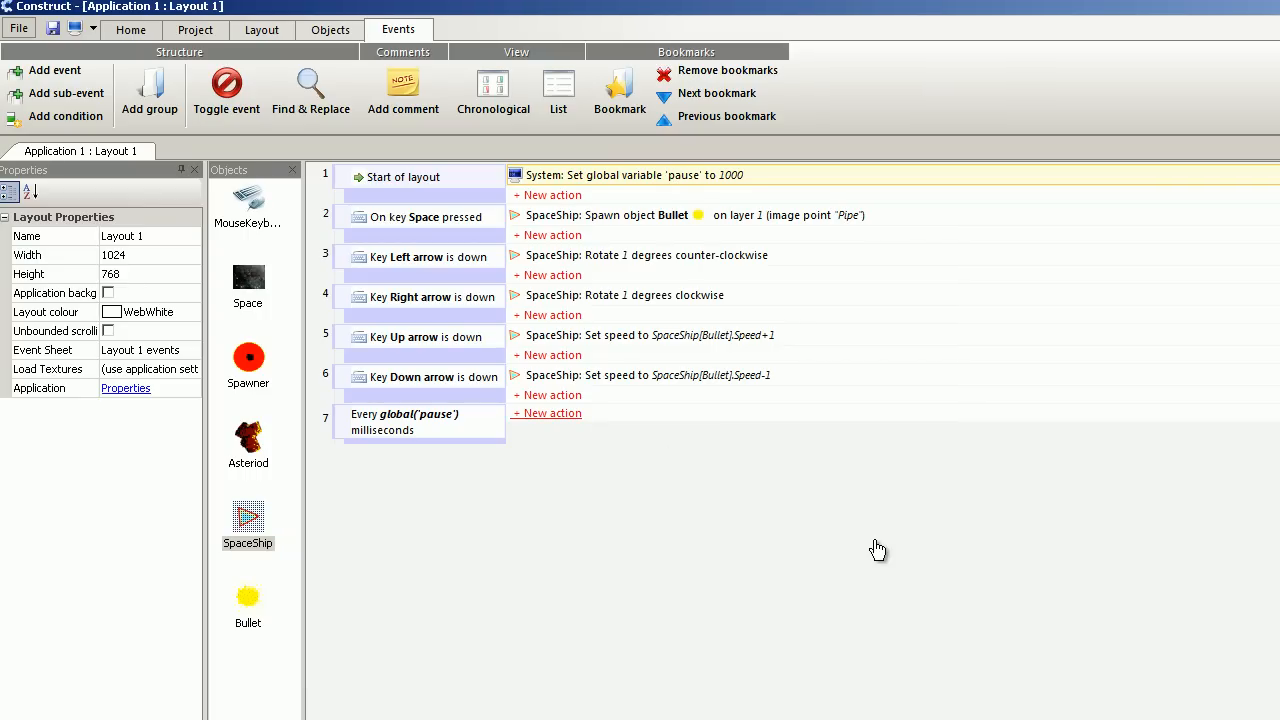
{"action": "mouse_move", "coordinate": [472, 428]}
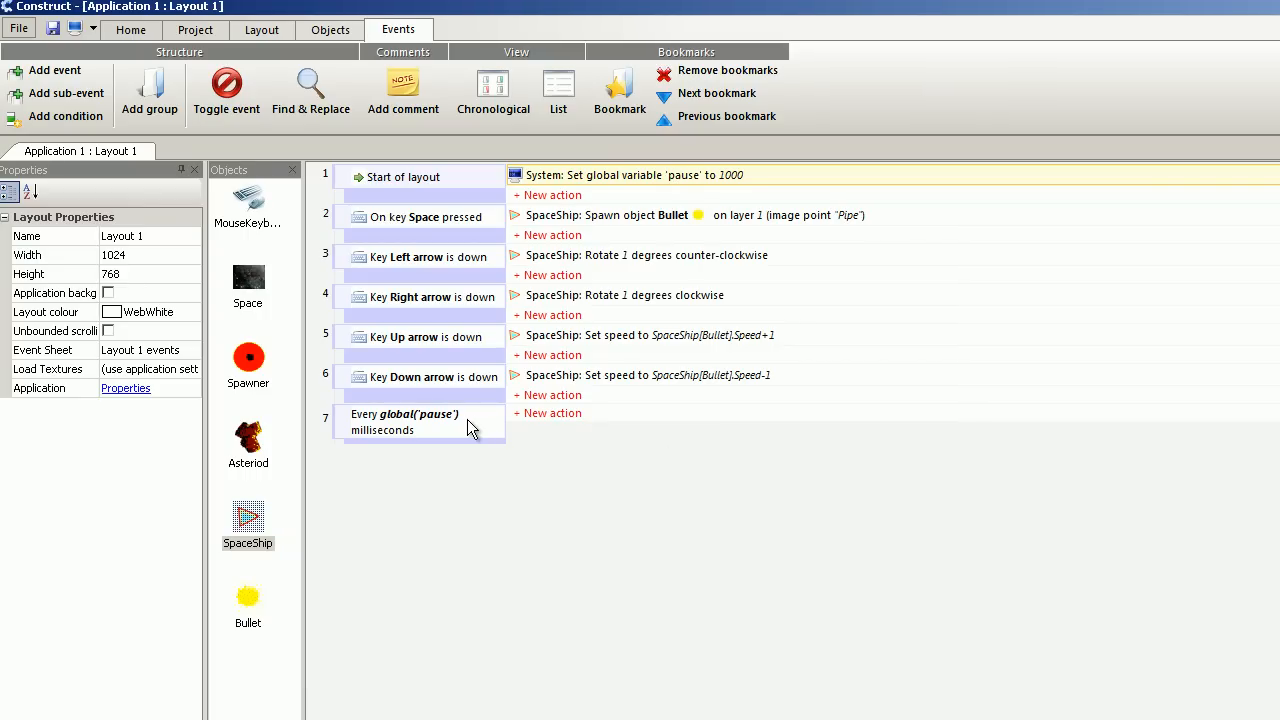
{"action": "mouse_move", "coordinate": [440, 430]}
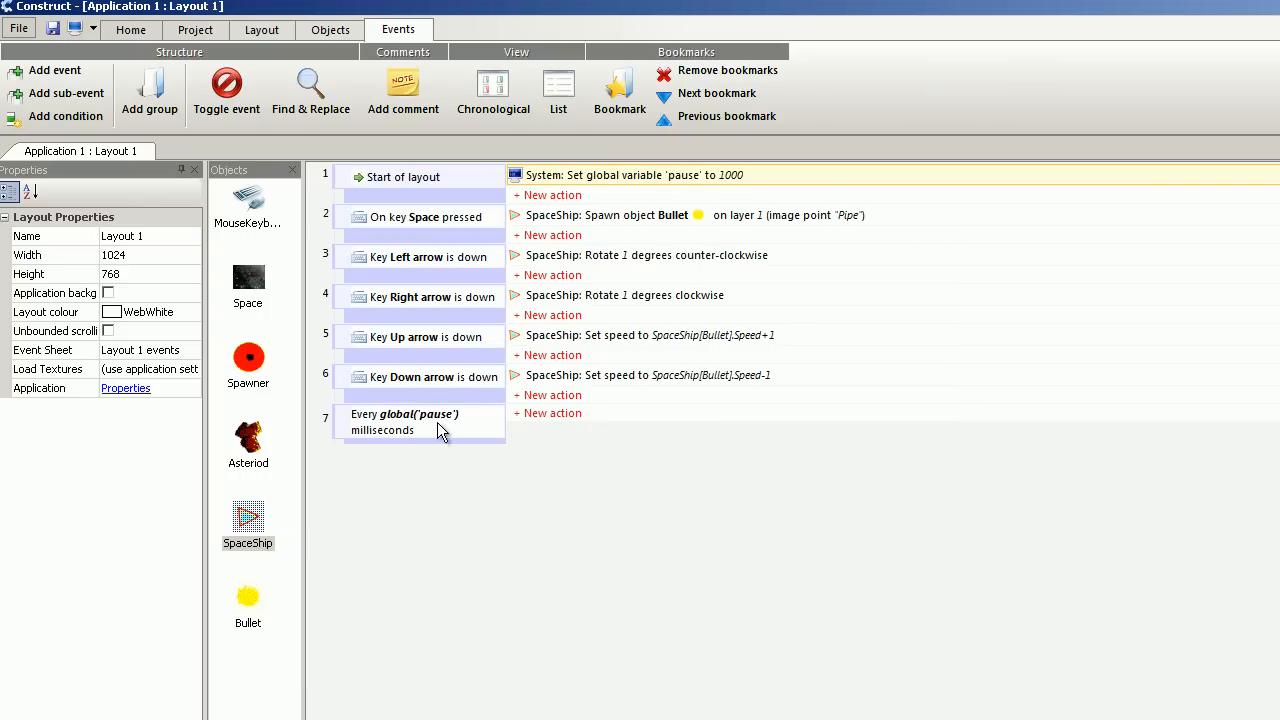
{"action": "left_click", "coordinate": [553, 413]}
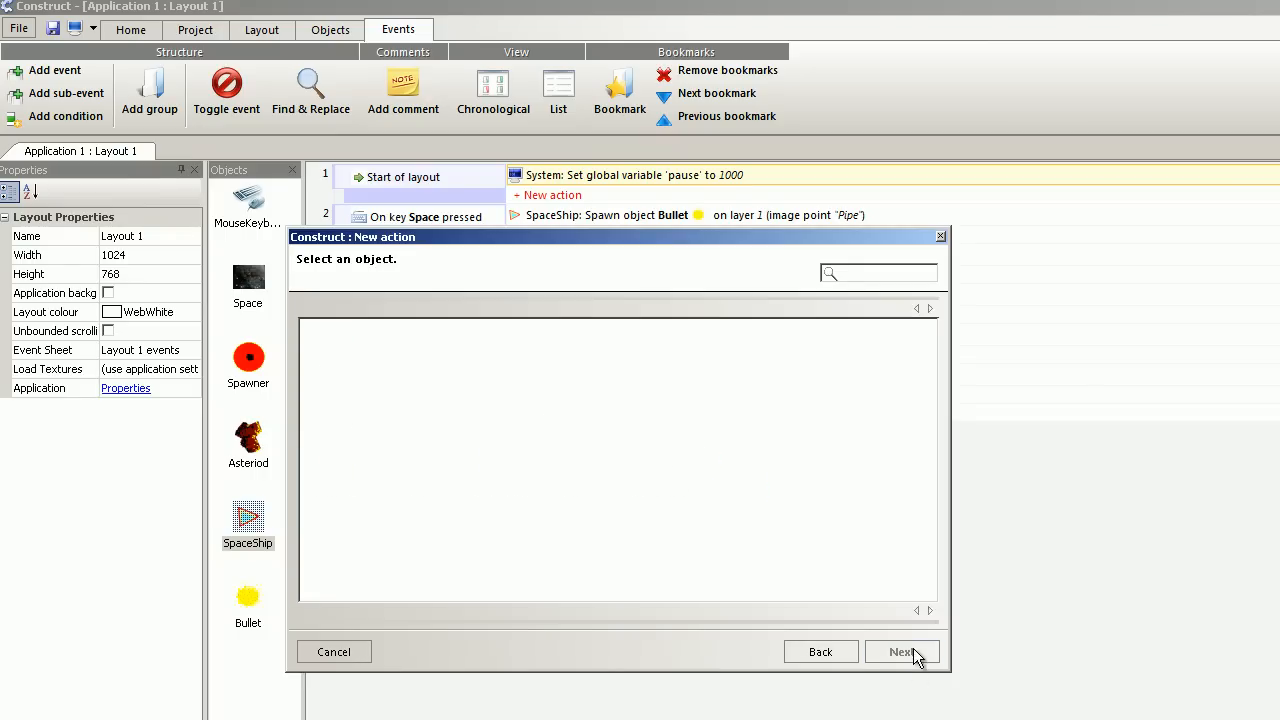
- Make the Spawner spawn an Asteroid on layer 1, then preview and close the game
{"action": "left_click", "coordinate": [901, 652]}
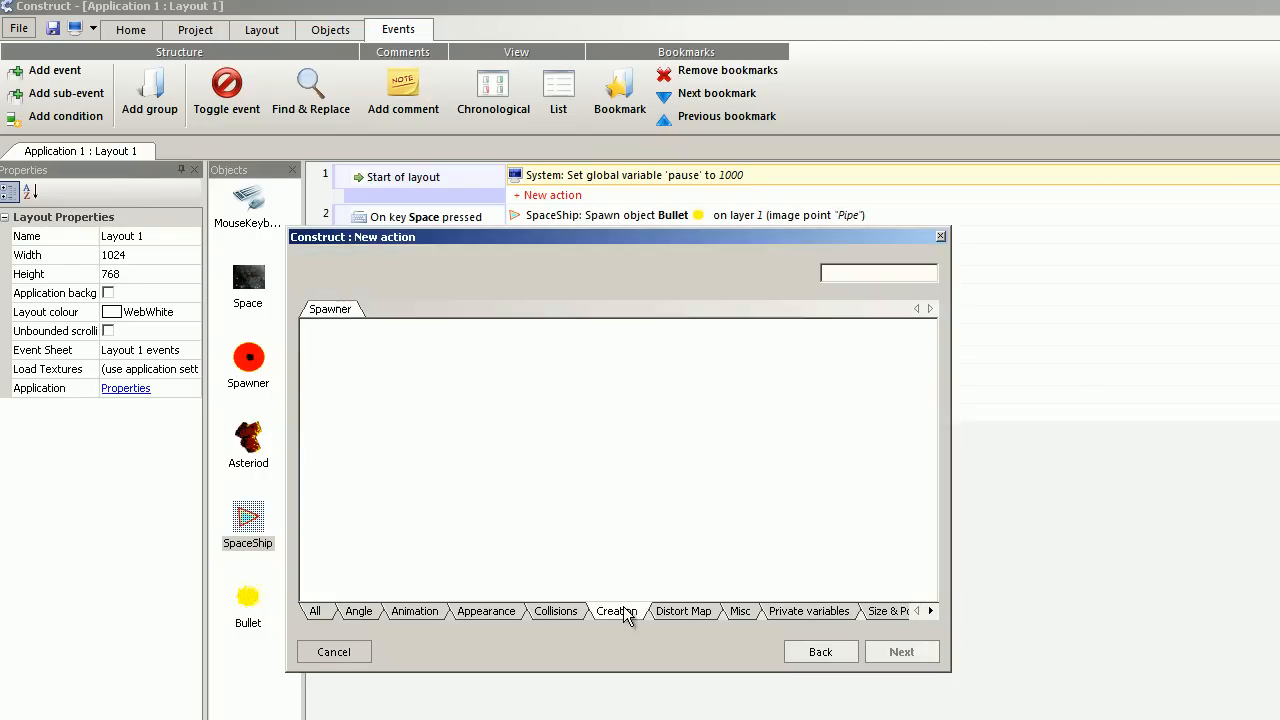
{"action": "left_click", "coordinate": [901, 651]}
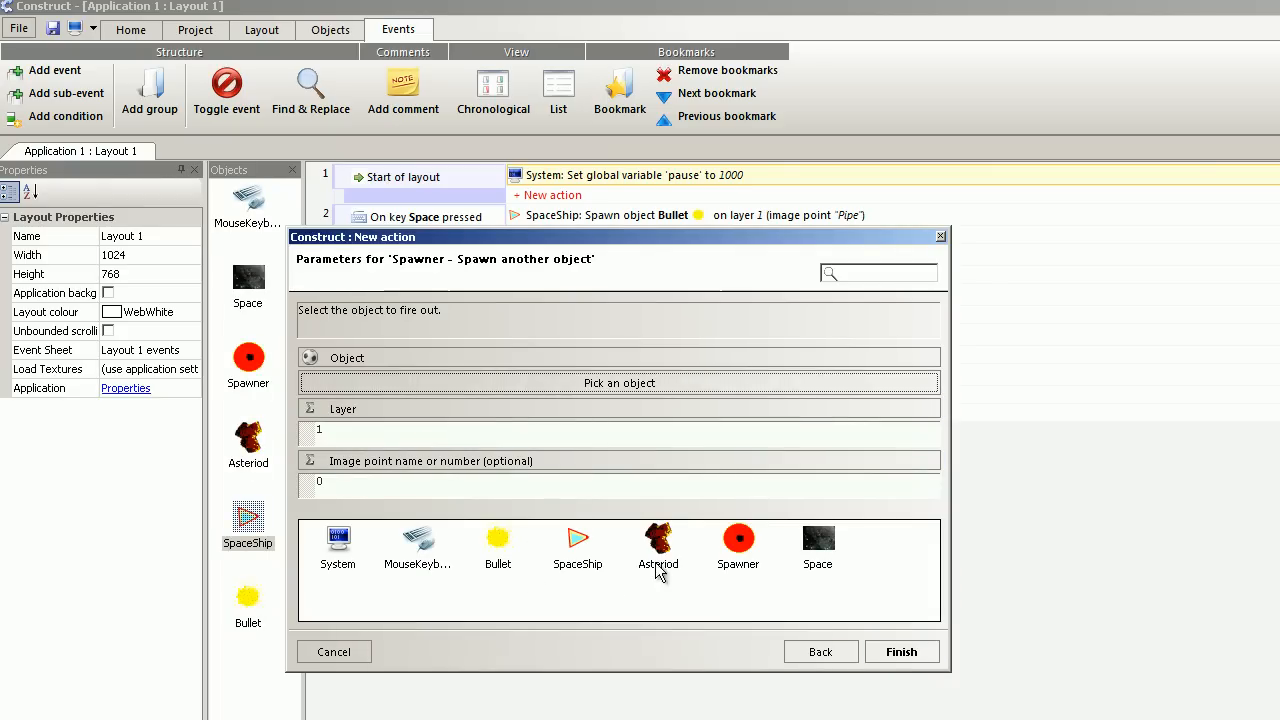
{"action": "left_click", "coordinate": [618, 382]}
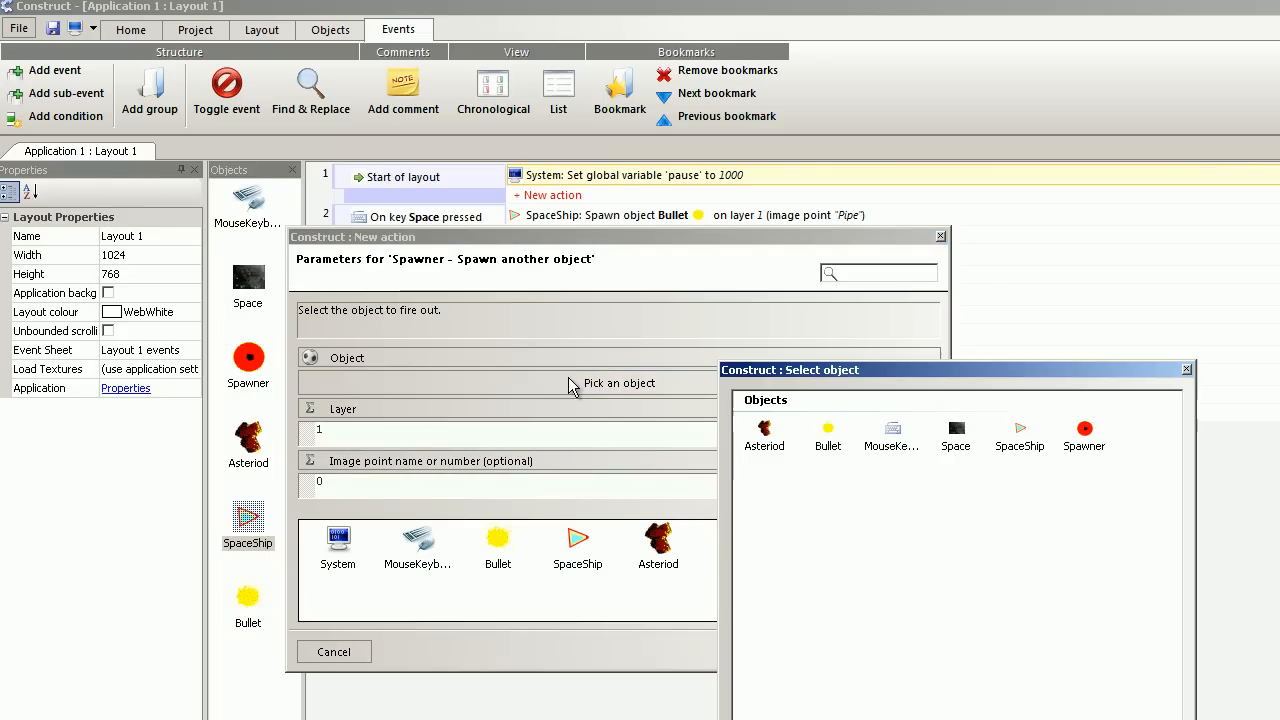
{"action": "left_click", "coordinate": [764, 435]}
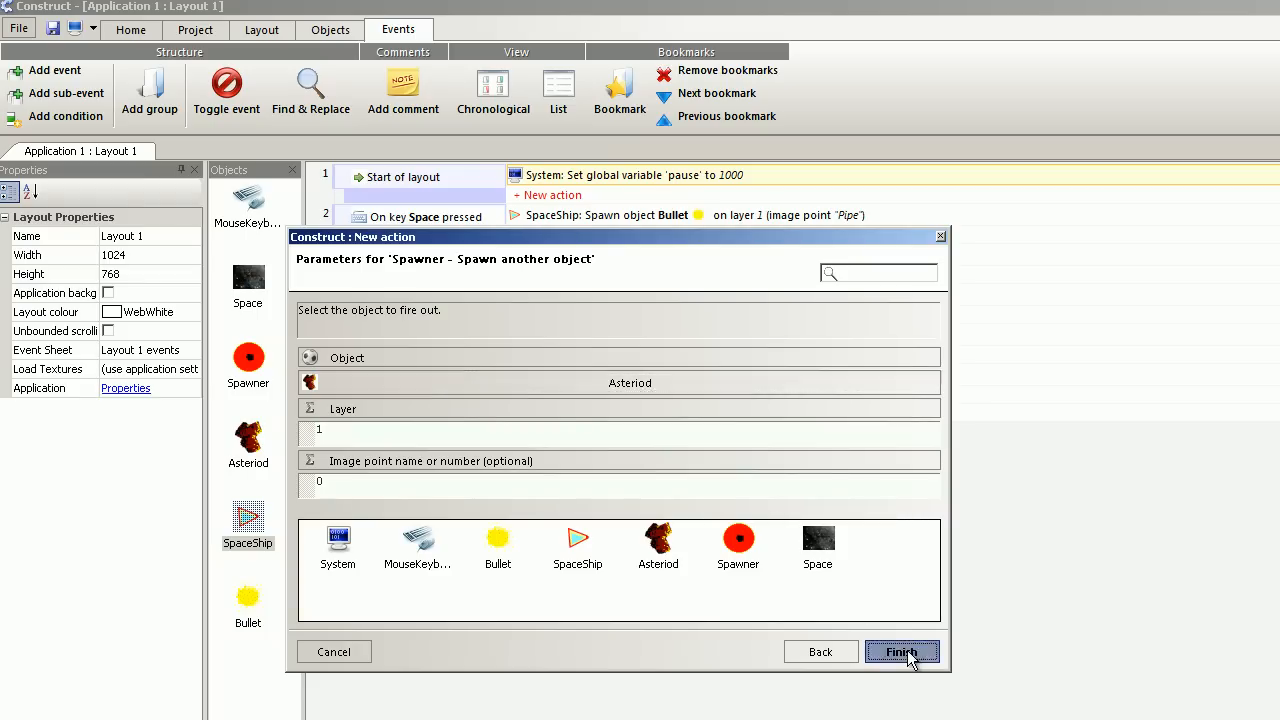
{"action": "left_click", "coordinate": [899, 651]}
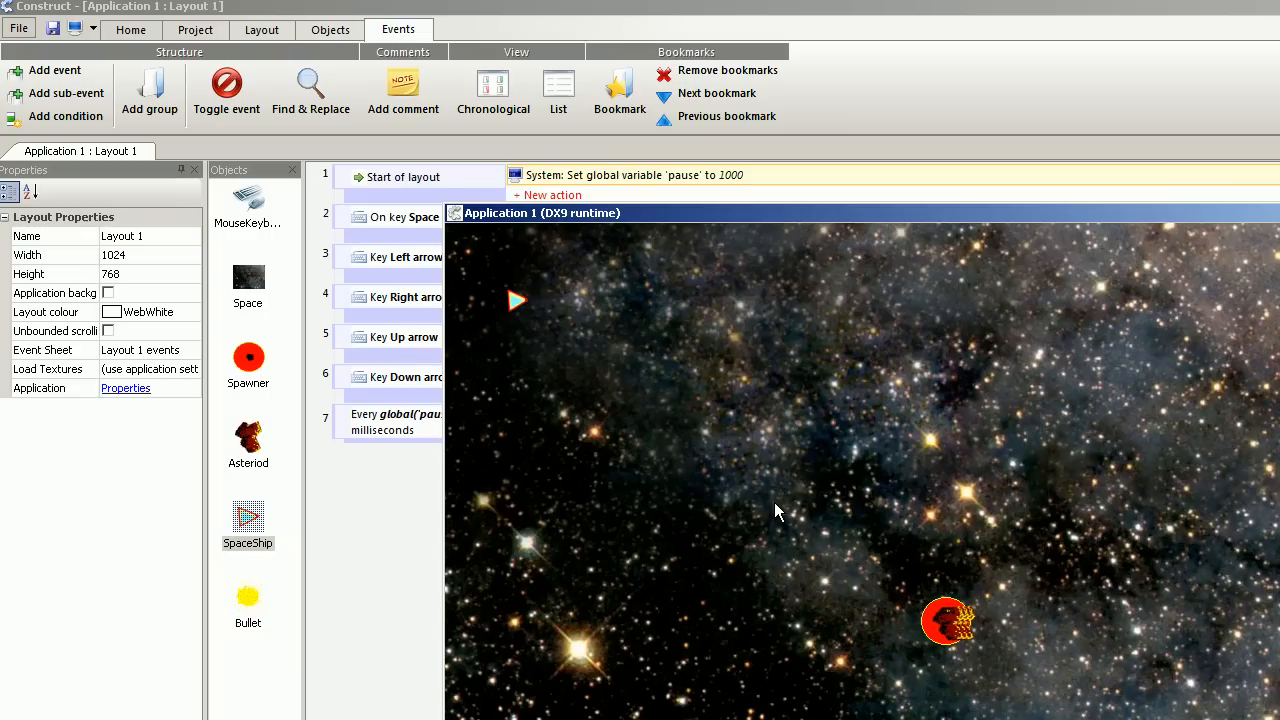
{"action": "mouse_move", "coordinate": [1063, 508]}
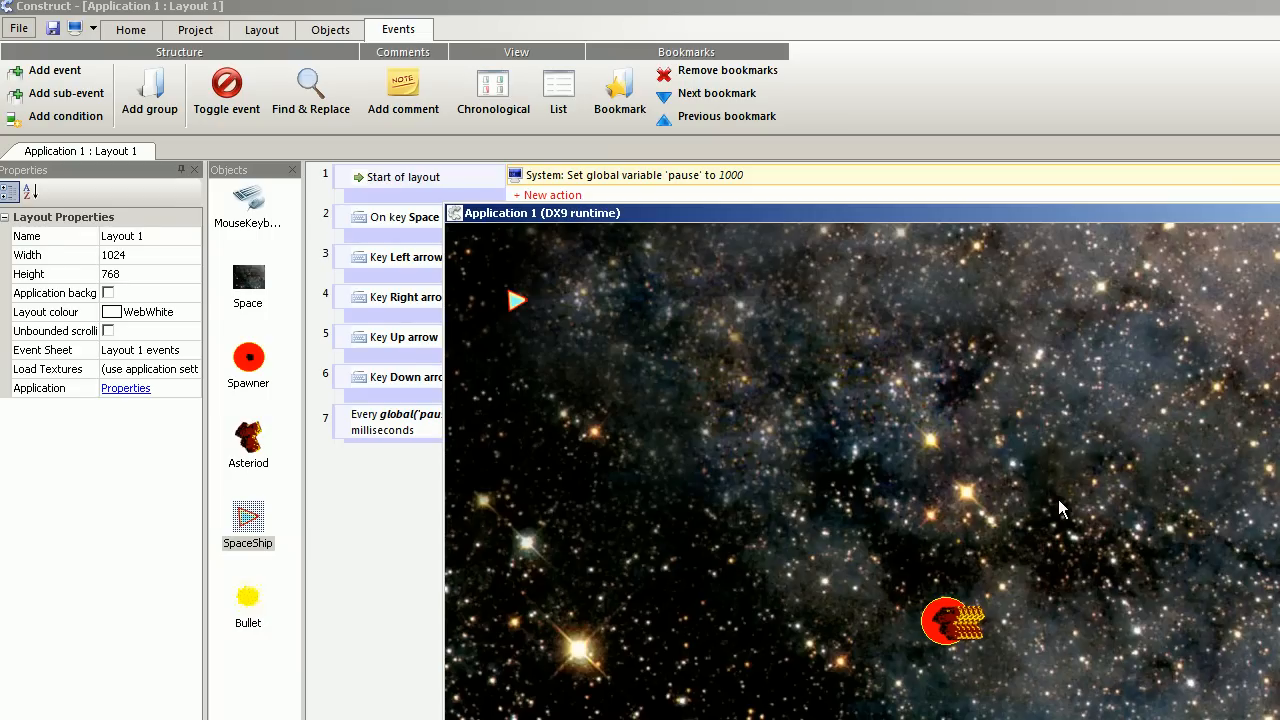
{"action": "left_click", "coordinate": [542, 213]}
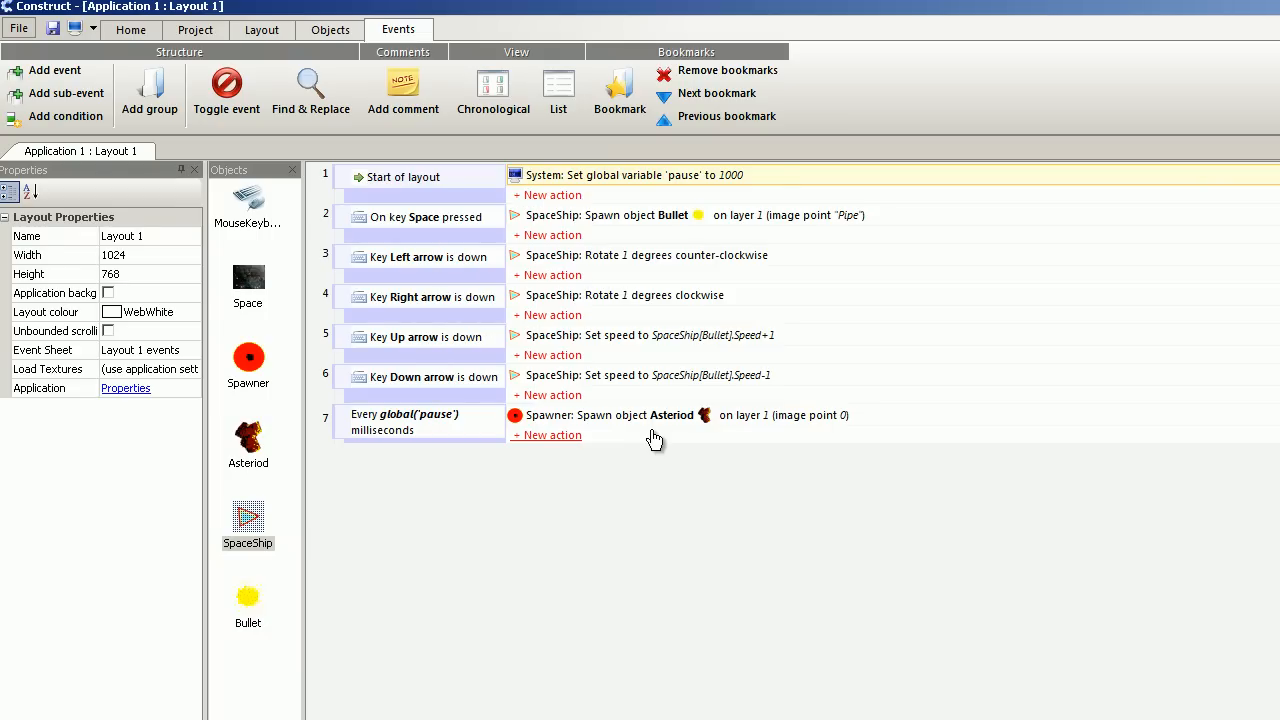
{"action": "mouse_move", "coordinate": [558, 448]}
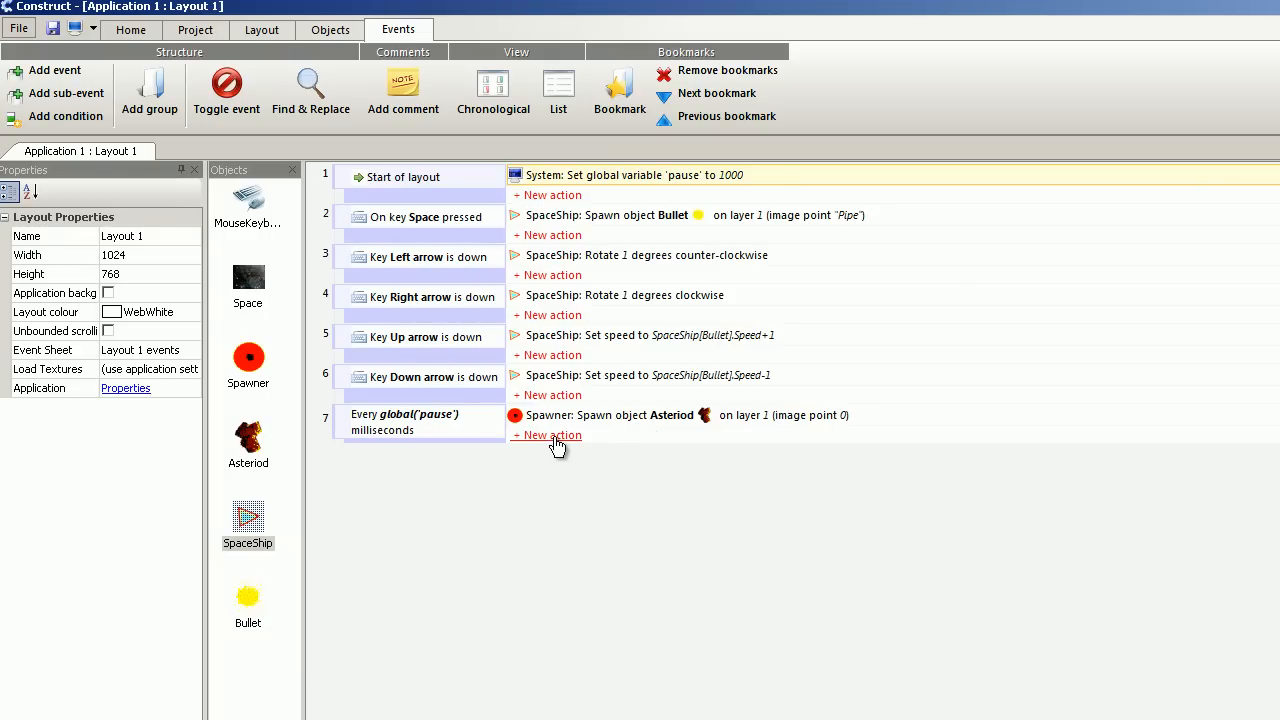
- Add an action to event 7 setting the Asteroid's angle to Random(360)
{"action": "left_click", "coordinate": [553, 435]}
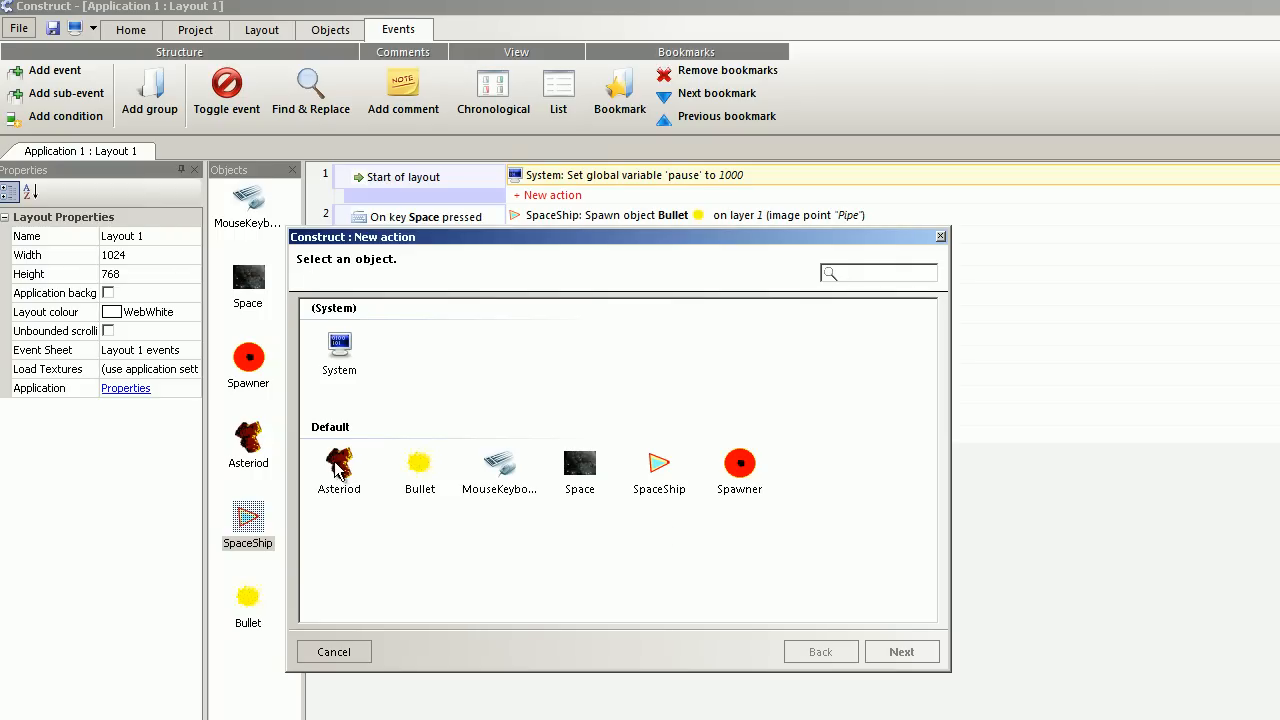
{"action": "double_click", "coordinate": [339, 470]}
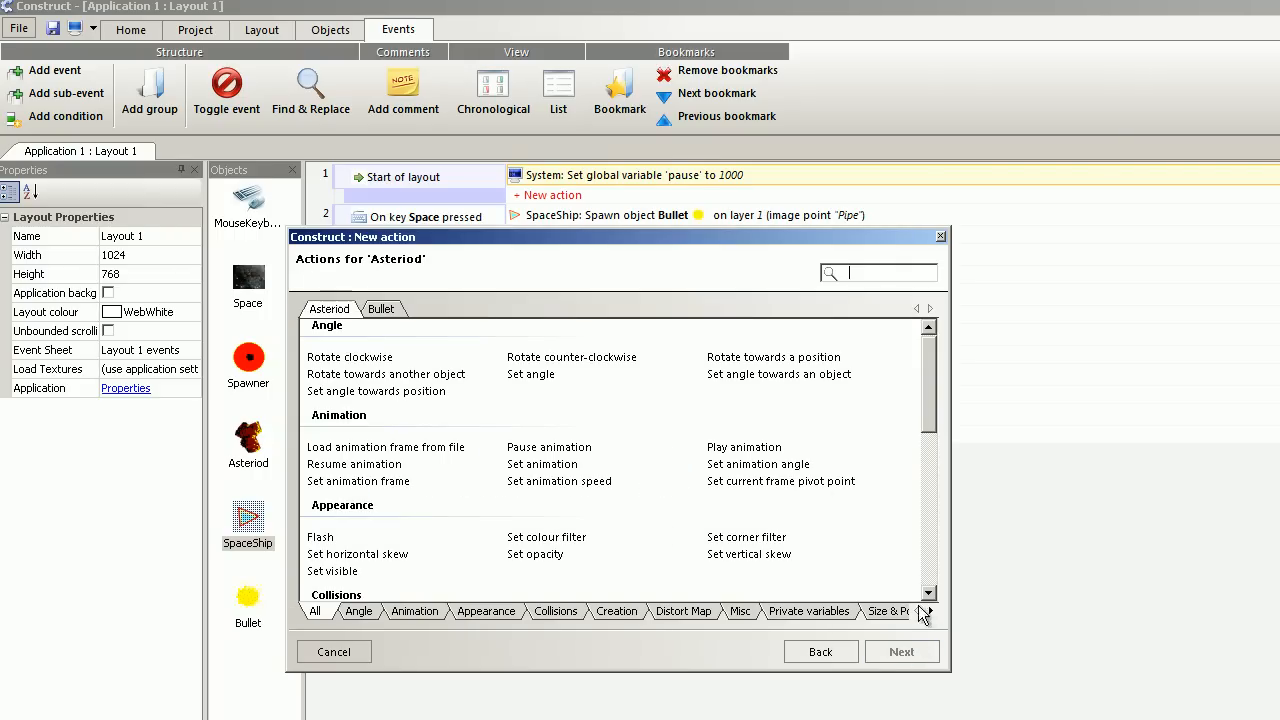
{"action": "mouse_move", "coordinate": [540, 405]}
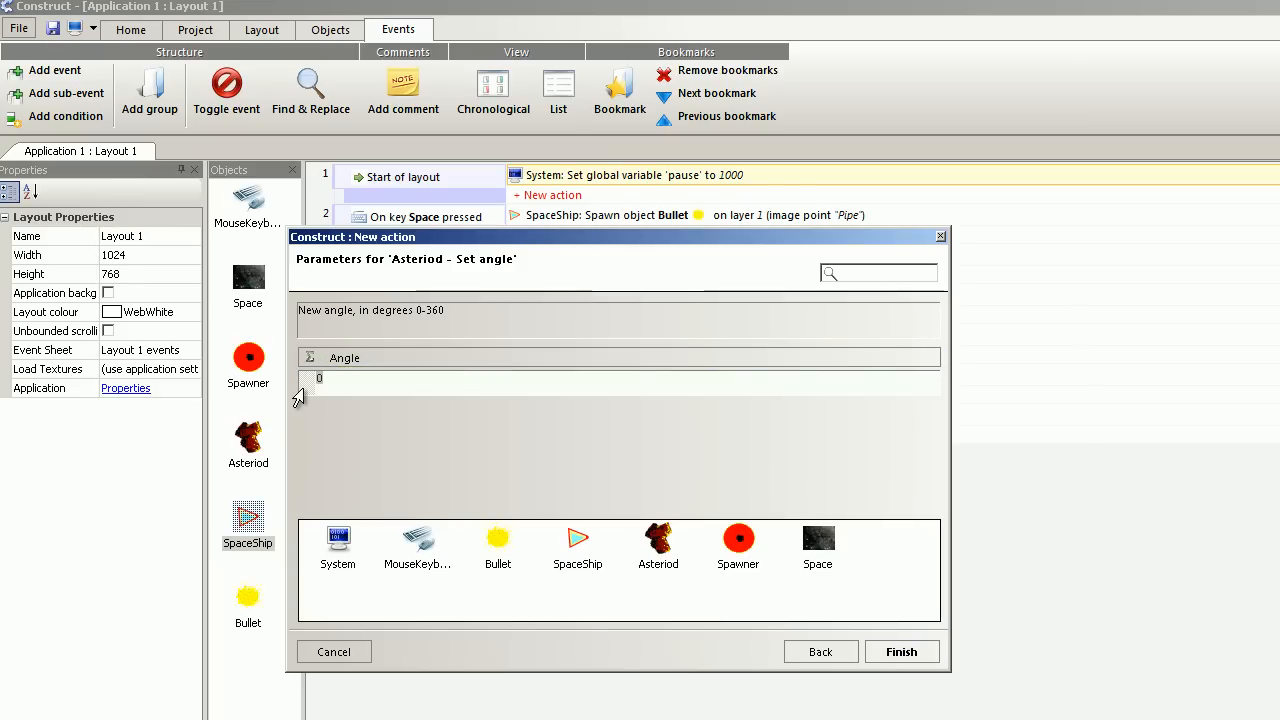
{"action": "type", "text": "Random("}
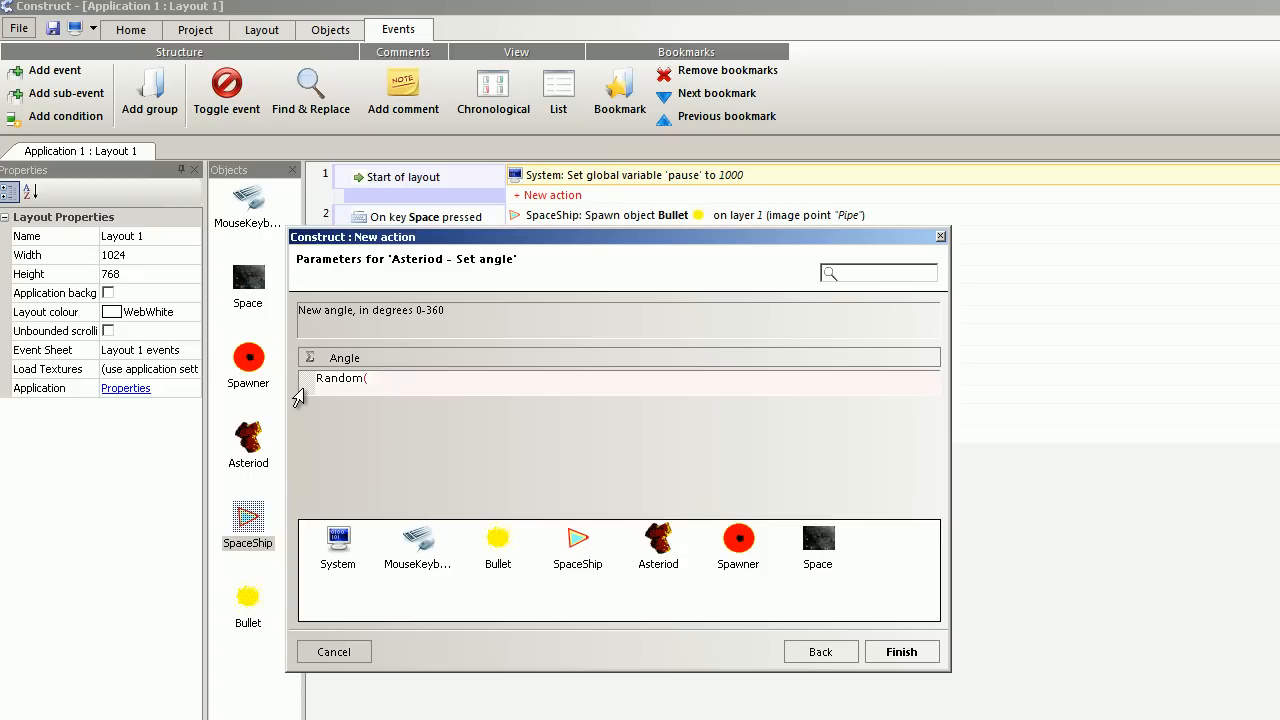
{"action": "type", "text": "36"}
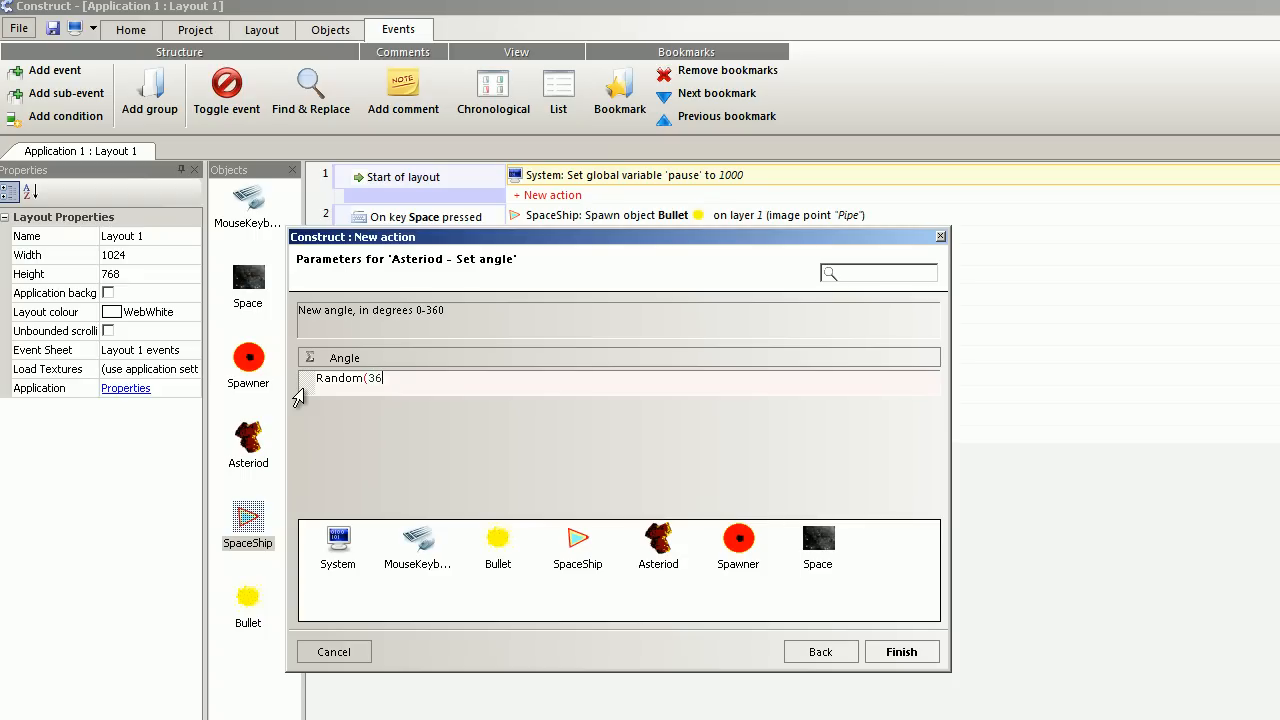
{"action": "type", "text": "0)"}
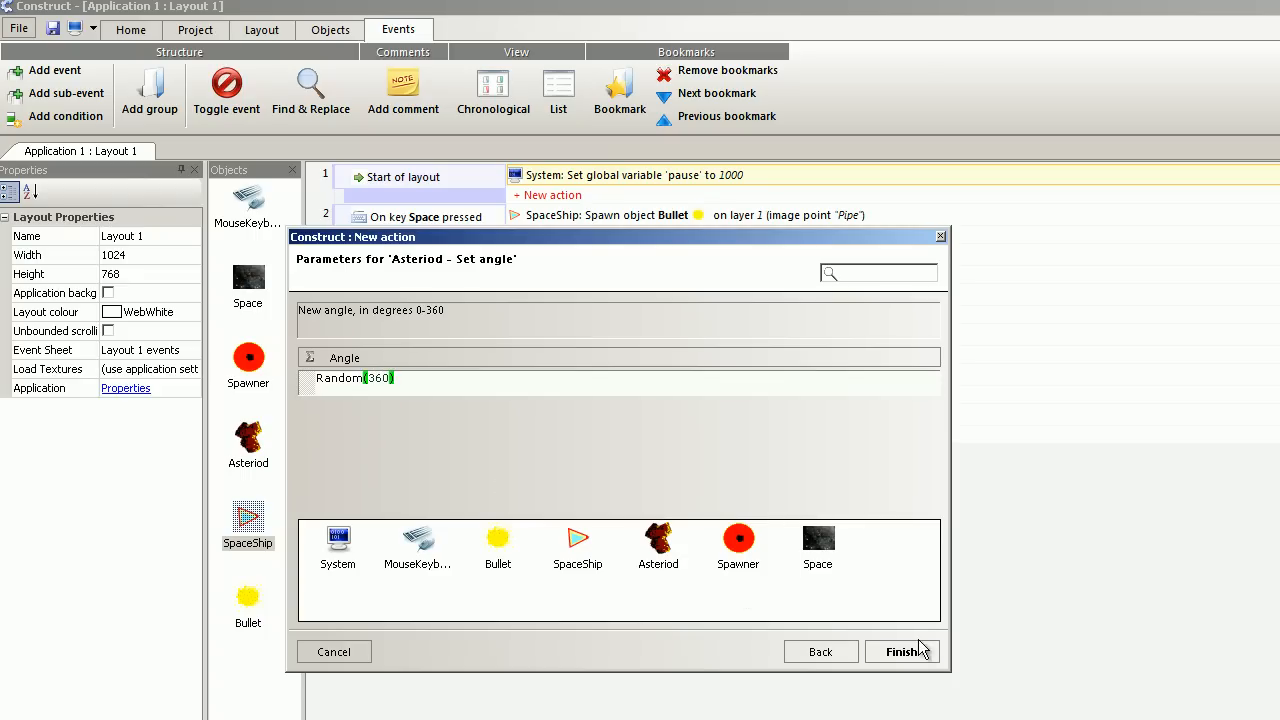
{"action": "left_click", "coordinate": [902, 651]}
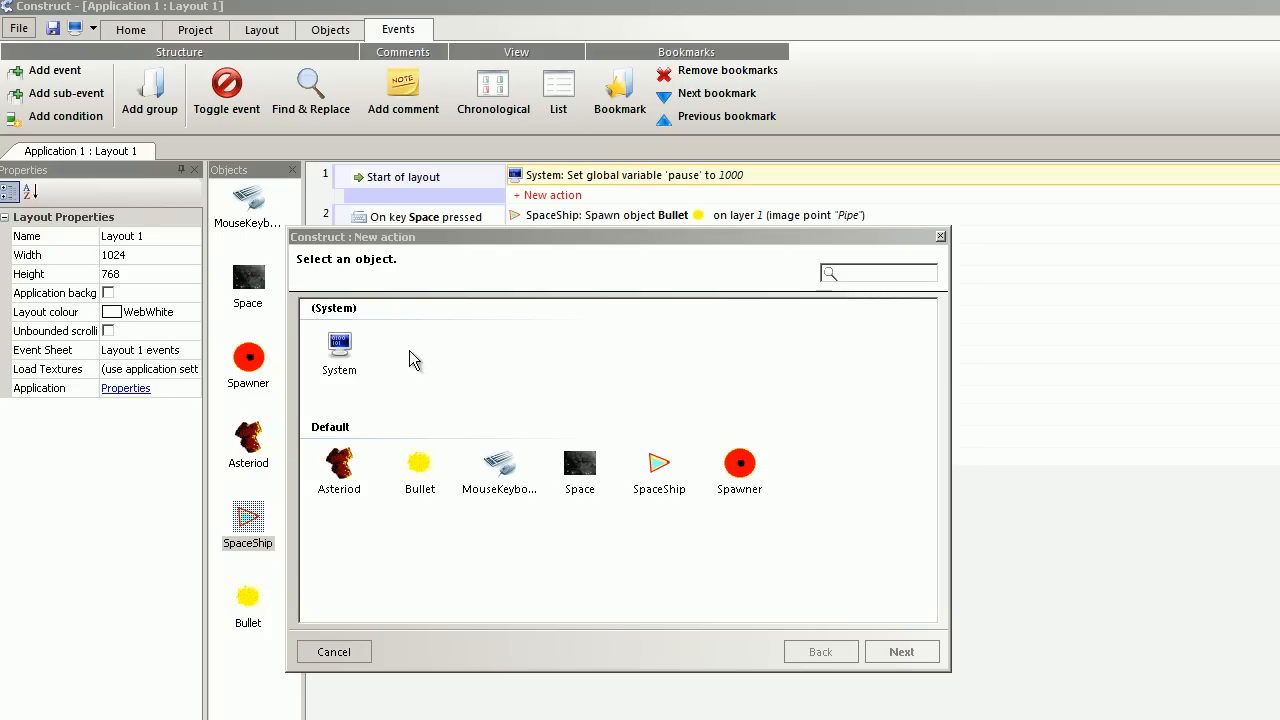
{"action": "mouse_move", "coordinate": [362, 360]}
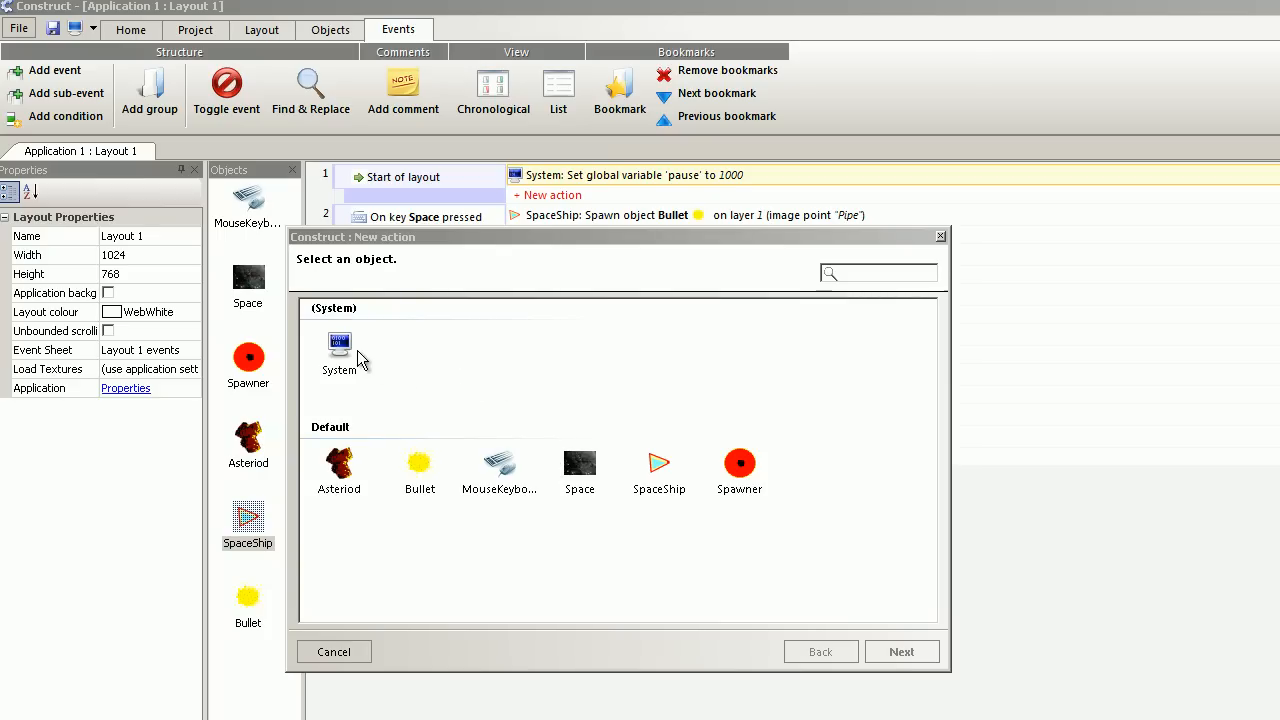
- Add a System Subtract from value action taking 10 from global variable pause
{"action": "double_click", "coordinate": [339, 350]}
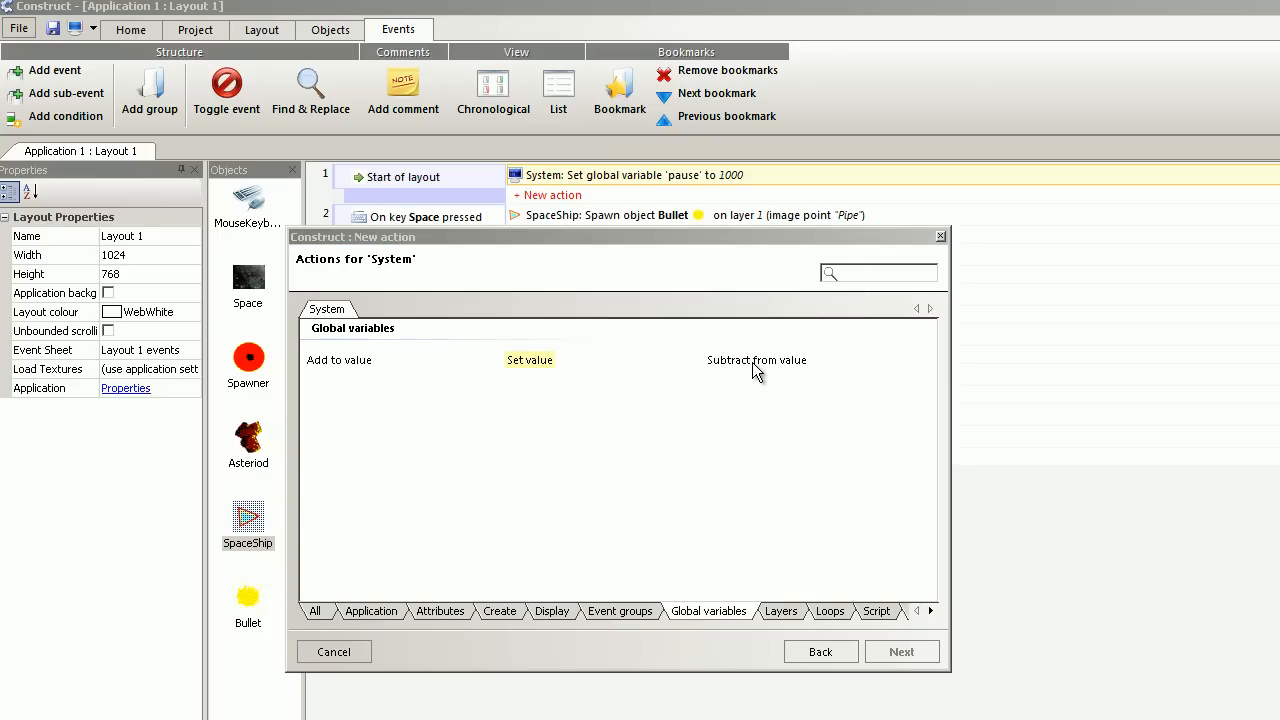
{"action": "left_click", "coordinate": [756, 360]}
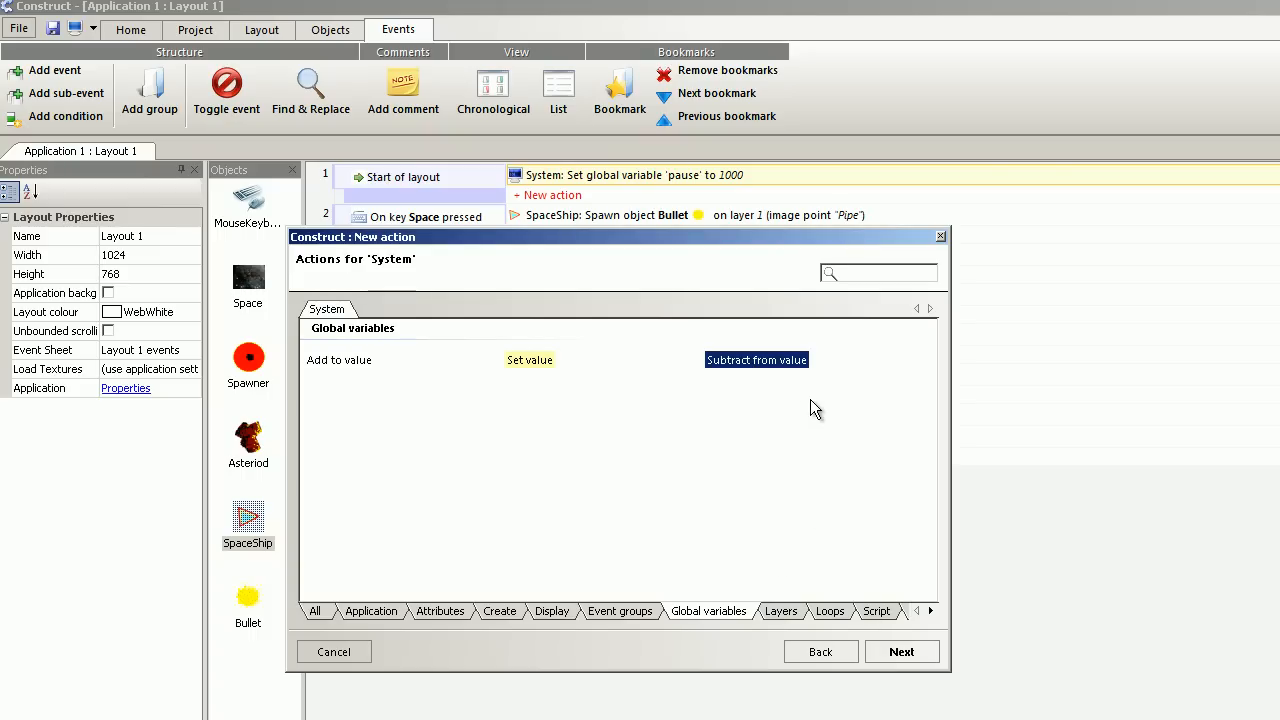
{"action": "left_click", "coordinate": [756, 360]}
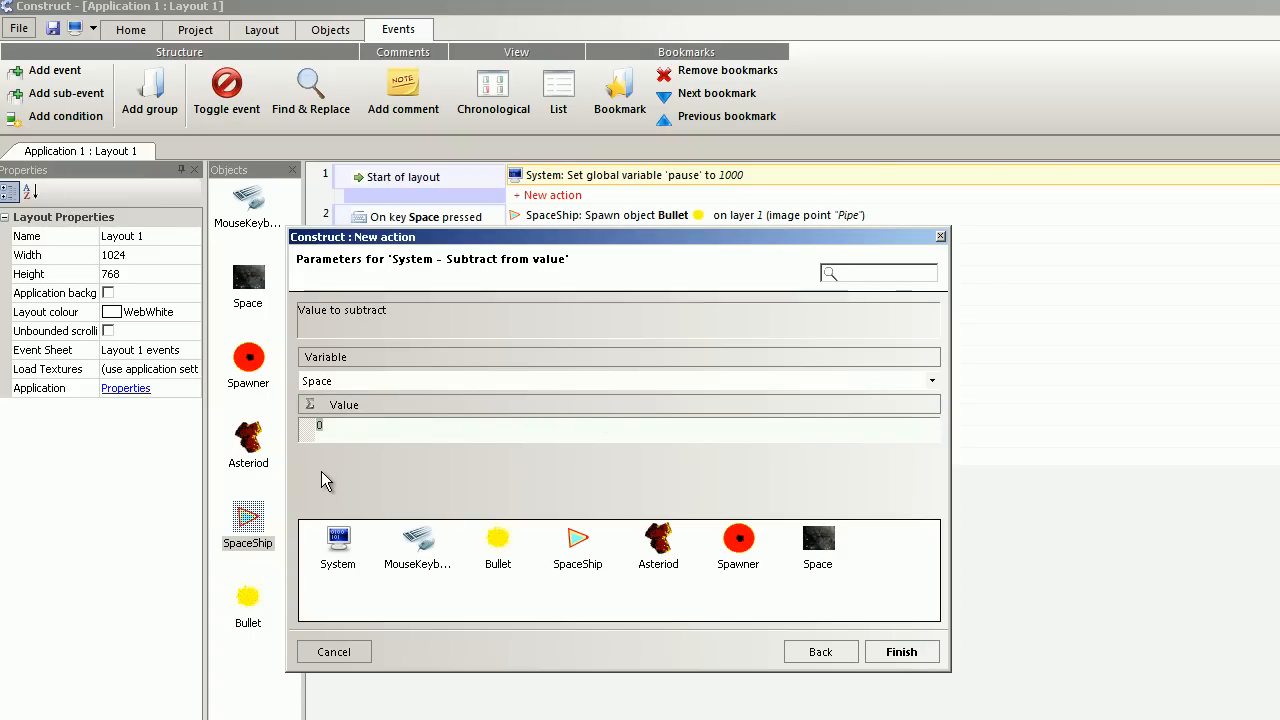
{"action": "type", "text": "10"}
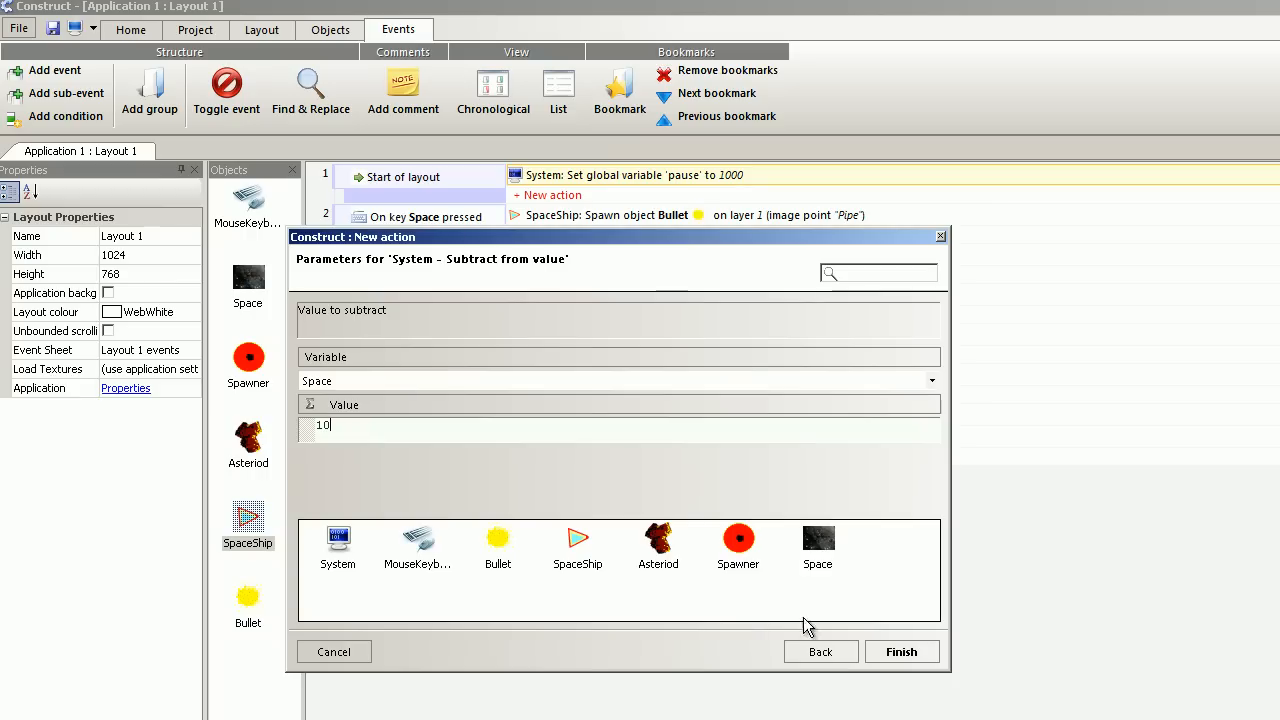
{"action": "left_click", "coordinate": [930, 381]}
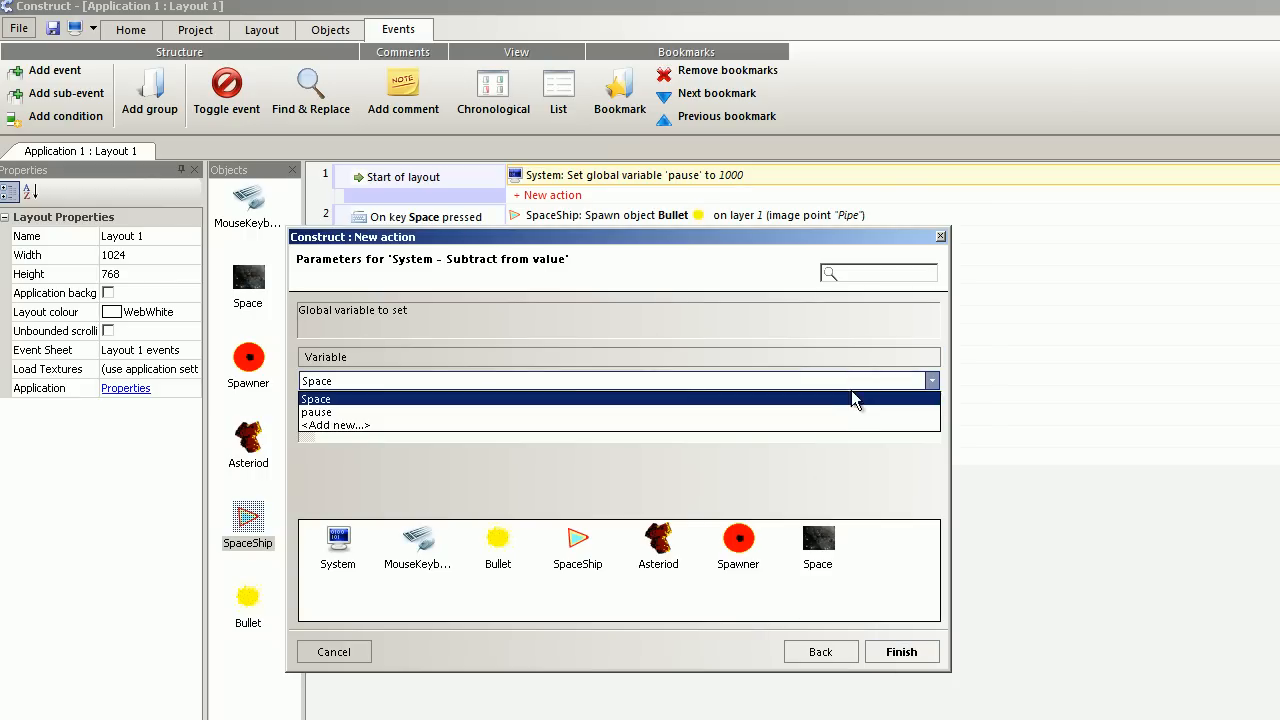
{"action": "left_click", "coordinate": [316, 412]}
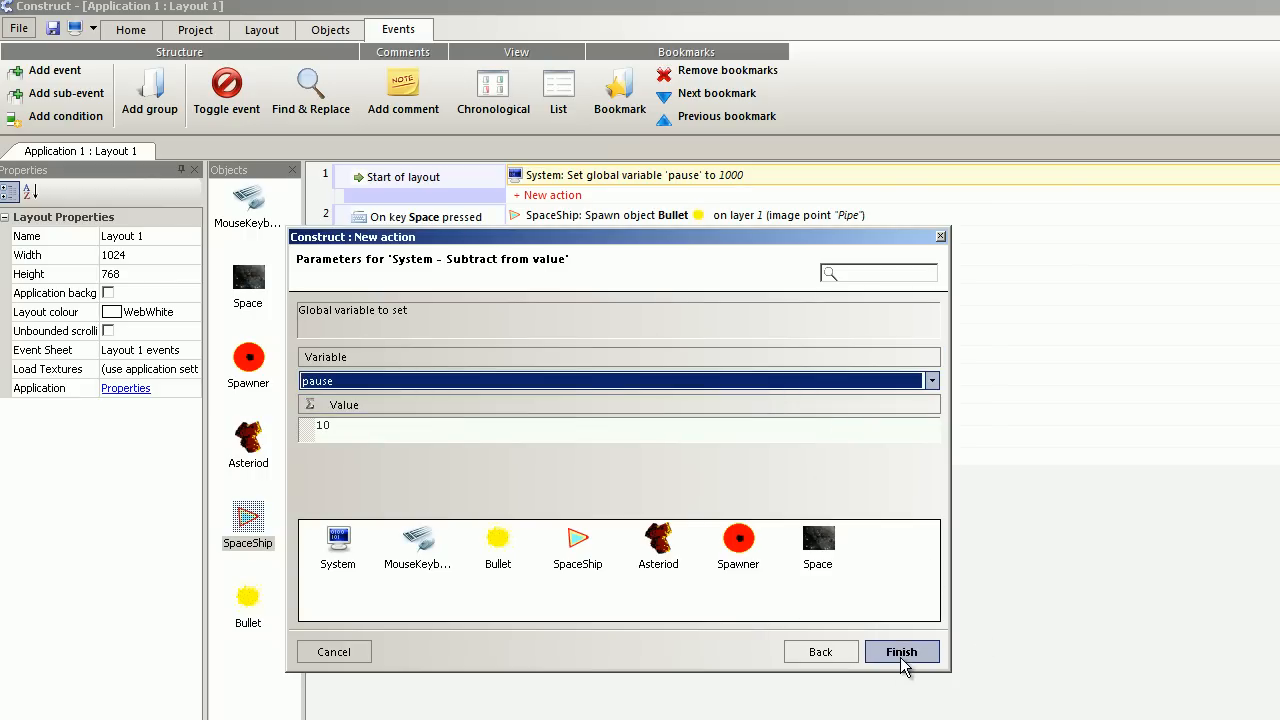
{"action": "left_click", "coordinate": [900, 651]}
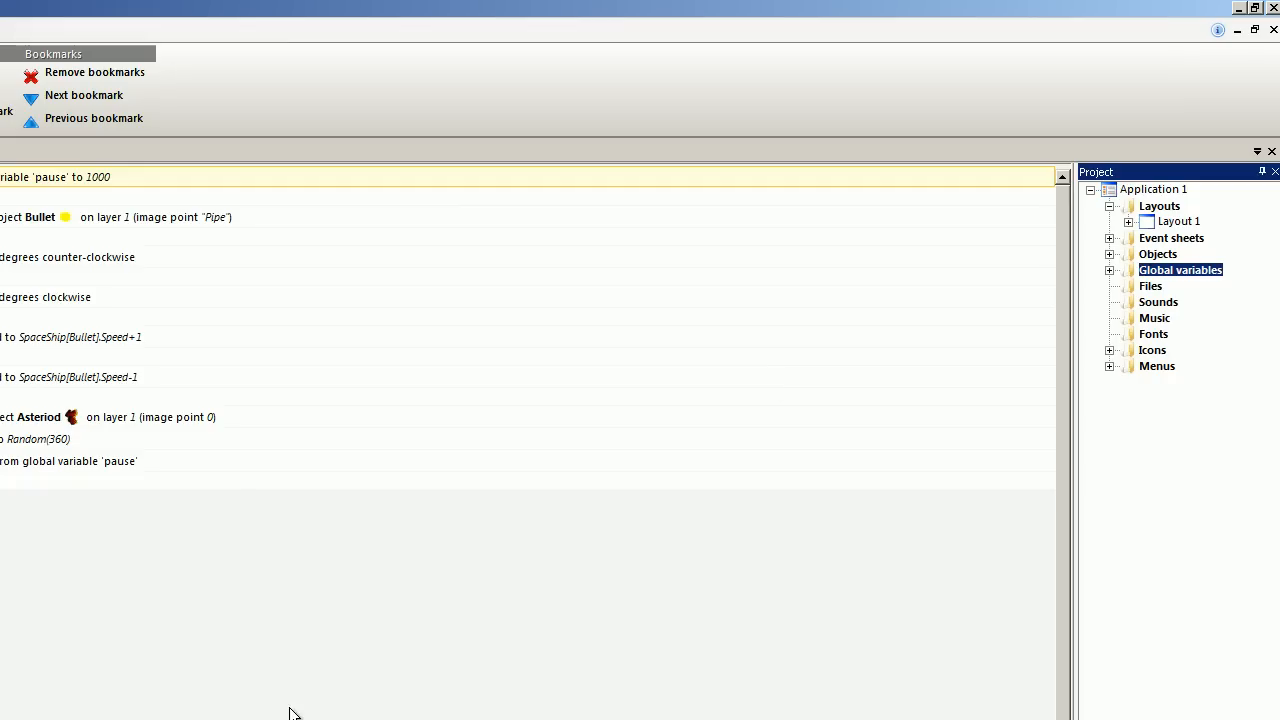
{"action": "mouse_move", "coordinate": [1178, 290]}
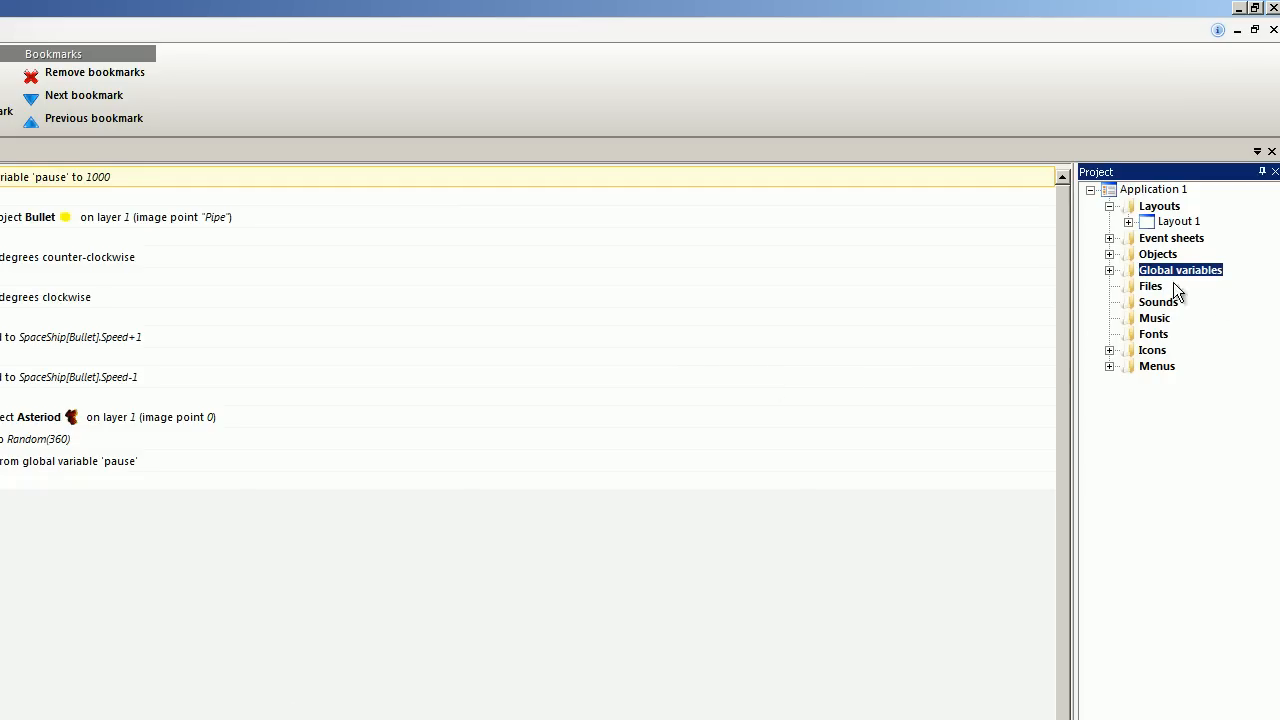
- Remove the Space variable from the Project bar's Global variables and confirm with Yes
{"action": "left_click", "coordinate": [1109, 270]}
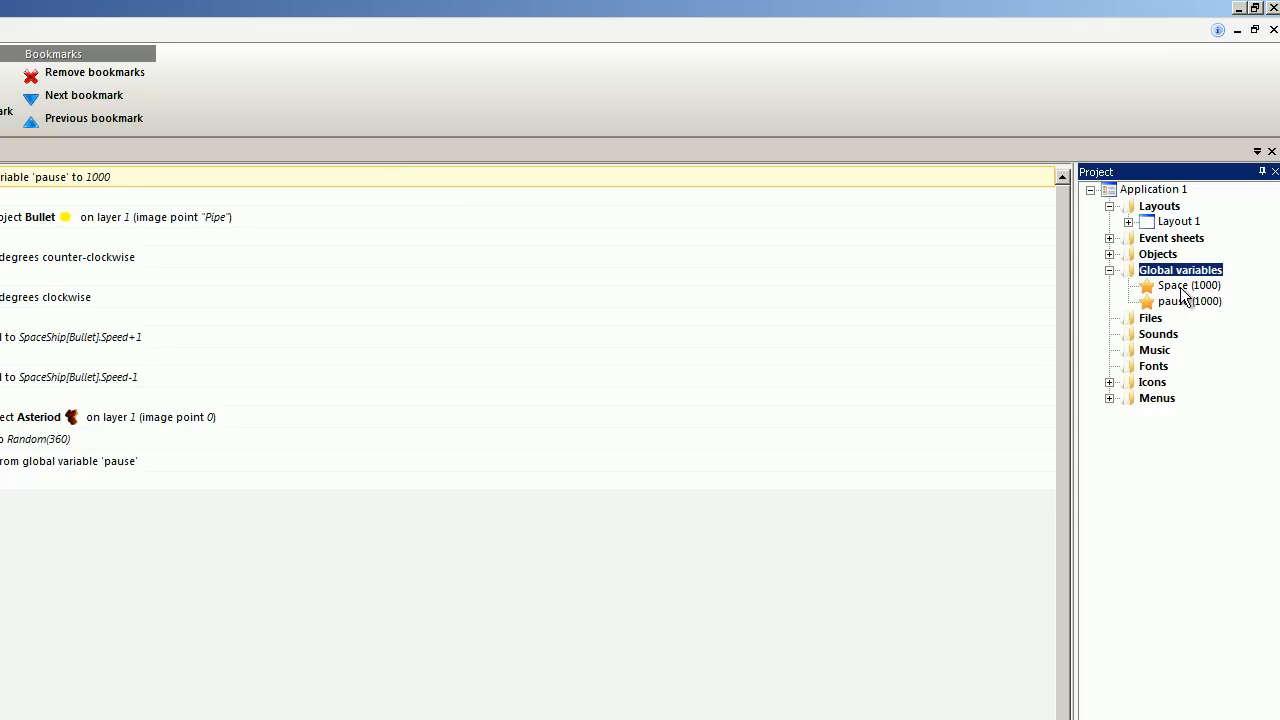
{"action": "right_click", "coordinate": [1190, 285]}
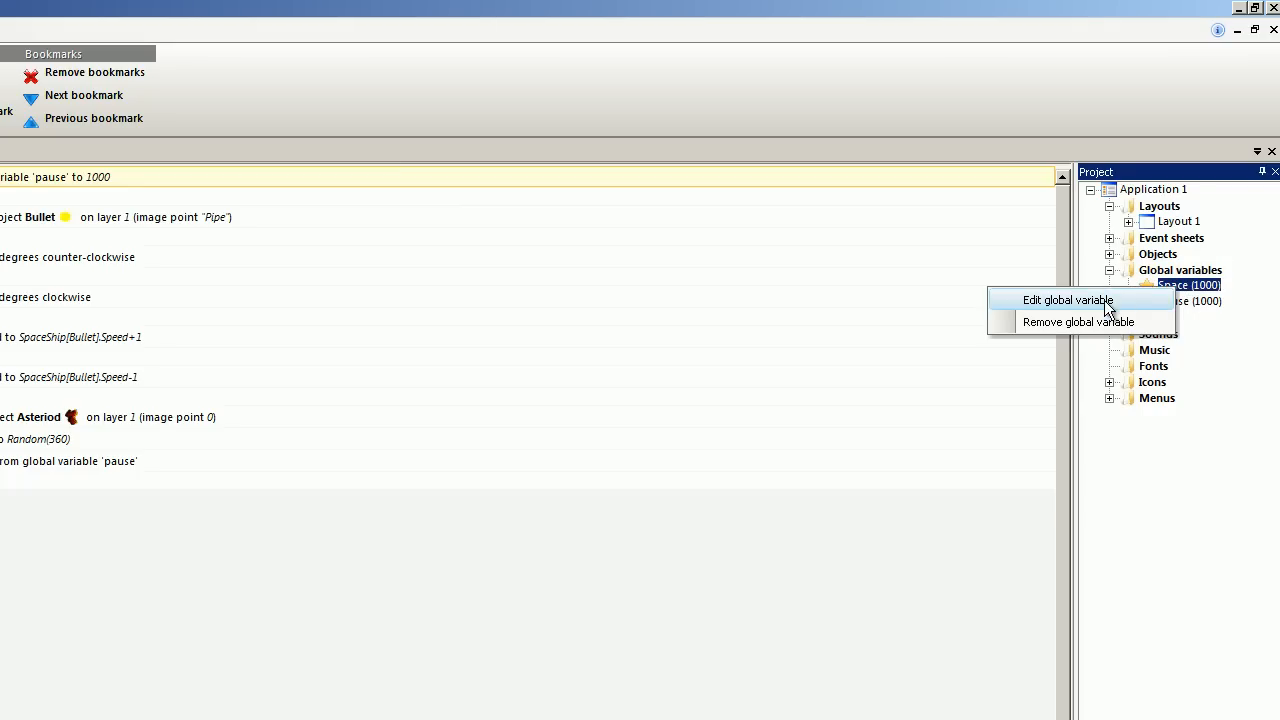
{"action": "left_click", "coordinate": [1078, 321]}
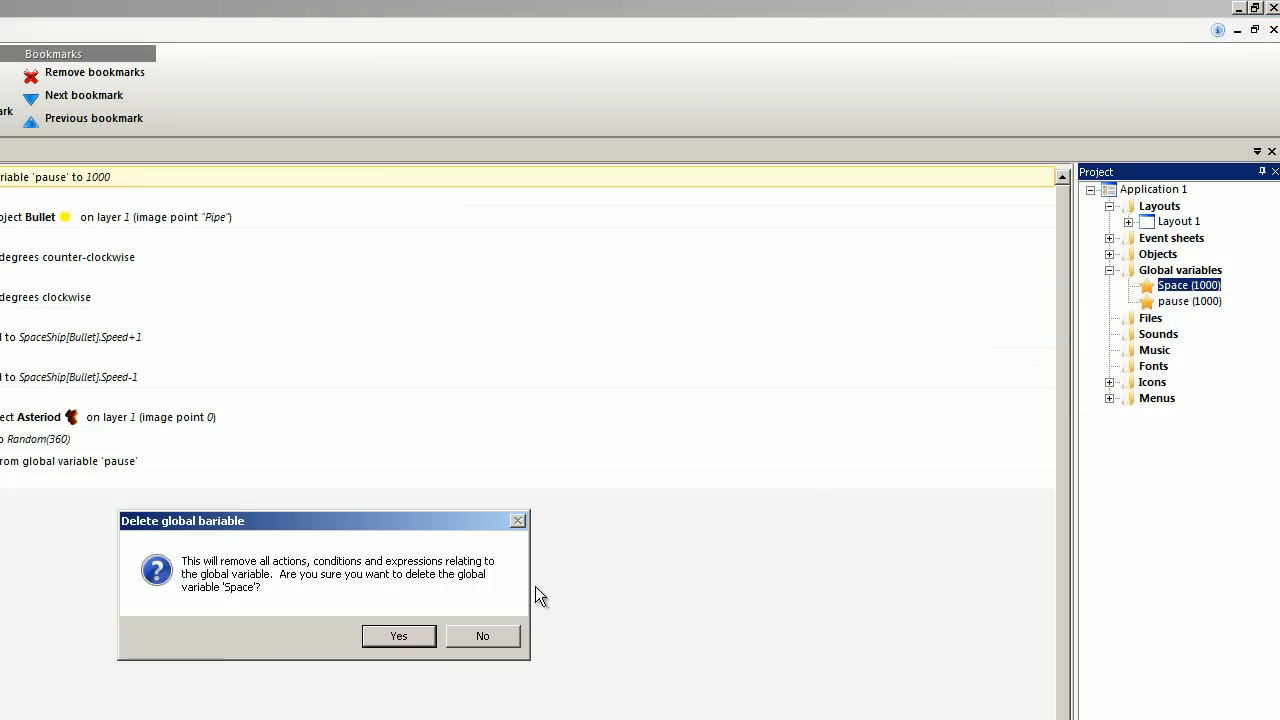
{"action": "left_click", "coordinate": [482, 636]}
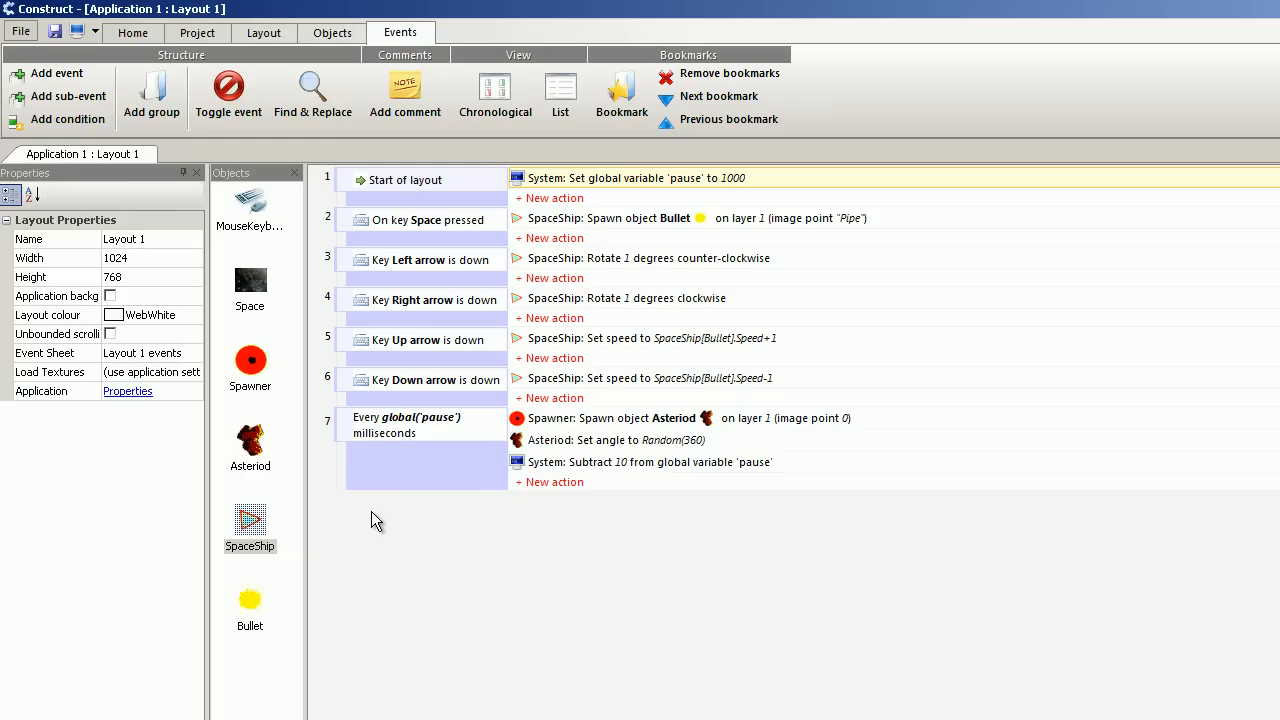
- Add event 8 firing every 100 ms, with an action setting Asteriod speed to Asteriod[Bullet].Speed+1
{"action": "left_click", "coordinate": [66, 119]}
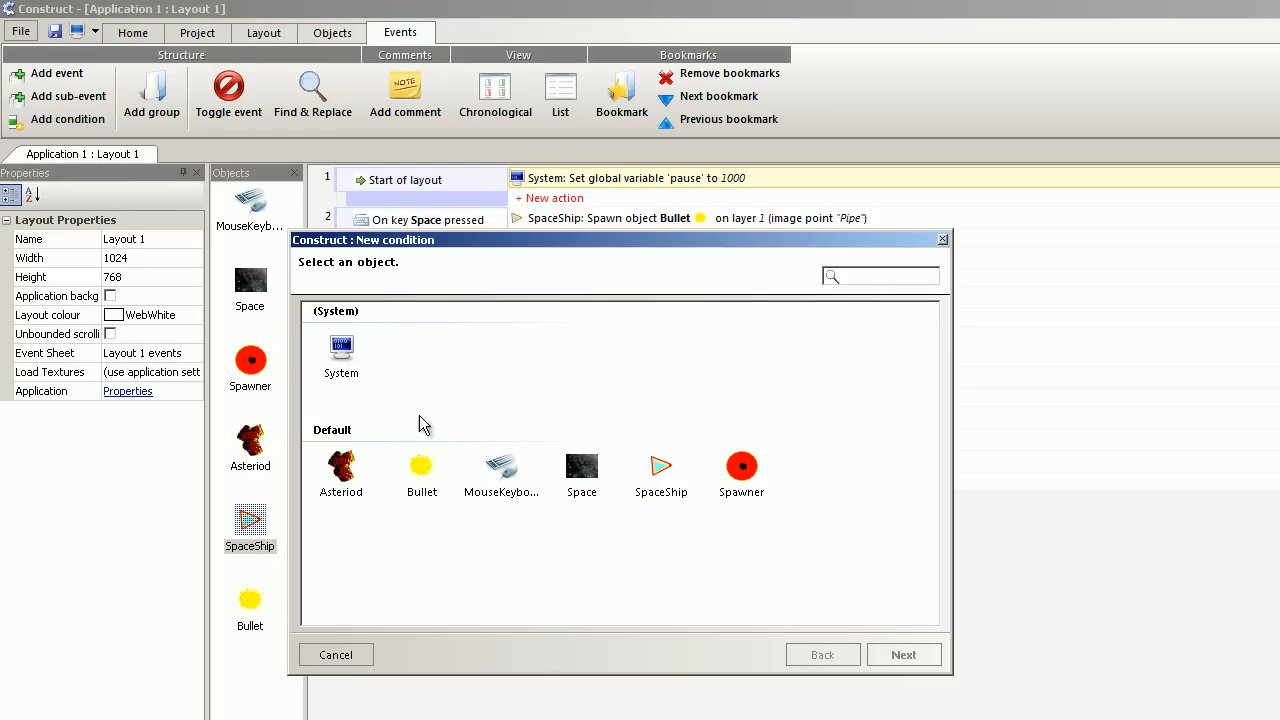
{"action": "left_click", "coordinate": [341, 355]}
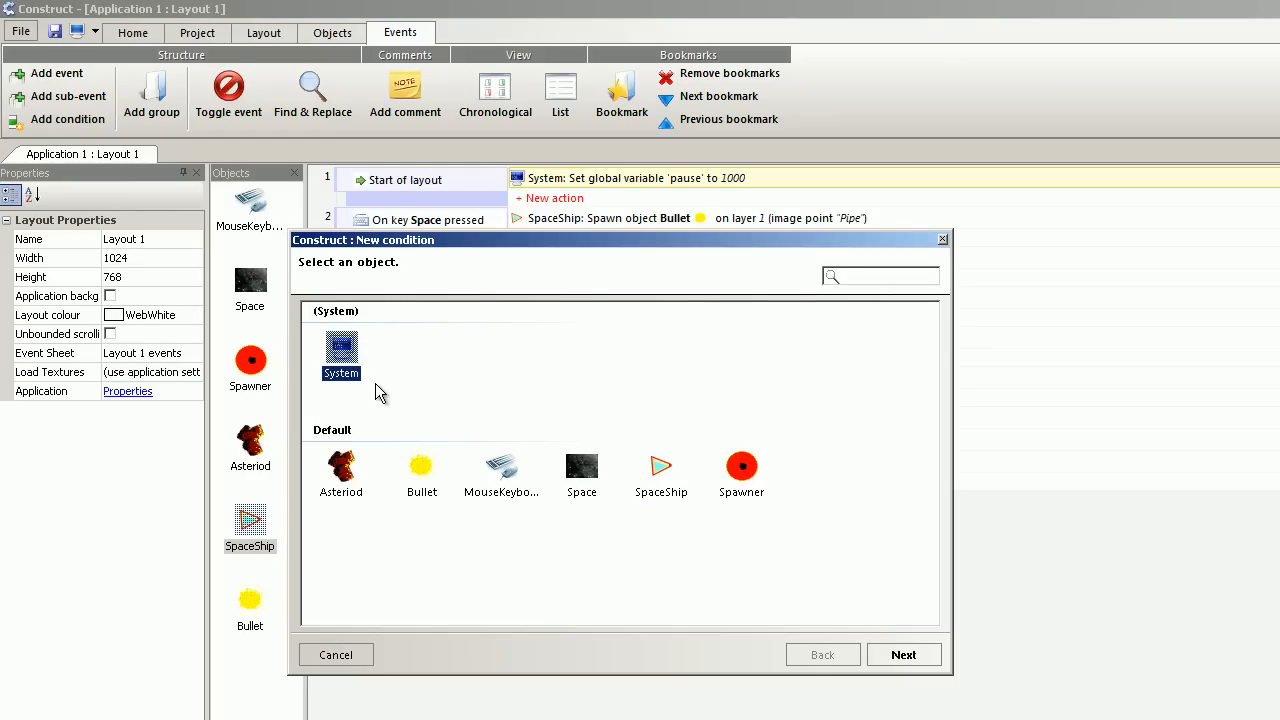
{"action": "double_click", "coordinate": [340, 355]}
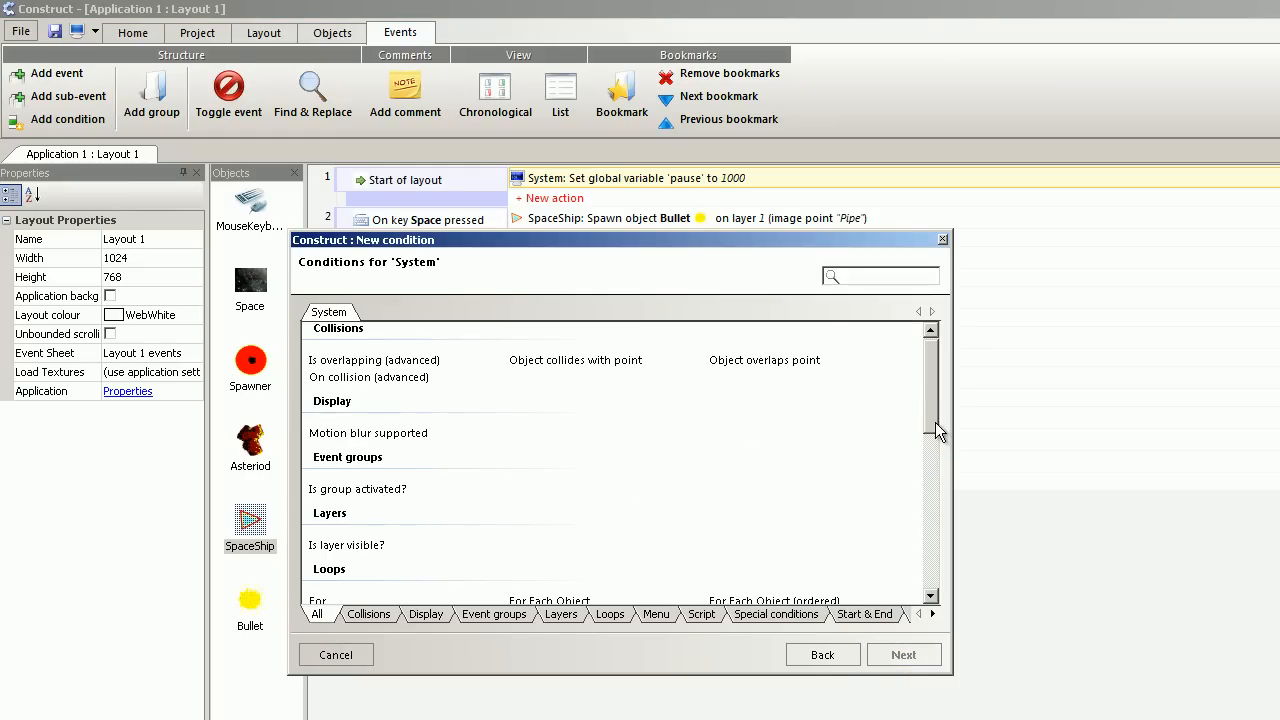
{"action": "scroll", "scroll_direction": "down", "scroll_amount": 3}
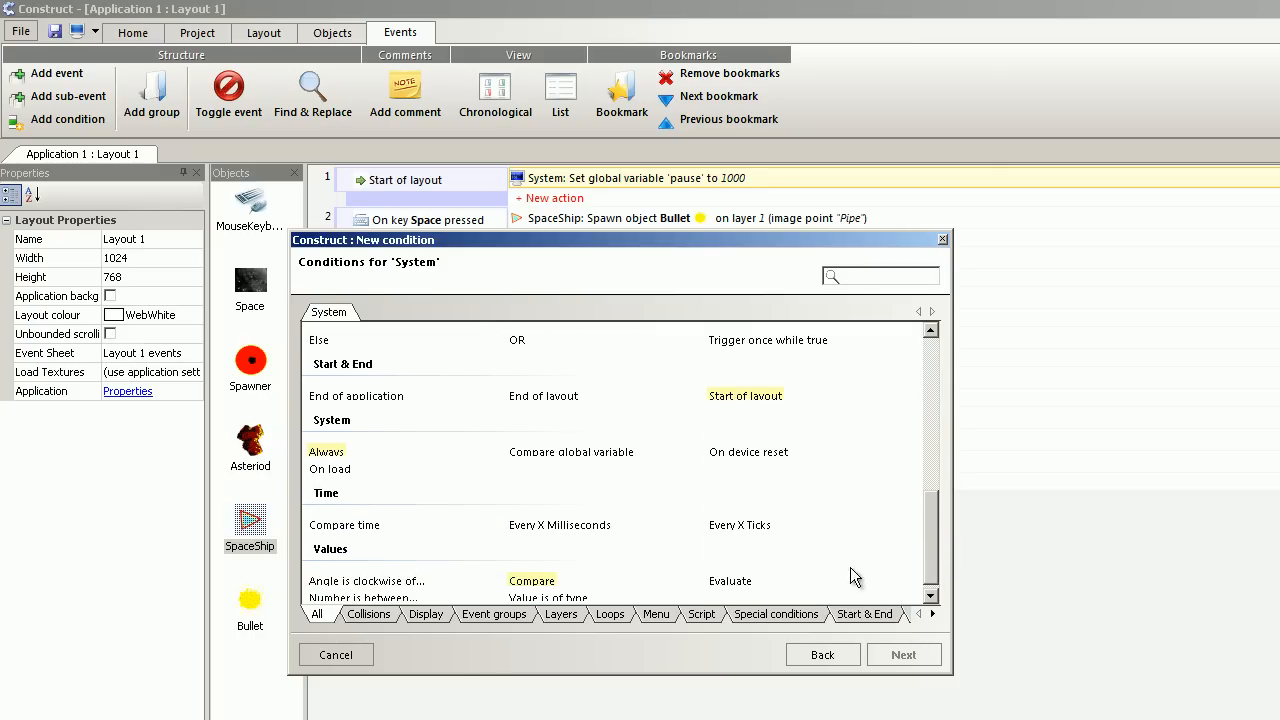
{"action": "double_click", "coordinate": [559, 525]}
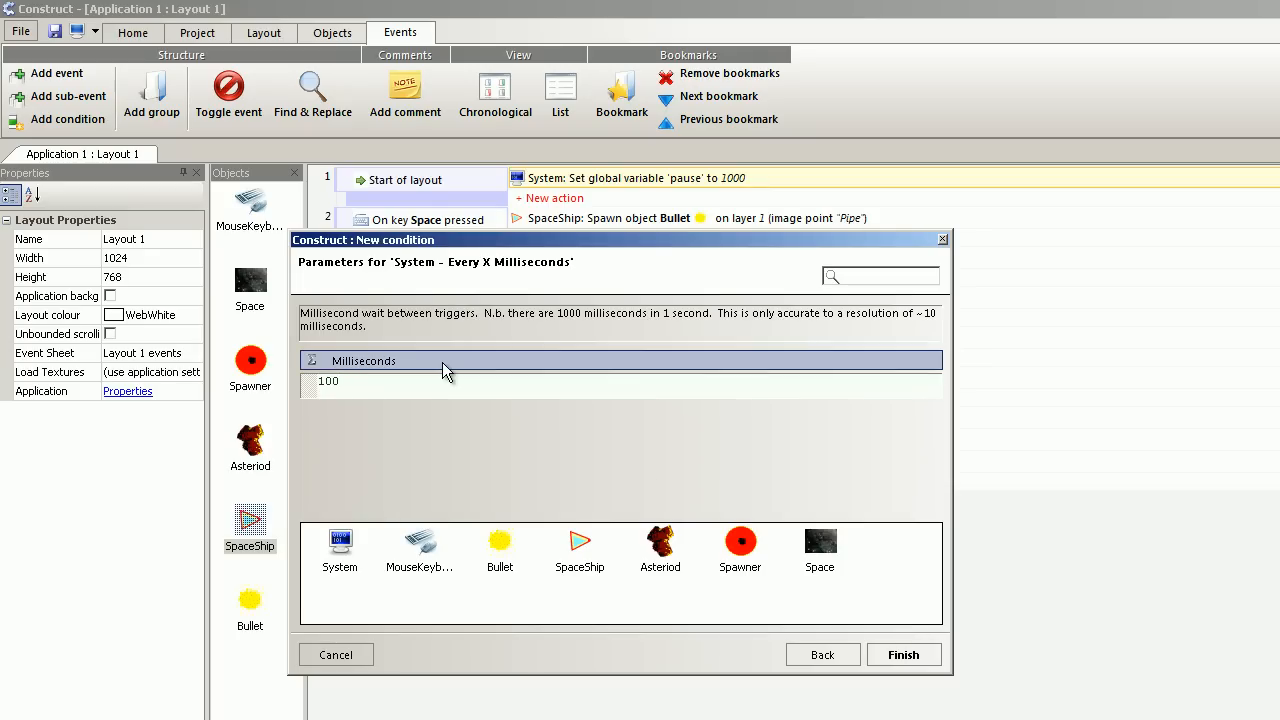
{"action": "left_click", "coordinate": [902, 654]}
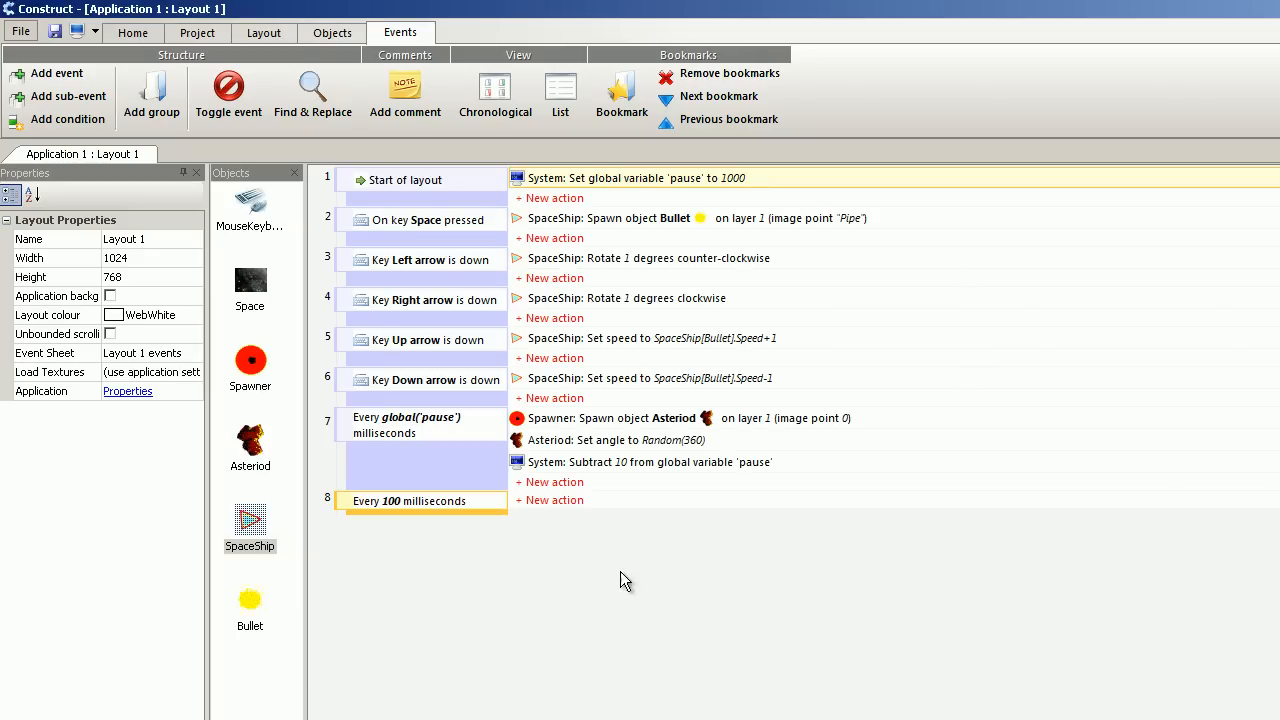
{"action": "left_click", "coordinate": [554, 500]}
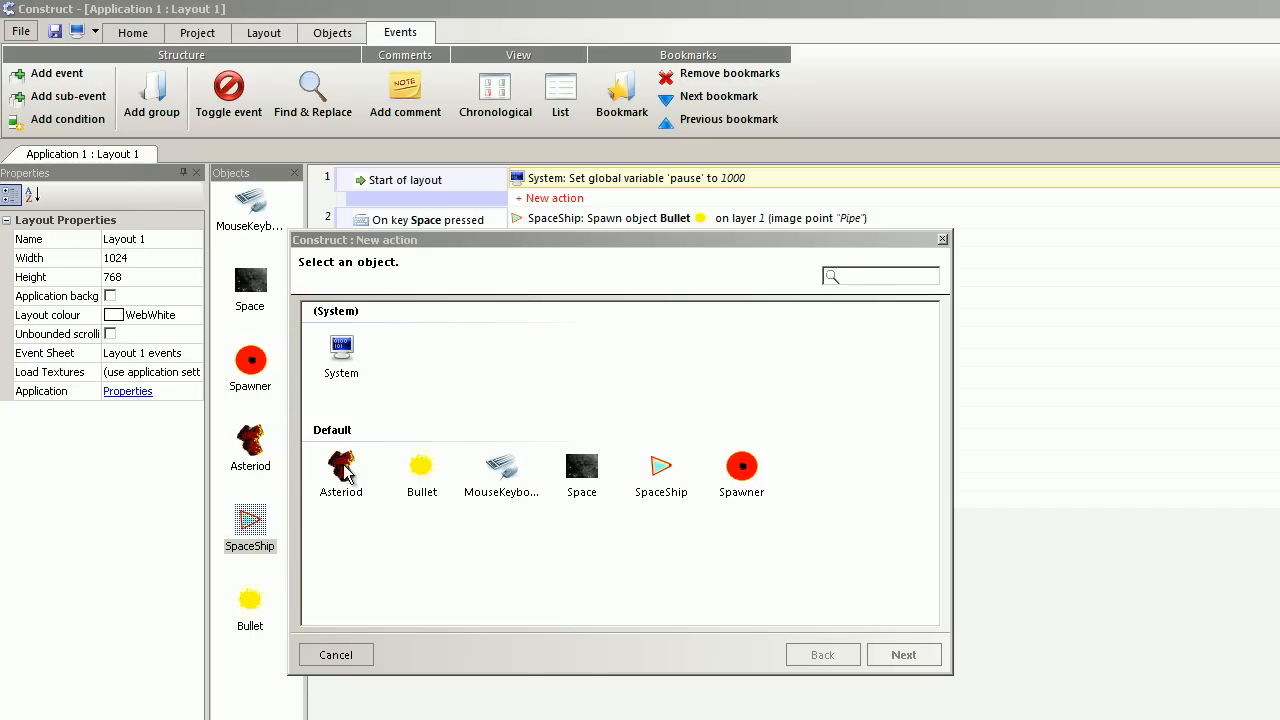
{"action": "double_click", "coordinate": [340, 473]}
{"action": "type", "text": "Asteriod[Bullet].Speed+1"}
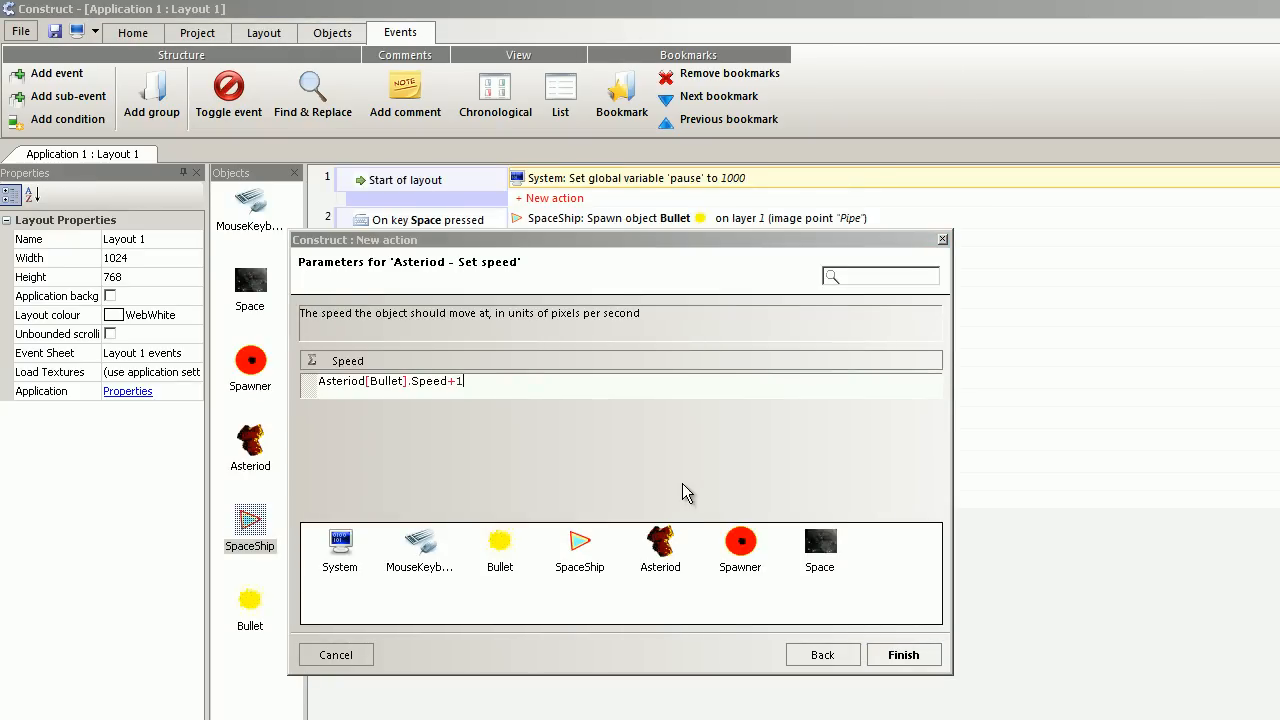
{"action": "left_click", "coordinate": [902, 654]}
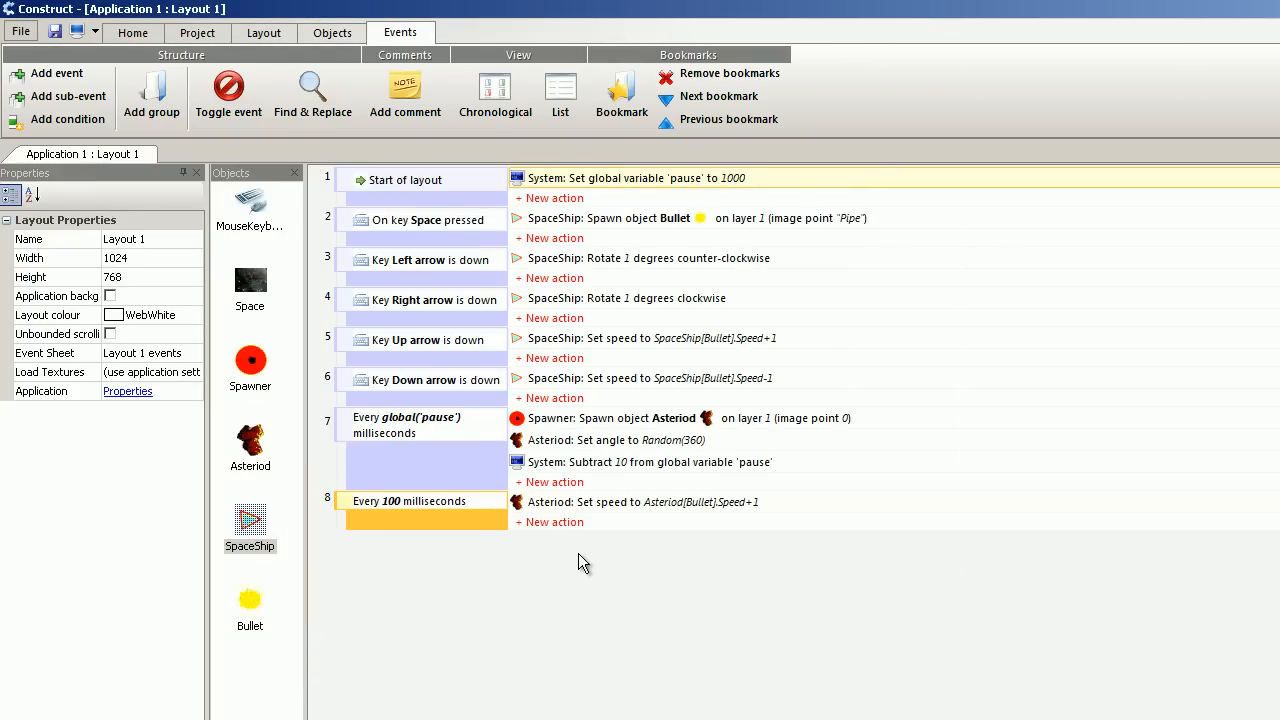
- Add an Asteriod rotate-towards-object action with value 2, targeting SpaceShip
{"action": "left_click", "coordinate": [554, 521]}
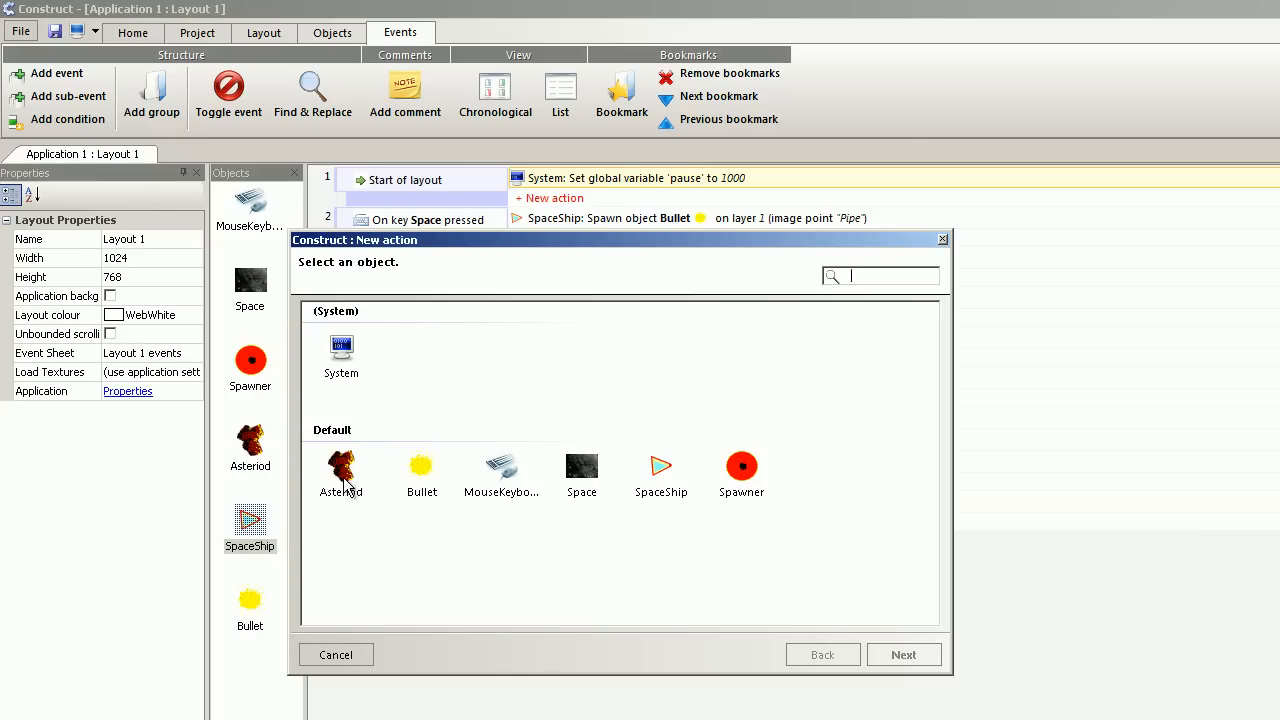
{"action": "left_click", "coordinate": [341, 470]}
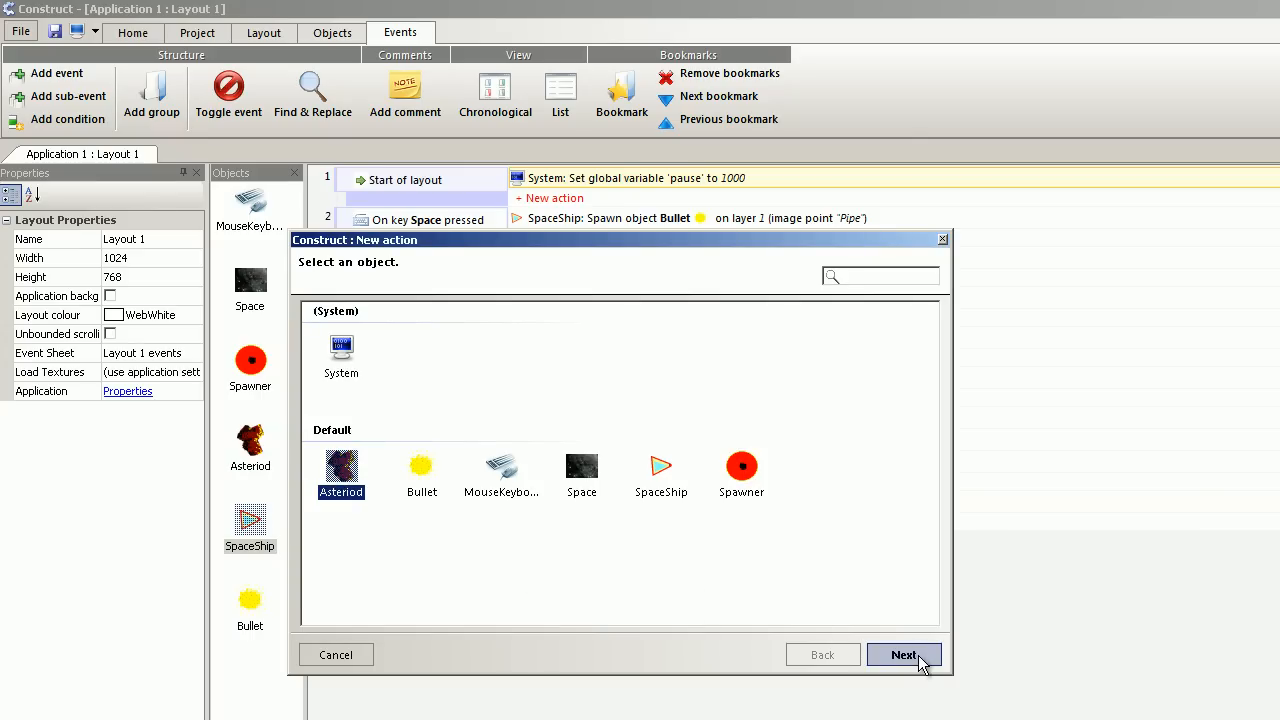
{"action": "left_click", "coordinate": [903, 654]}
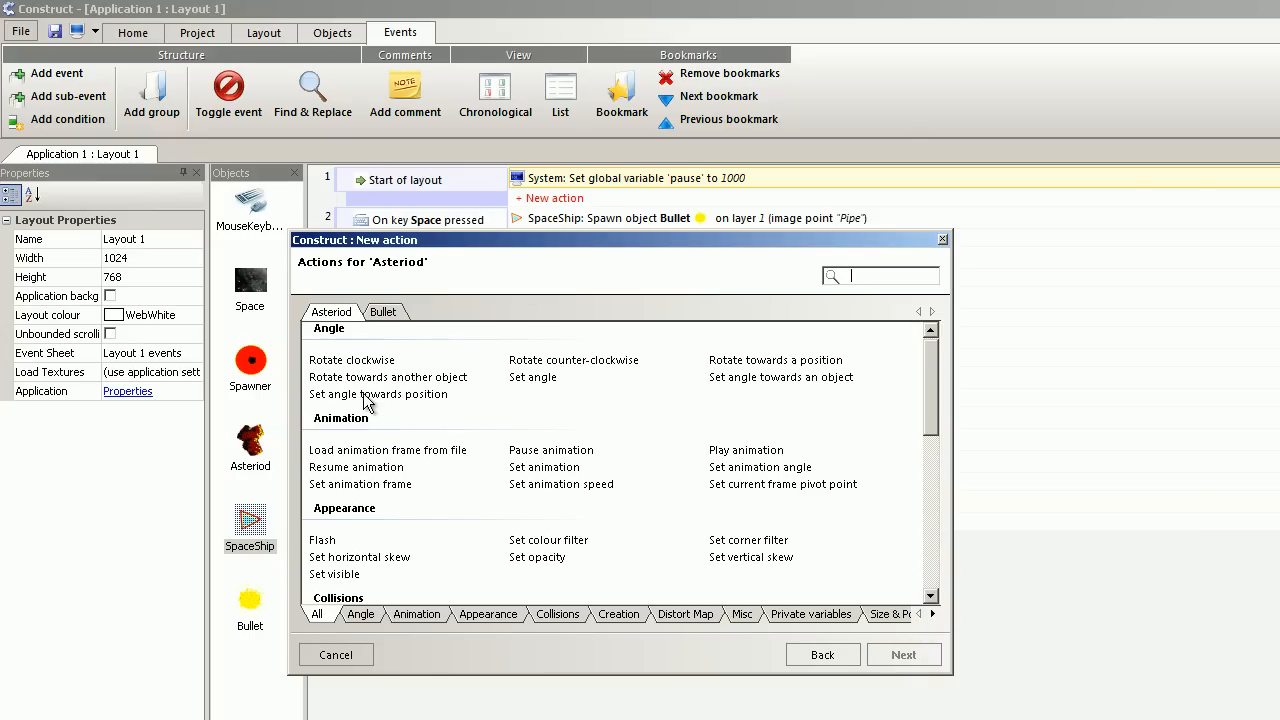
{"action": "left_click", "coordinate": [388, 377]}
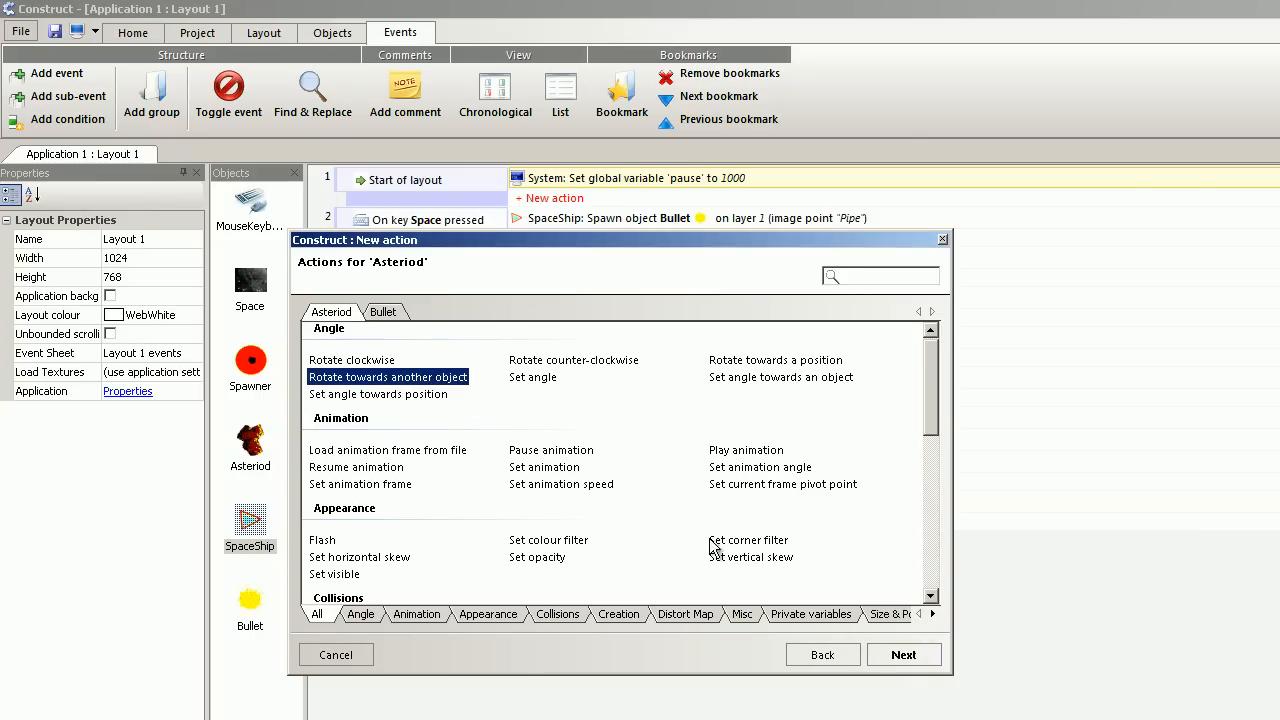
{"action": "mouse_move", "coordinate": [477, 450]}
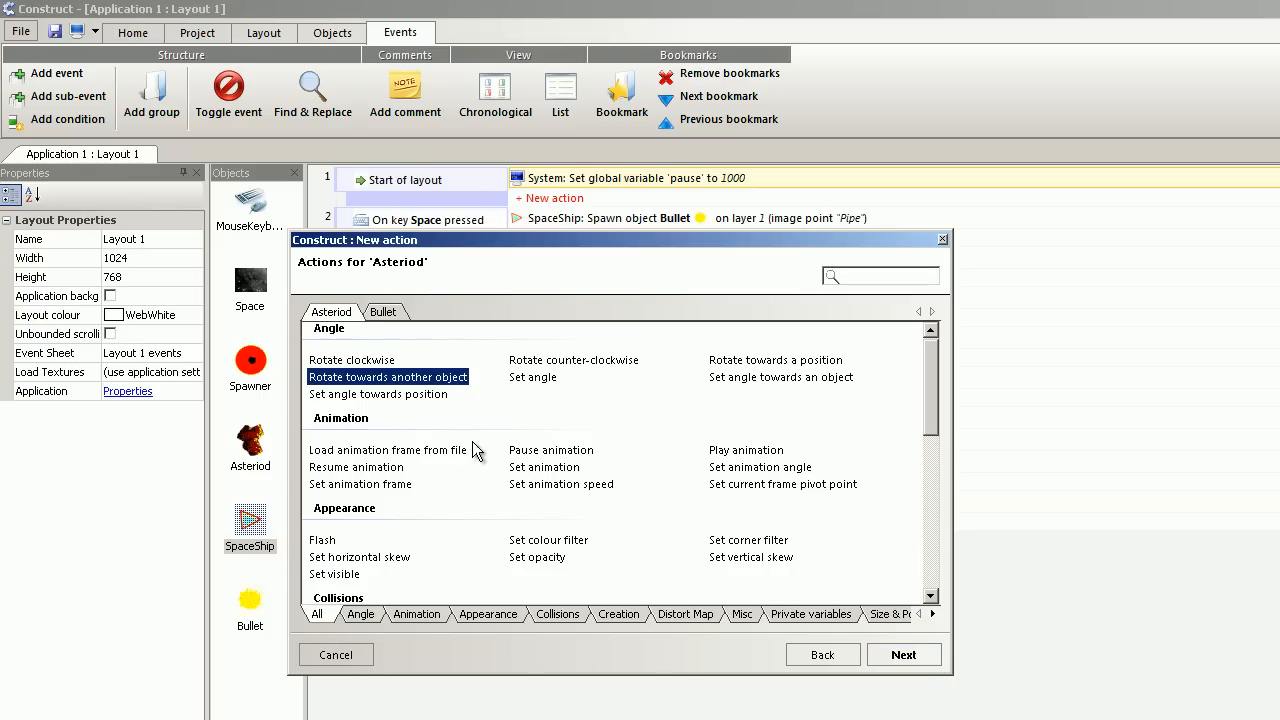
{"action": "left_click", "coordinate": [903, 654]}
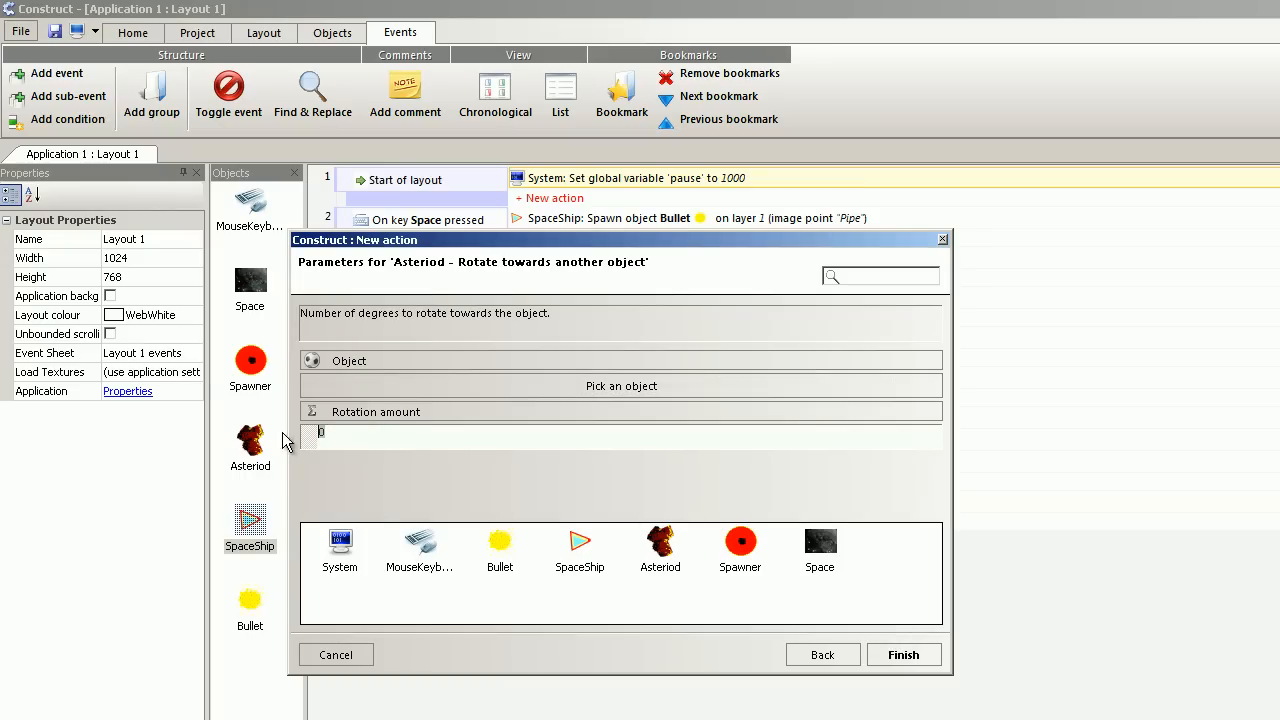
{"action": "type", "text": "2"}
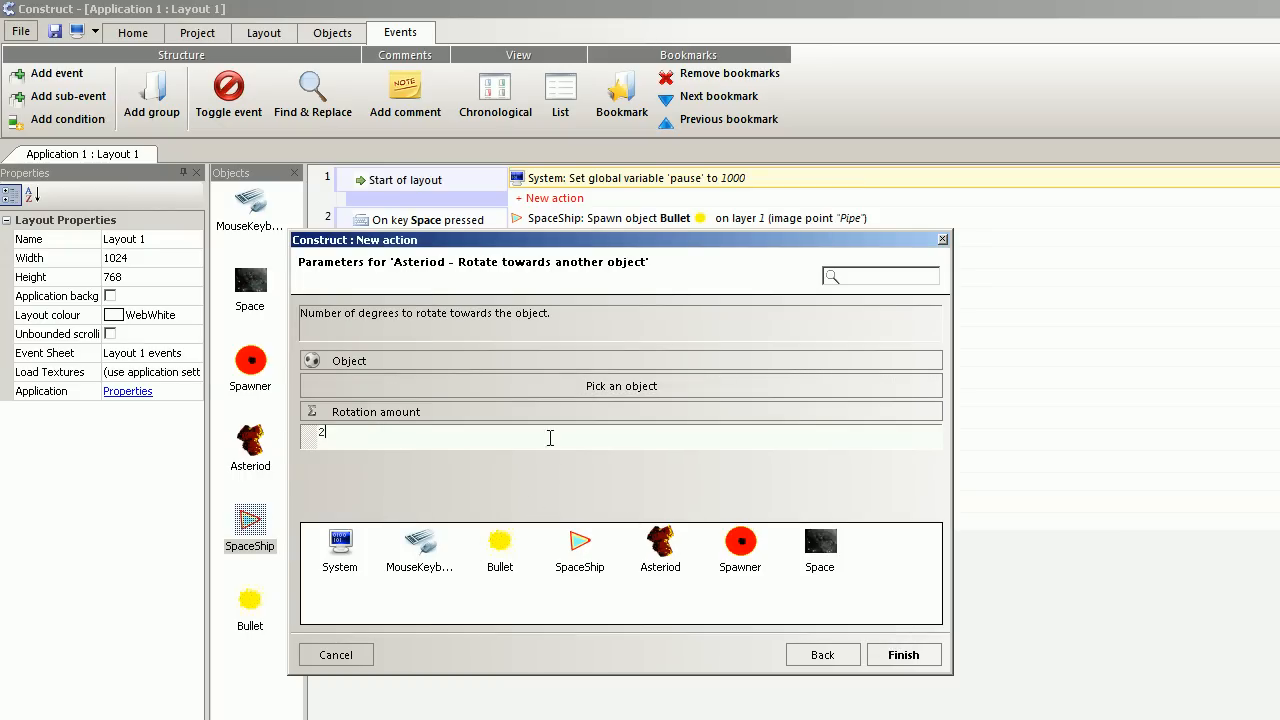
{"action": "left_click", "coordinate": [620, 386]}
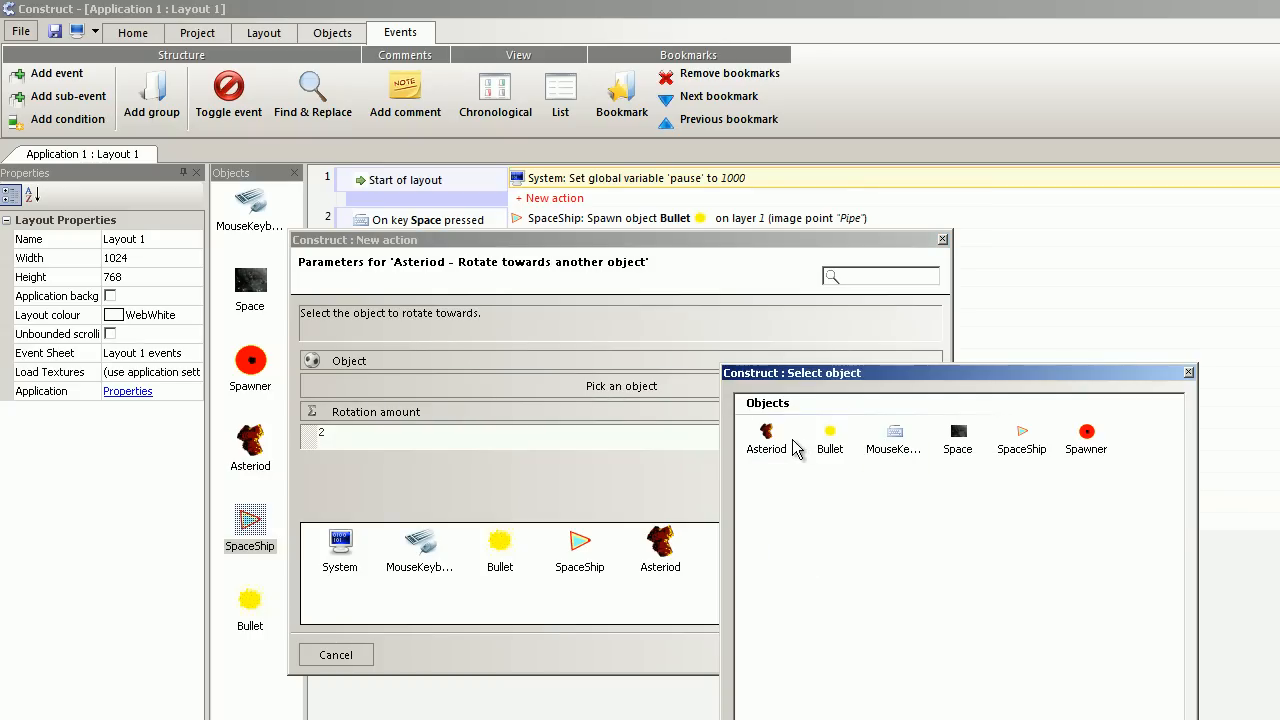
{"action": "left_click", "coordinate": [1021, 440]}
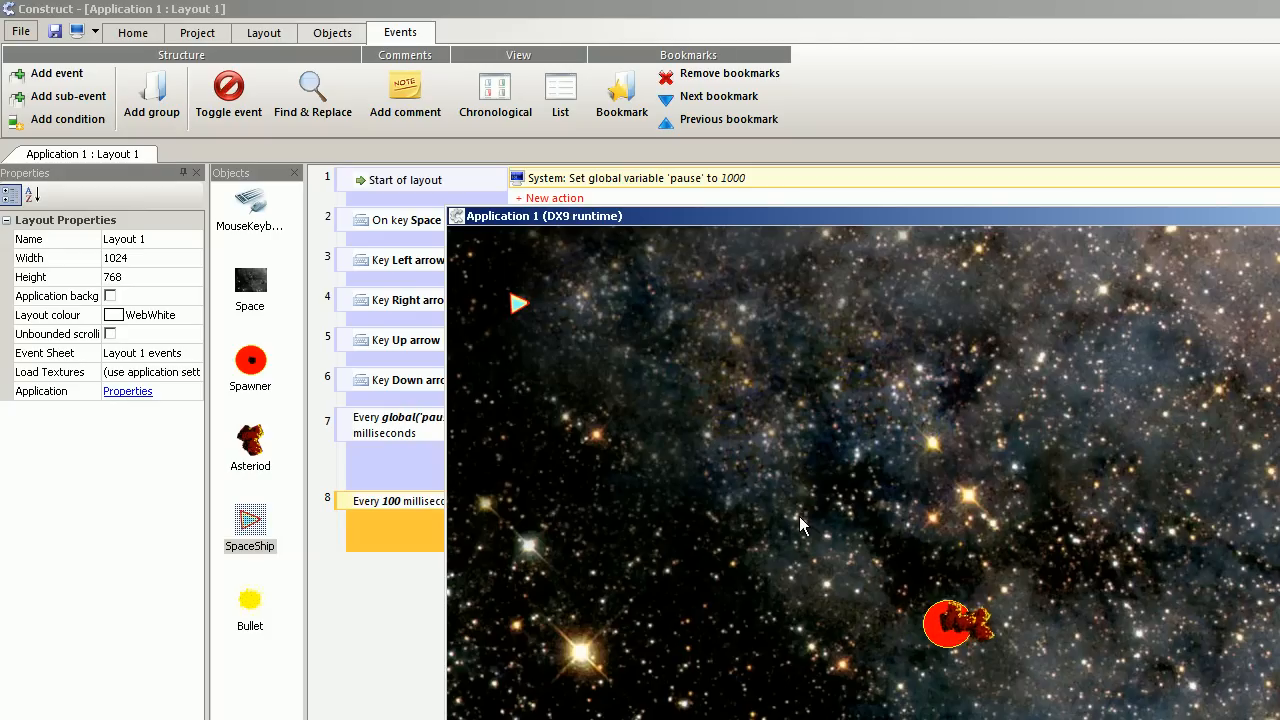
{"action": "mouse_move", "coordinate": [805, 537]}
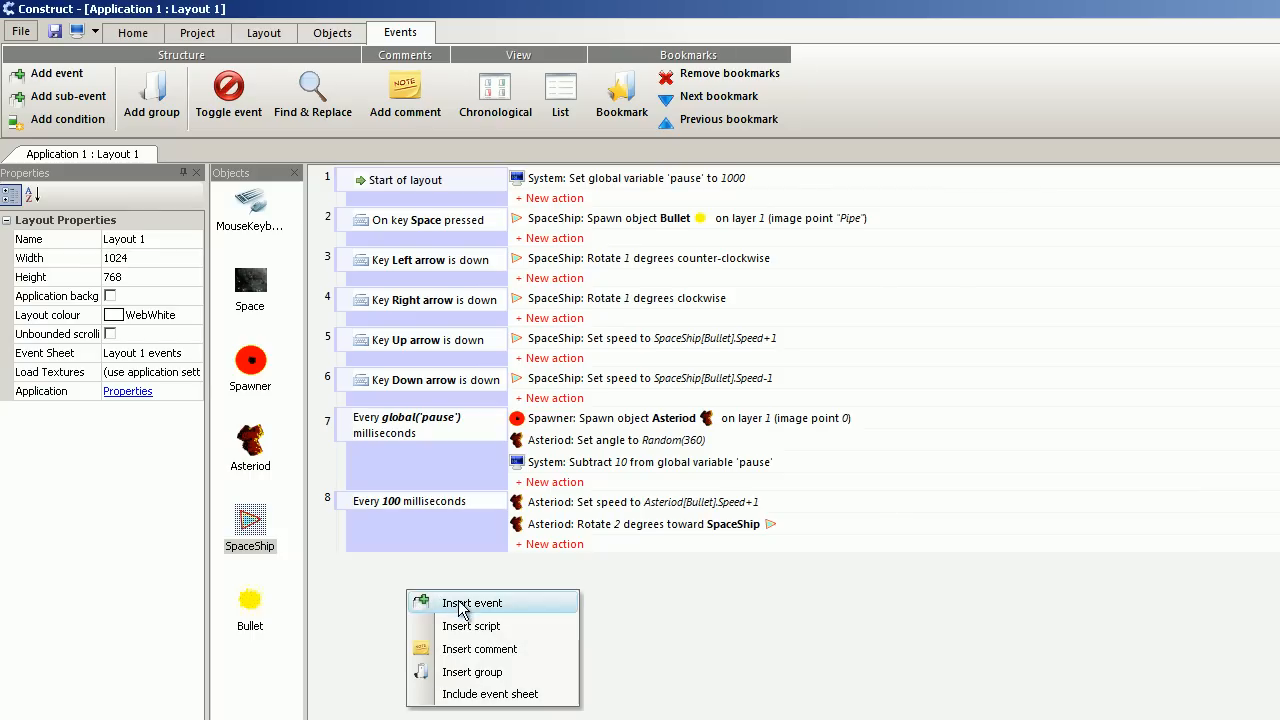
- Create event 9 for SpaceShip colliding with Asteriod, and pick a Misc action to destroy SpaceShip
{"action": "left_click", "coordinate": [470, 602]}
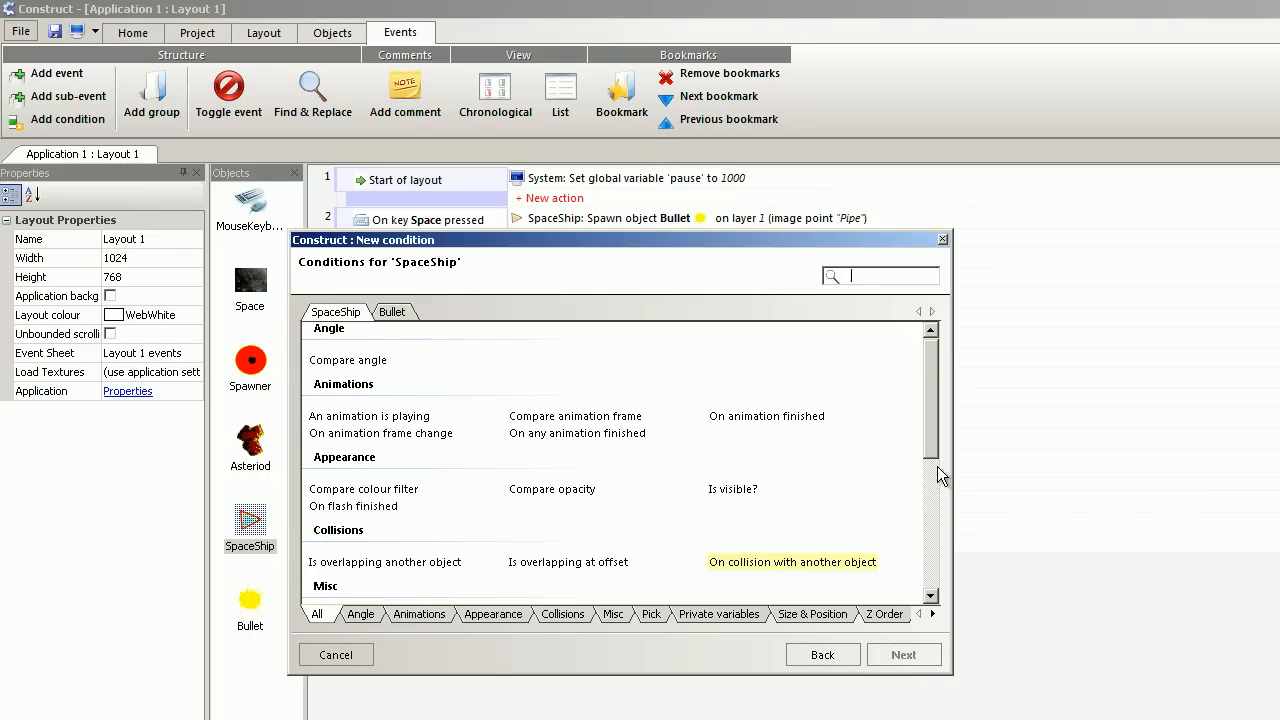
{"action": "left_click", "coordinate": [563, 614]}
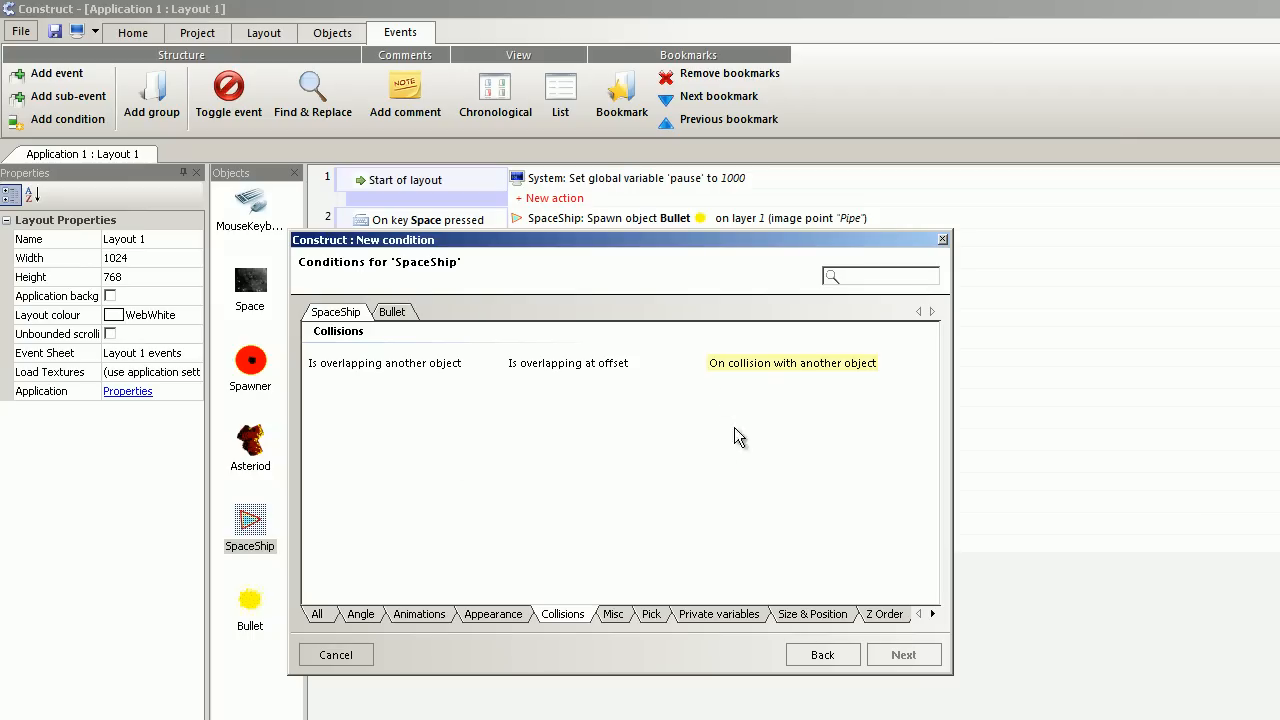
{"action": "left_click", "coordinate": [903, 654]}
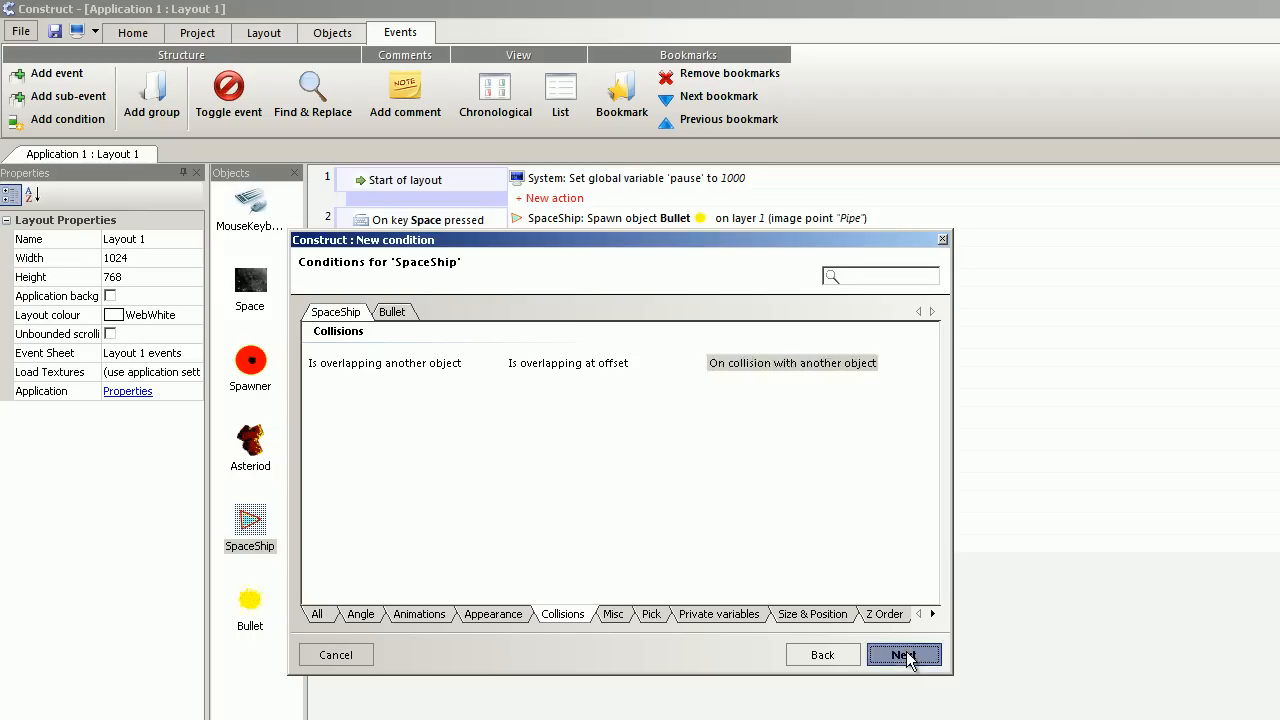
{"action": "left_click", "coordinate": [903, 654]}
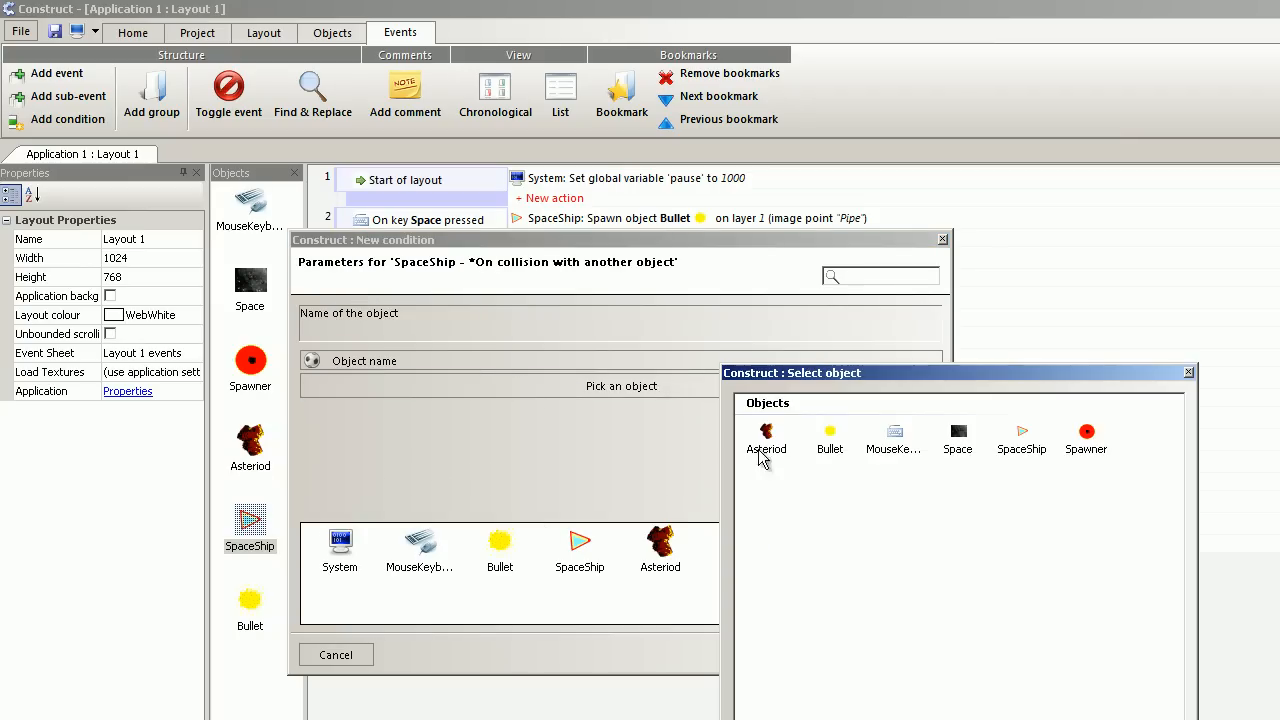
{"action": "left_click", "coordinate": [766, 438]}
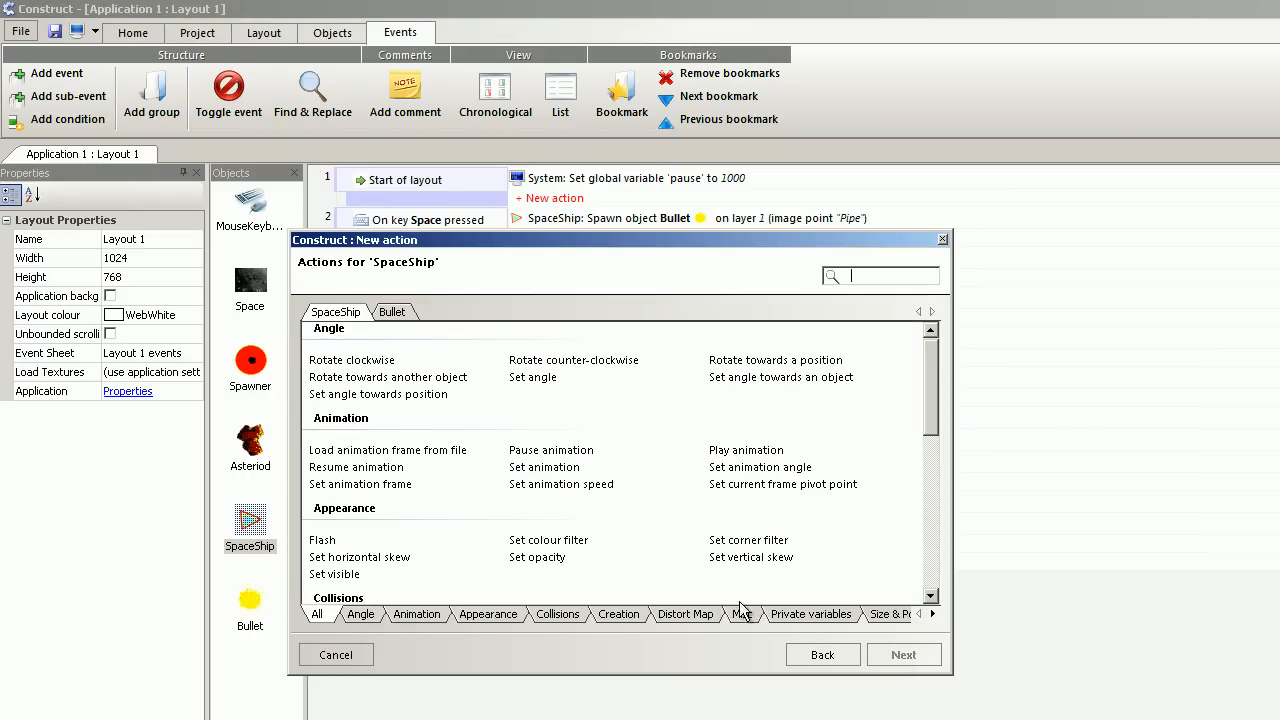
{"action": "left_click", "coordinate": [742, 614]}
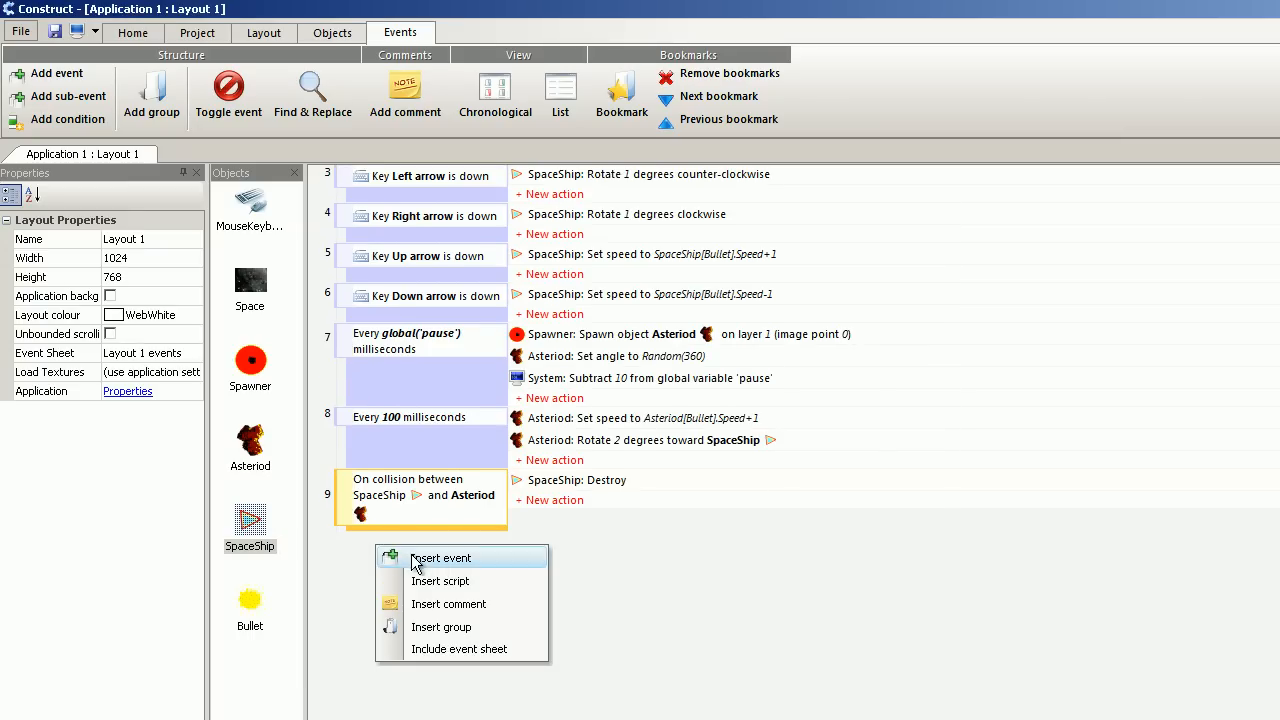
- Insert event 10 triggered when Bullet collides with Asteriod
{"action": "left_click", "coordinate": [439, 557]}
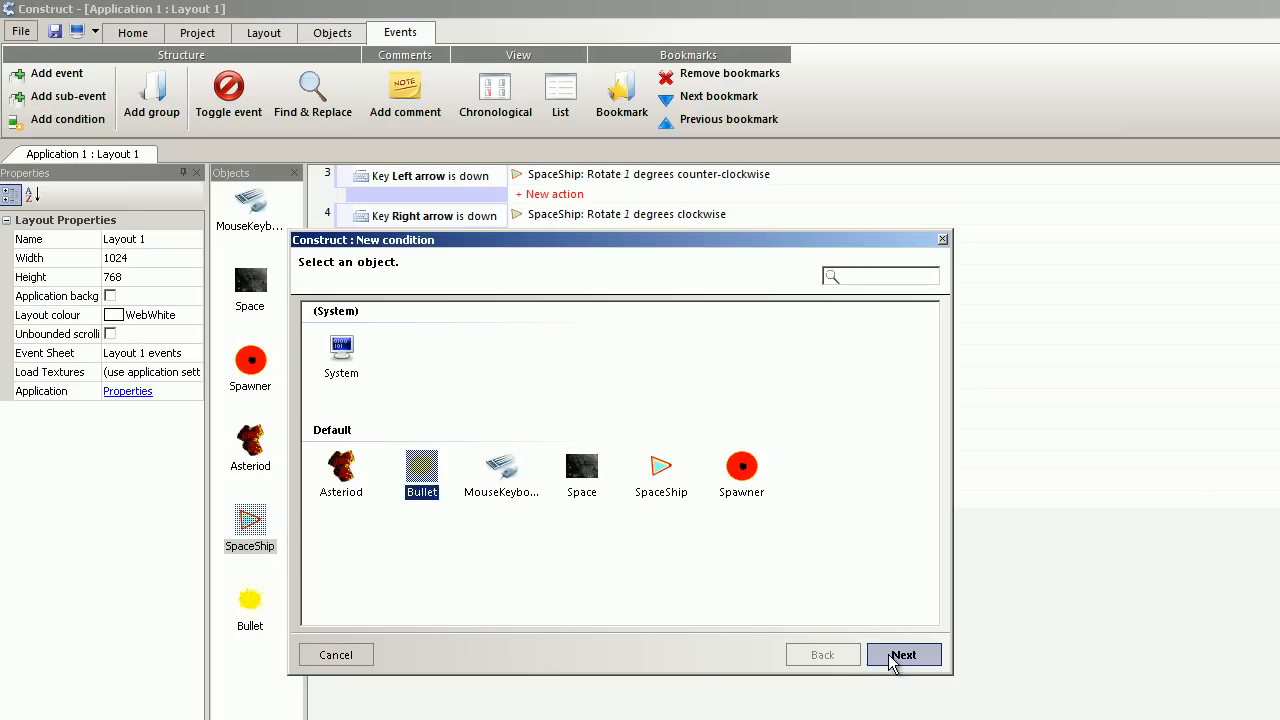
{"action": "left_click", "coordinate": [902, 654]}
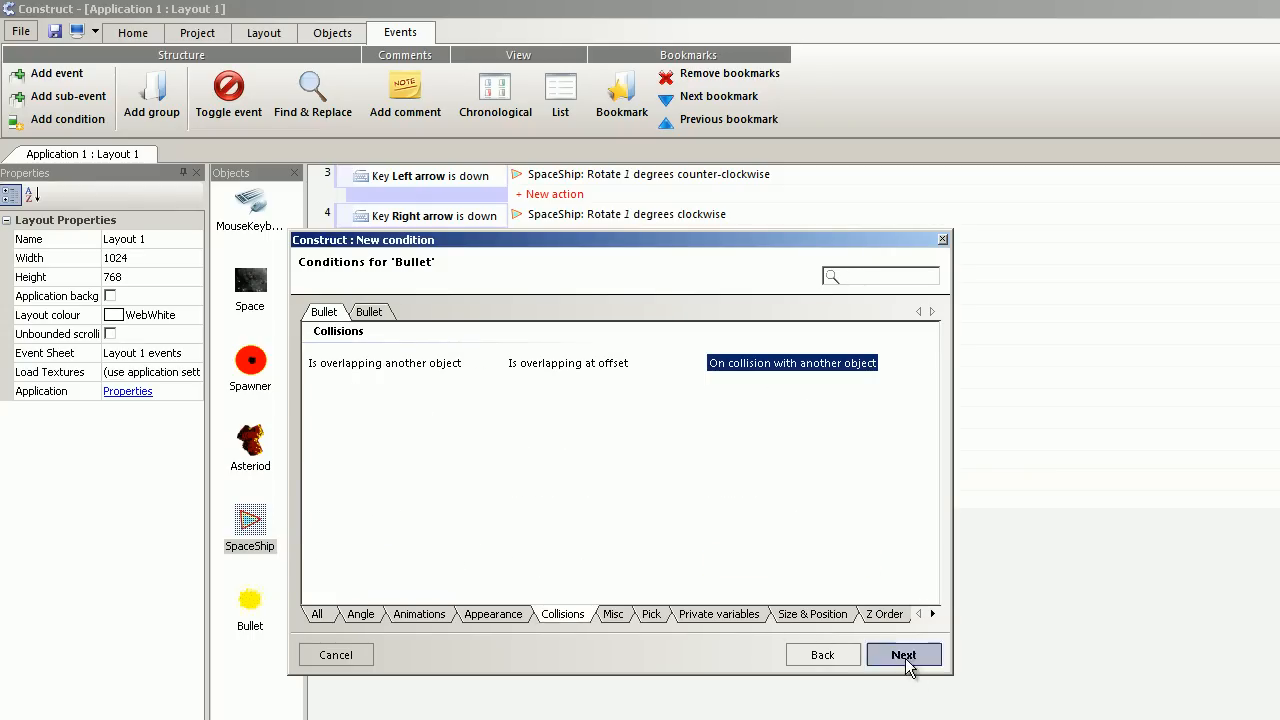
{"action": "left_click", "coordinate": [902, 654]}
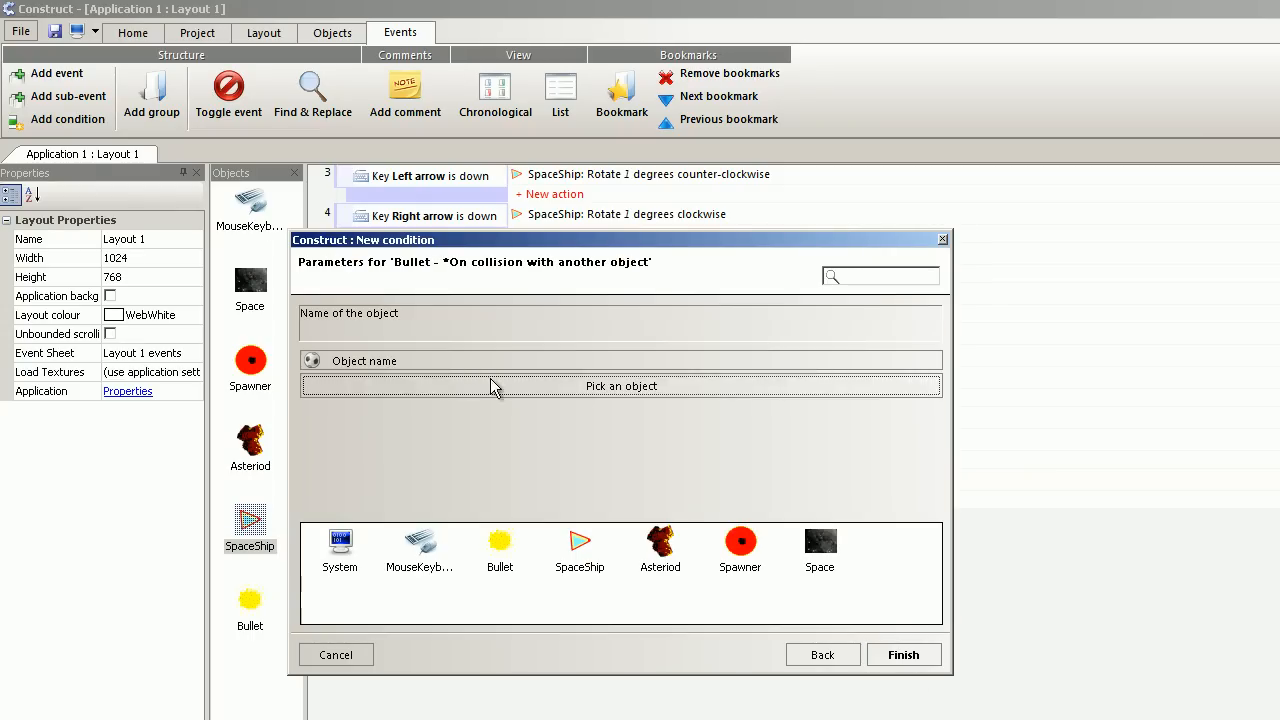
{"action": "left_click", "coordinate": [620, 386]}
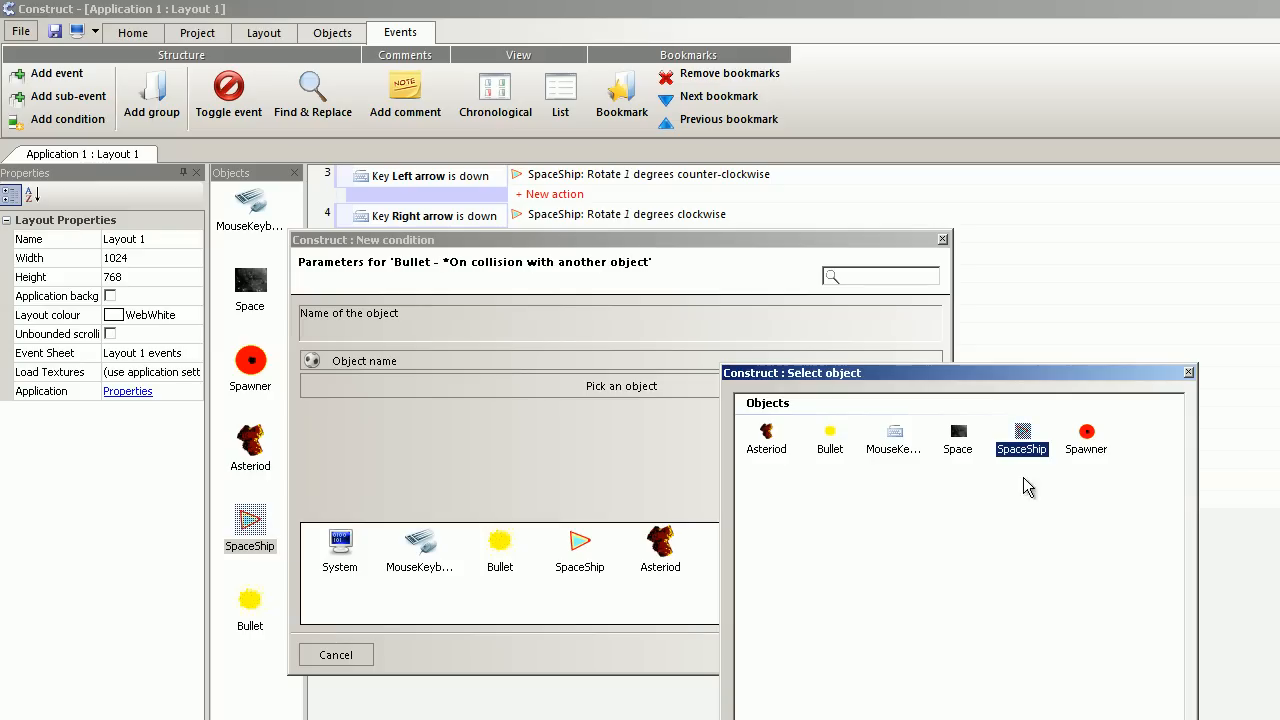
{"action": "left_click", "coordinate": [766, 440]}
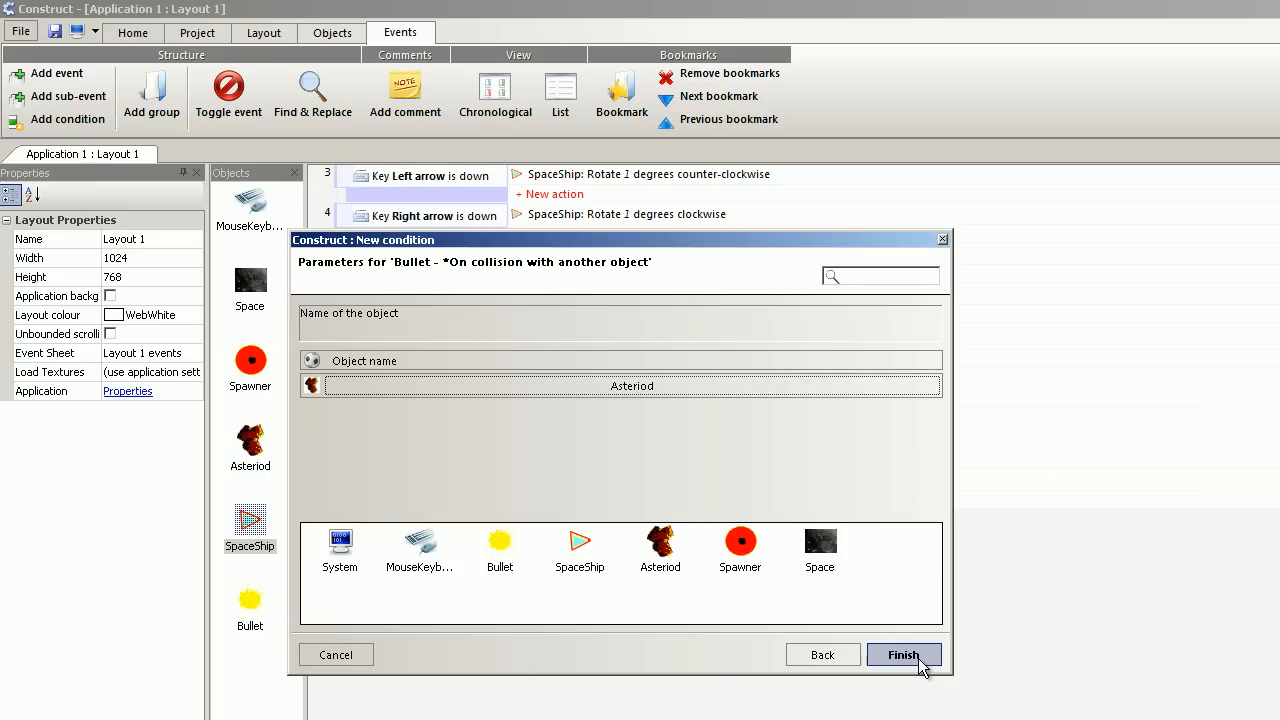
{"action": "left_click", "coordinate": [902, 654]}
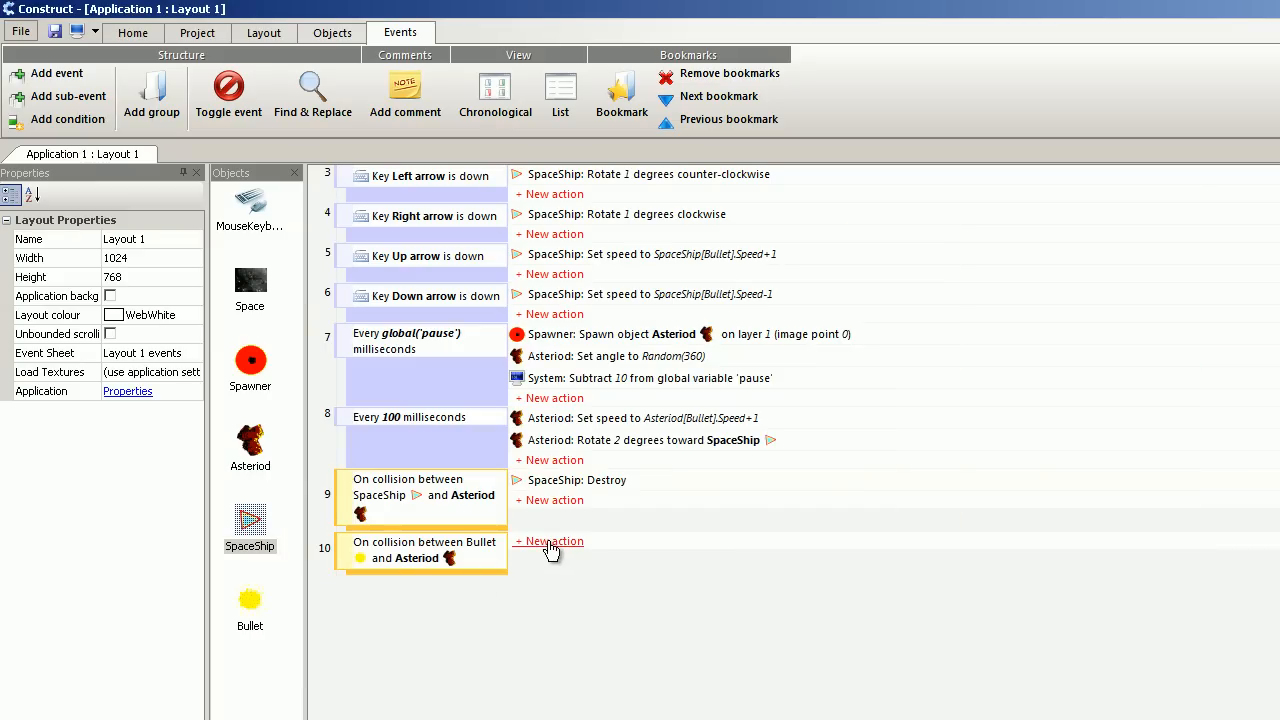
- Add Destroy actions for both the Asteriod and the Bullet
{"action": "left_click", "coordinate": [555, 541]}
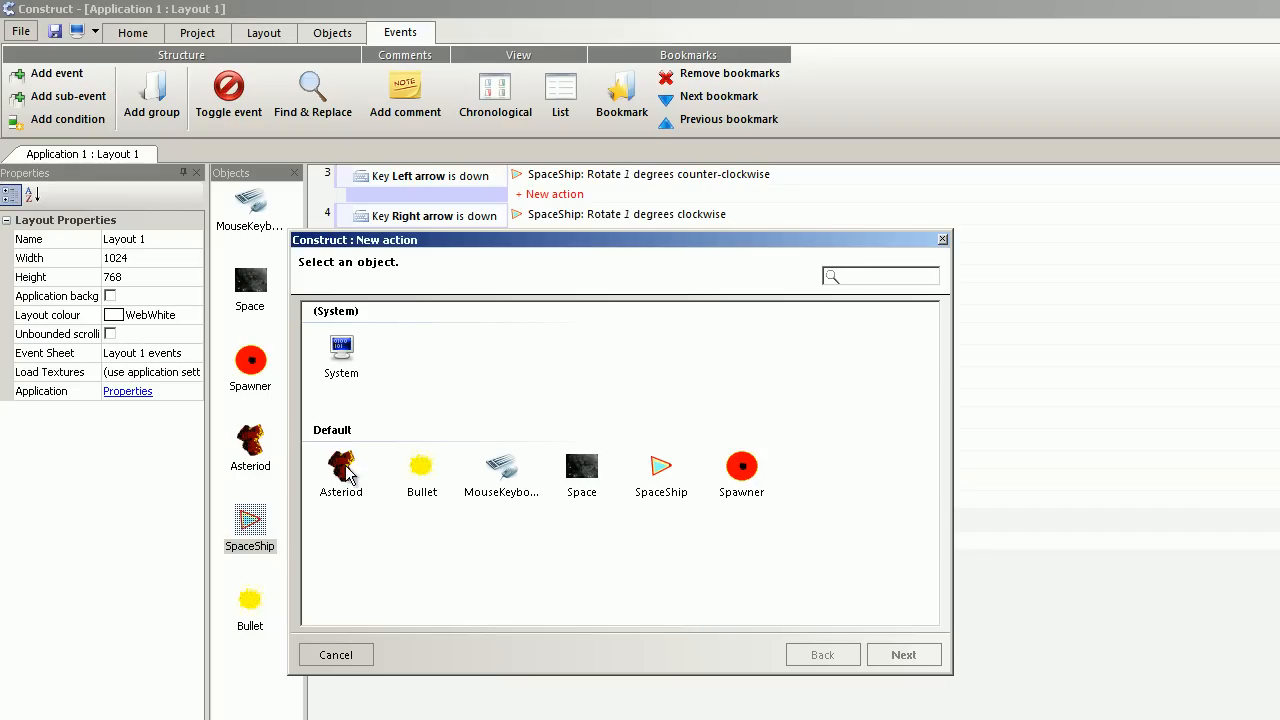
{"action": "double_click", "coordinate": [340, 470]}
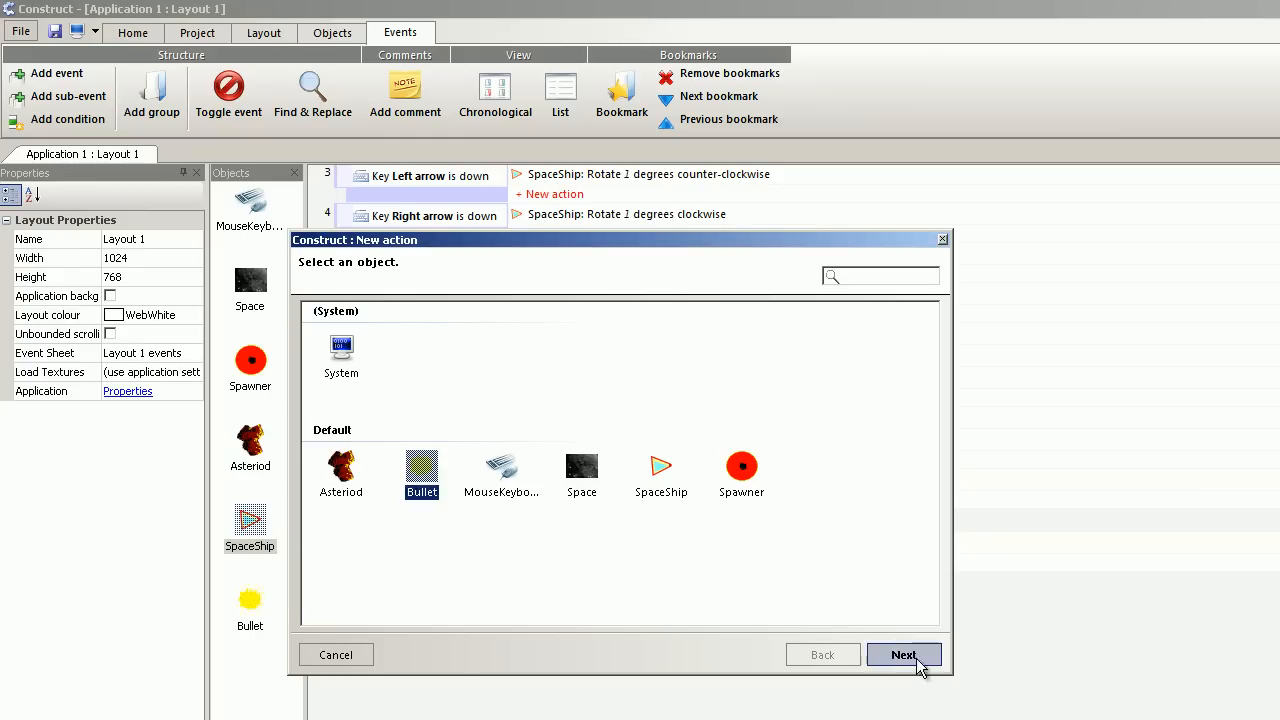
{"action": "left_click", "coordinate": [903, 654]}
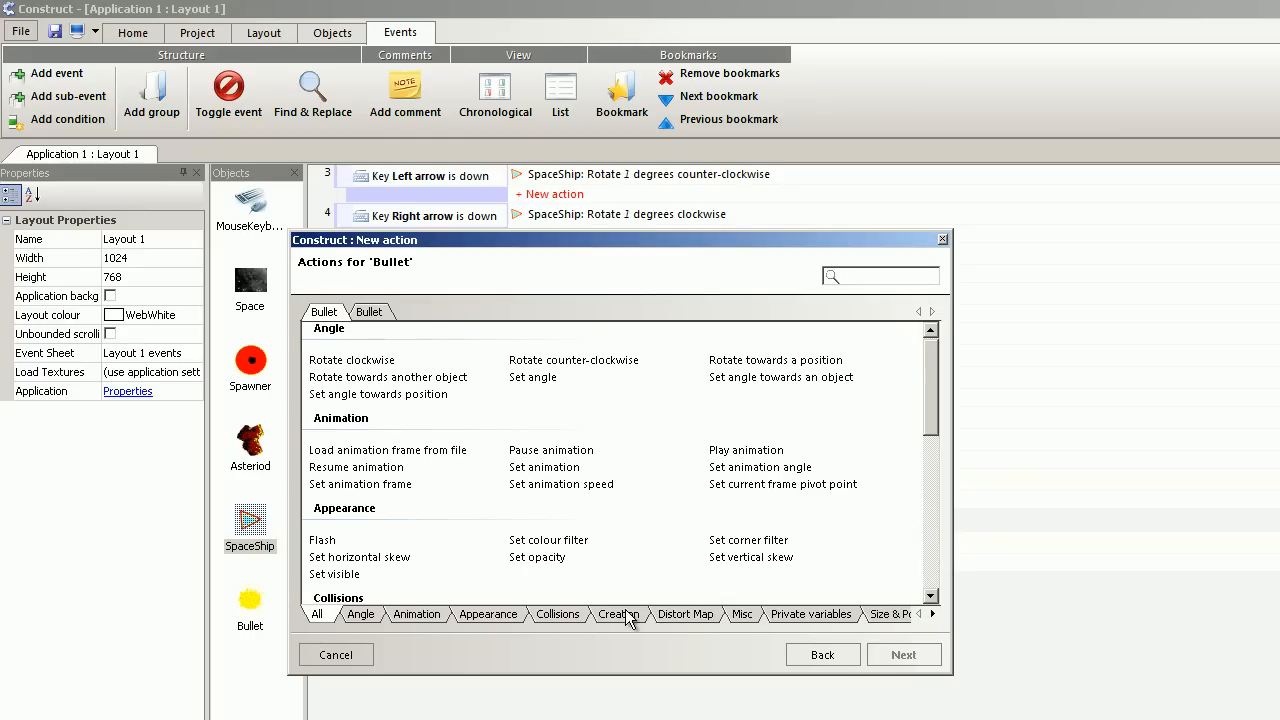
{"action": "left_click", "coordinate": [742, 614]}
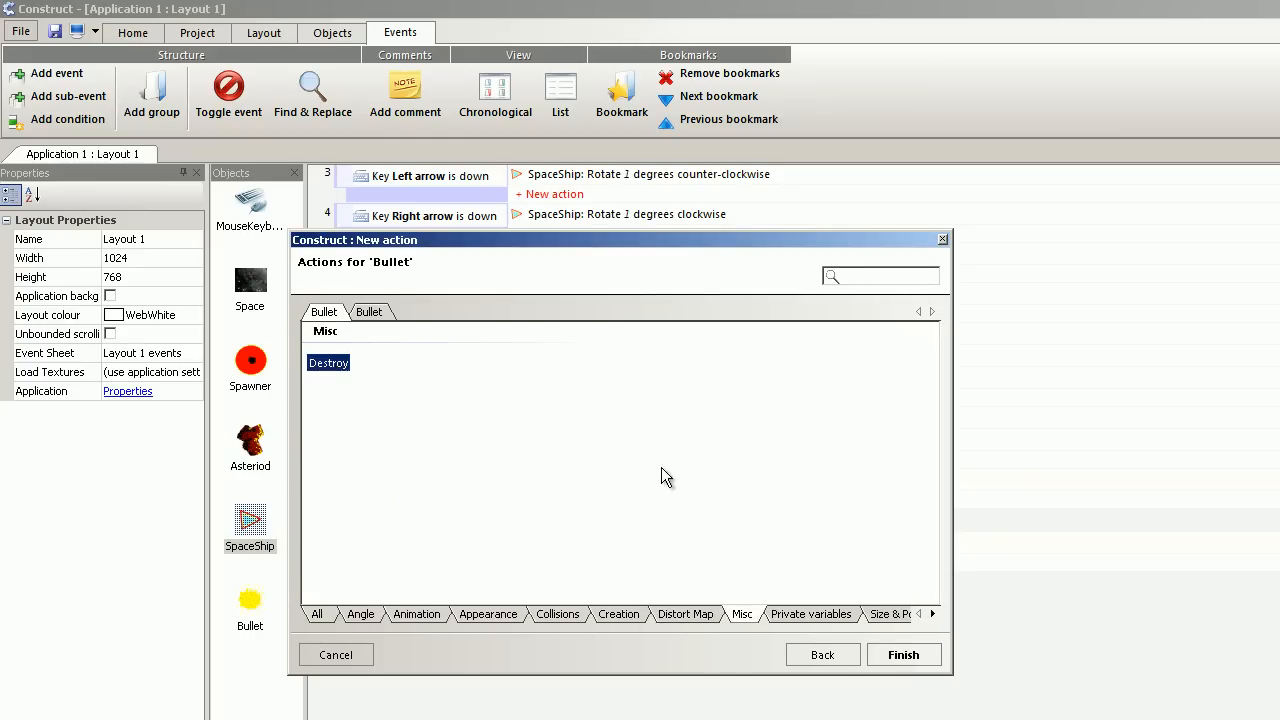
{"action": "left_click", "coordinate": [902, 654]}
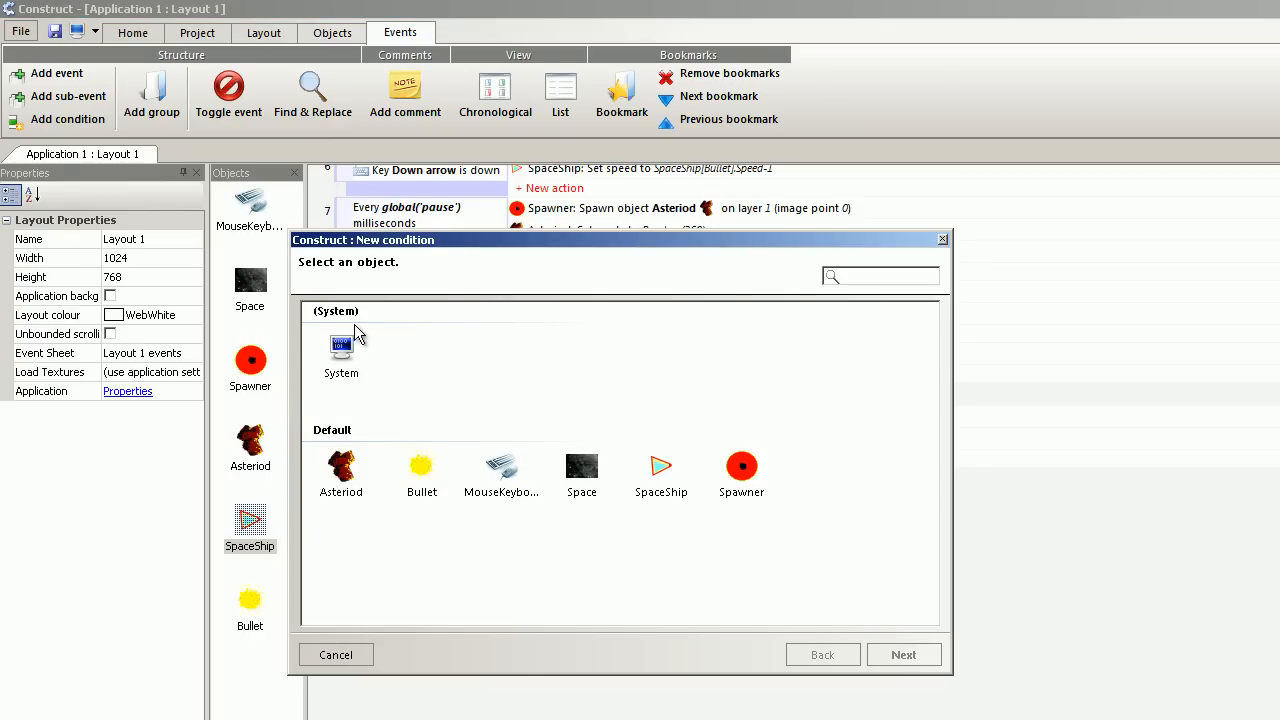
- Add event 11: when global 'pause' is less or equal 1, set pause to 1
{"action": "double_click", "coordinate": [341, 350]}
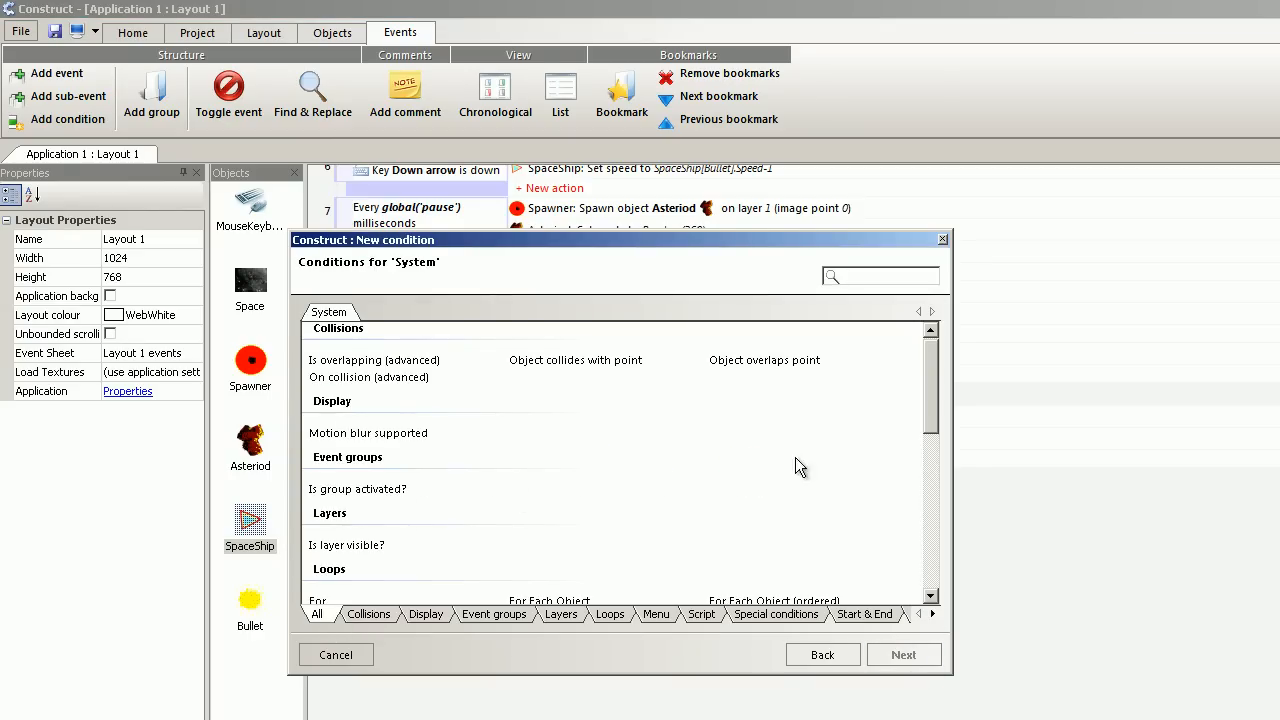
{"action": "left_click", "coordinate": [775, 613]}
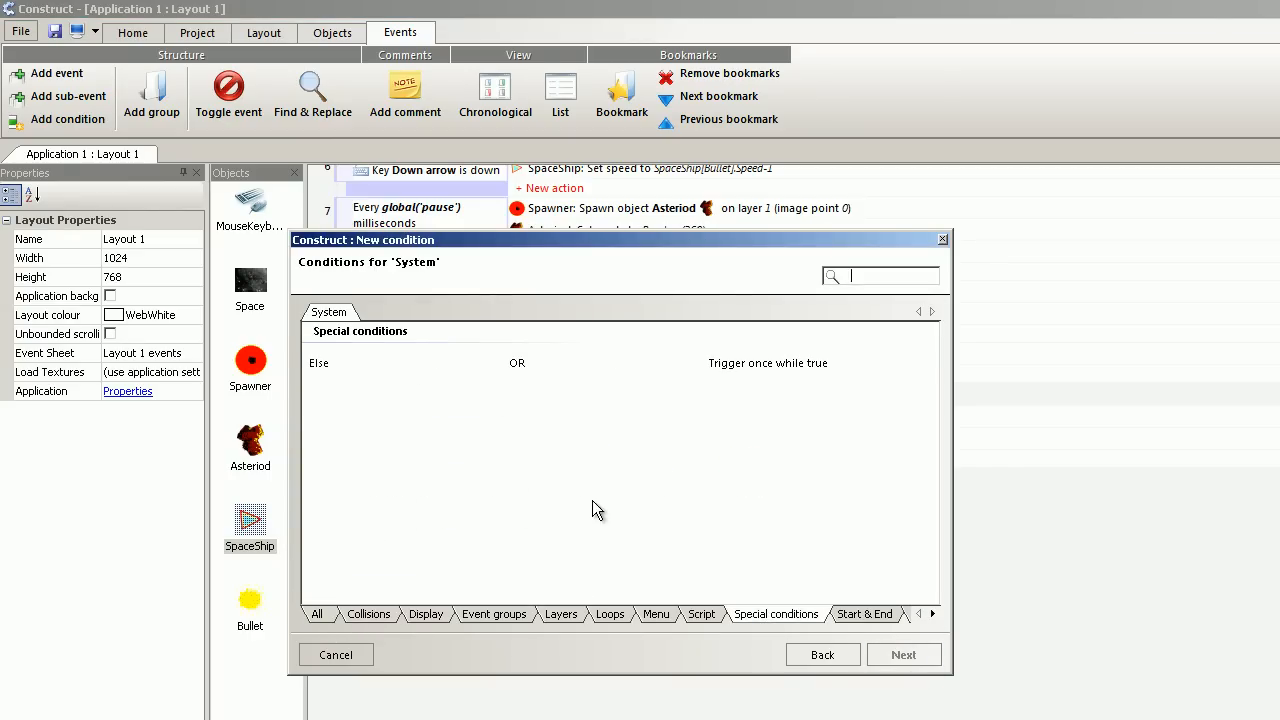
{"action": "left_click", "coordinate": [316, 613]}
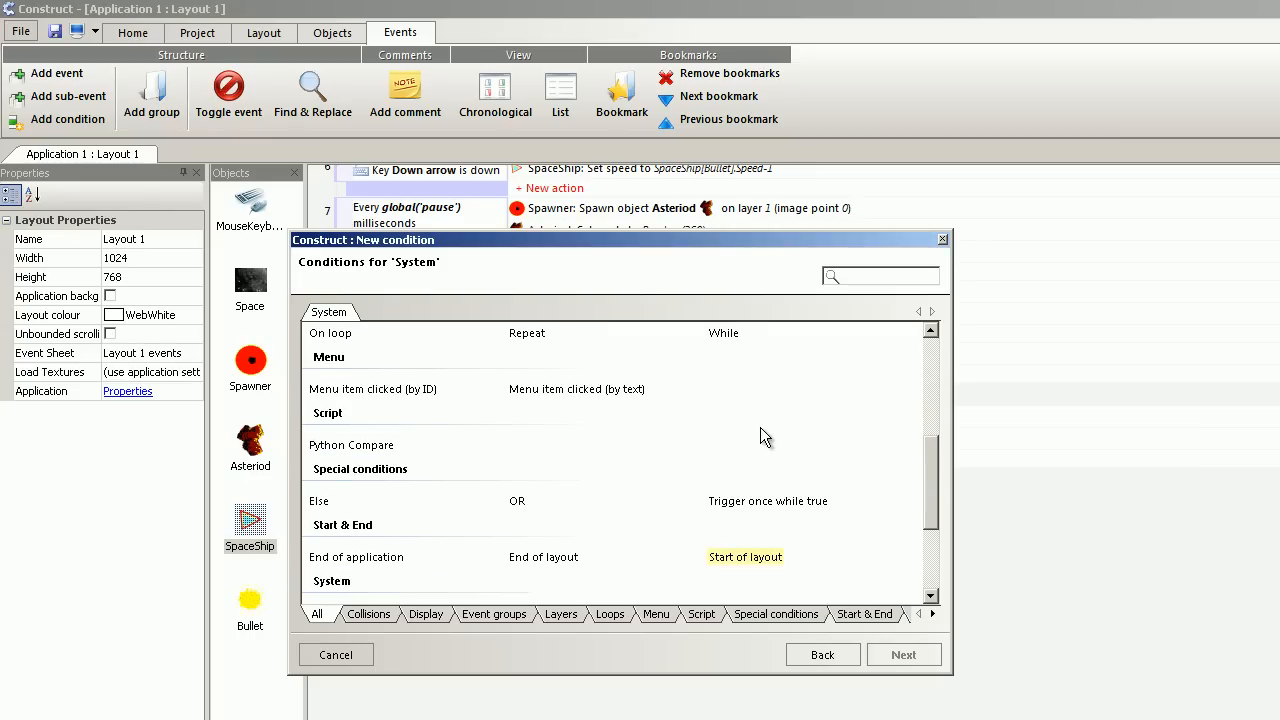
{"action": "mouse_move", "coordinate": [597, 468]}
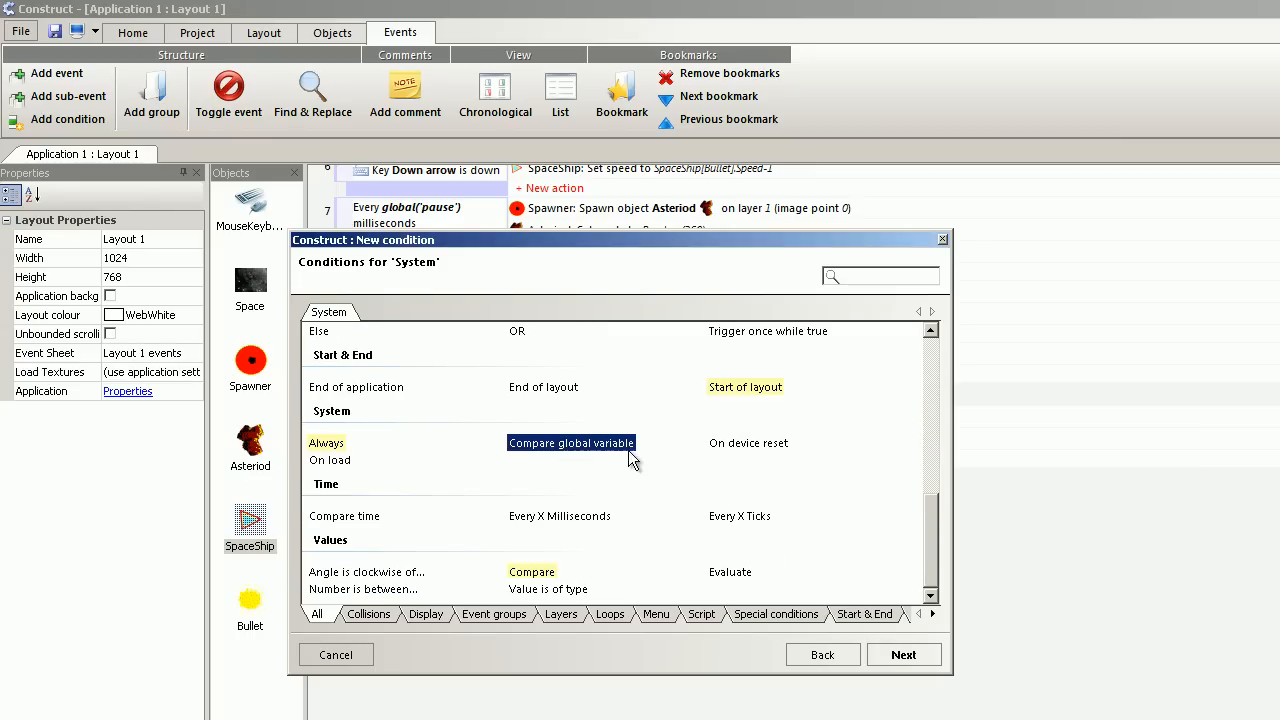
{"action": "mouse_move", "coordinate": [850, 597]}
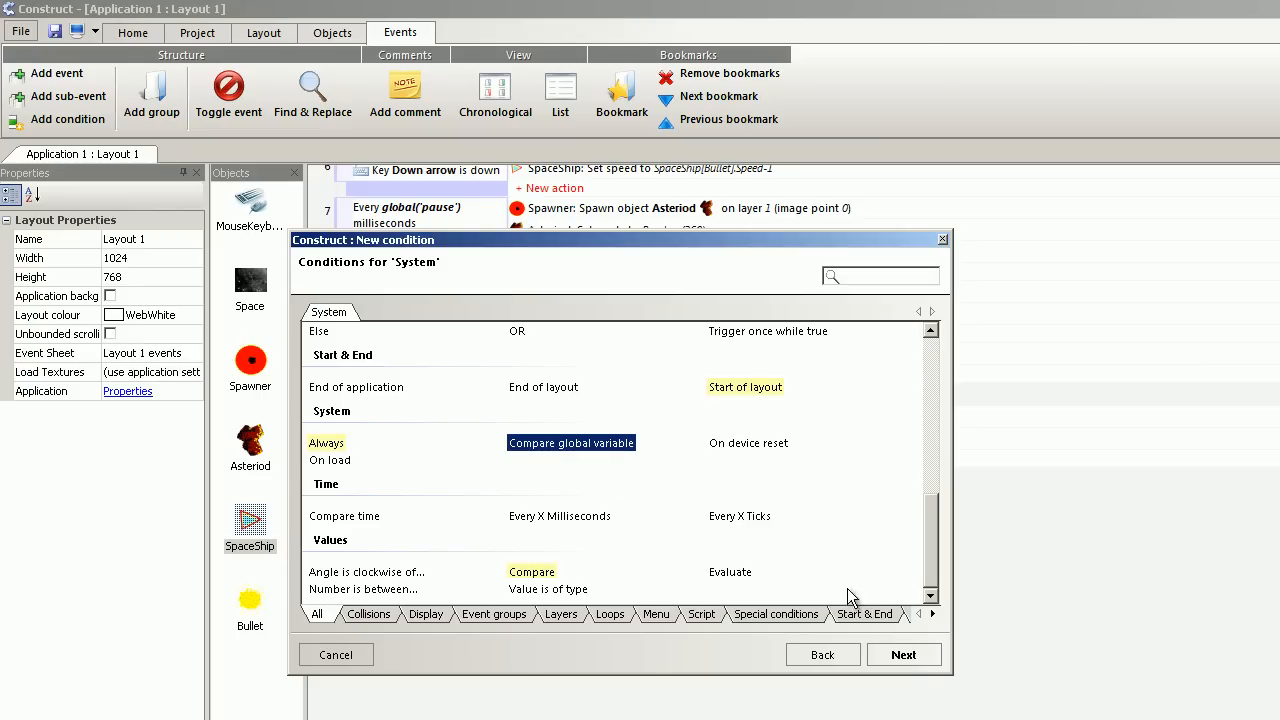
{"action": "double_click", "coordinate": [570, 442]}
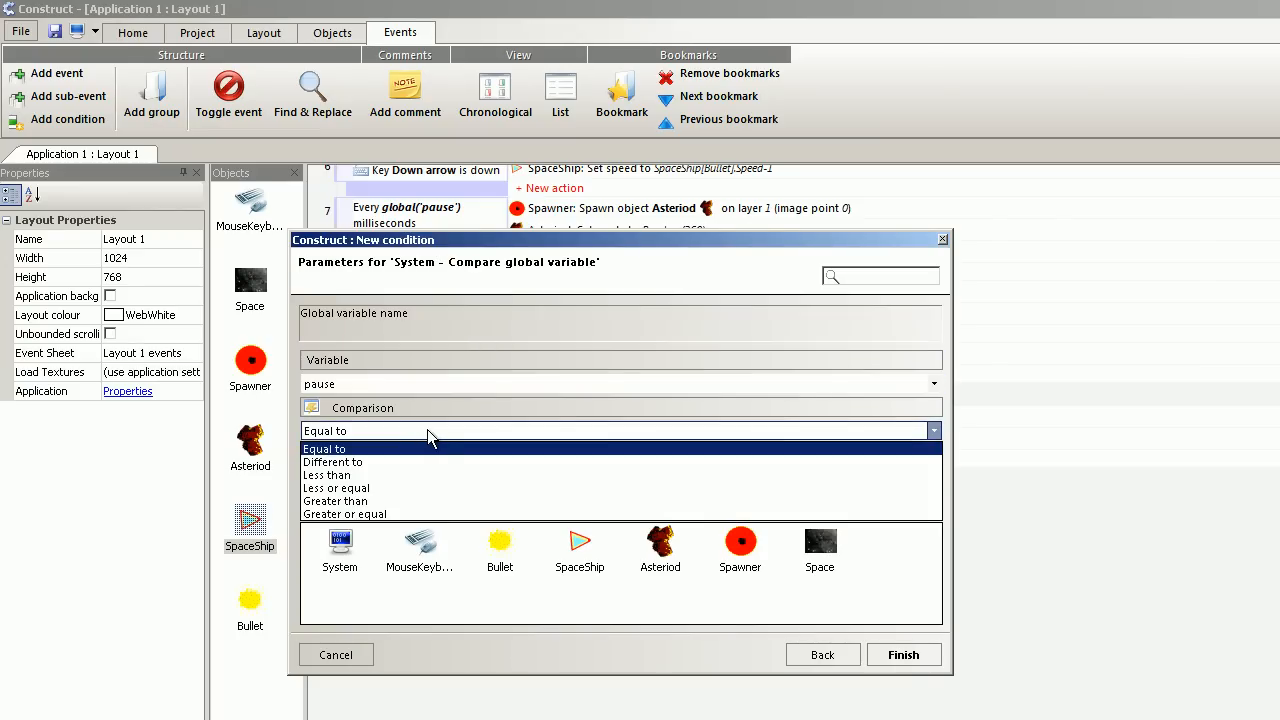
{"action": "left_click", "coordinate": [336, 487]}
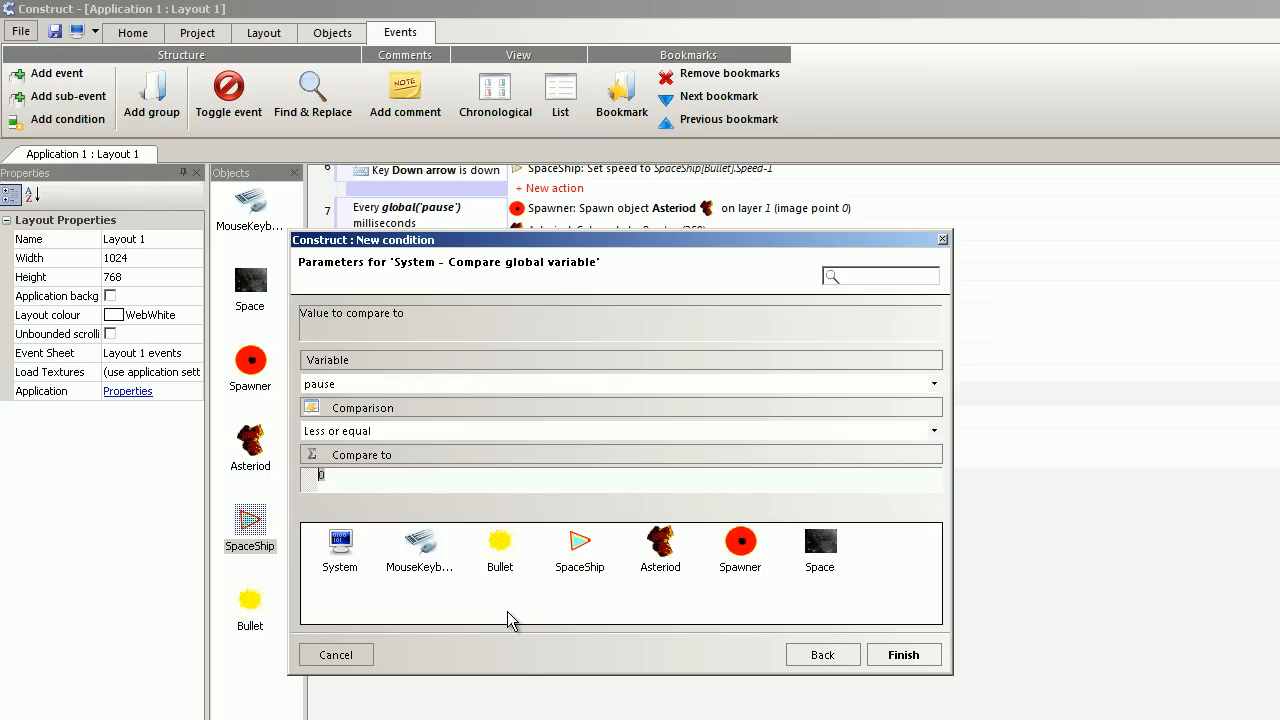
{"action": "left_click", "coordinate": [902, 654]}
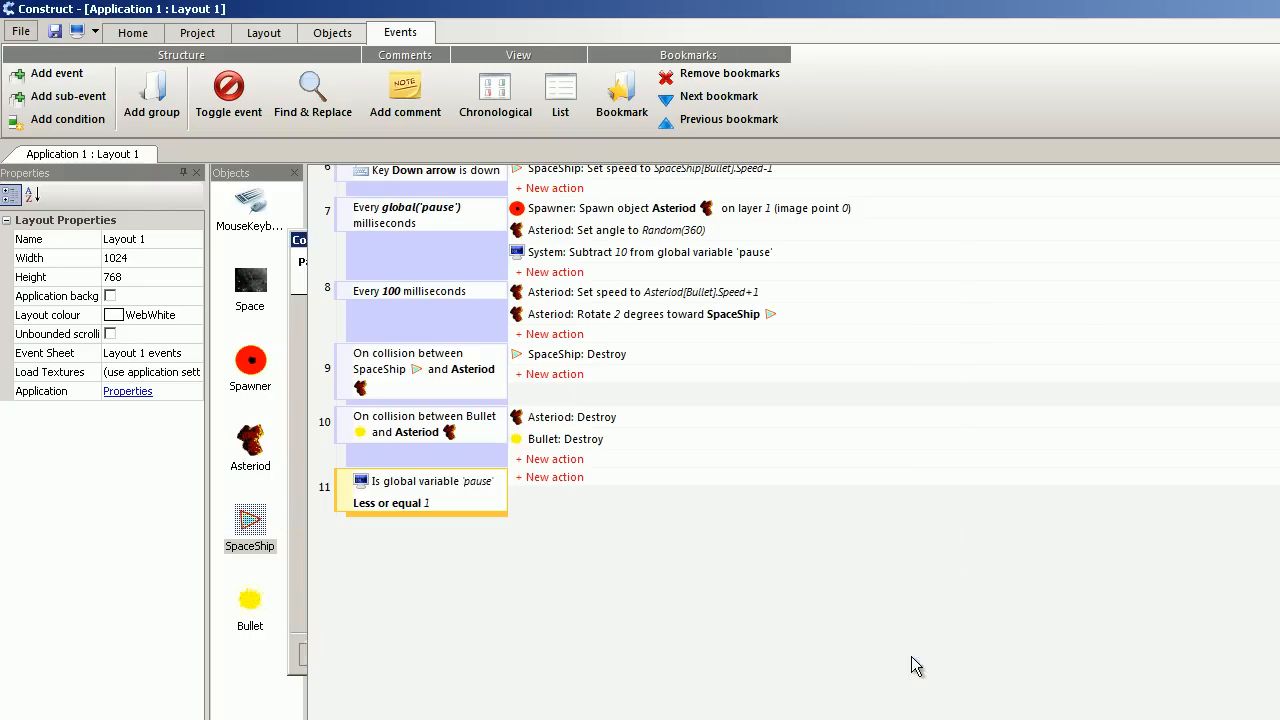
{"action": "left_click", "coordinate": [554, 477]}
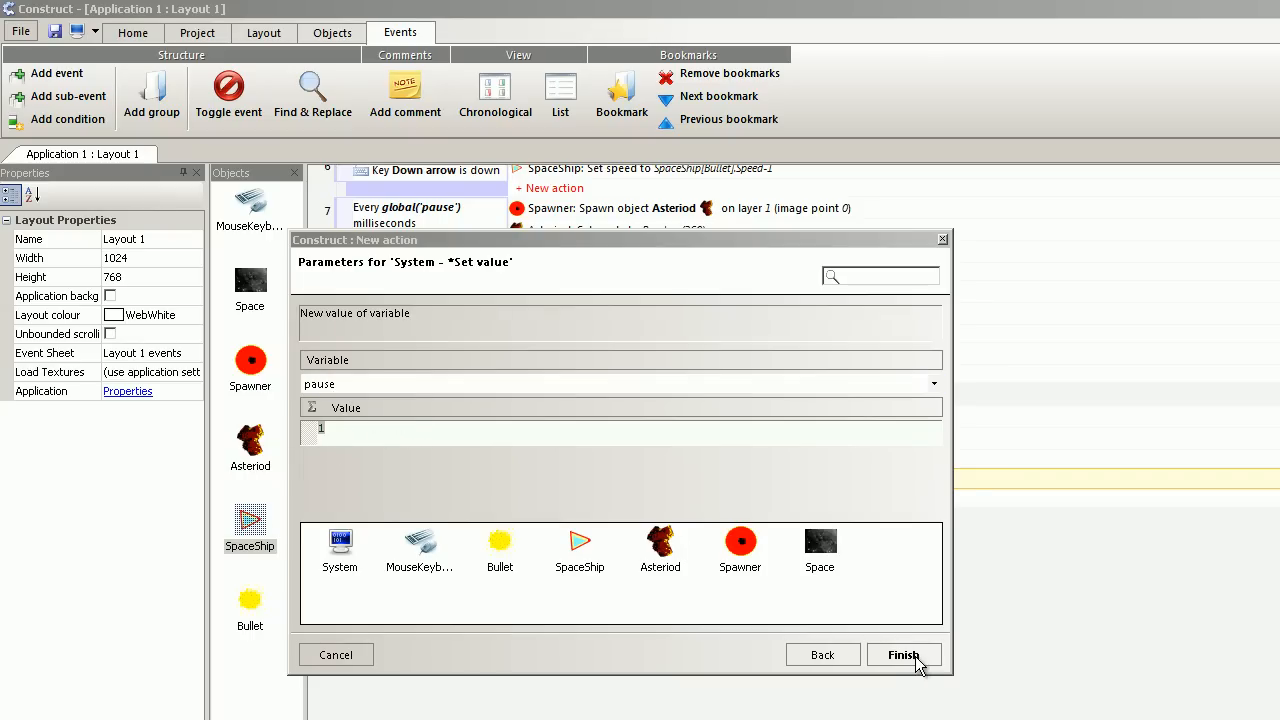
{"action": "left_click", "coordinate": [902, 654]}
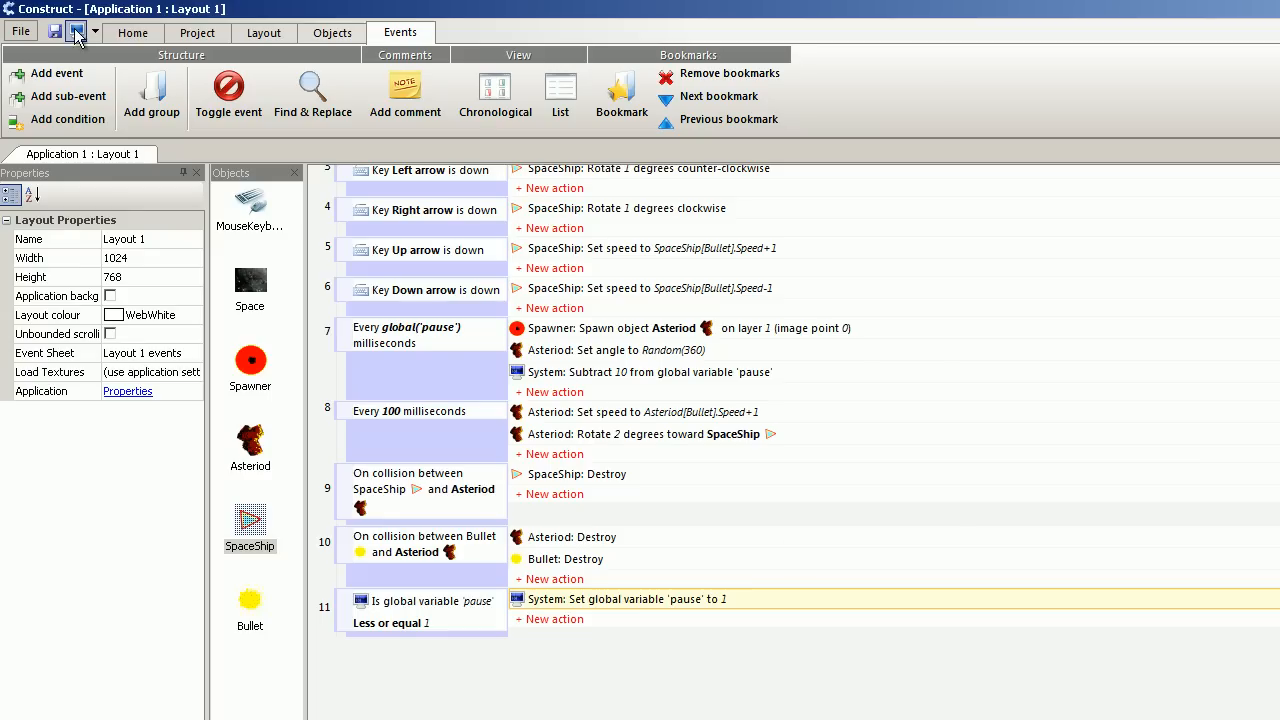